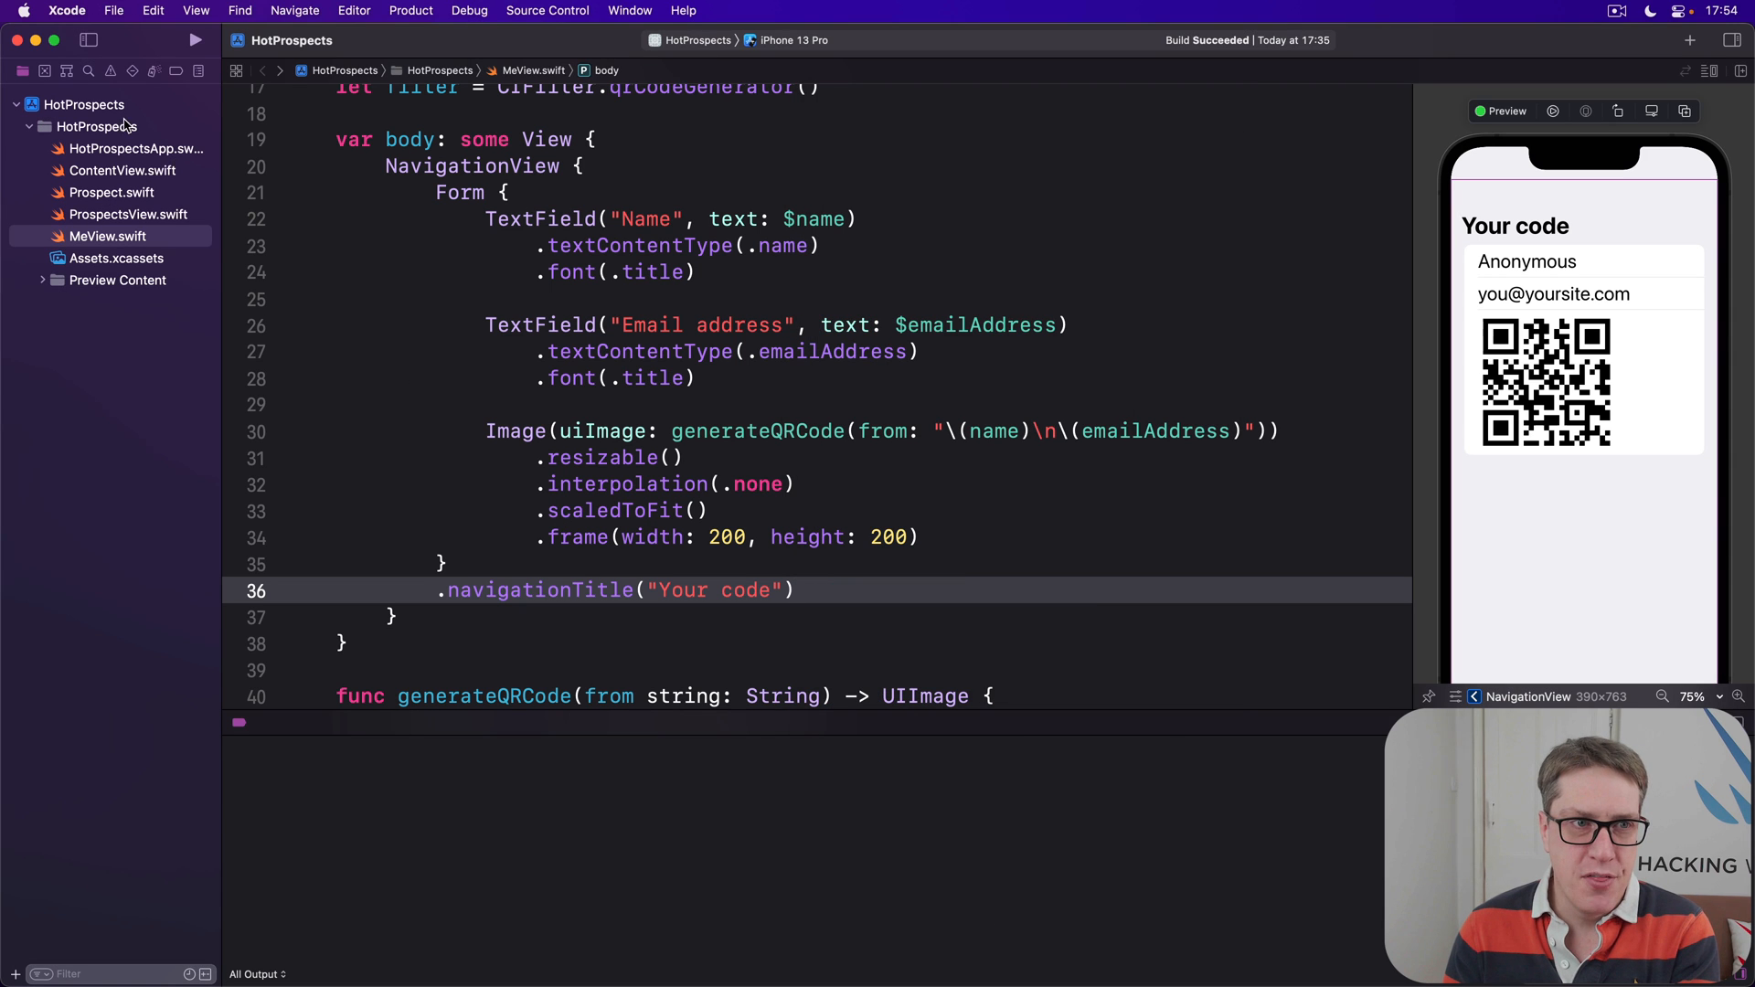
- Start a package search with a partial twostraws GitHub URL, then clear it and cancel
click(113, 10)
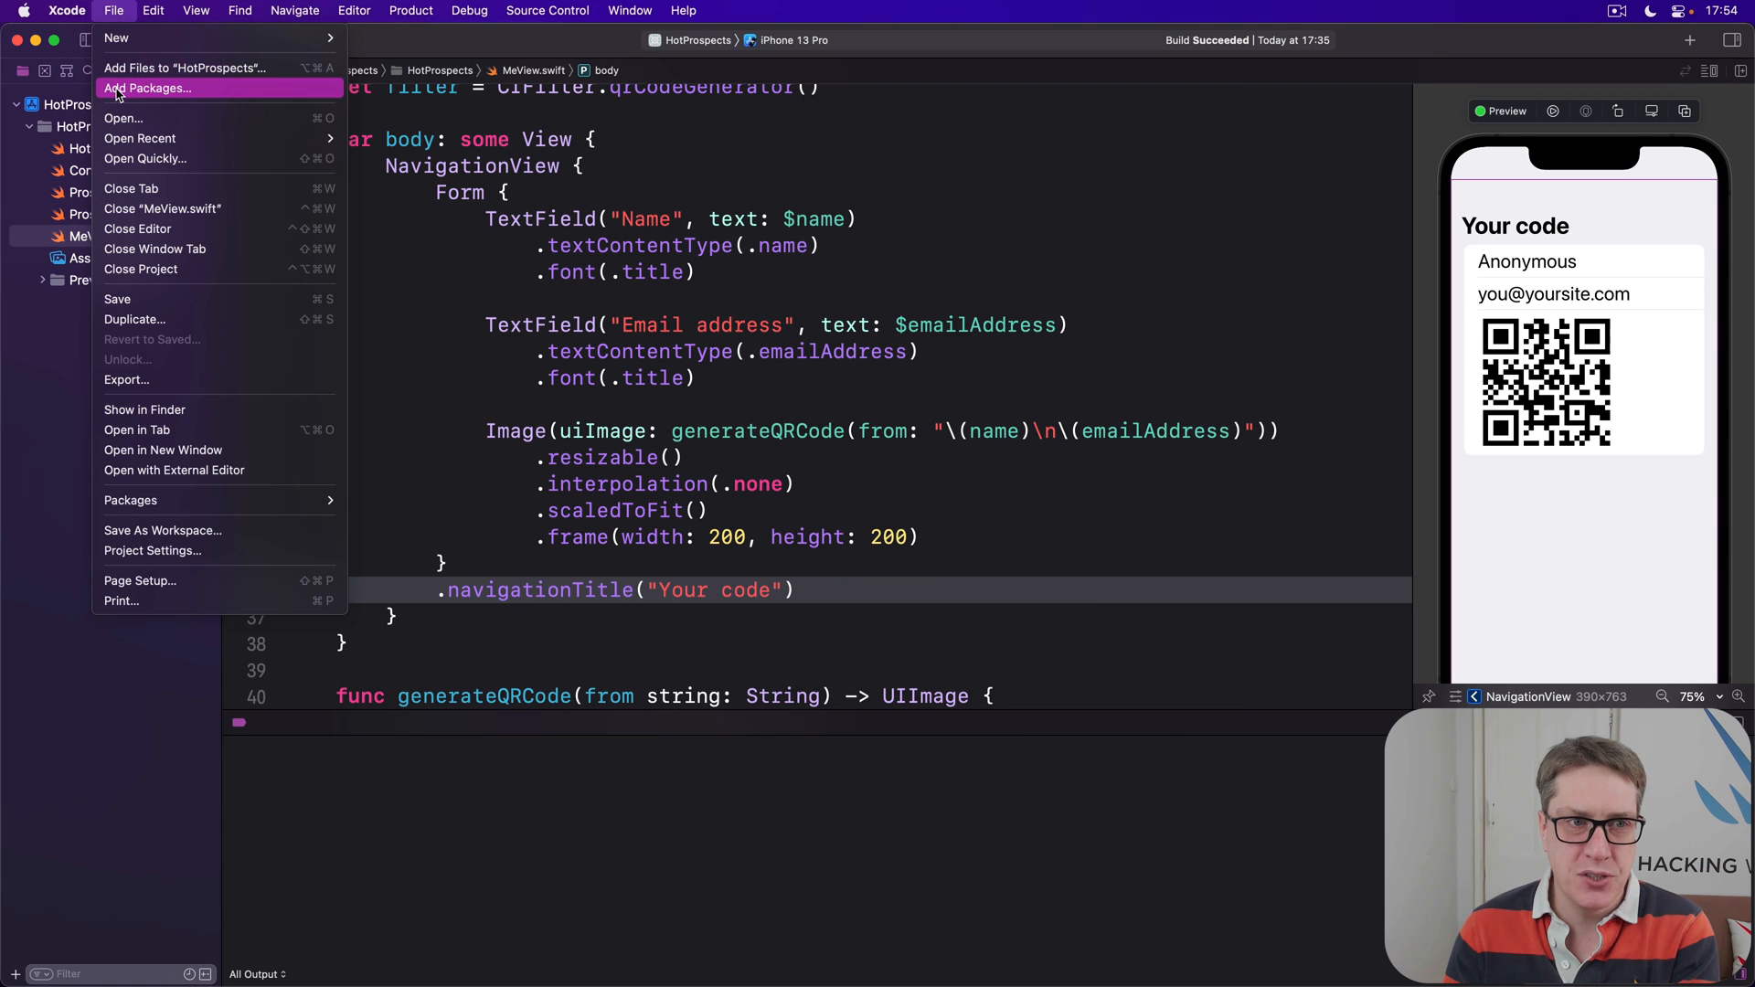
click(146, 88)
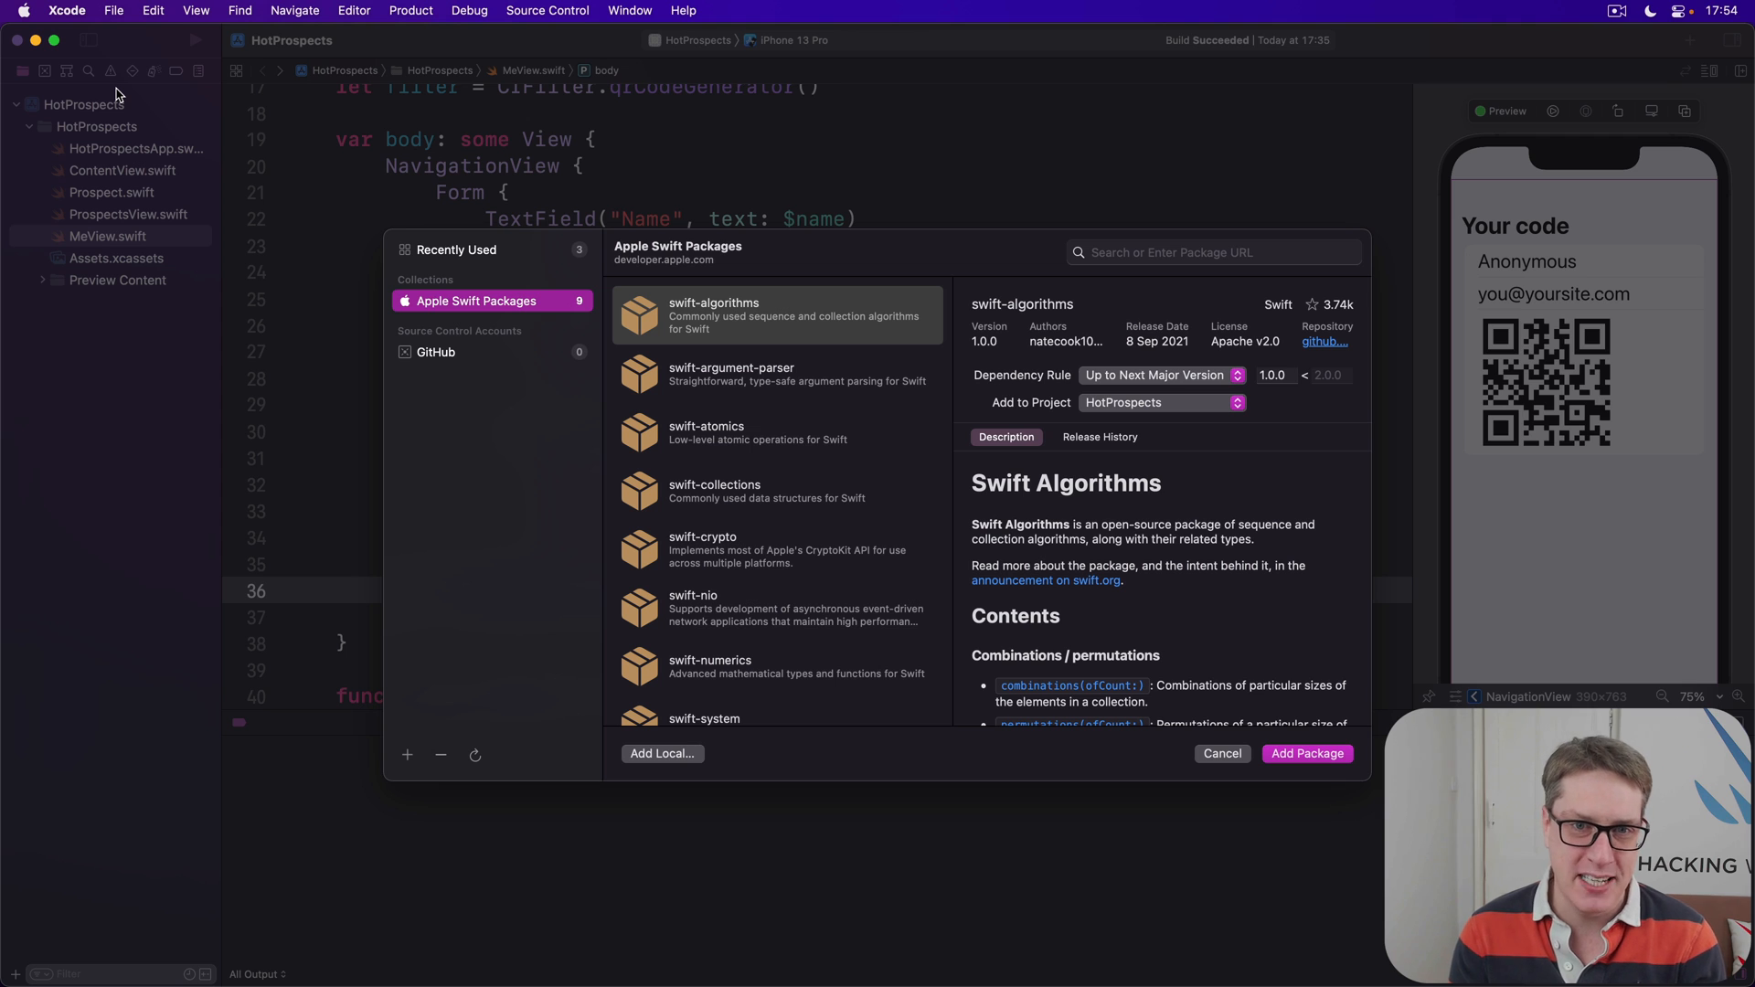
mouse_move(1044, 229)
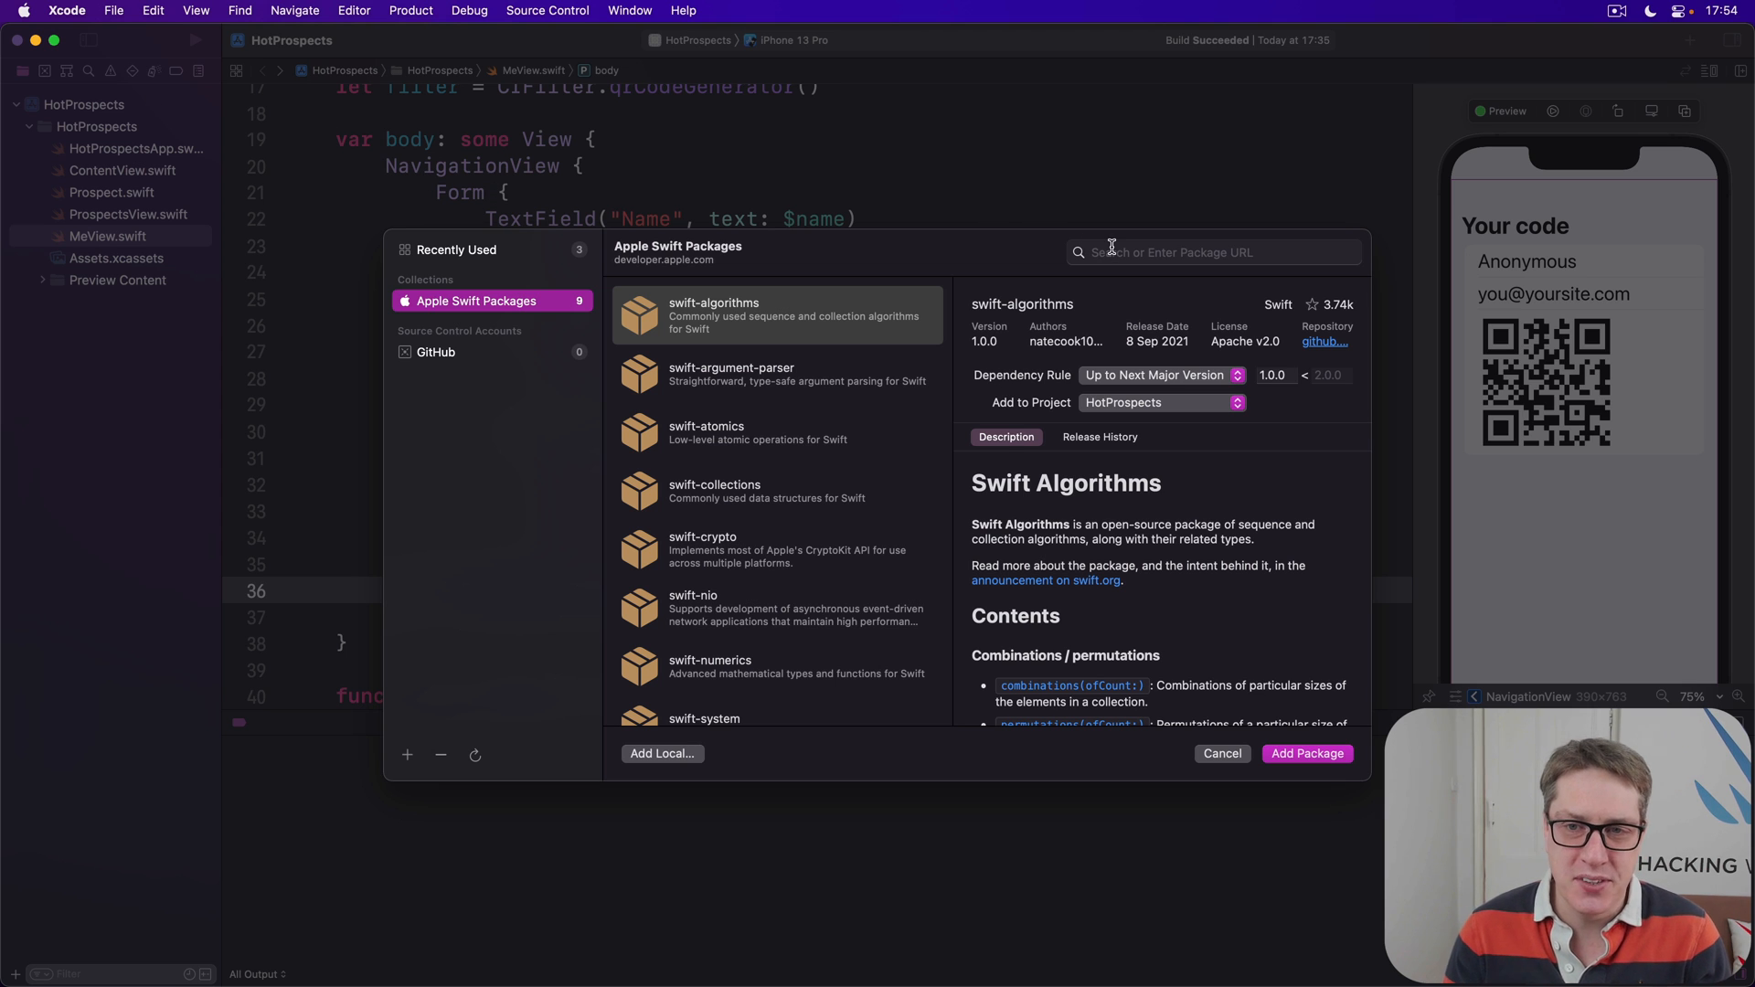
click(1212, 252)
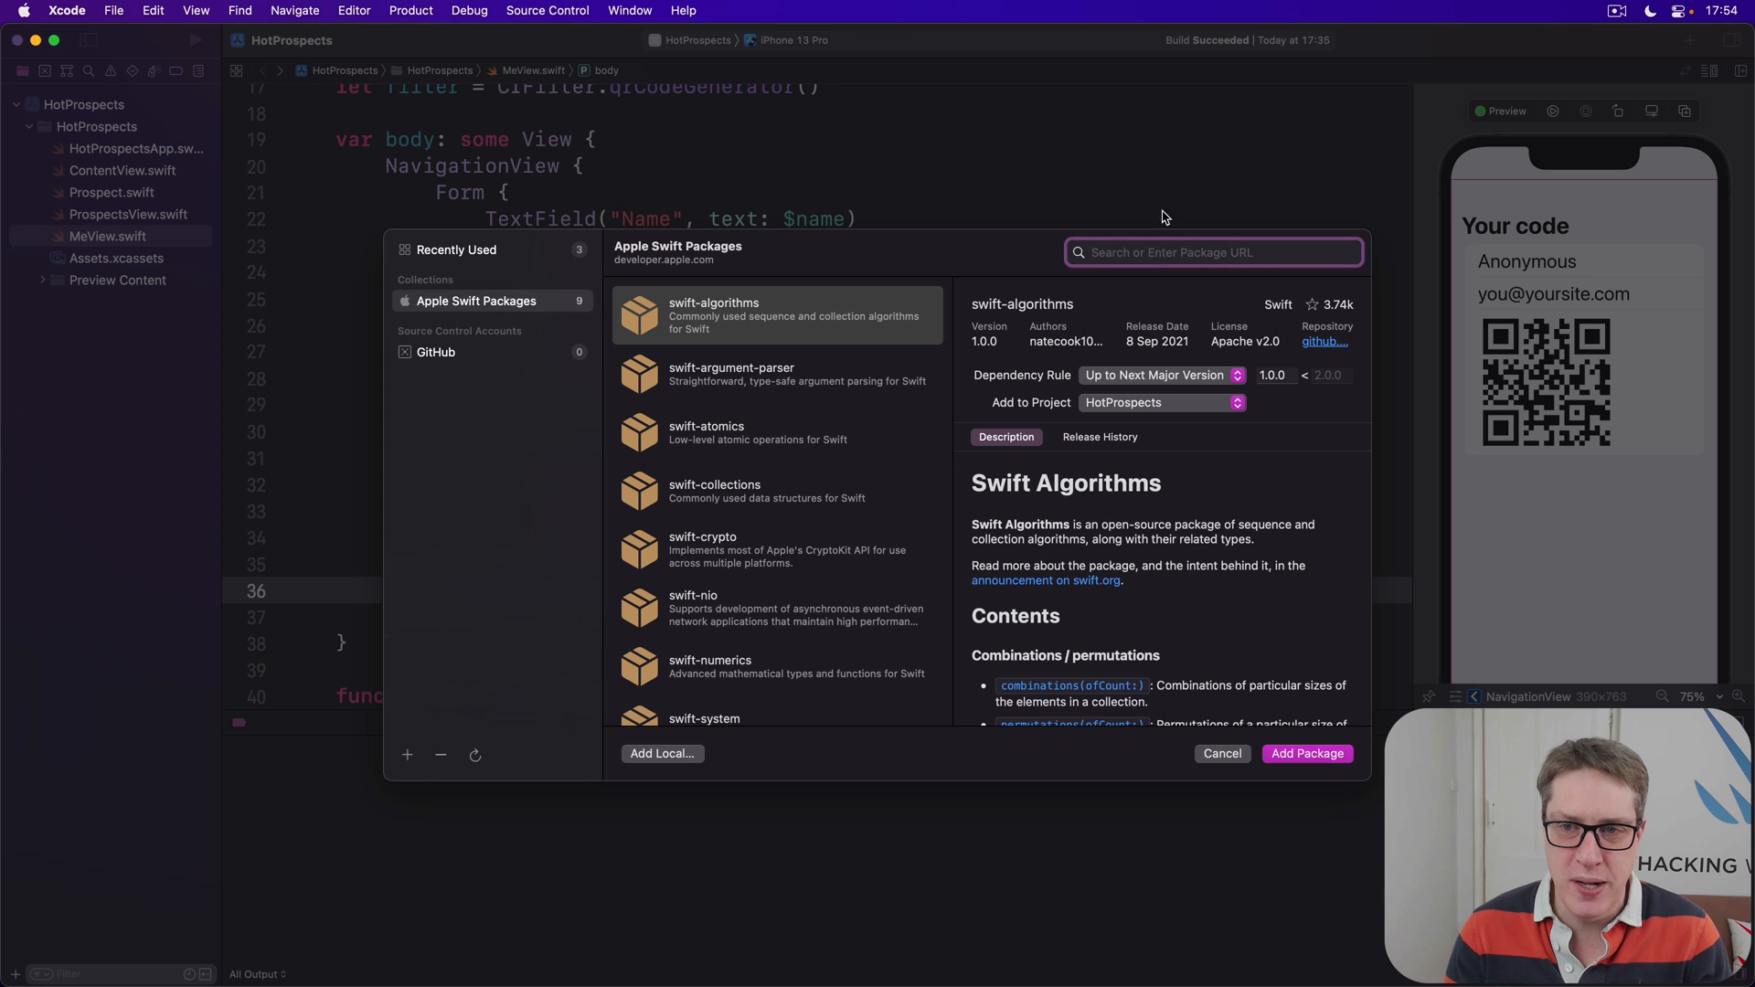
mouse_move(1135, 288)
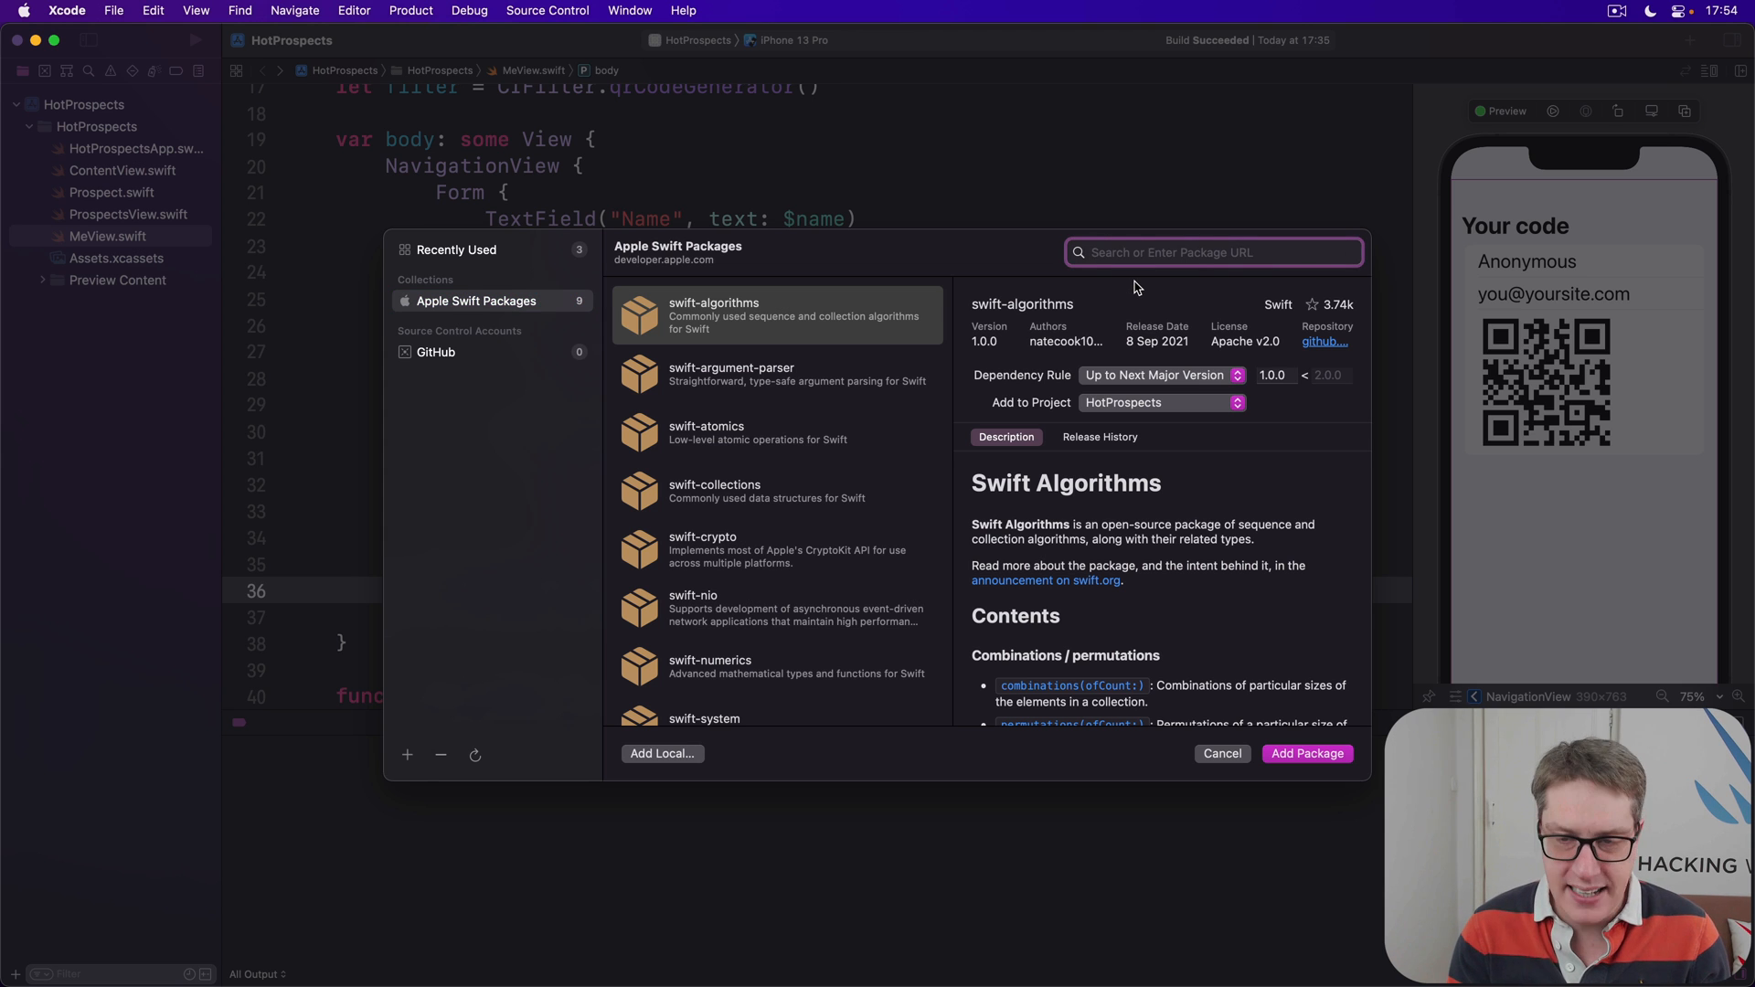
text(https://)
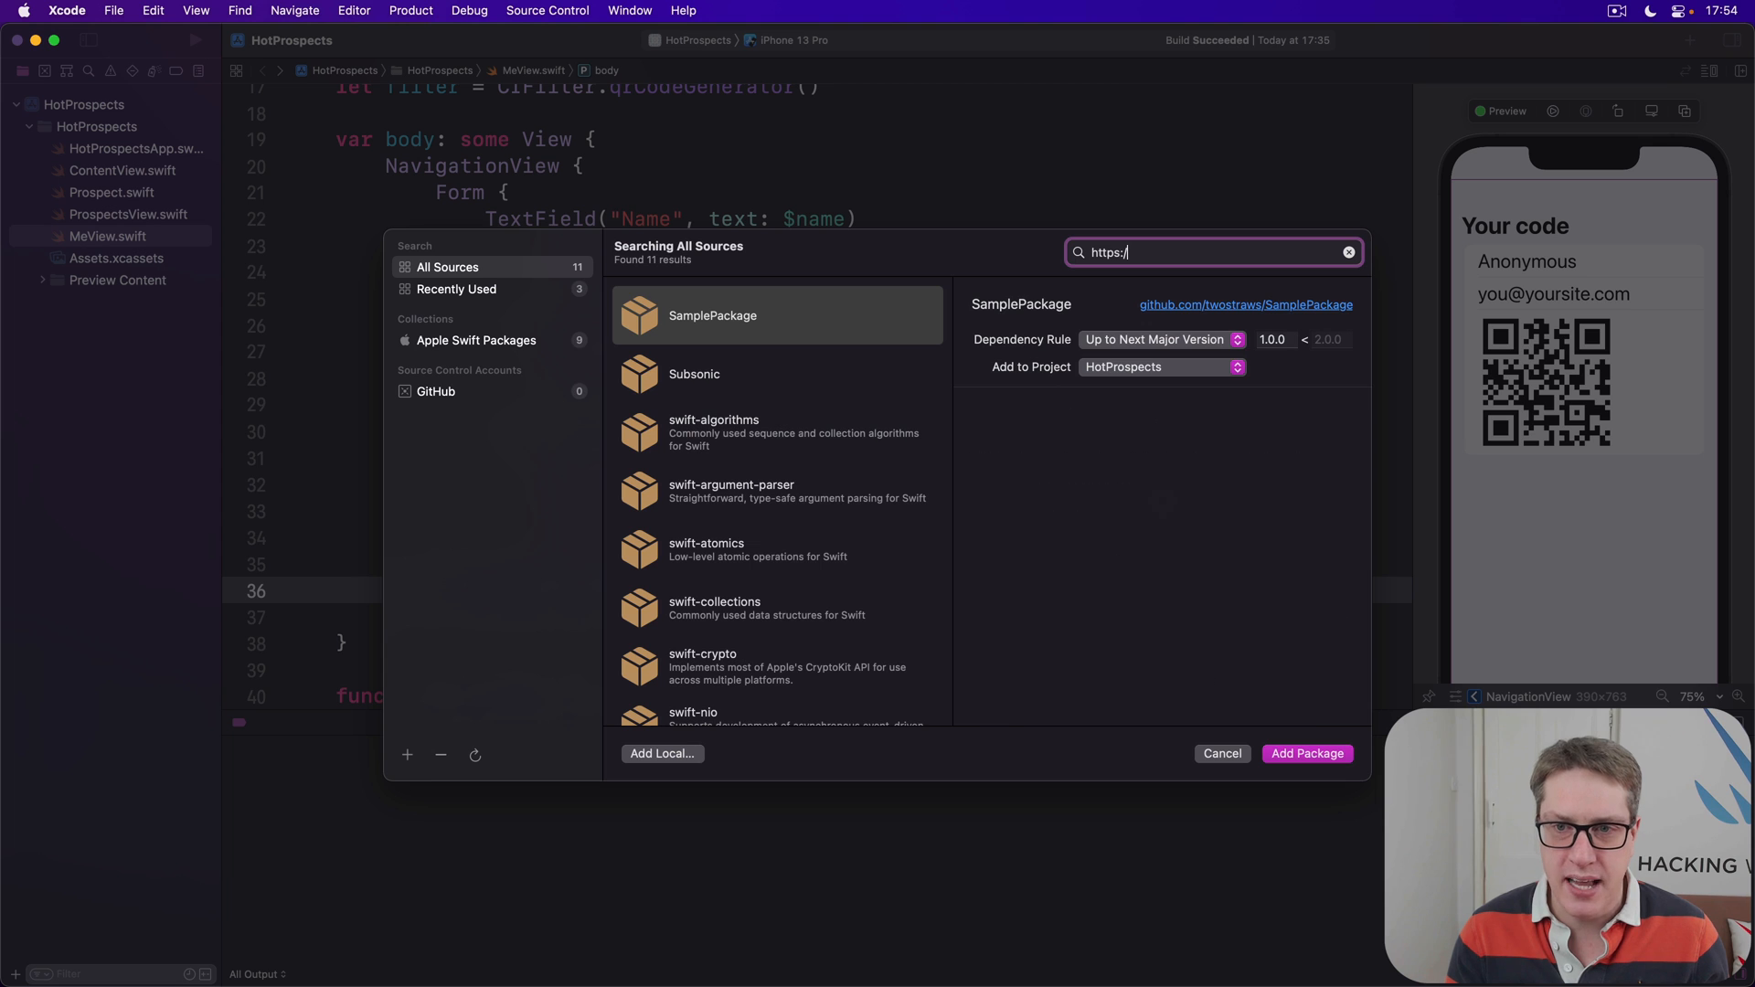
text(github.com)
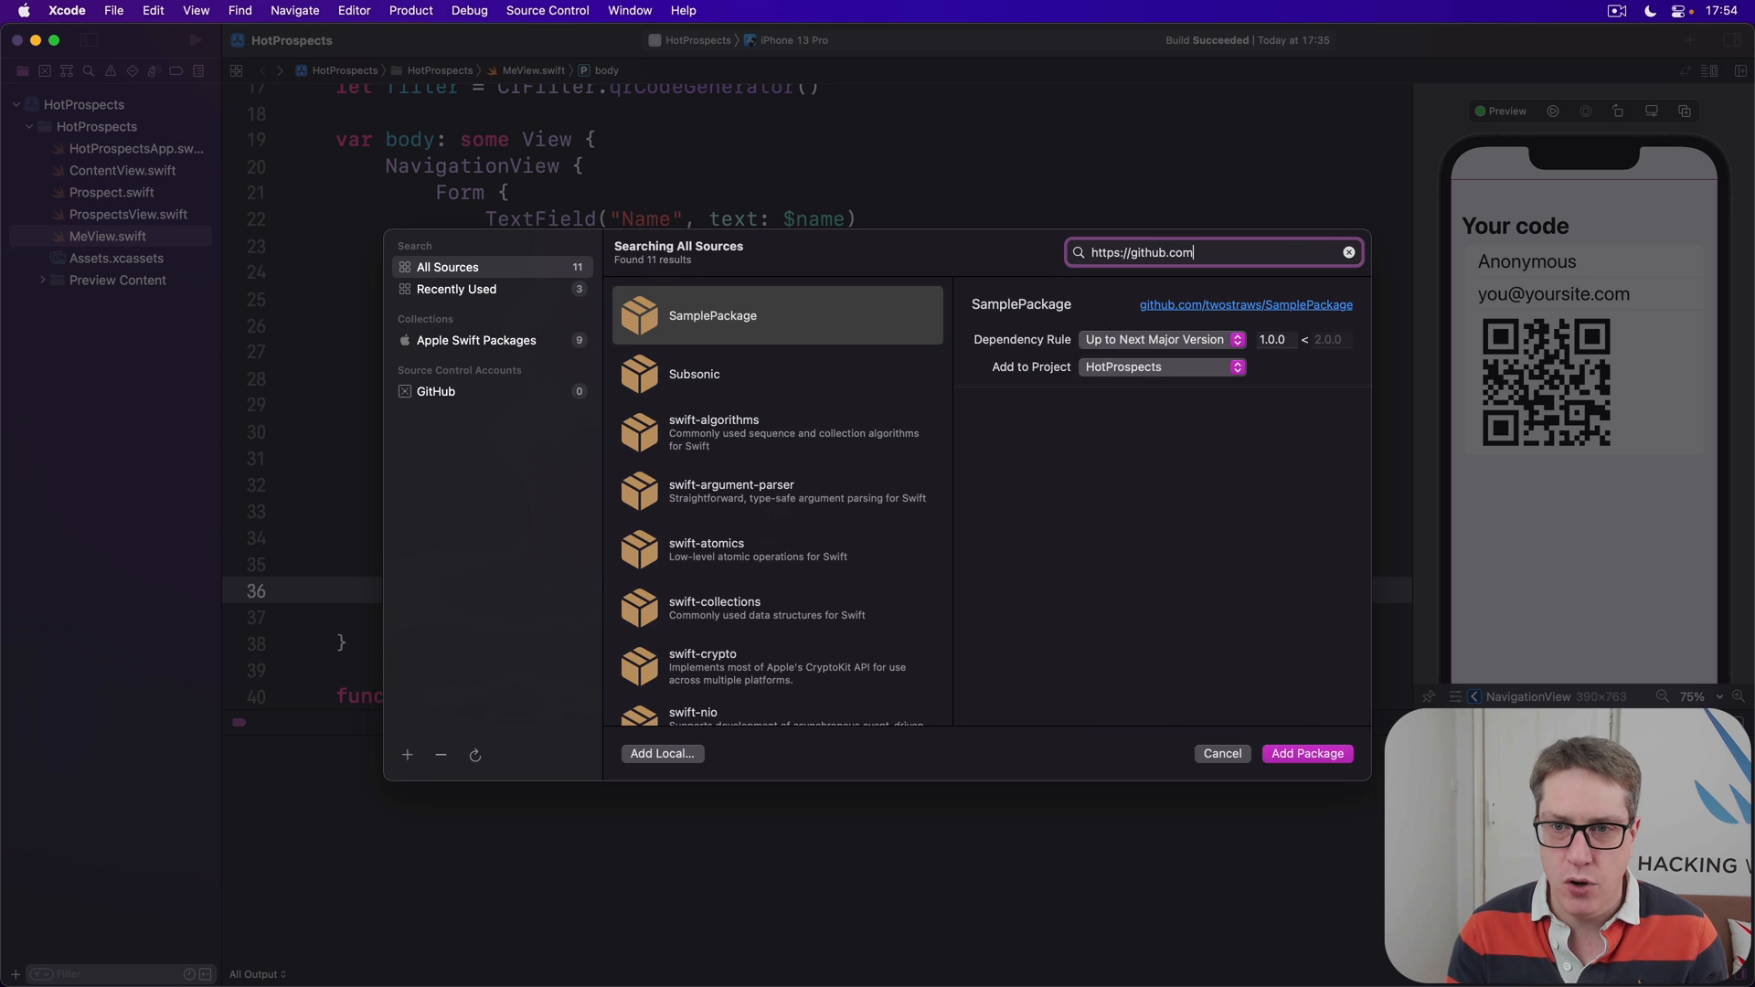
text(/twostraws/CodeScanner)
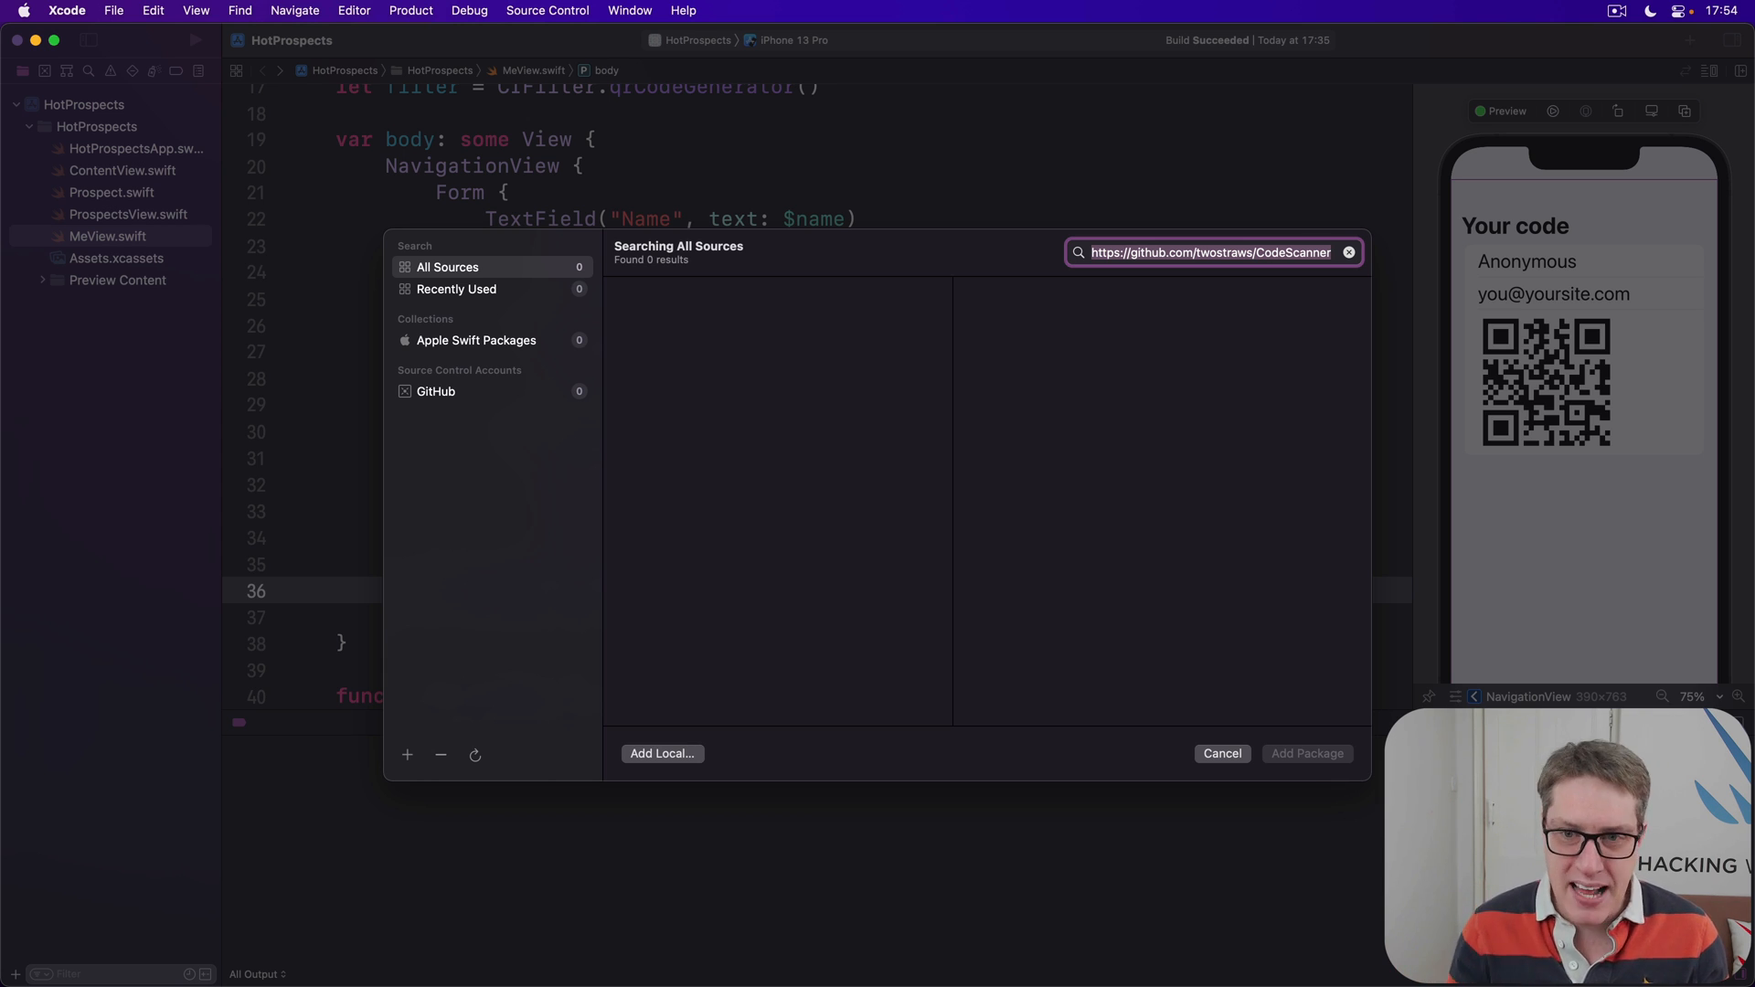
click(1347, 253)
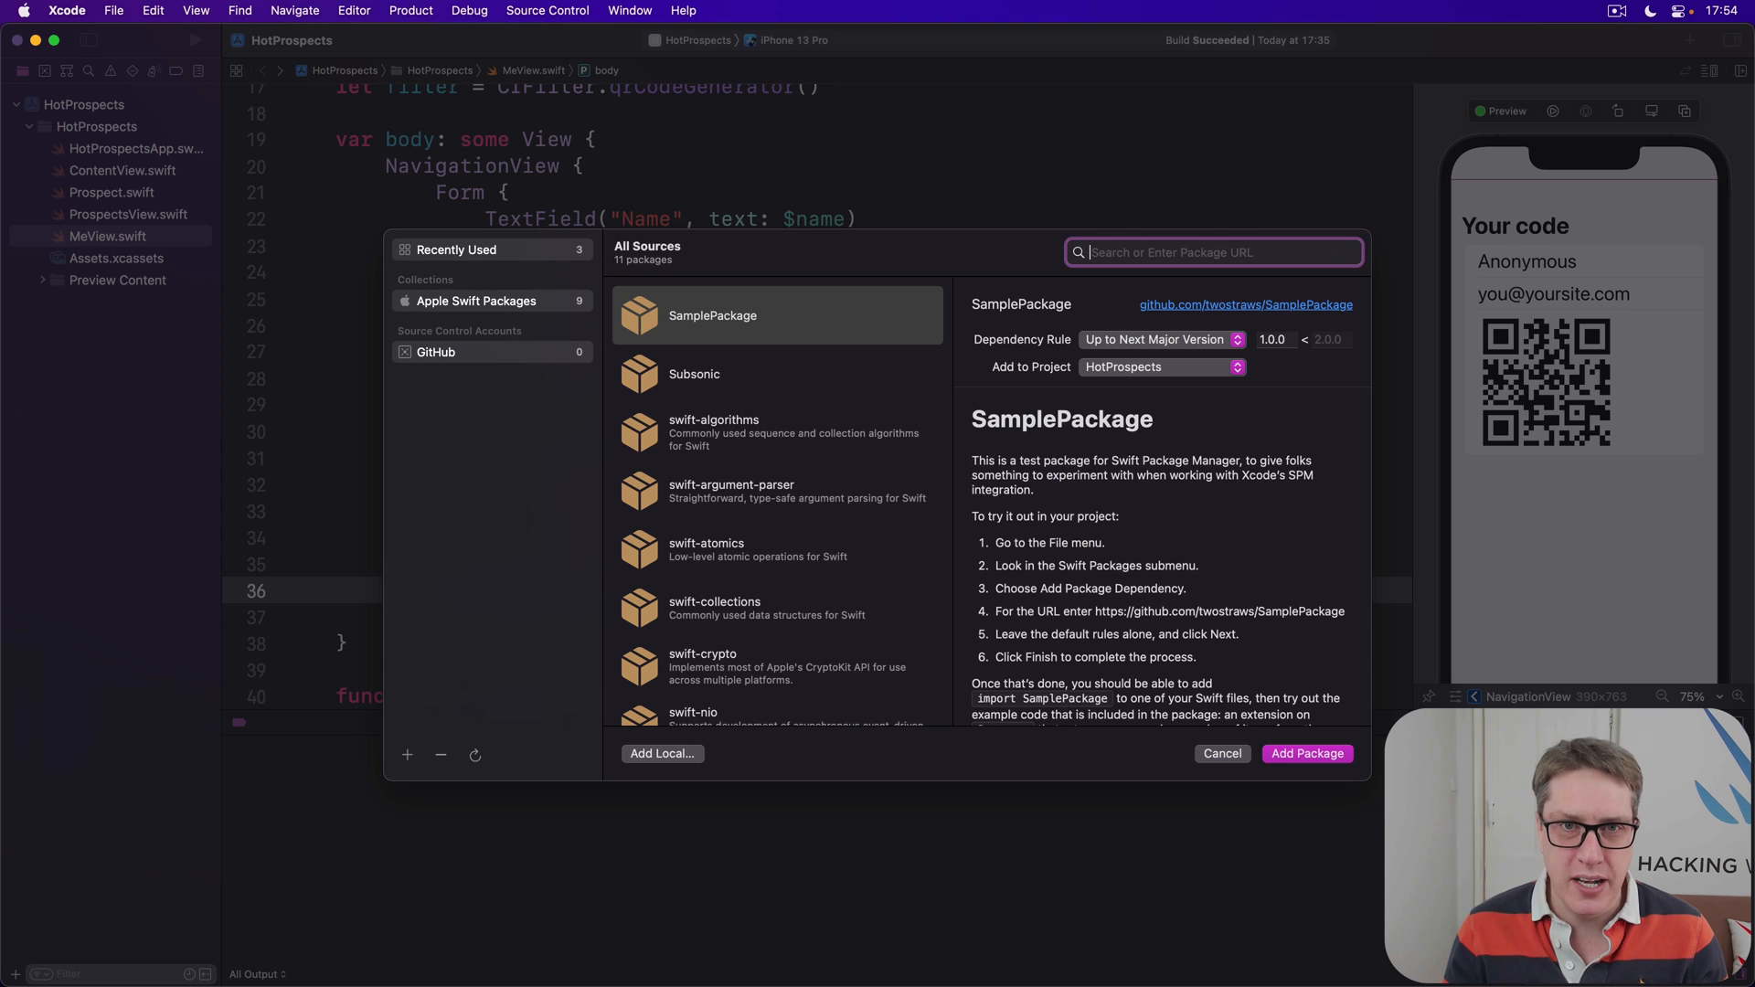
click(1221, 753)
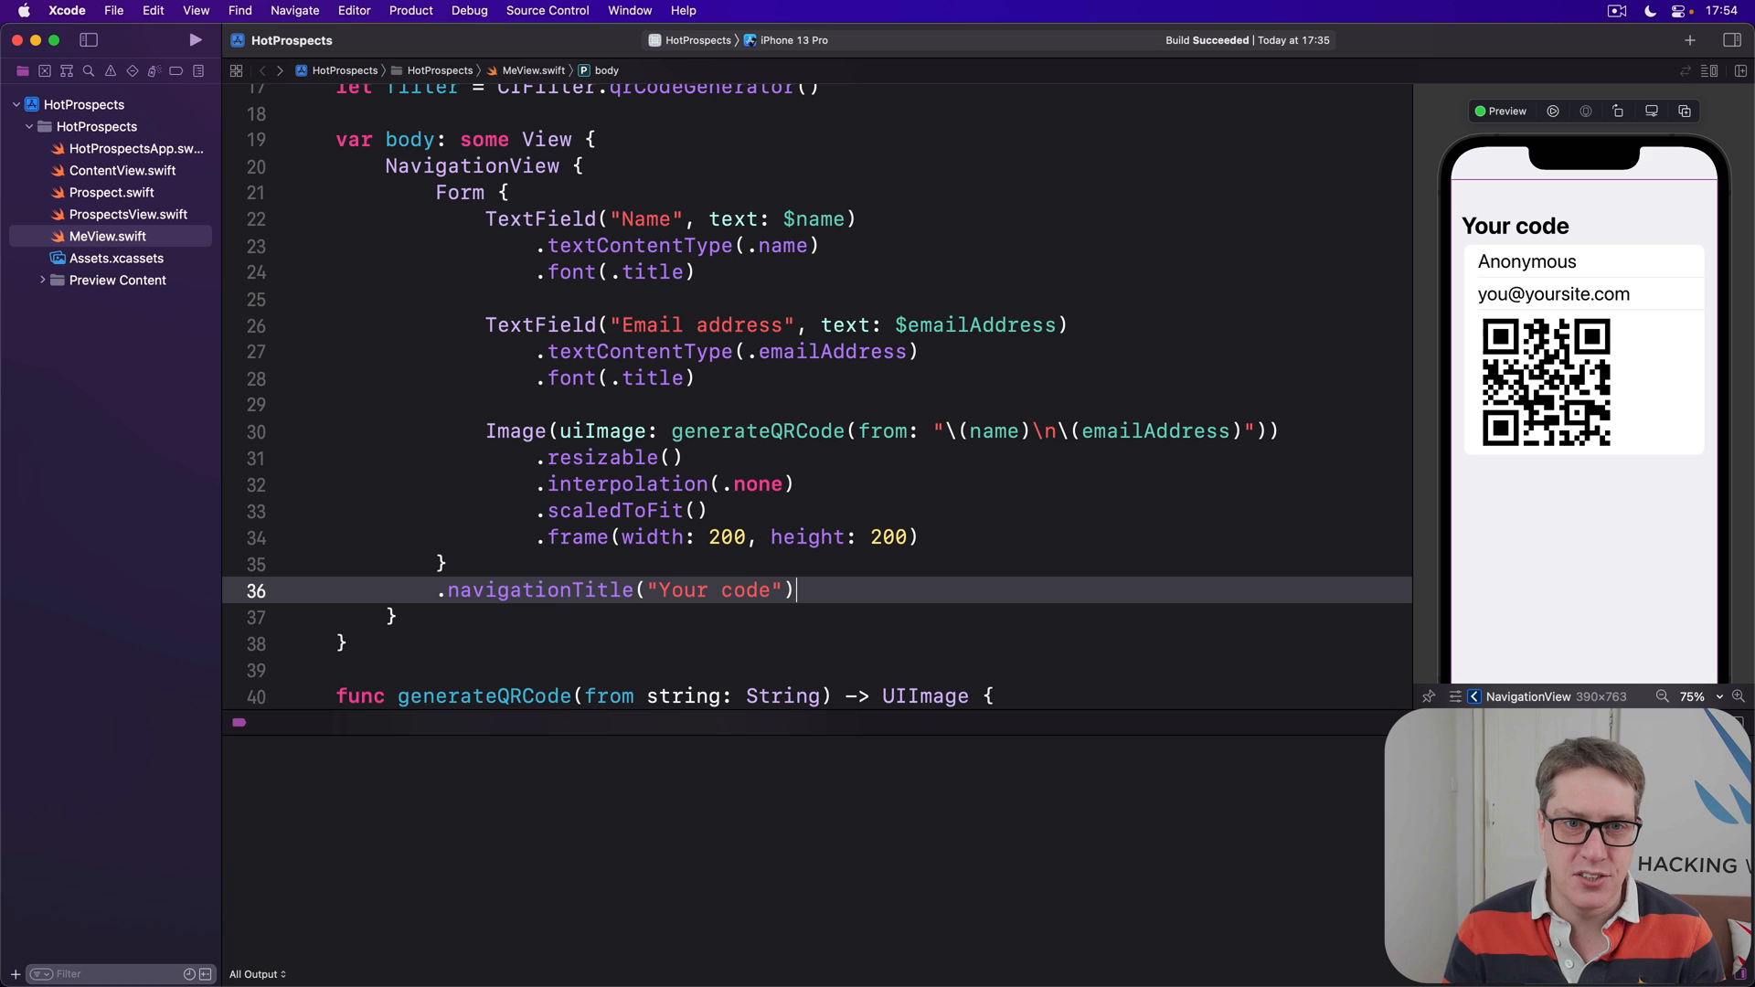
click(113, 10)
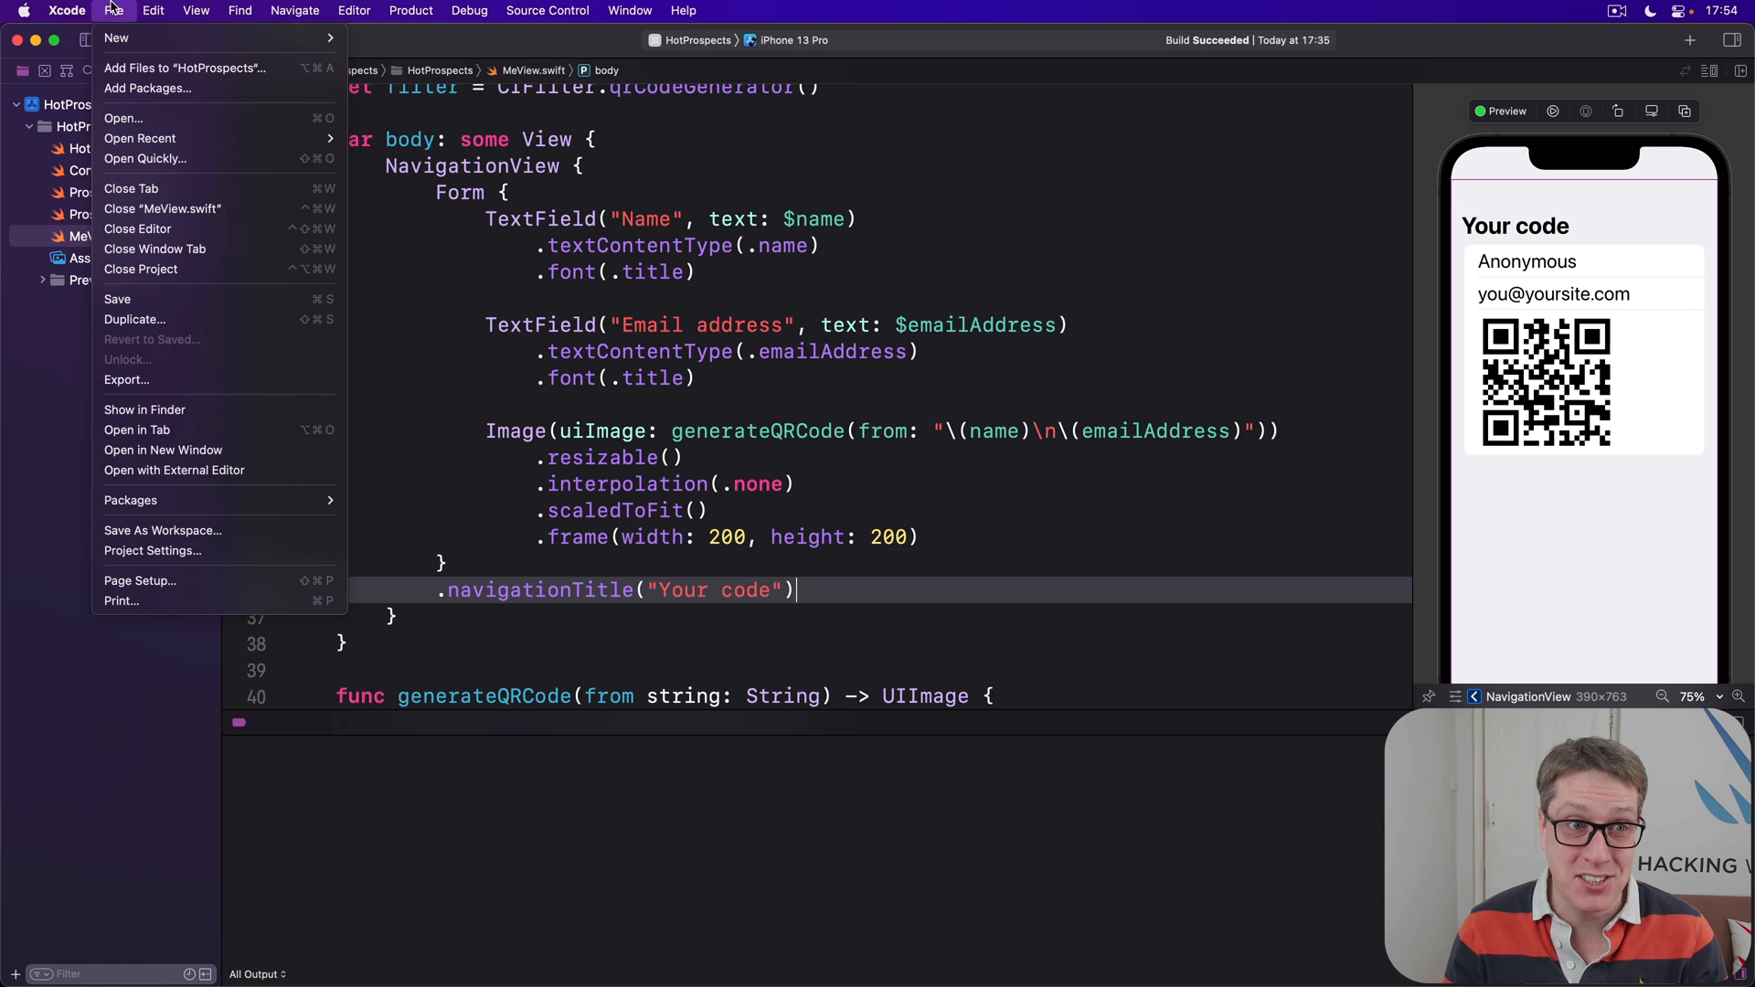
click(146, 88)
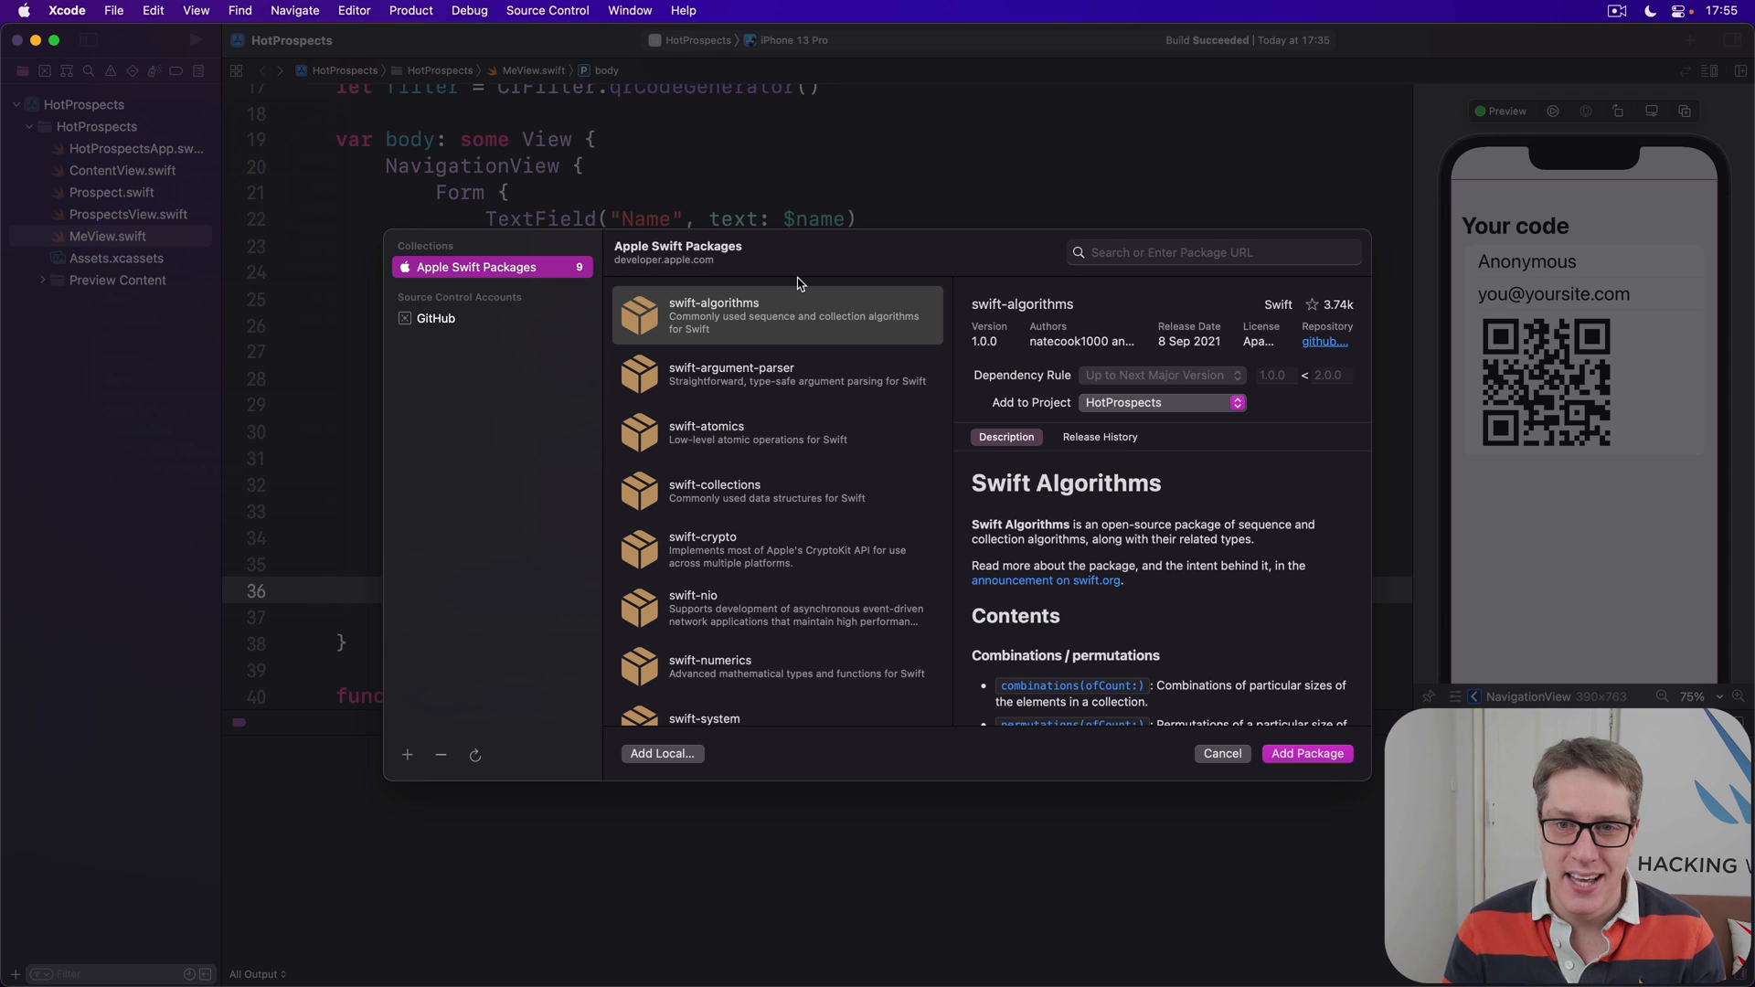
click(1213, 252)
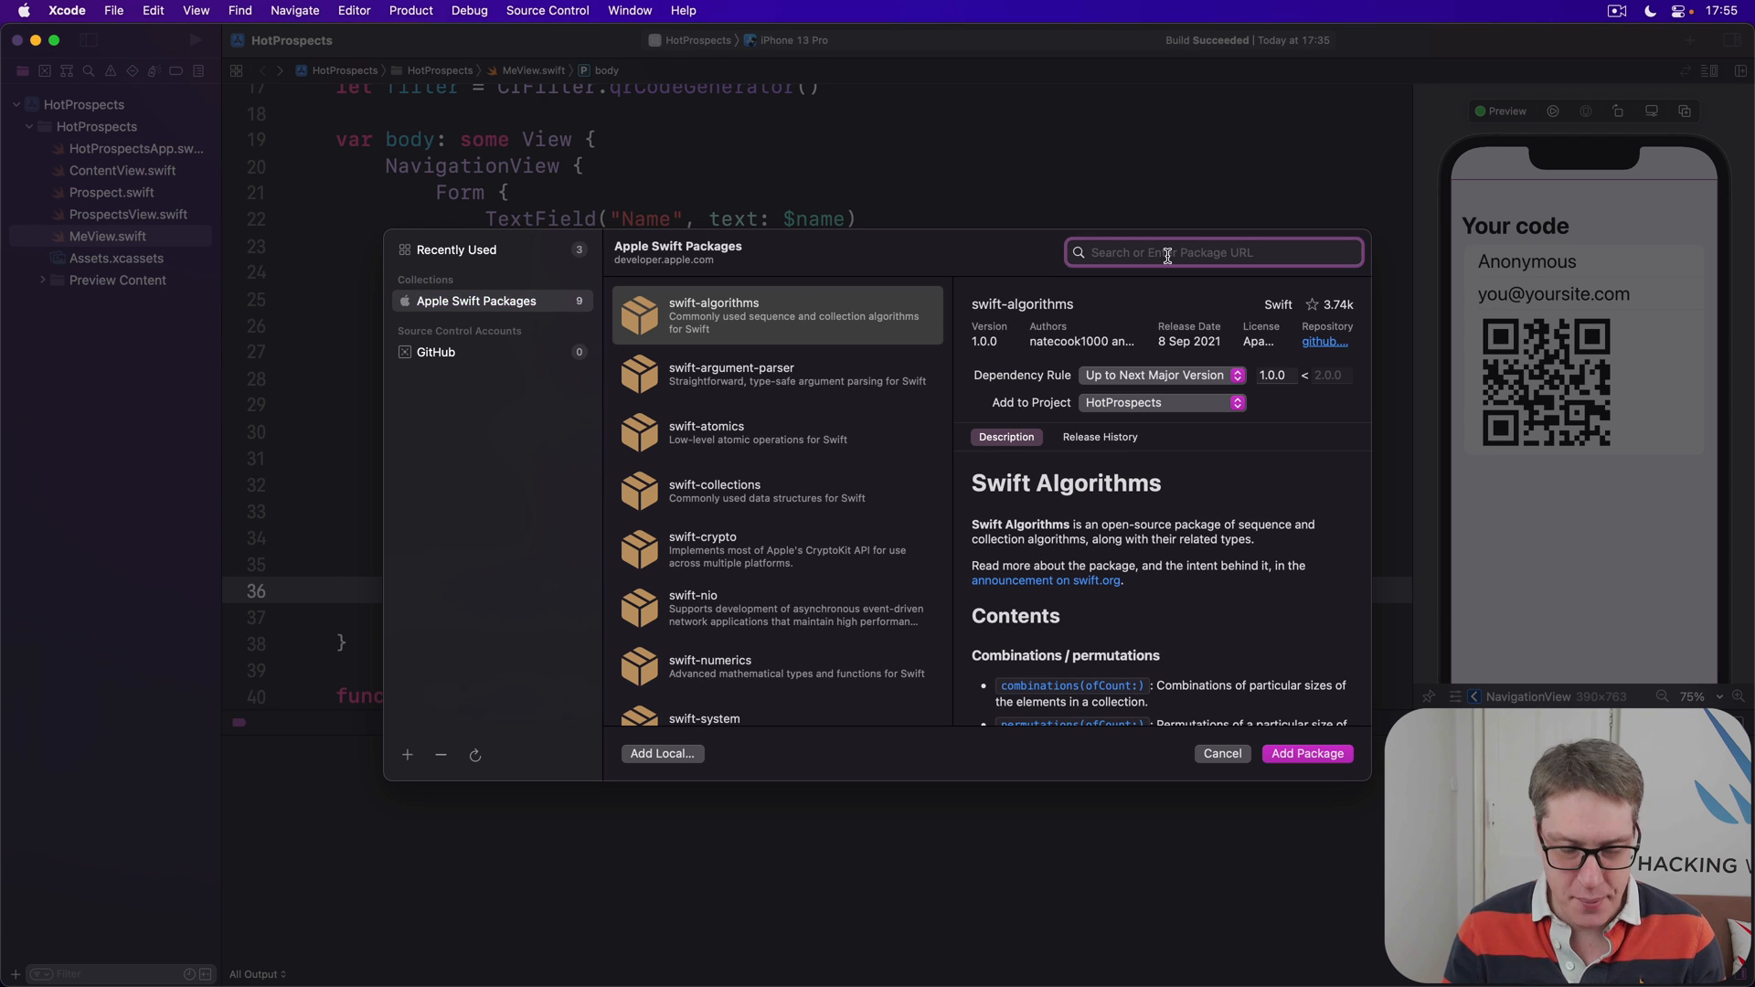
text(https://github.com/twostraws/CodeScanner)
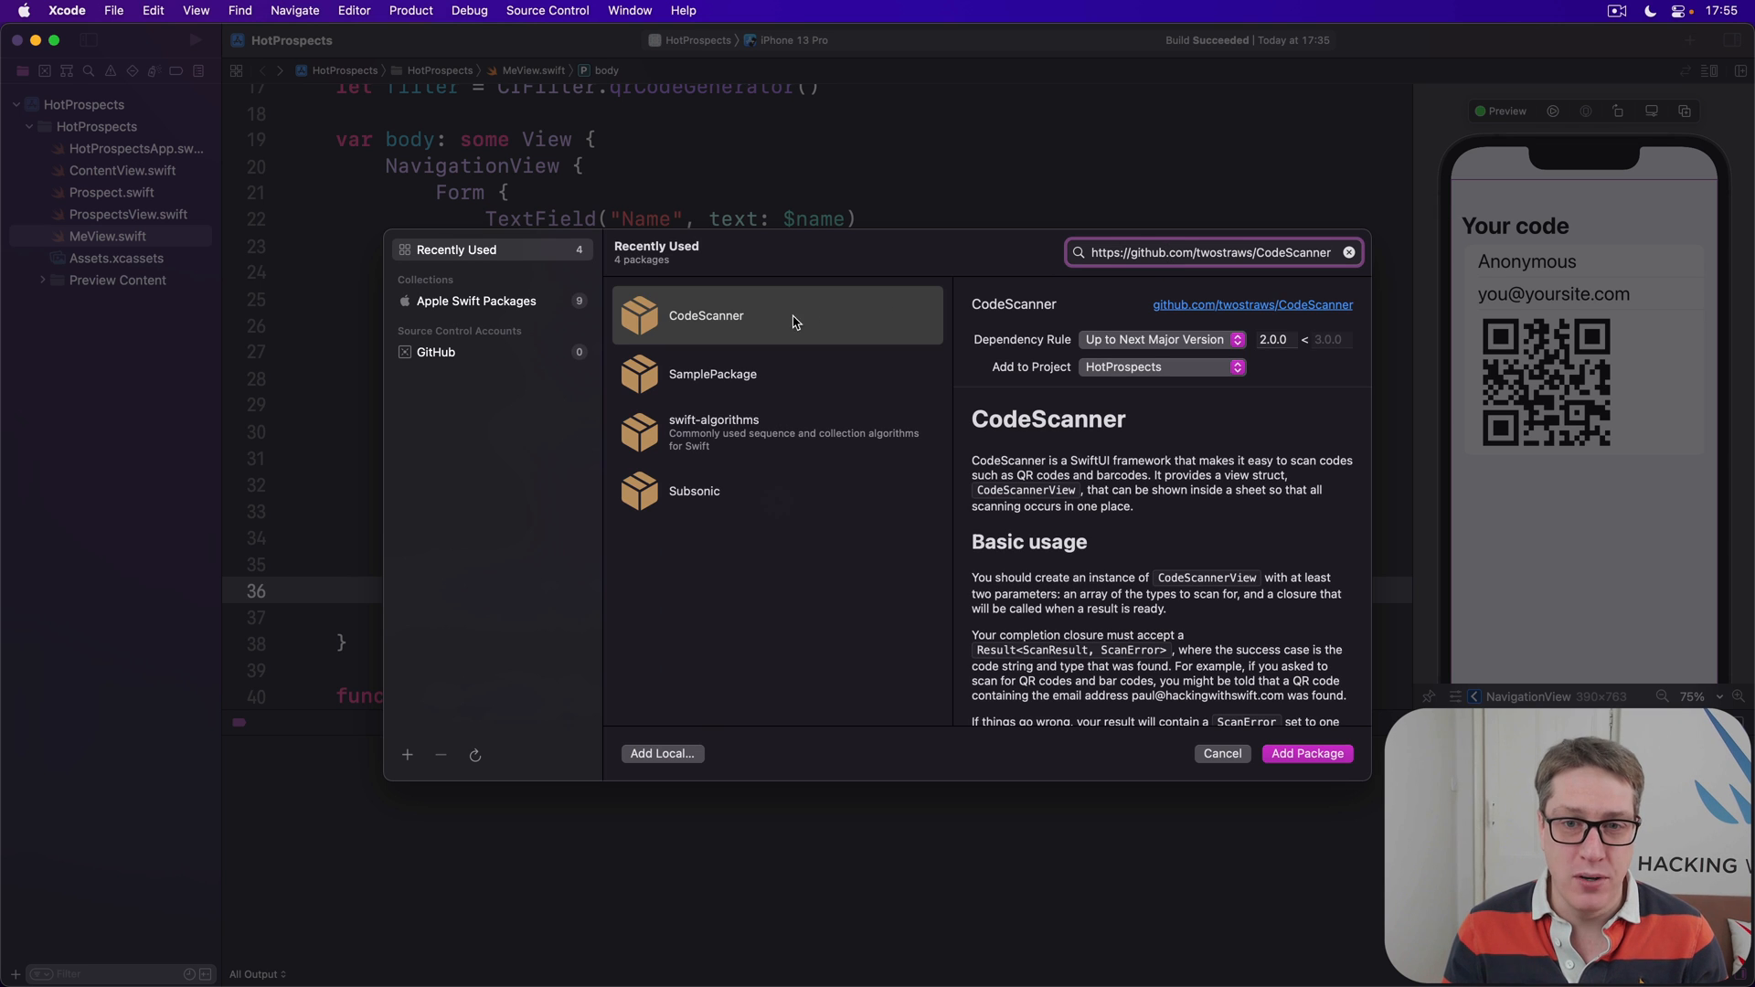
click(776, 314)
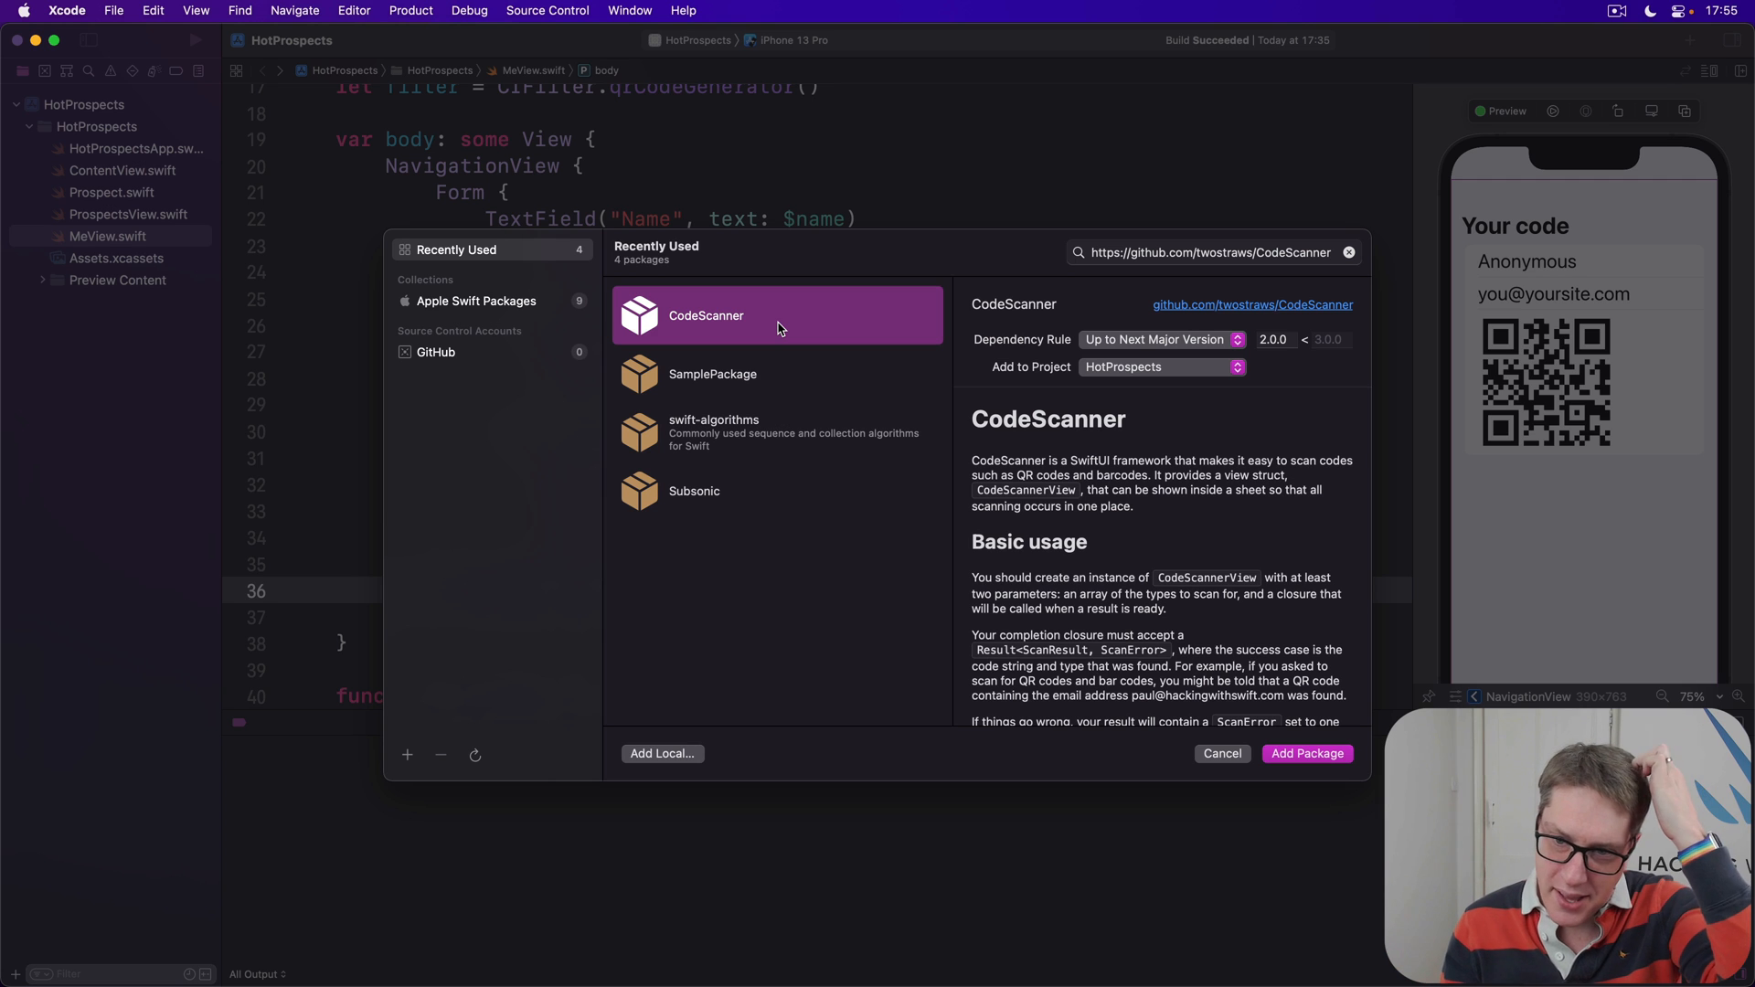
mouse_move(1217, 347)
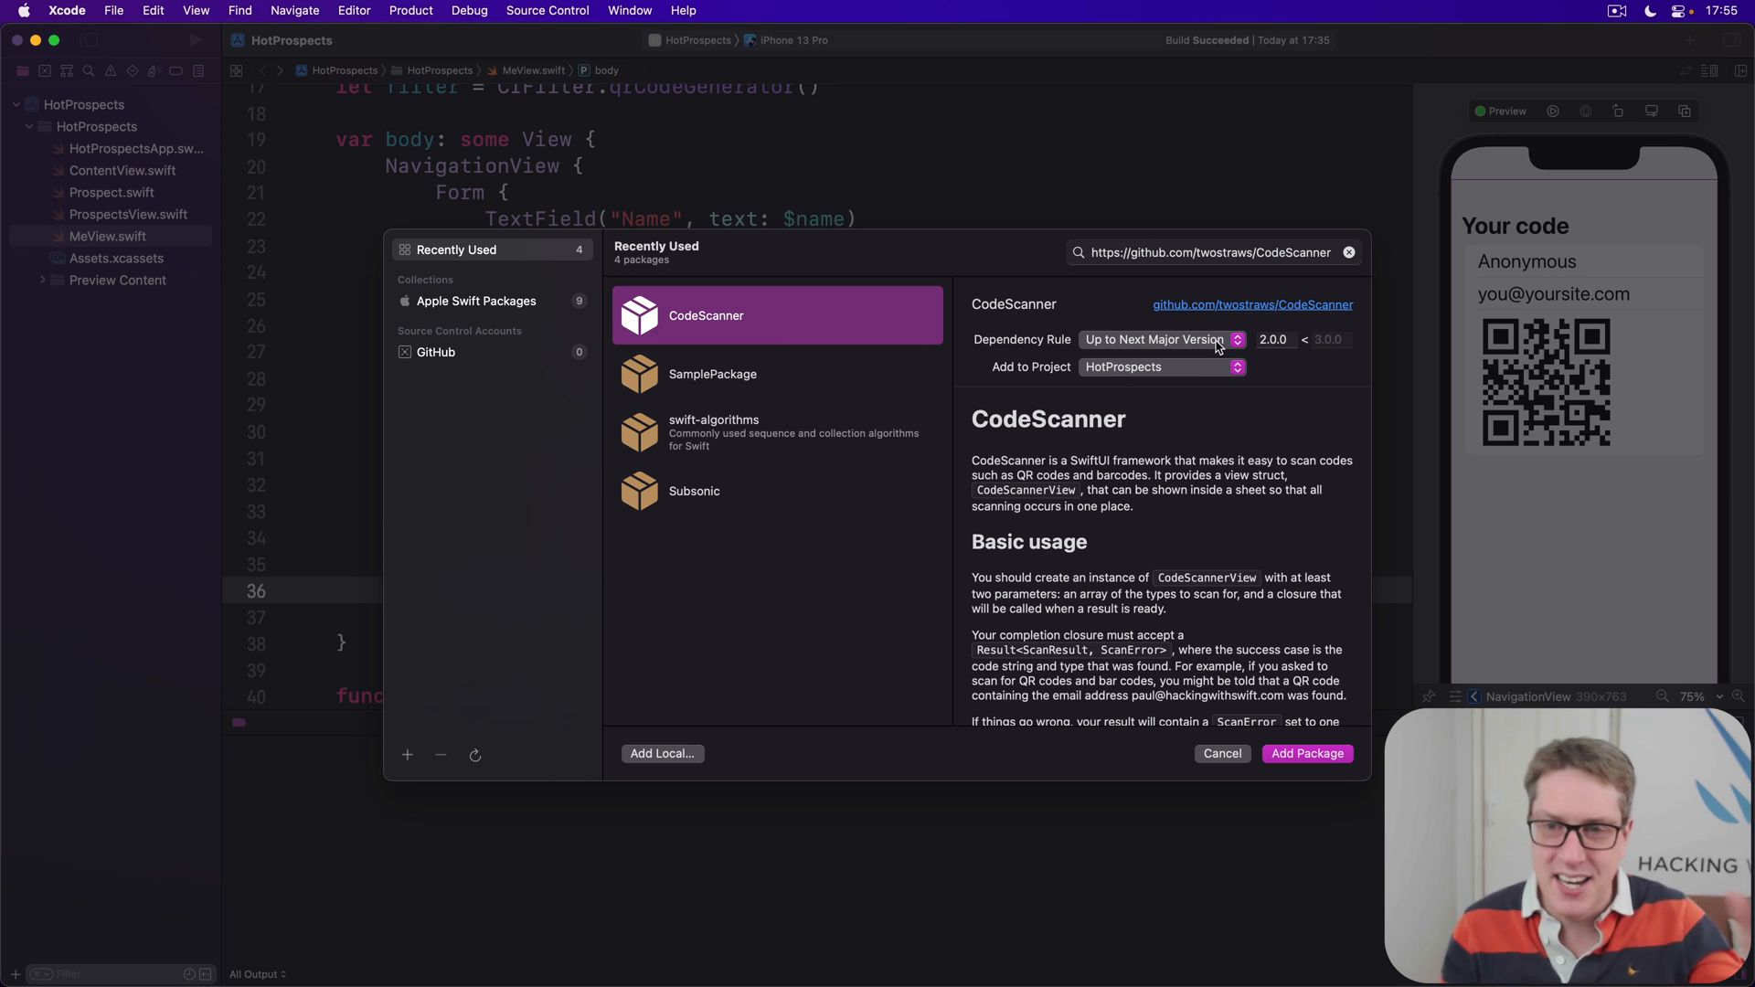
mouse_move(1207, 344)
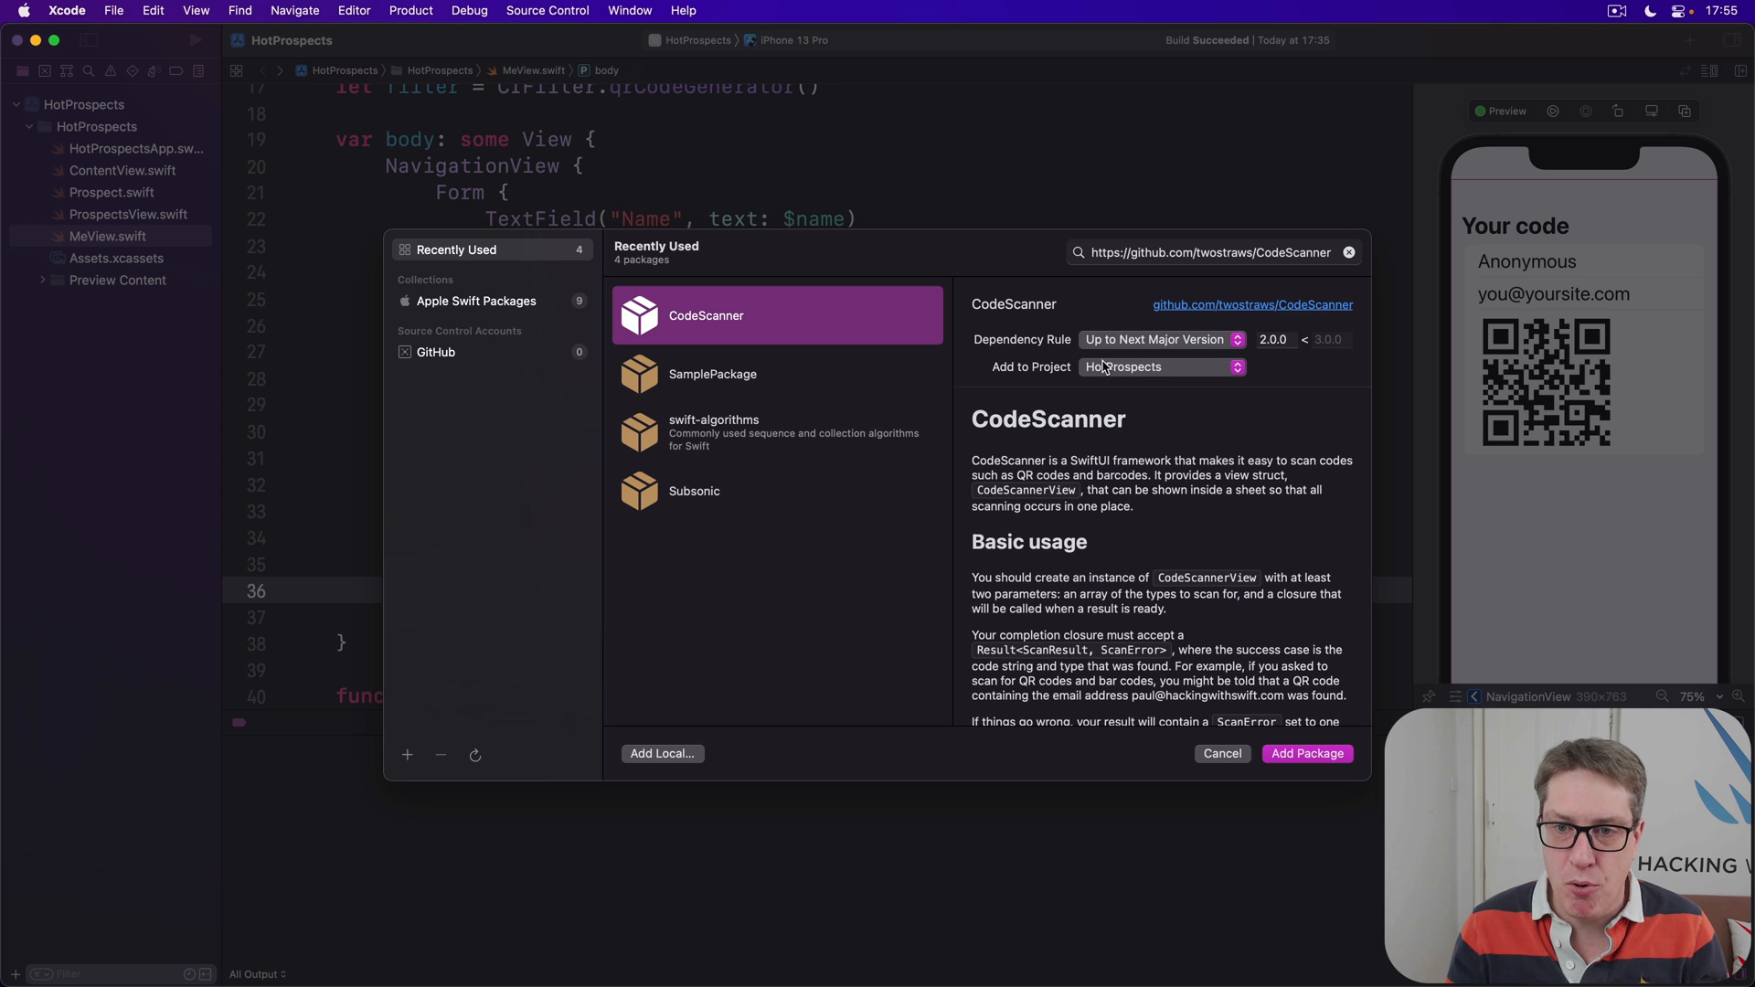
mouse_move(1255, 794)
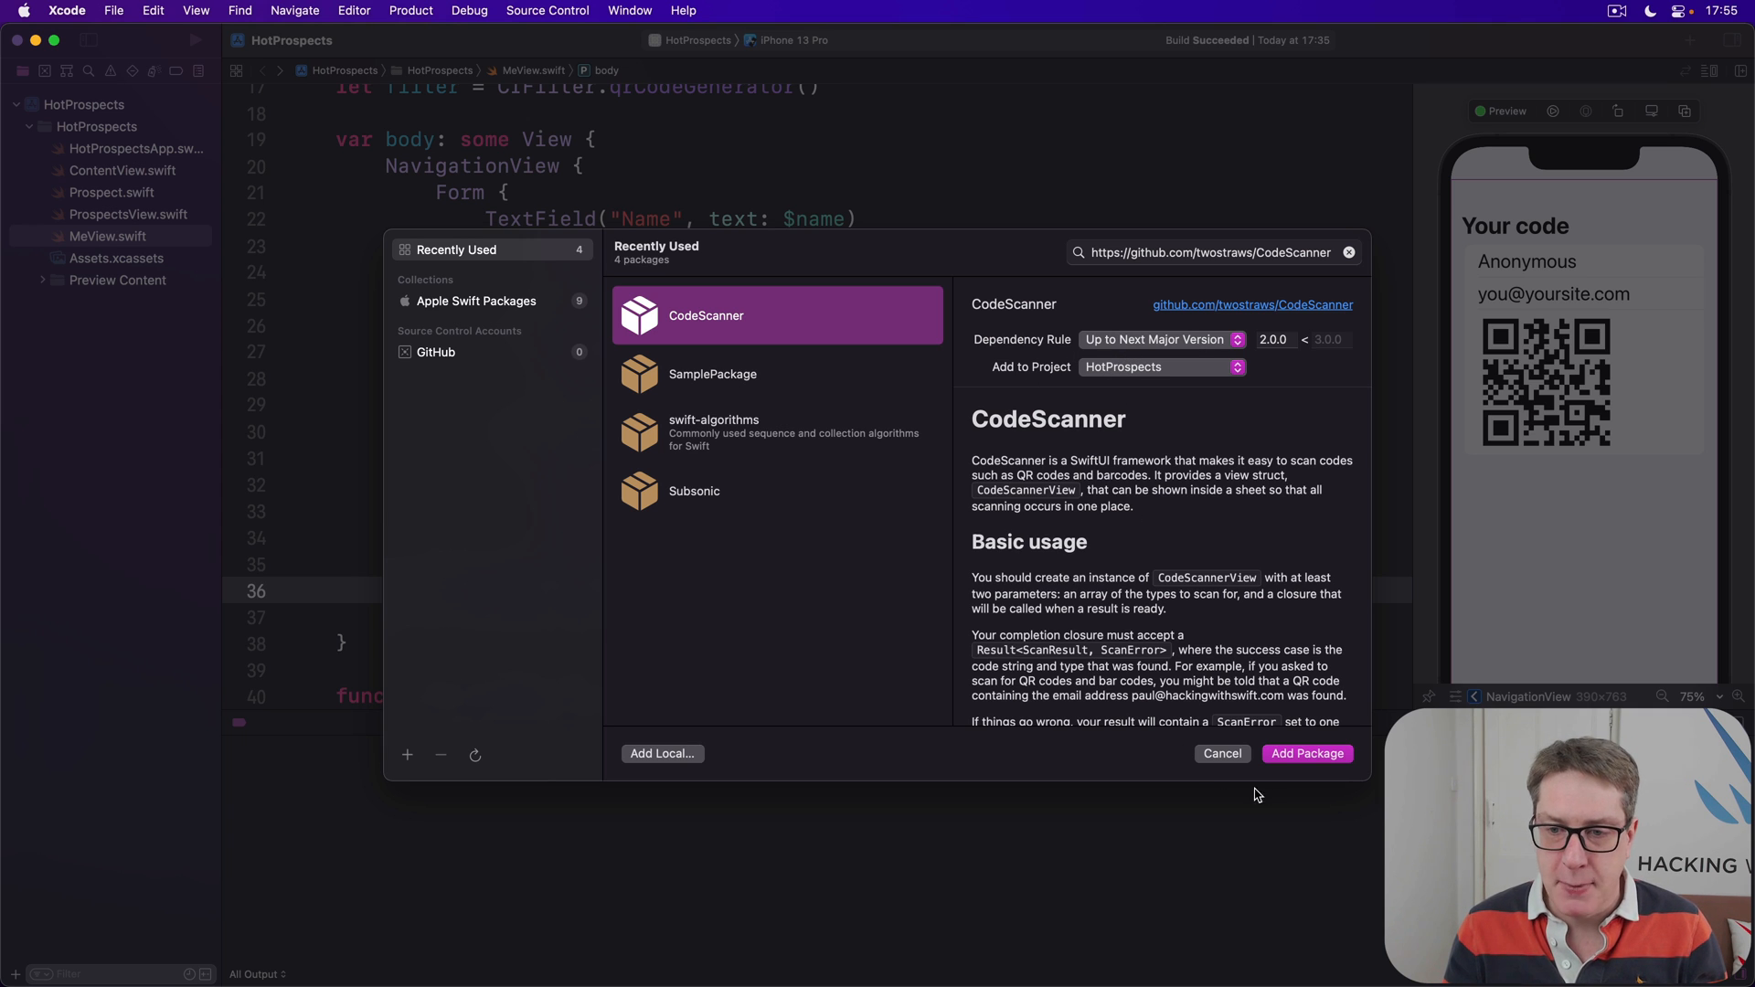
click(1306, 753)
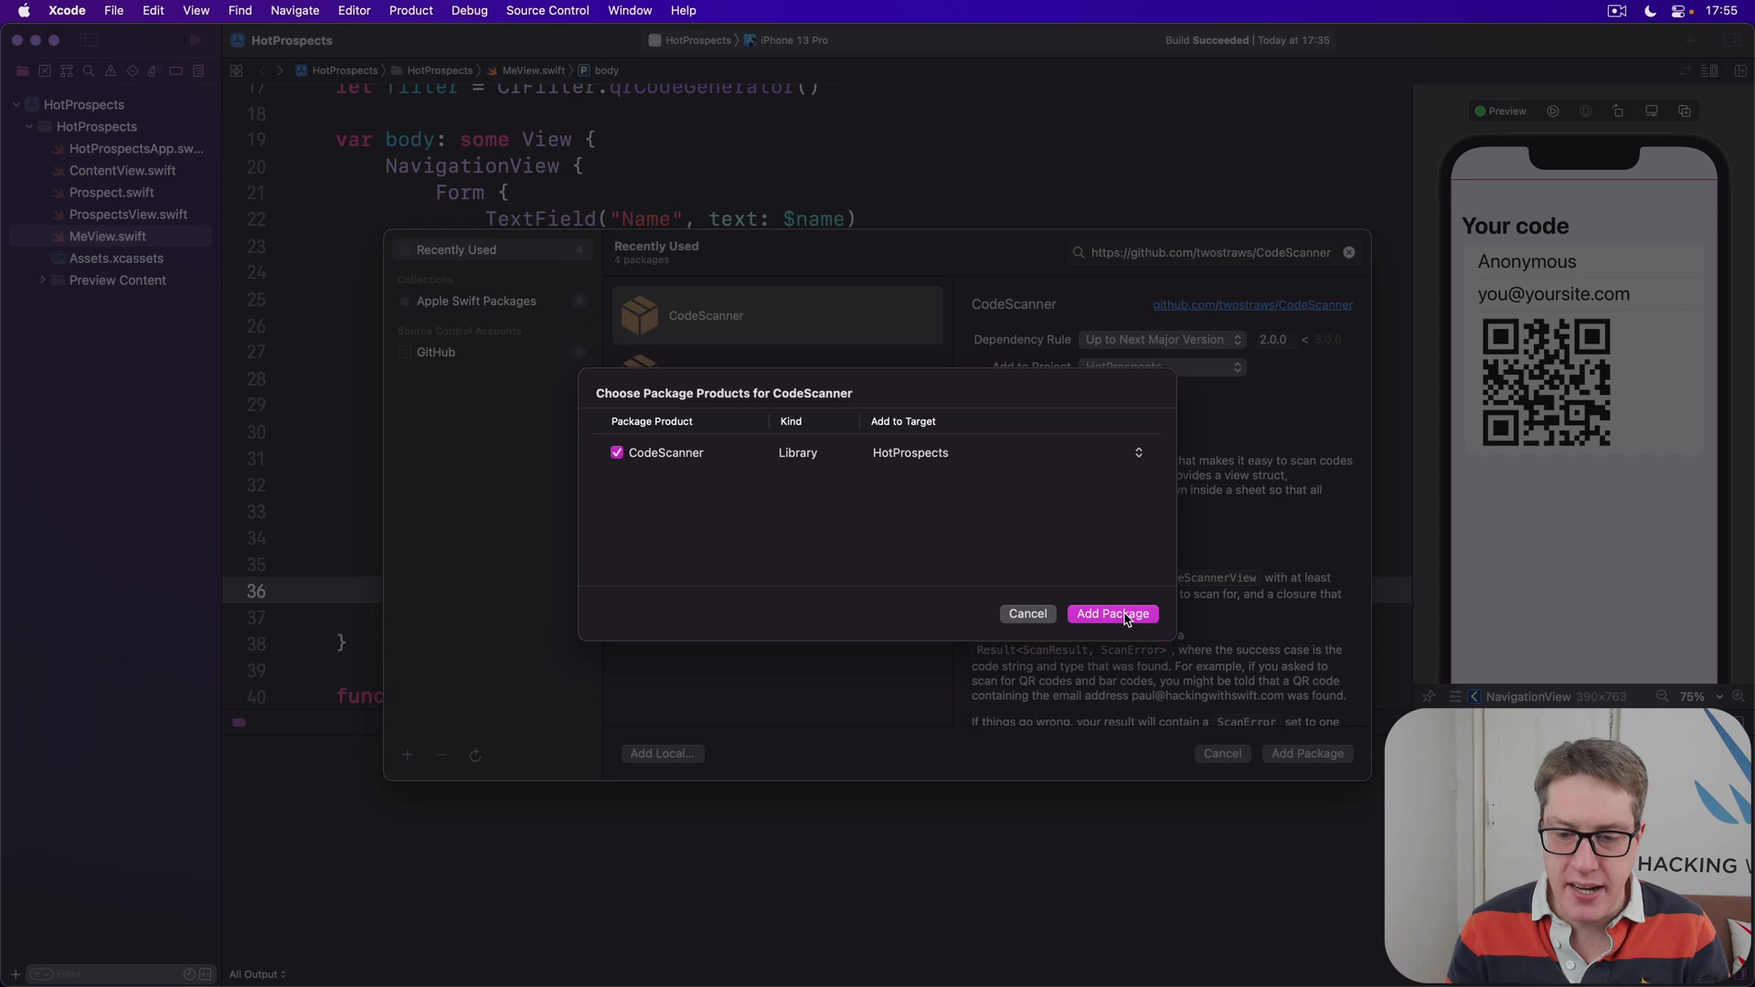
- Confirm adding the CodeScanner library product to the HotProspects target
click(1113, 613)
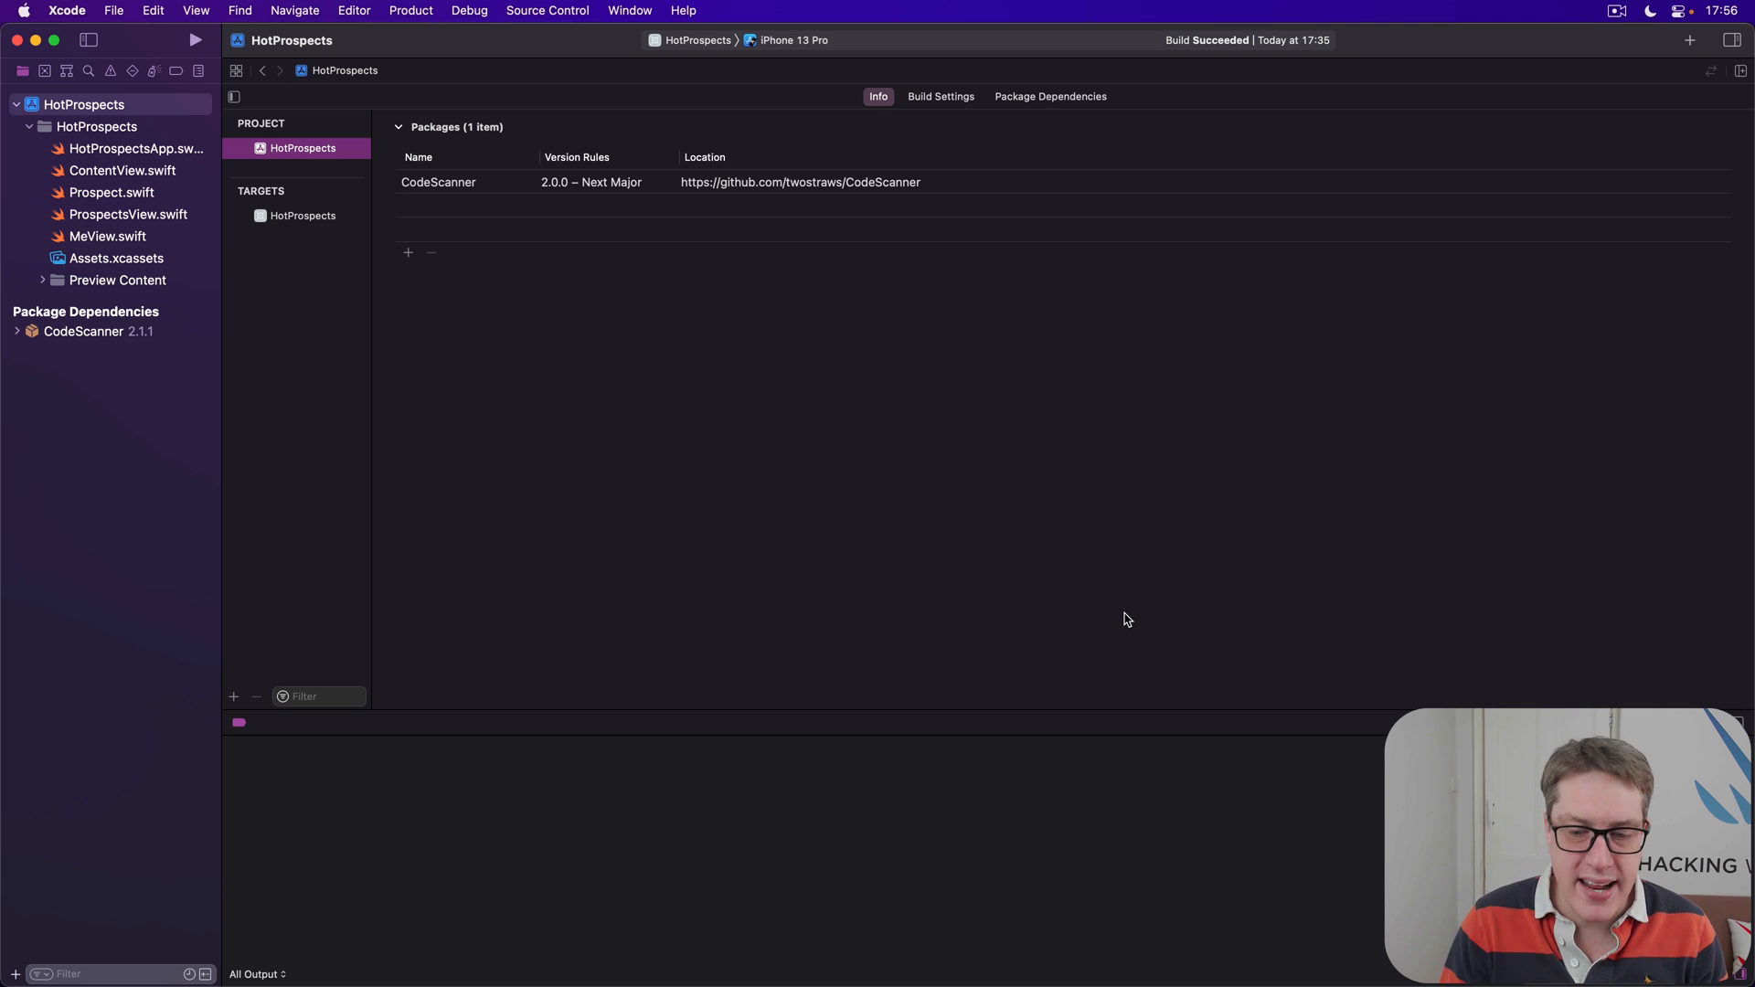
click(128, 214)
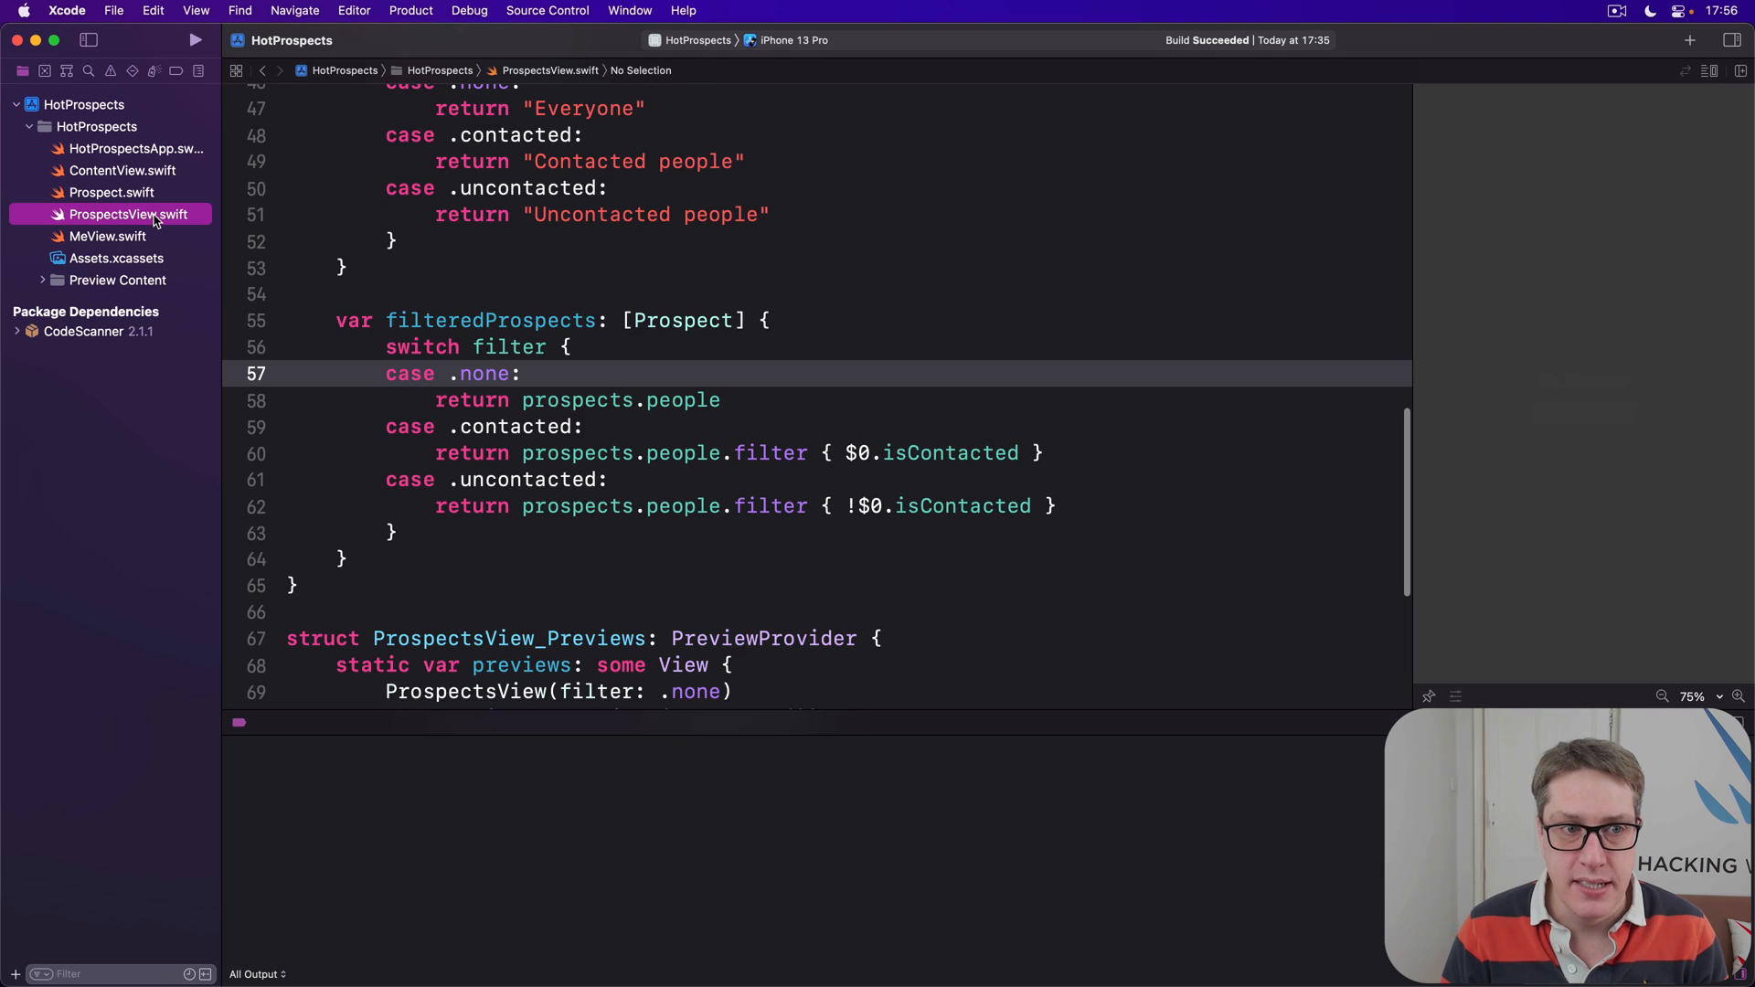
scroll(up, 3)
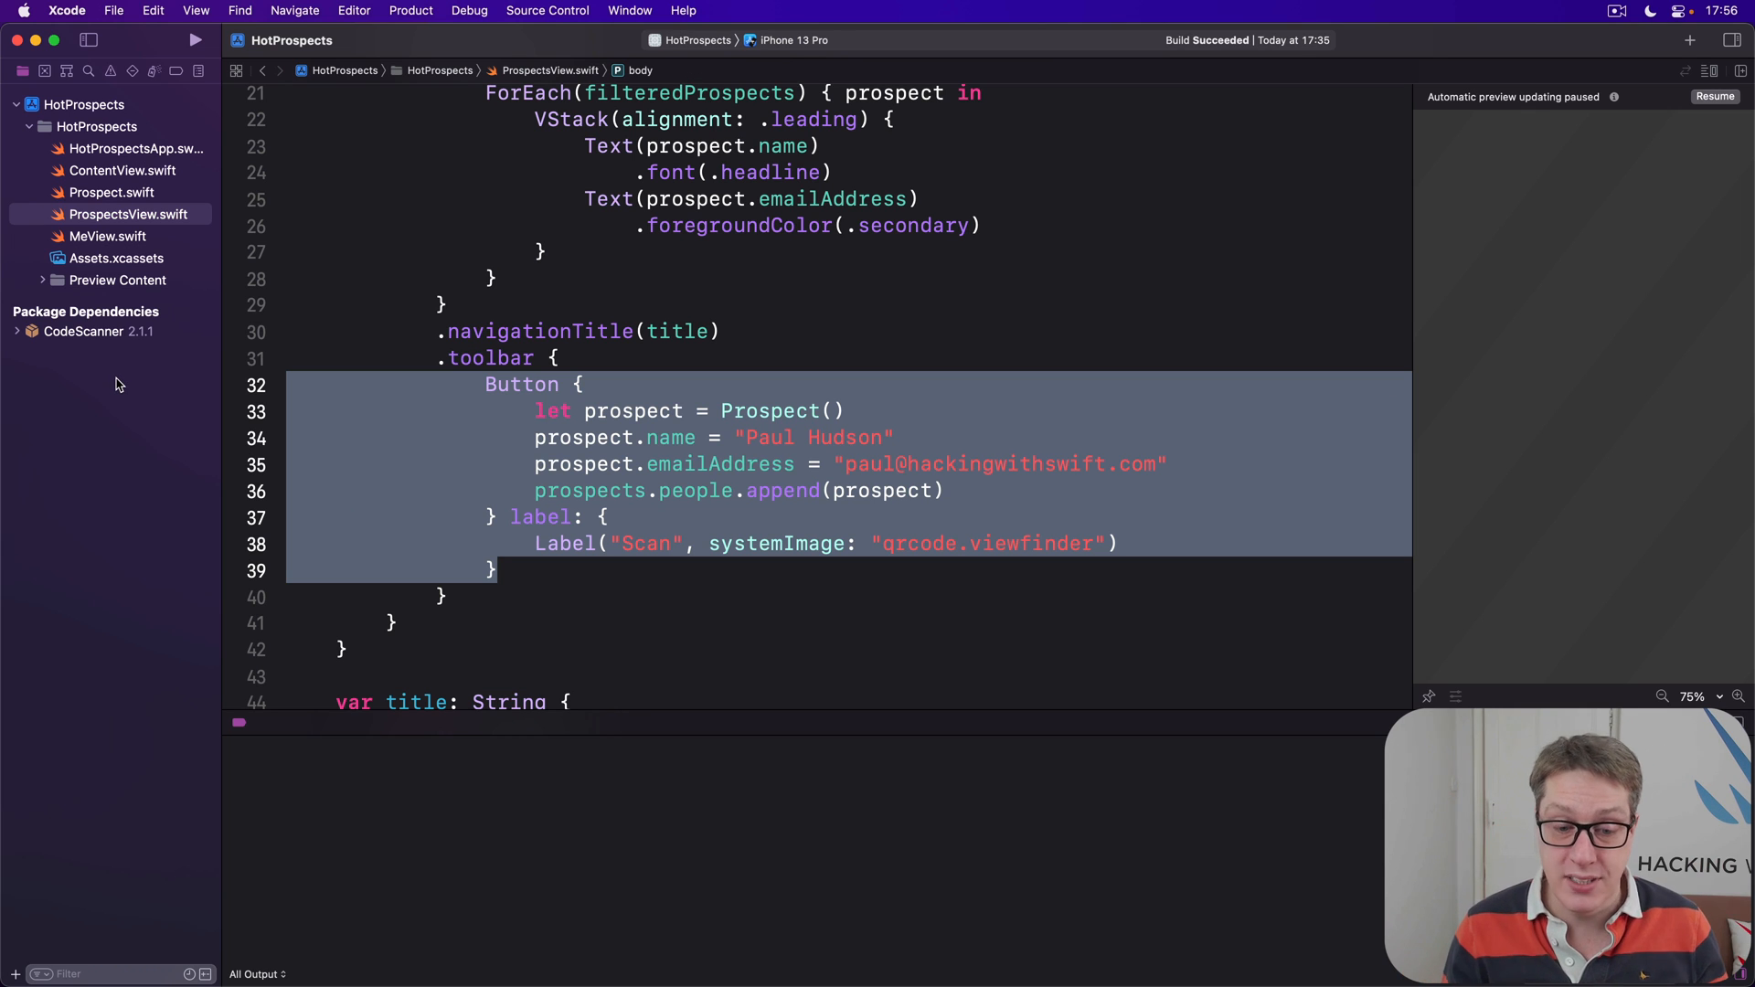
scroll(up, 3)
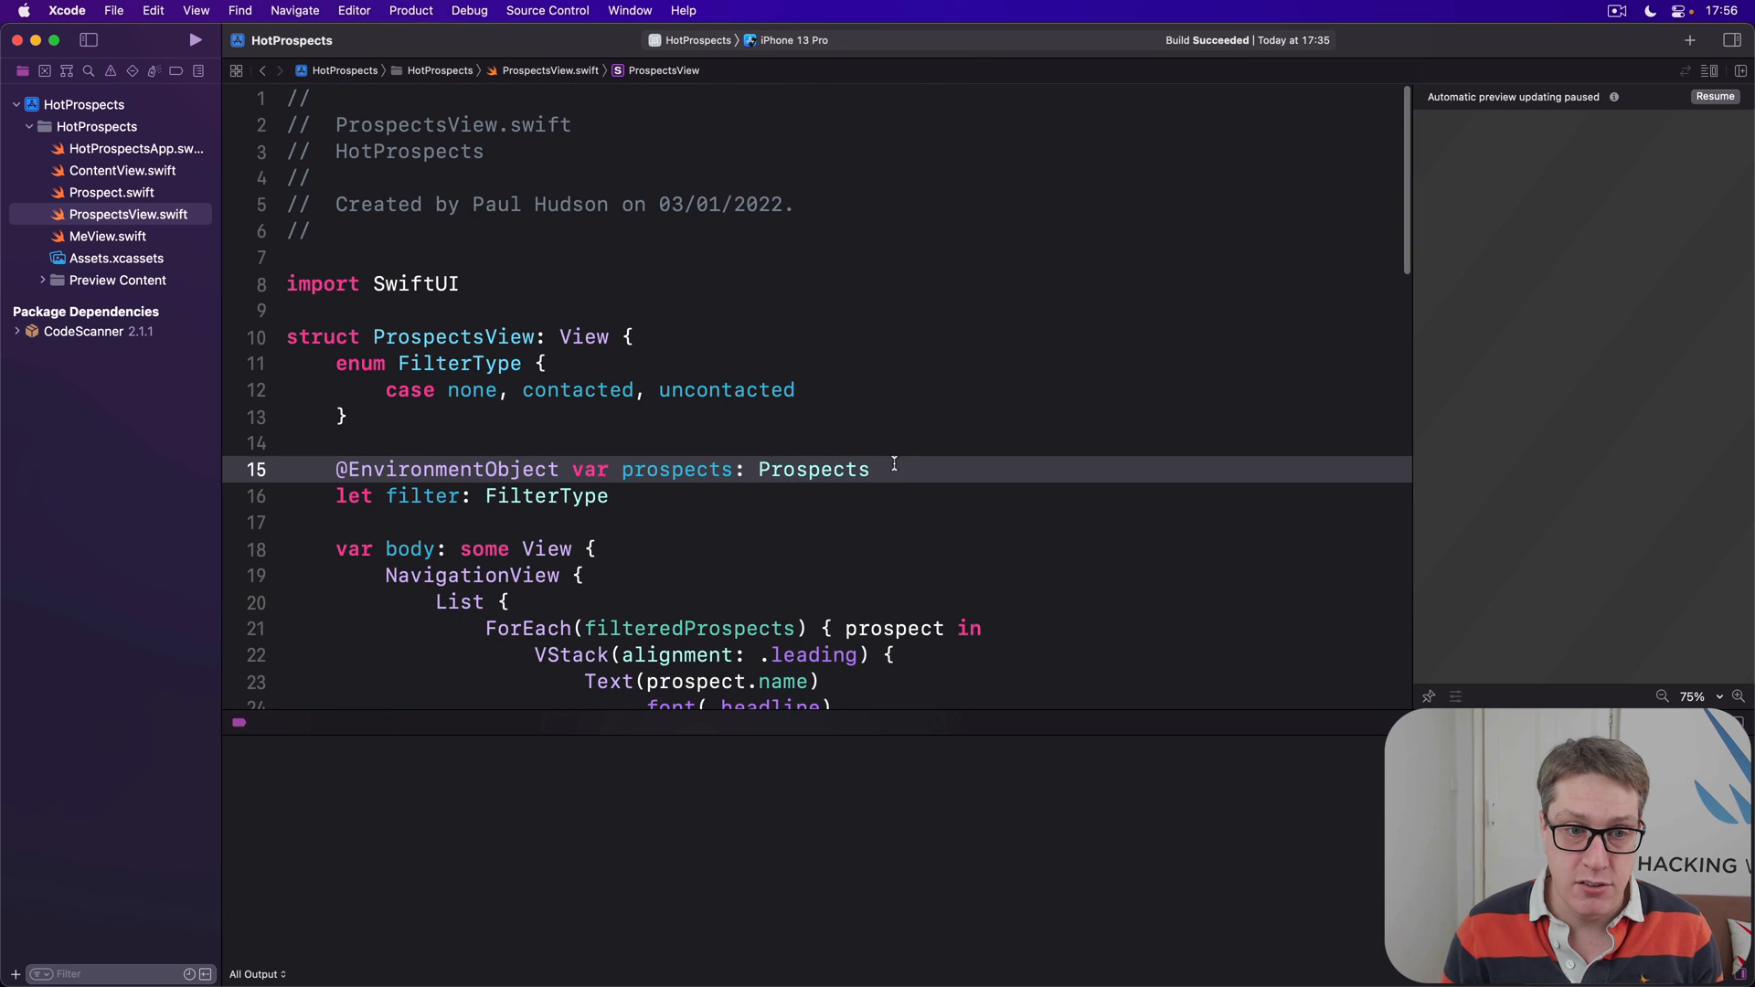
text(@)
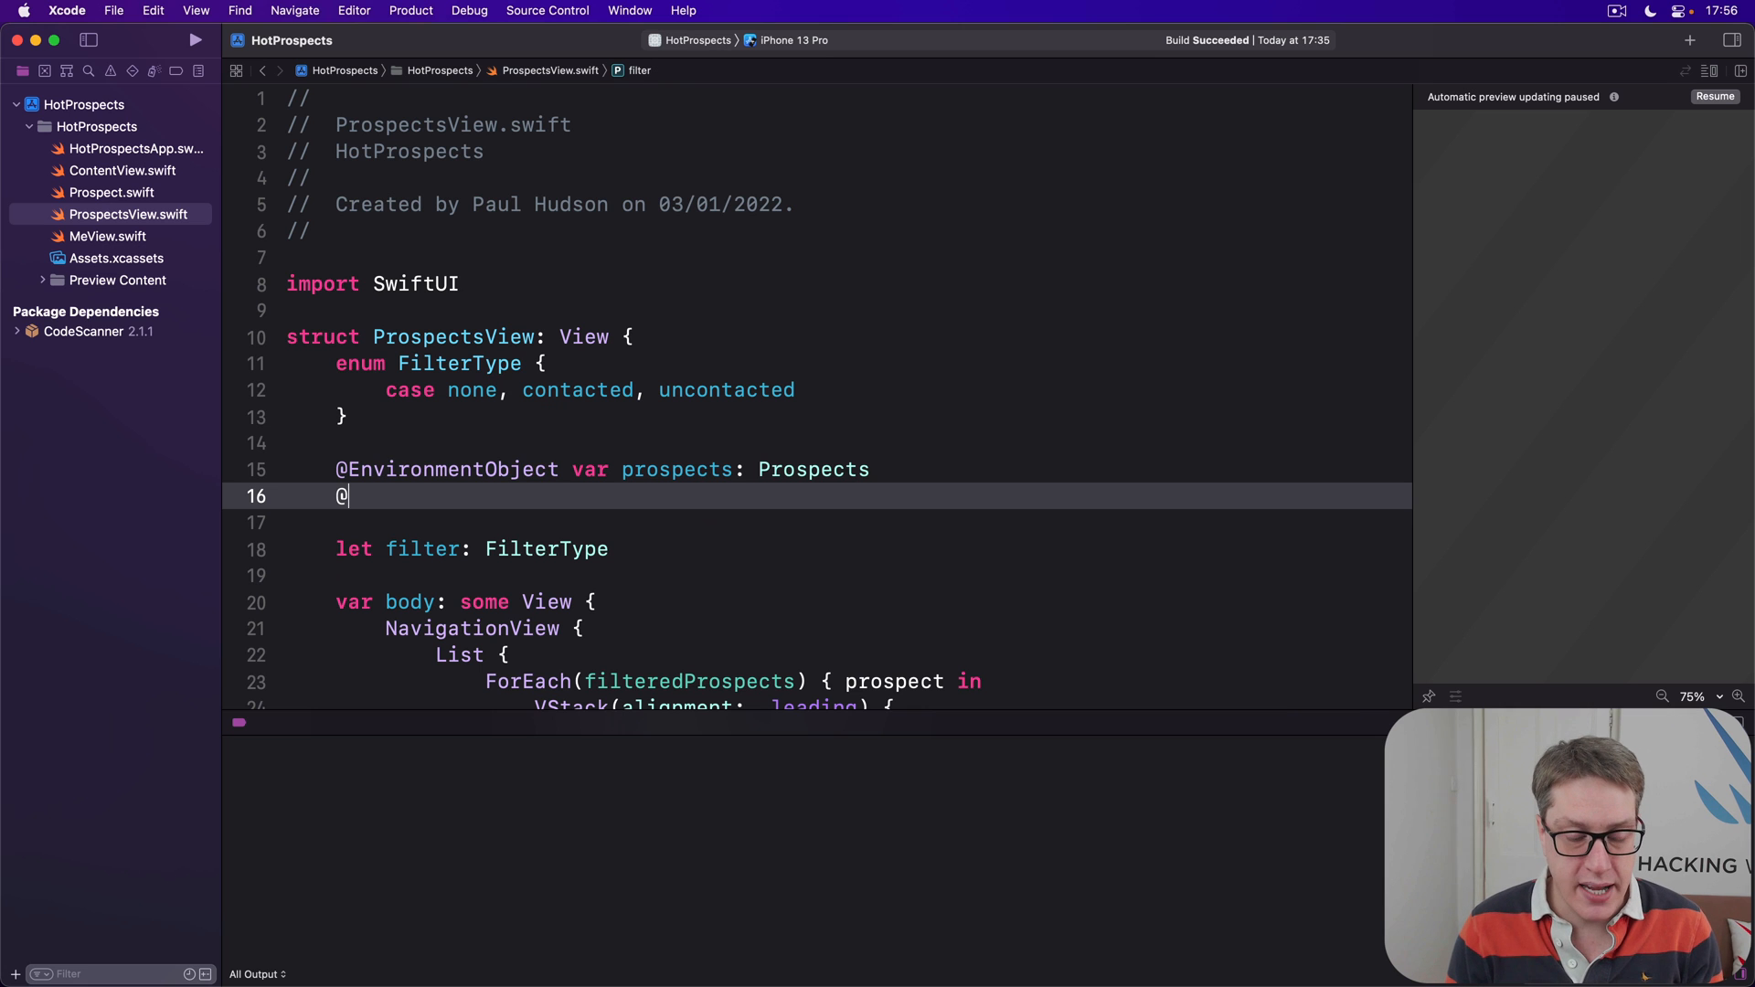
text(State private var)
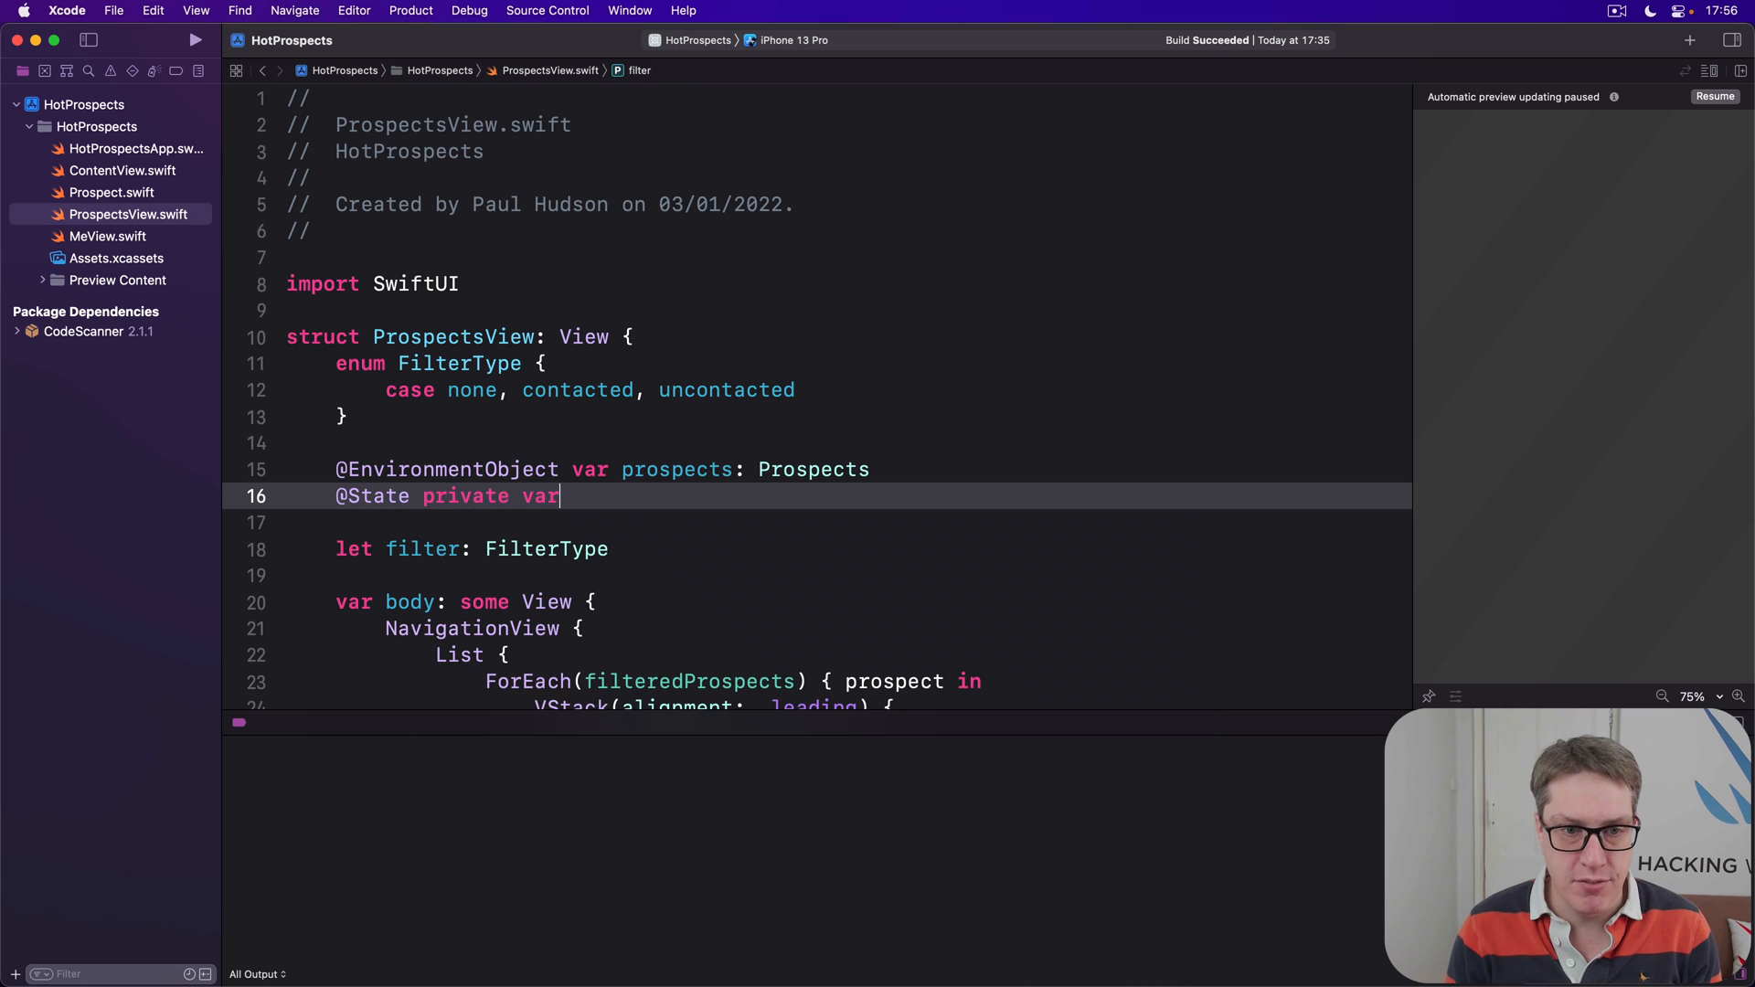
text(isShowingScanner)
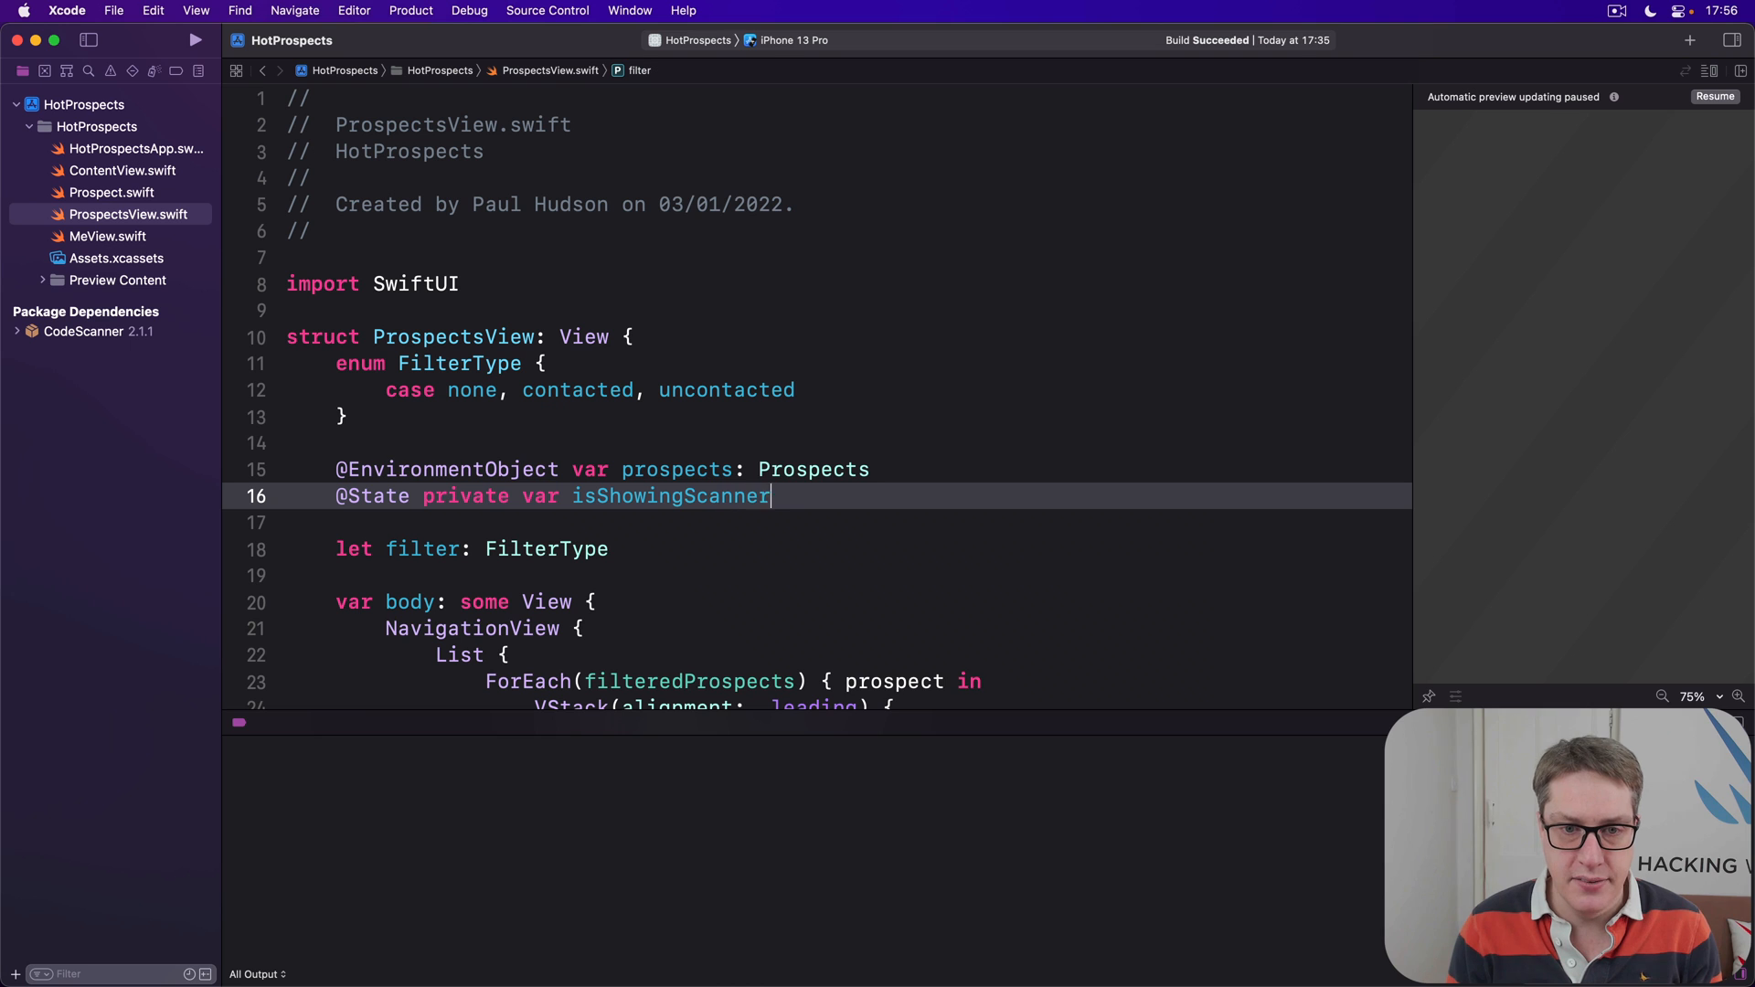
text(= false)
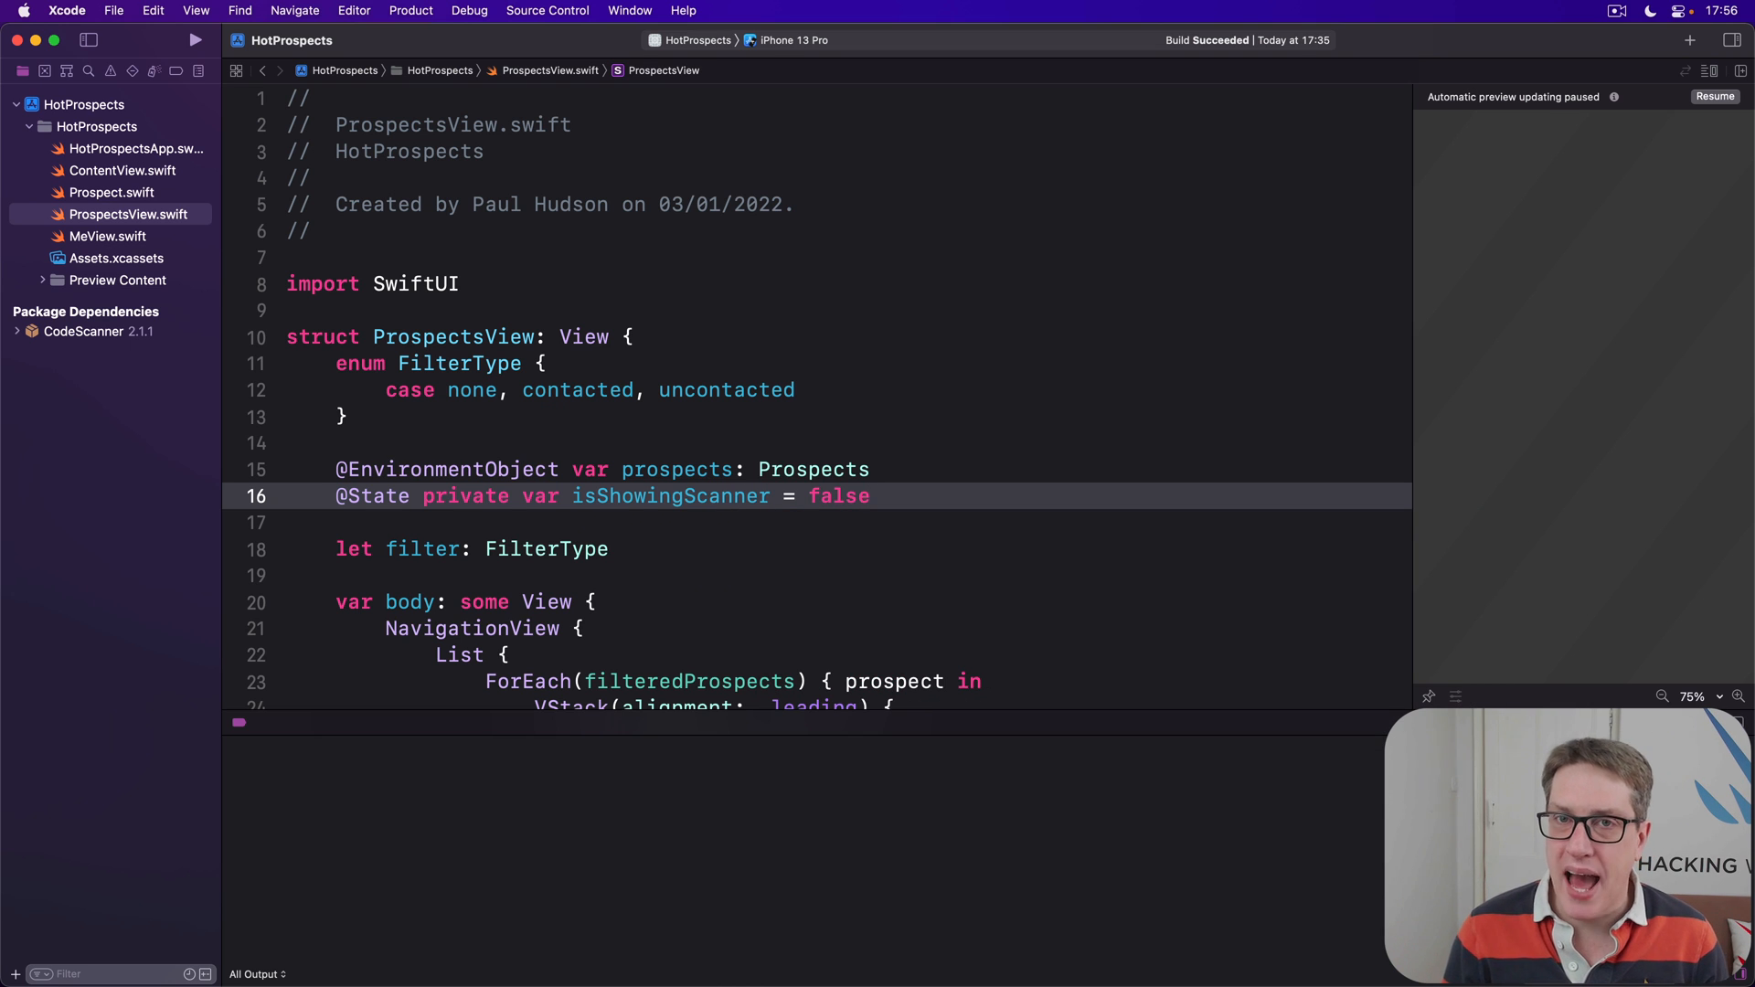
scroll(down, 3)
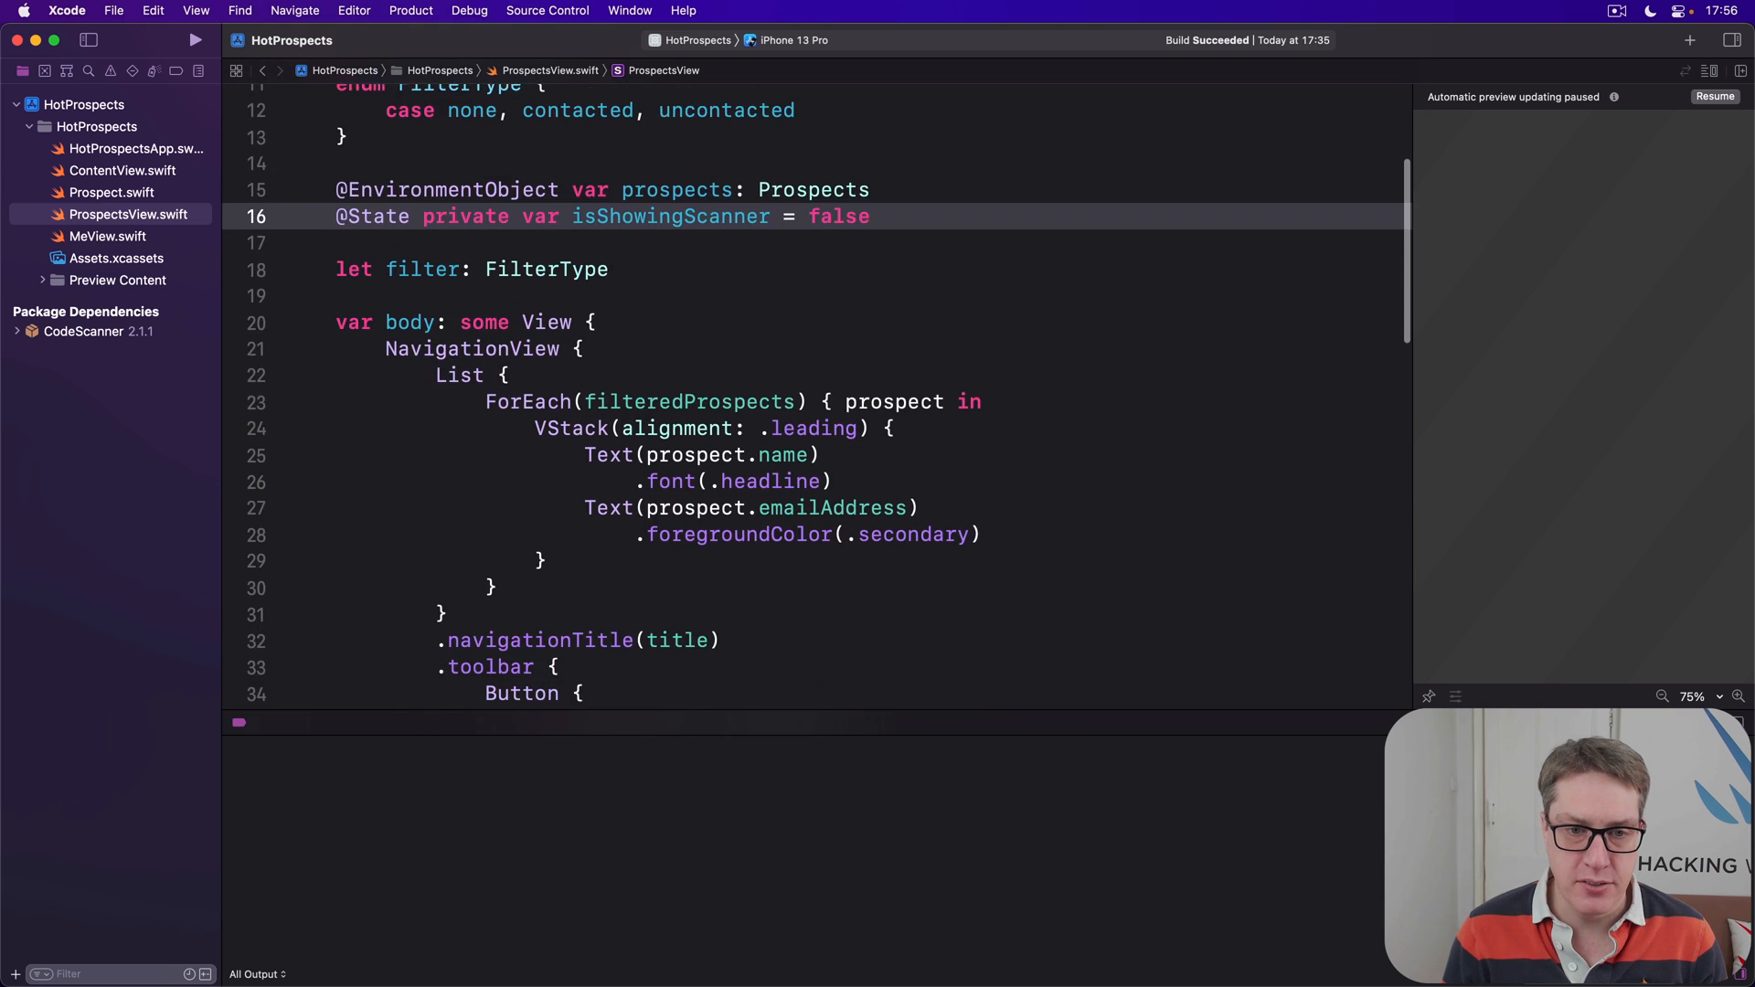
scroll(down, 3)
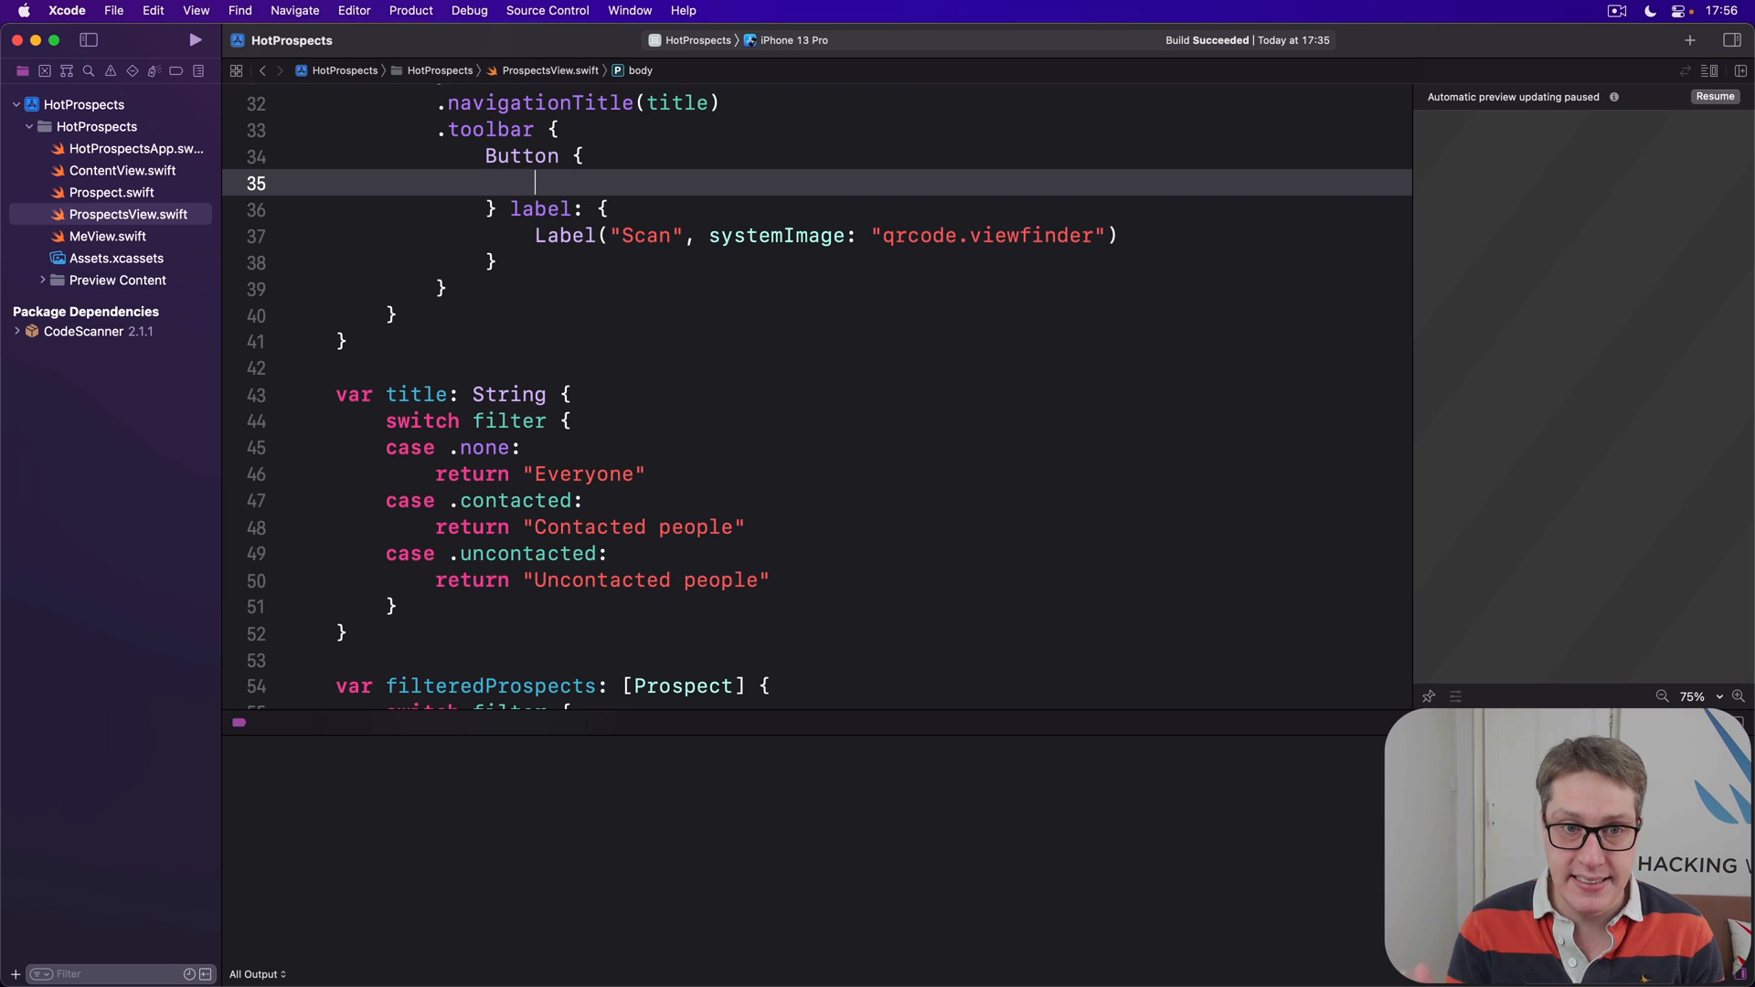
- Make the Scan button's action set isShowingScanner to true
text(isSho)
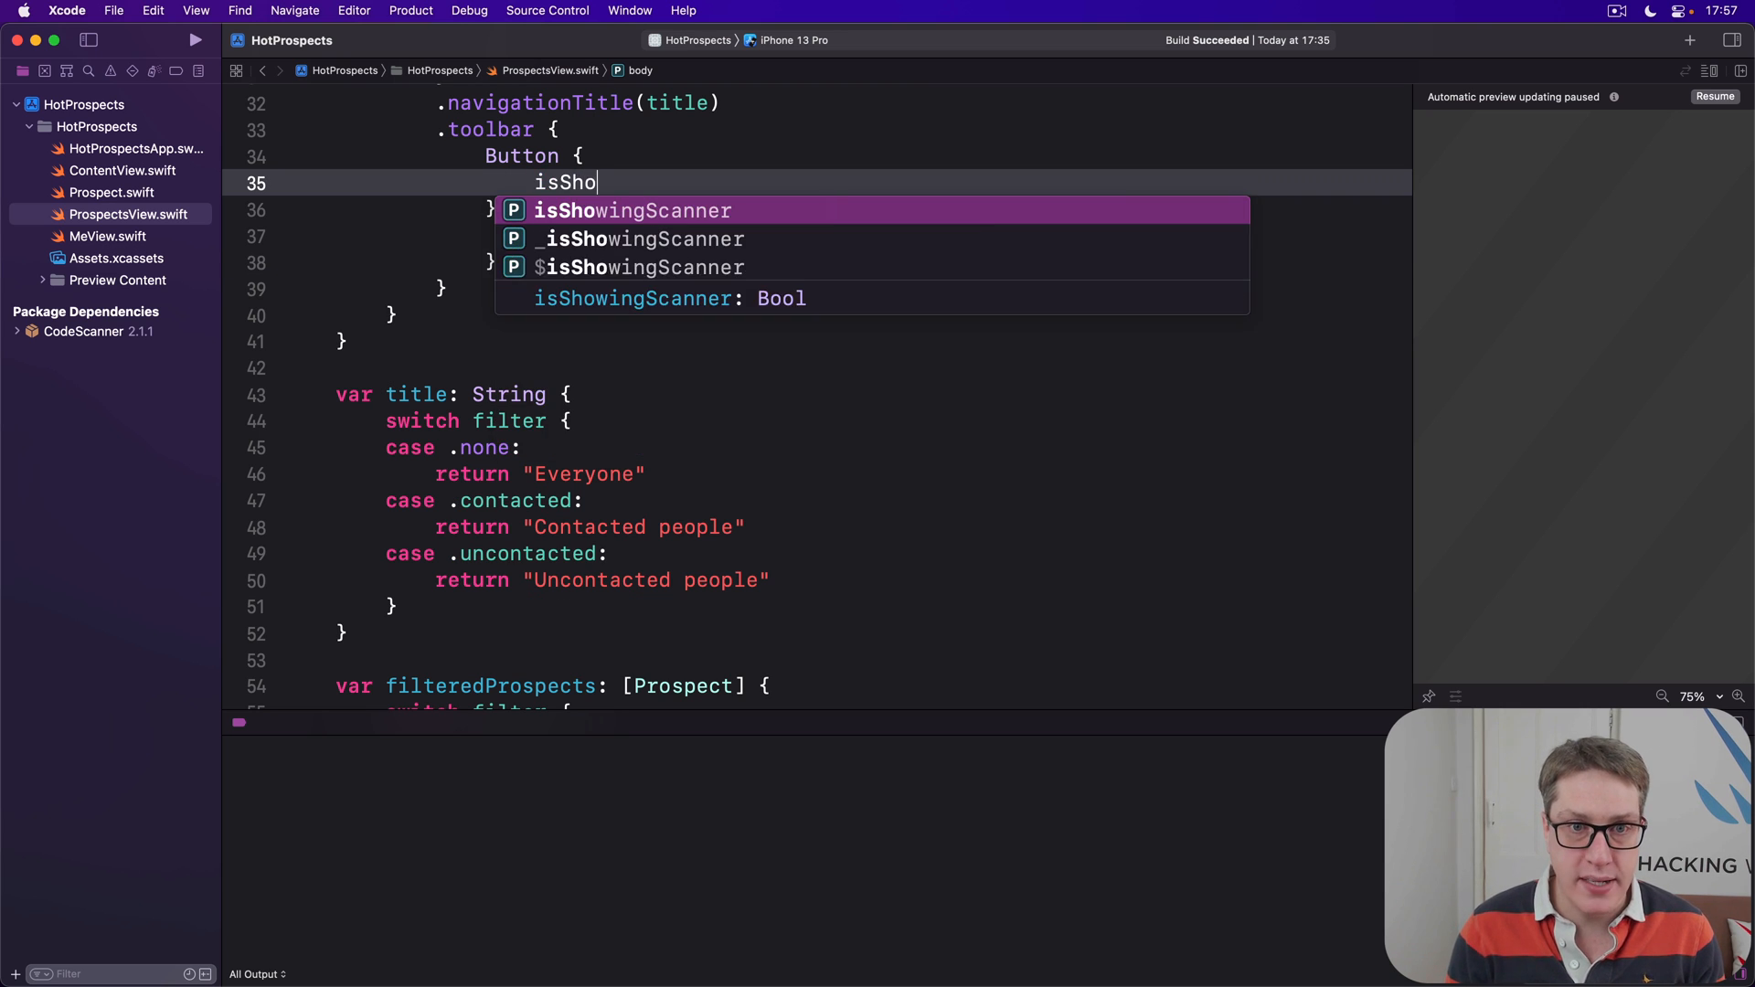
text(= true)
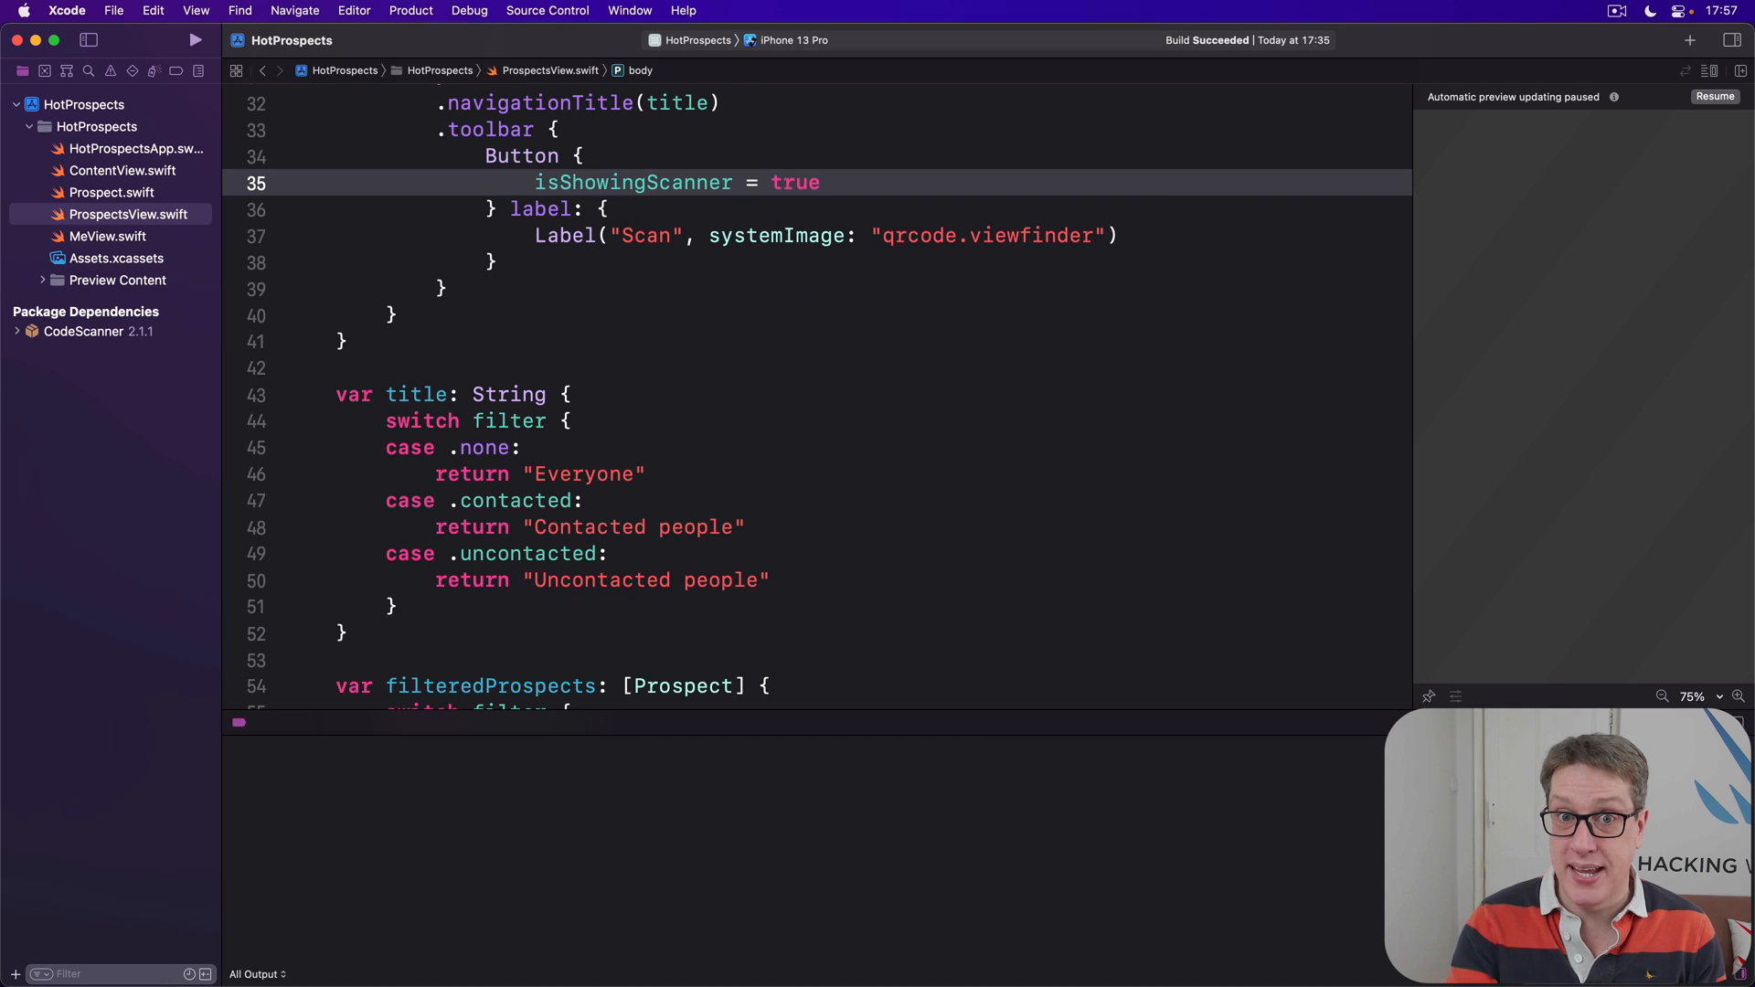
click(819, 183)
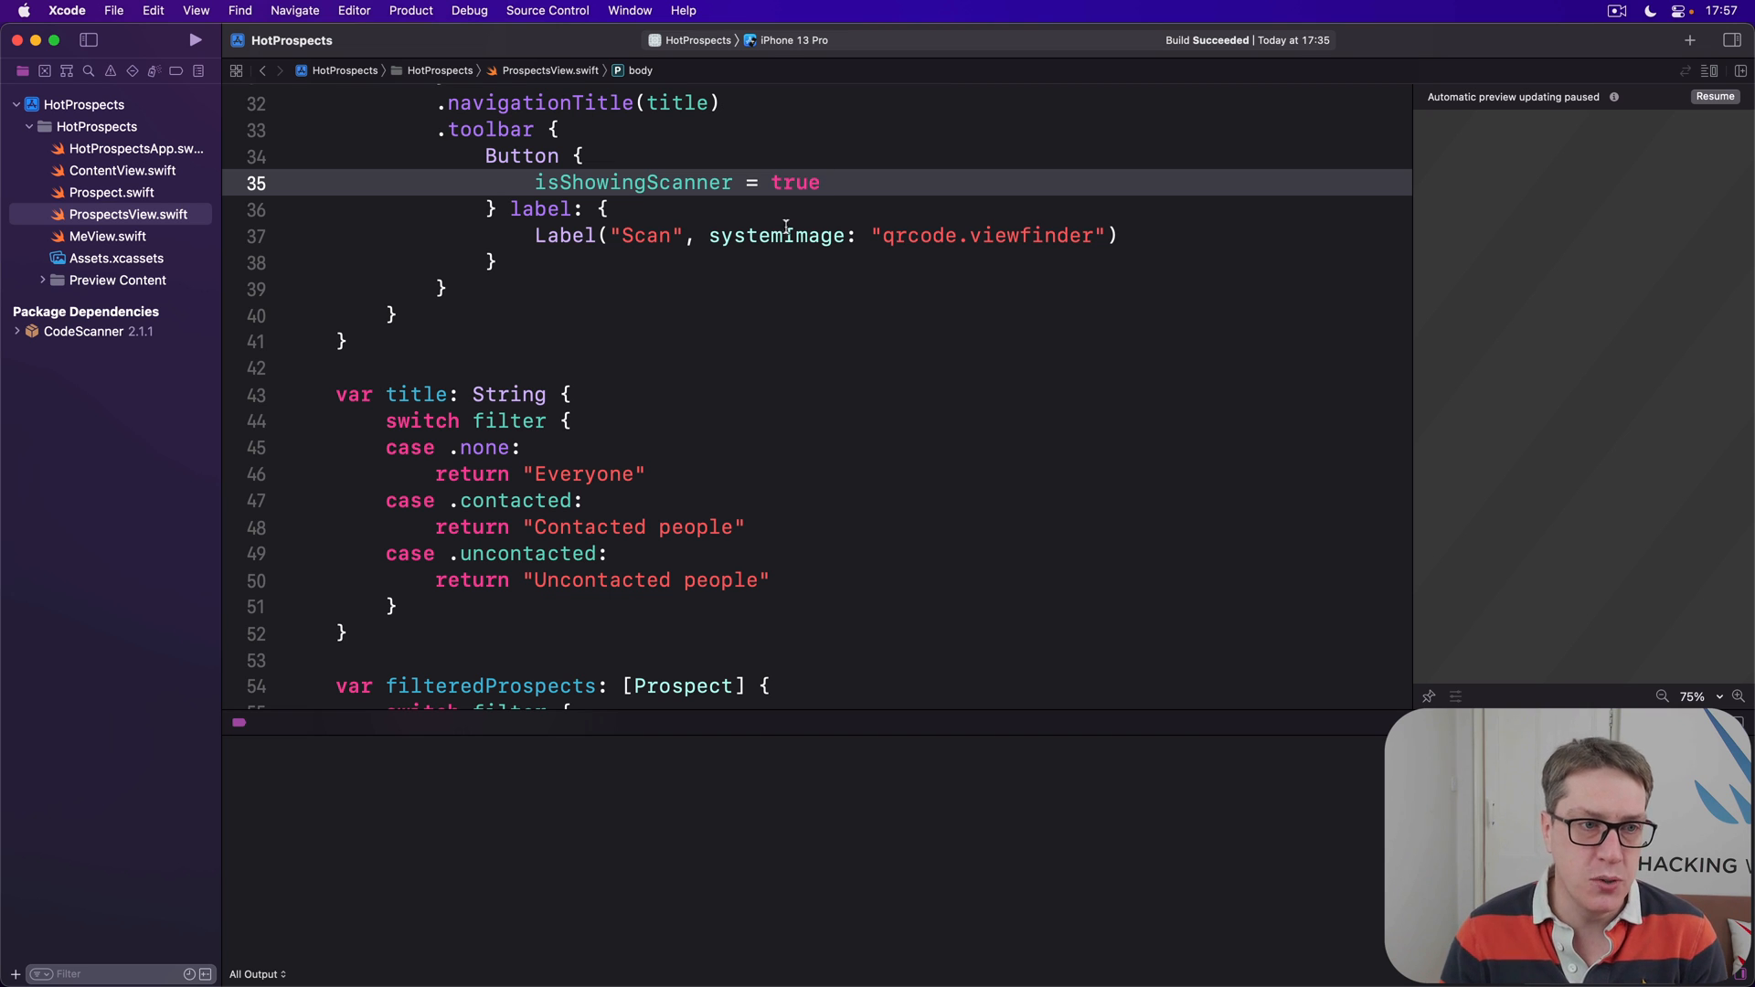
- Expand the CodeScanner package files and scroll to the top of ProspectsView.swift
click(9, 330)
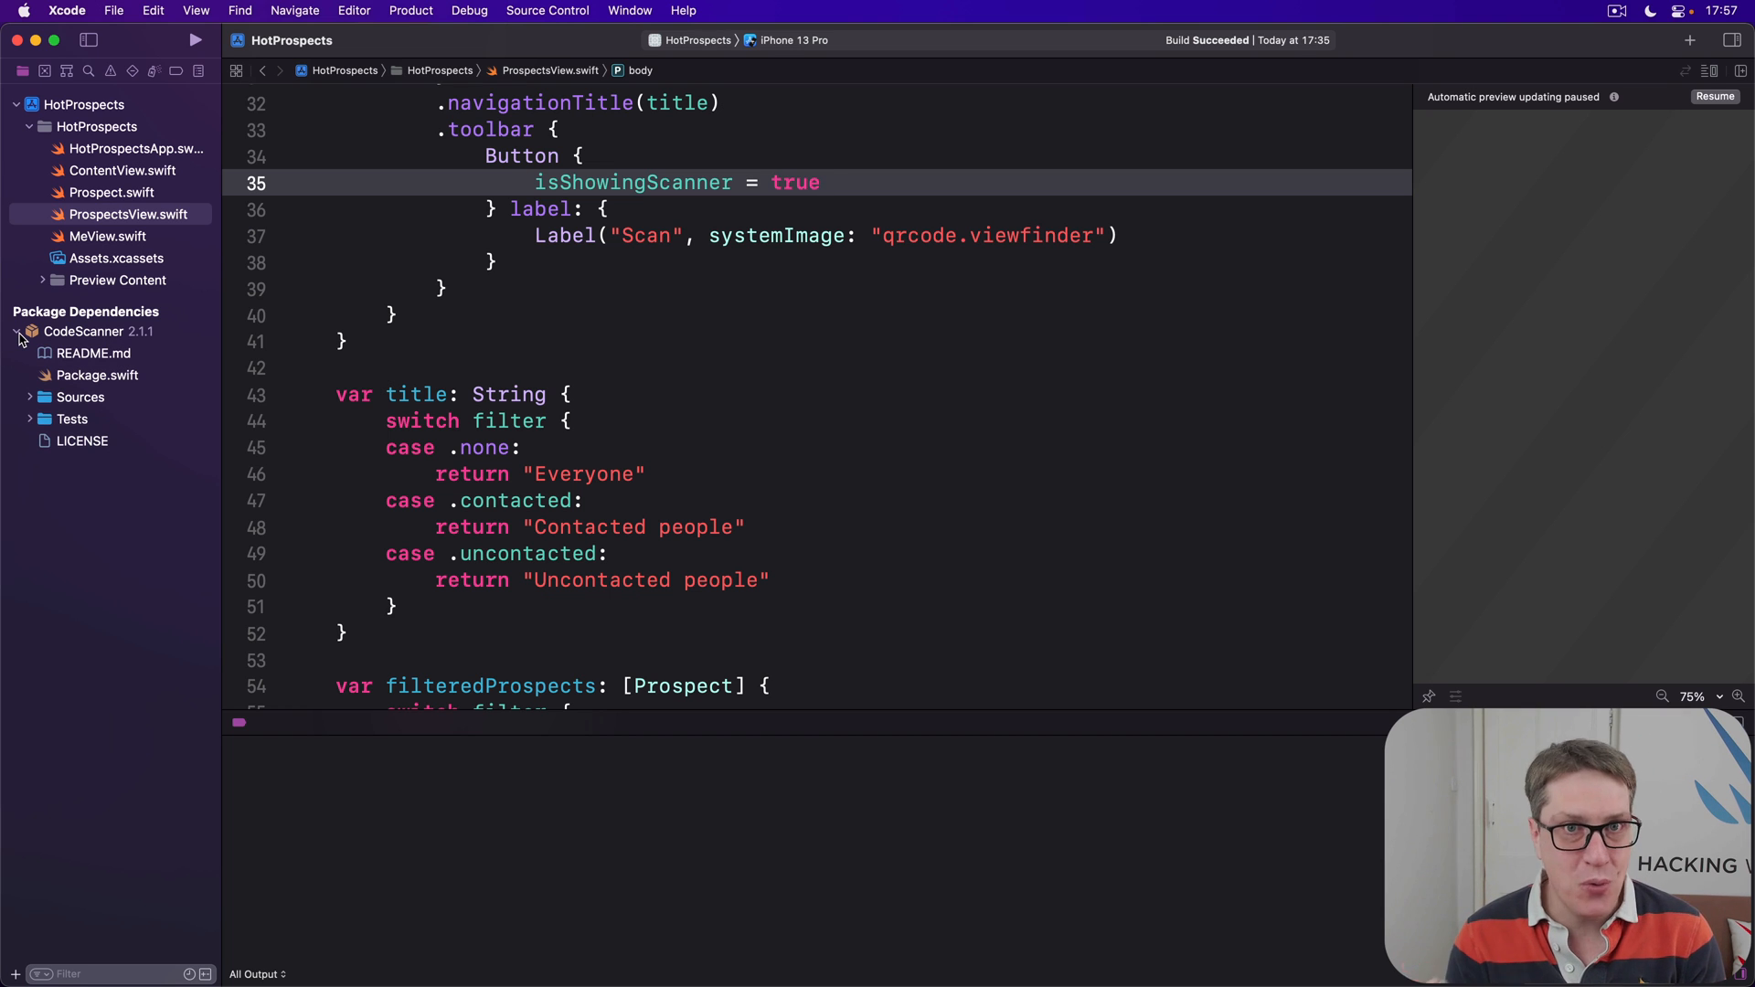
click(818, 183)
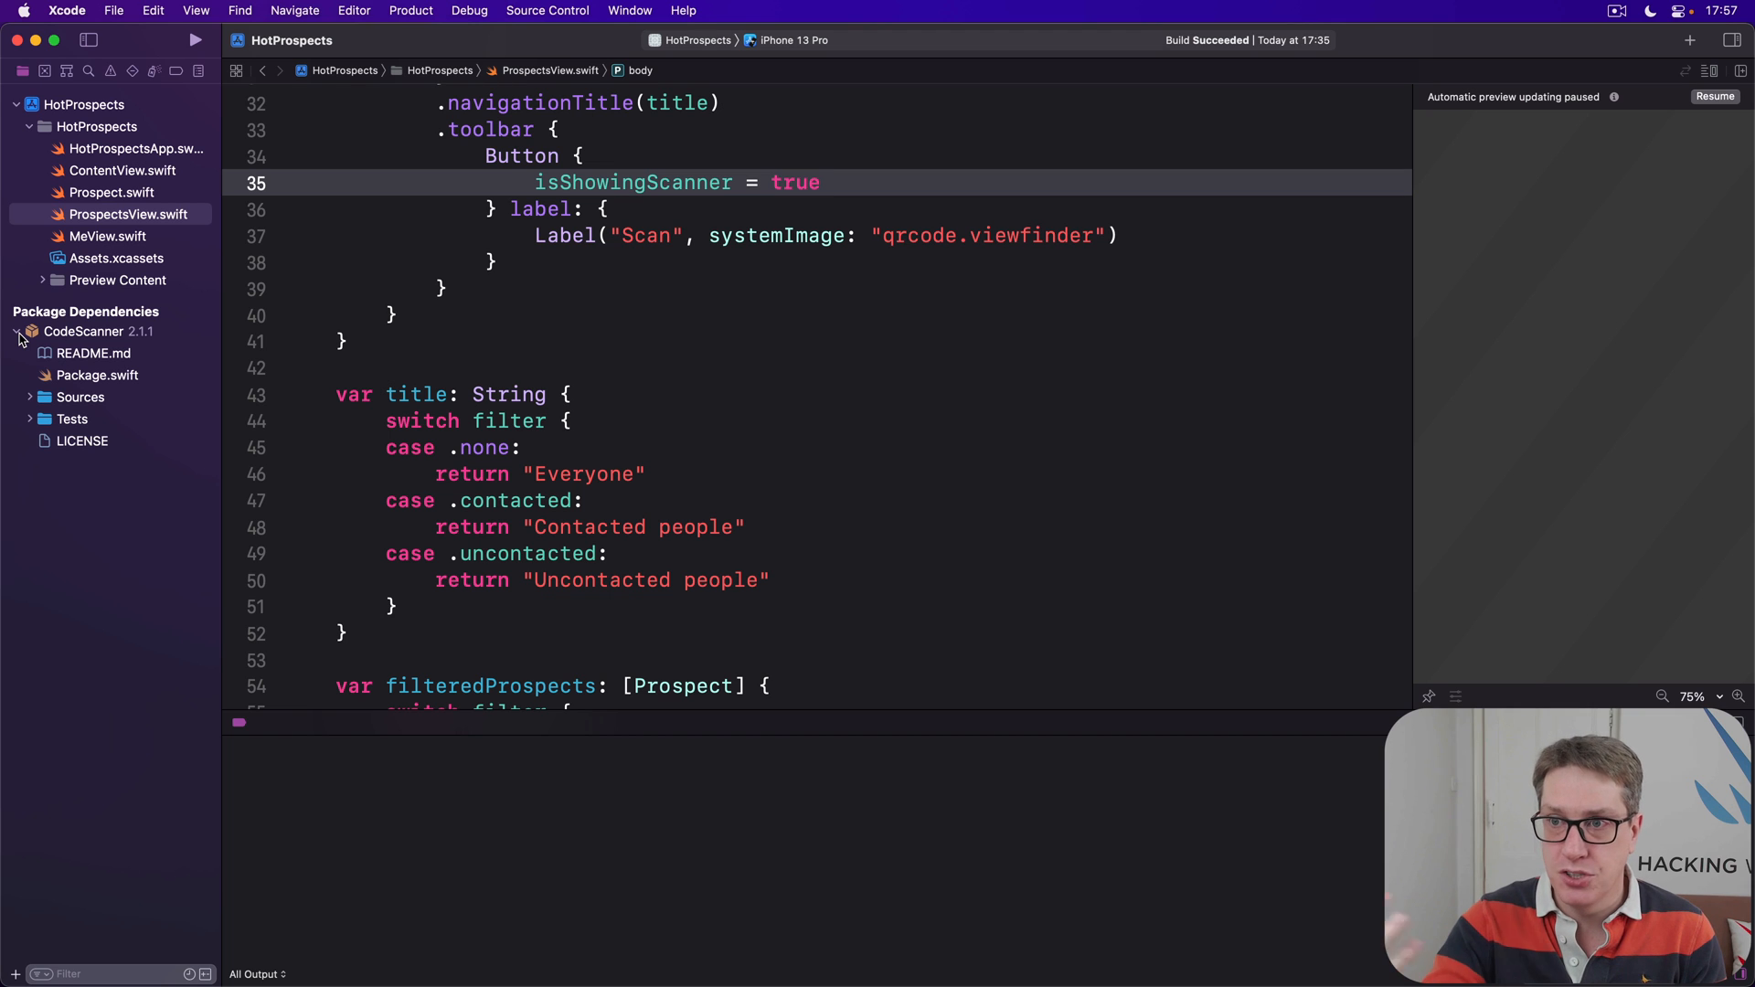
click(819, 181)
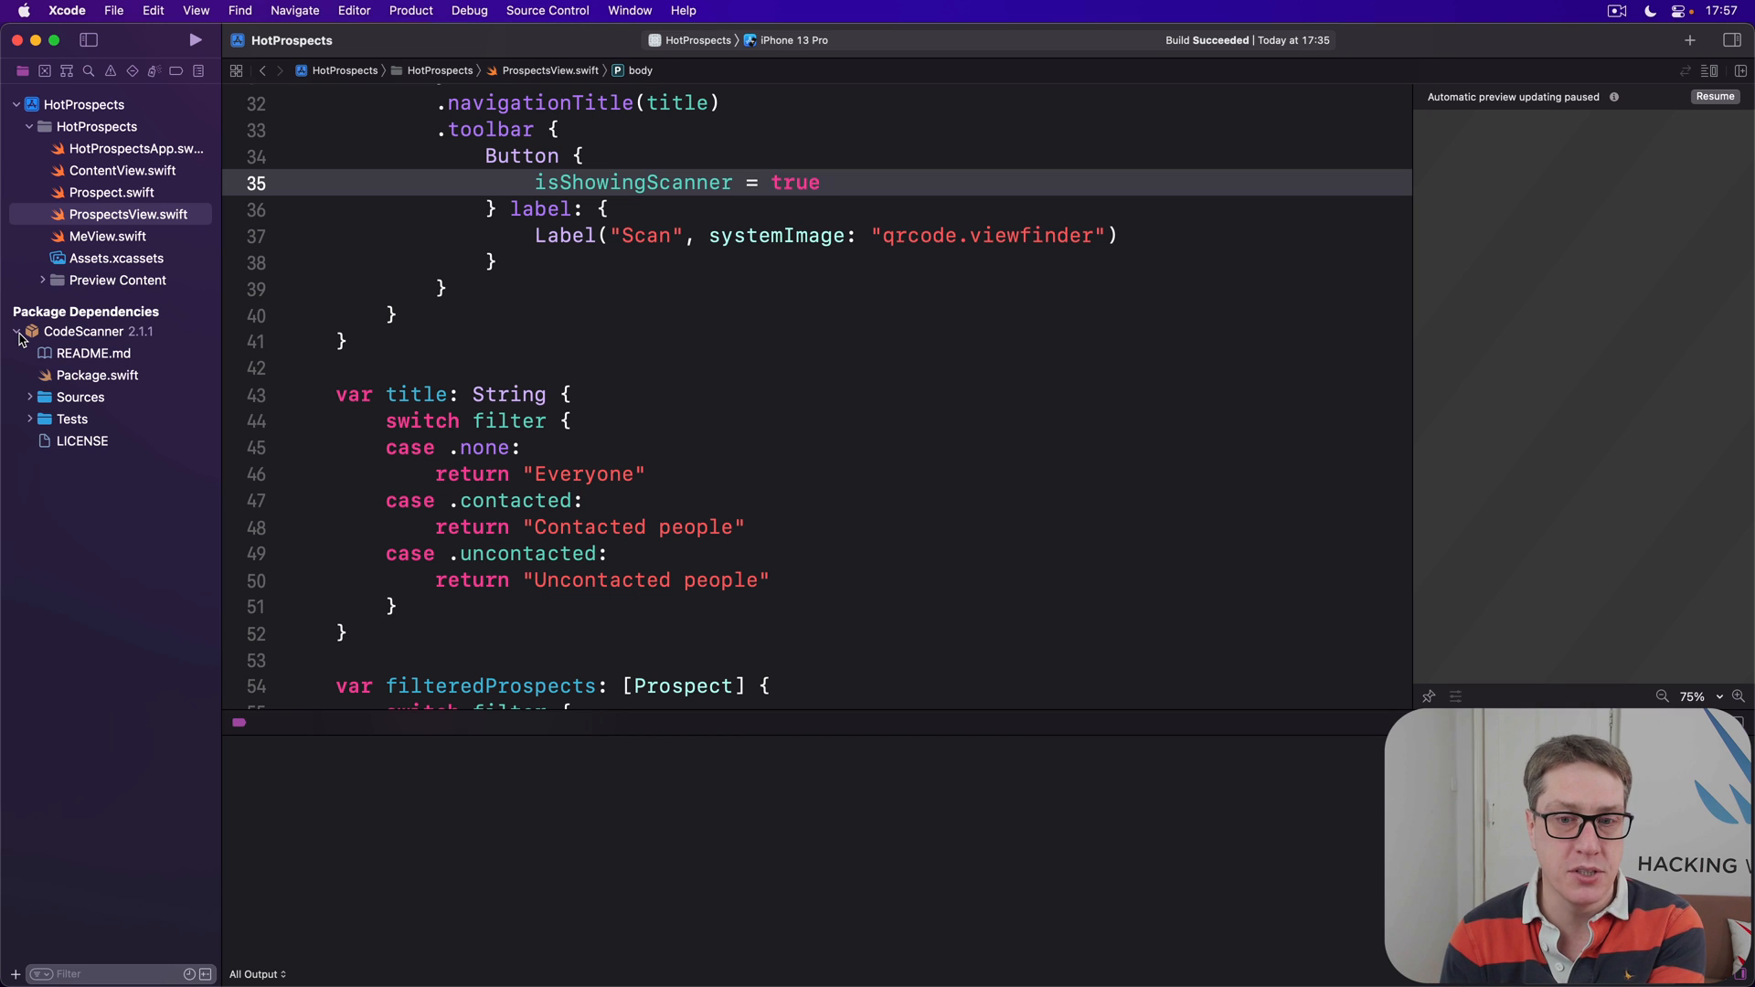
click(819, 183)
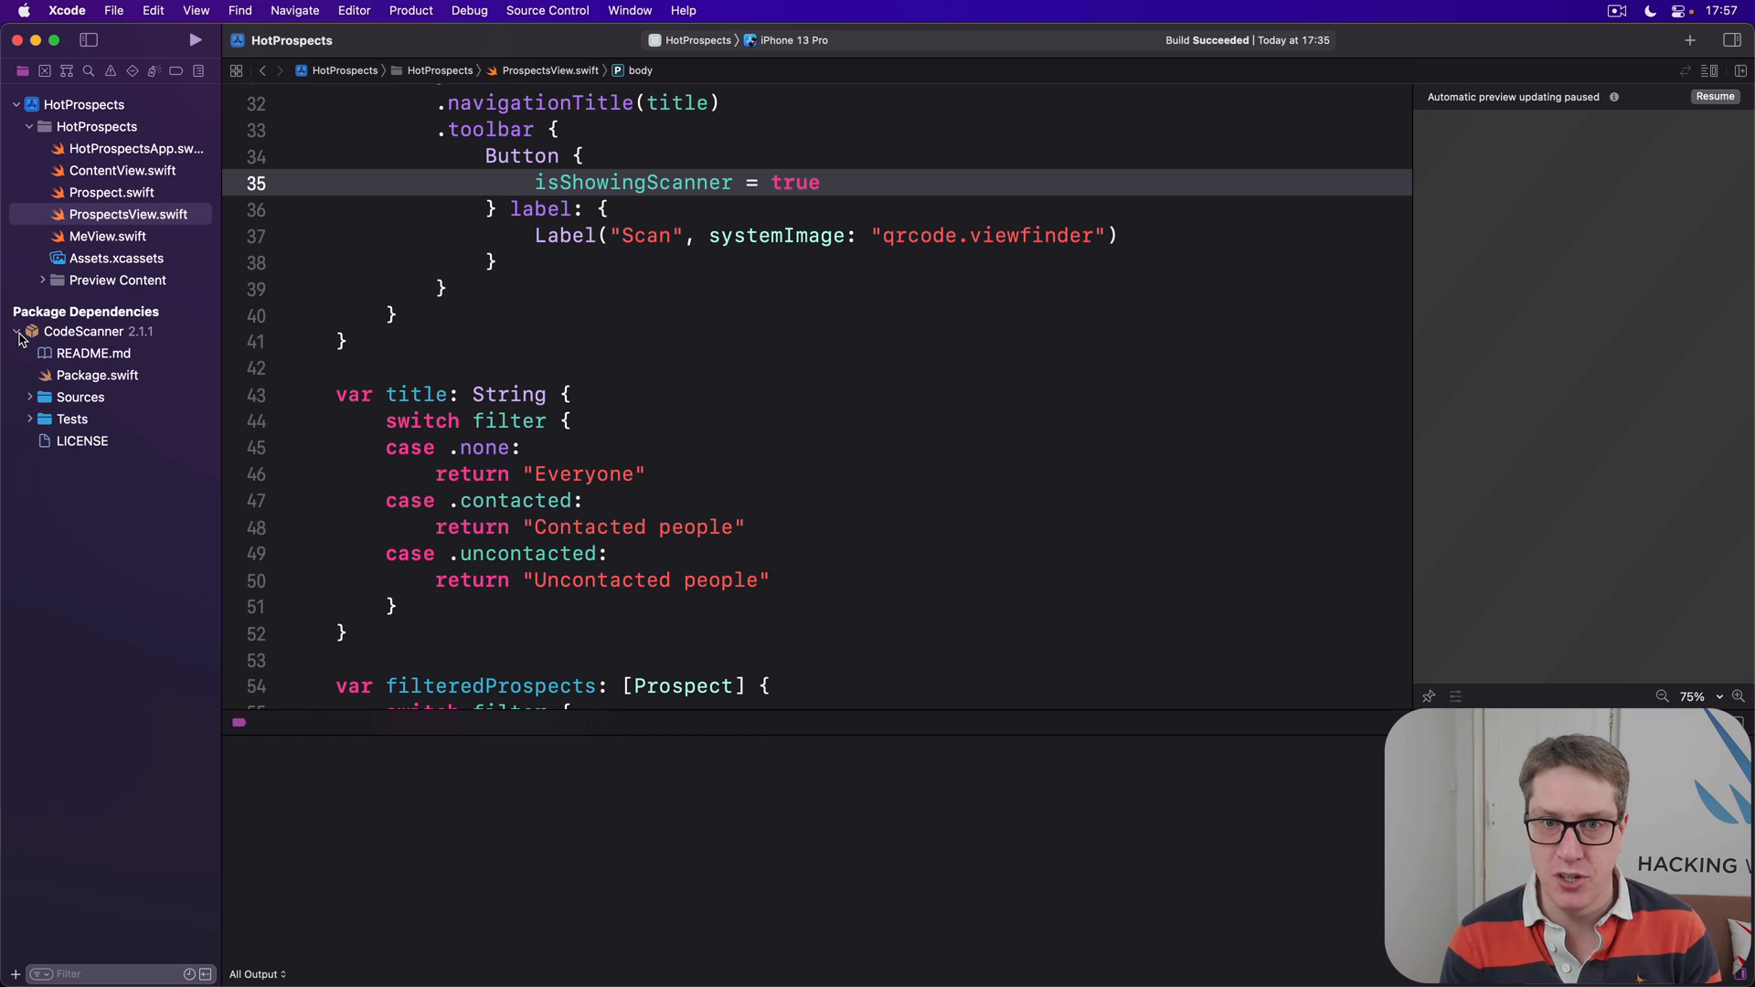
click(820, 183)
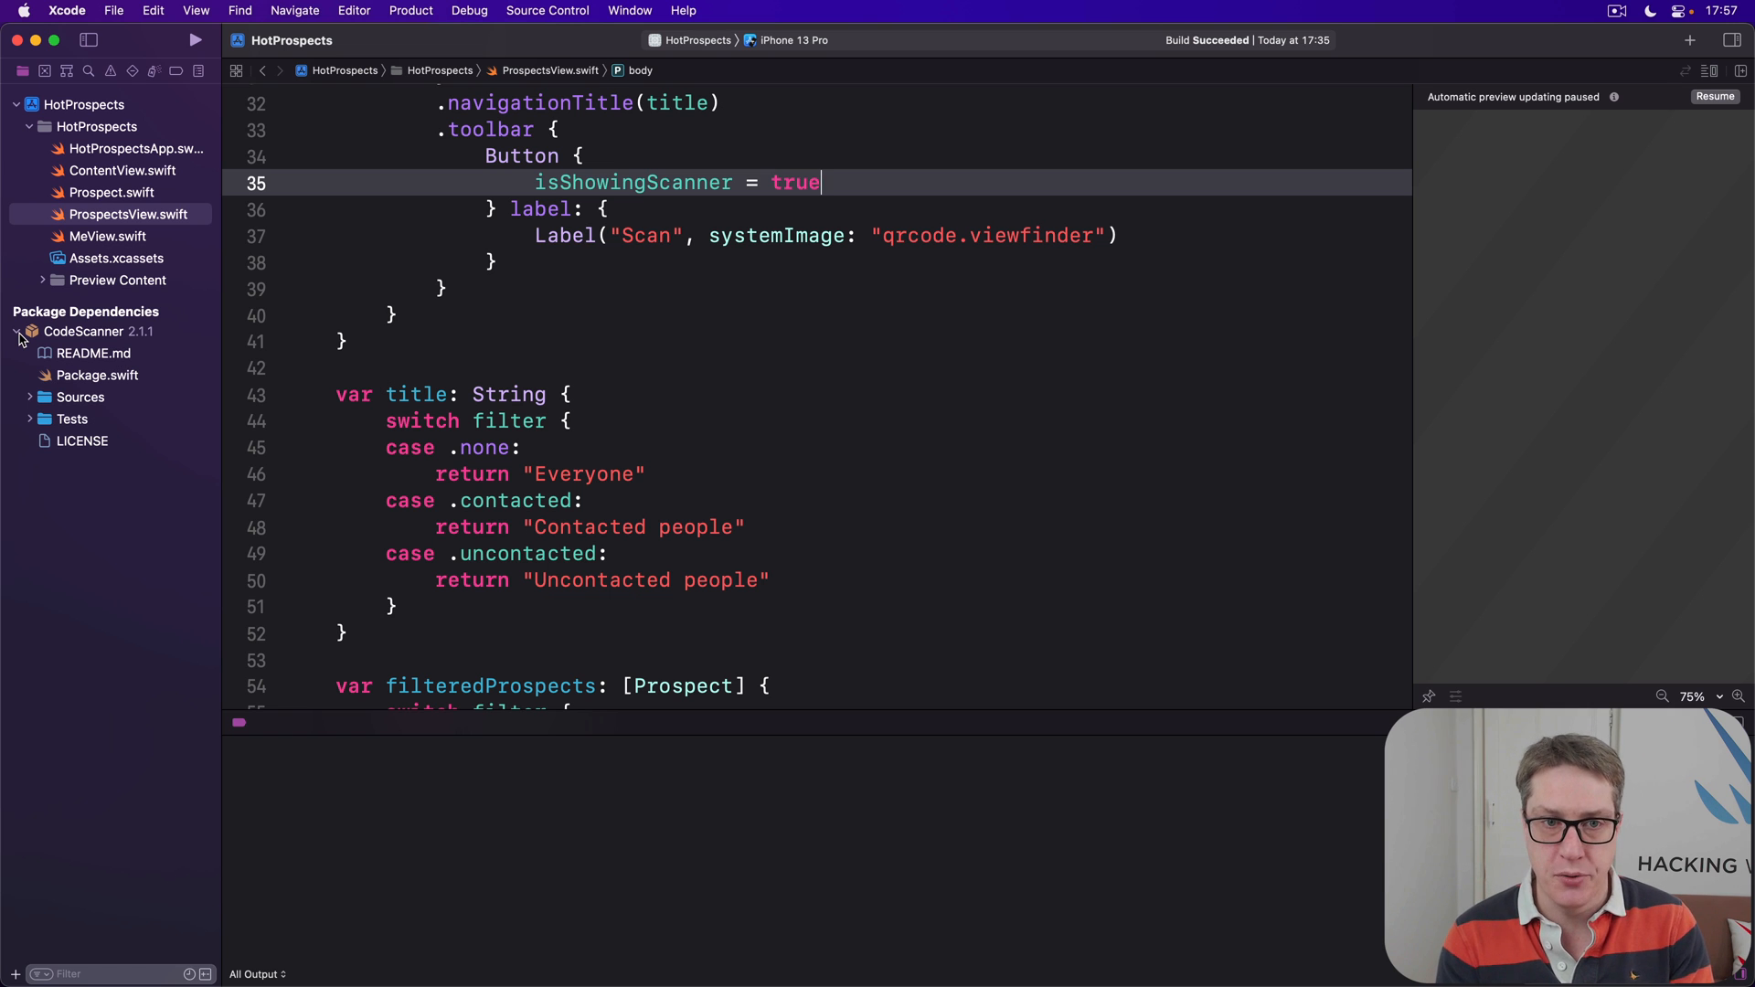
scroll(up, 3)
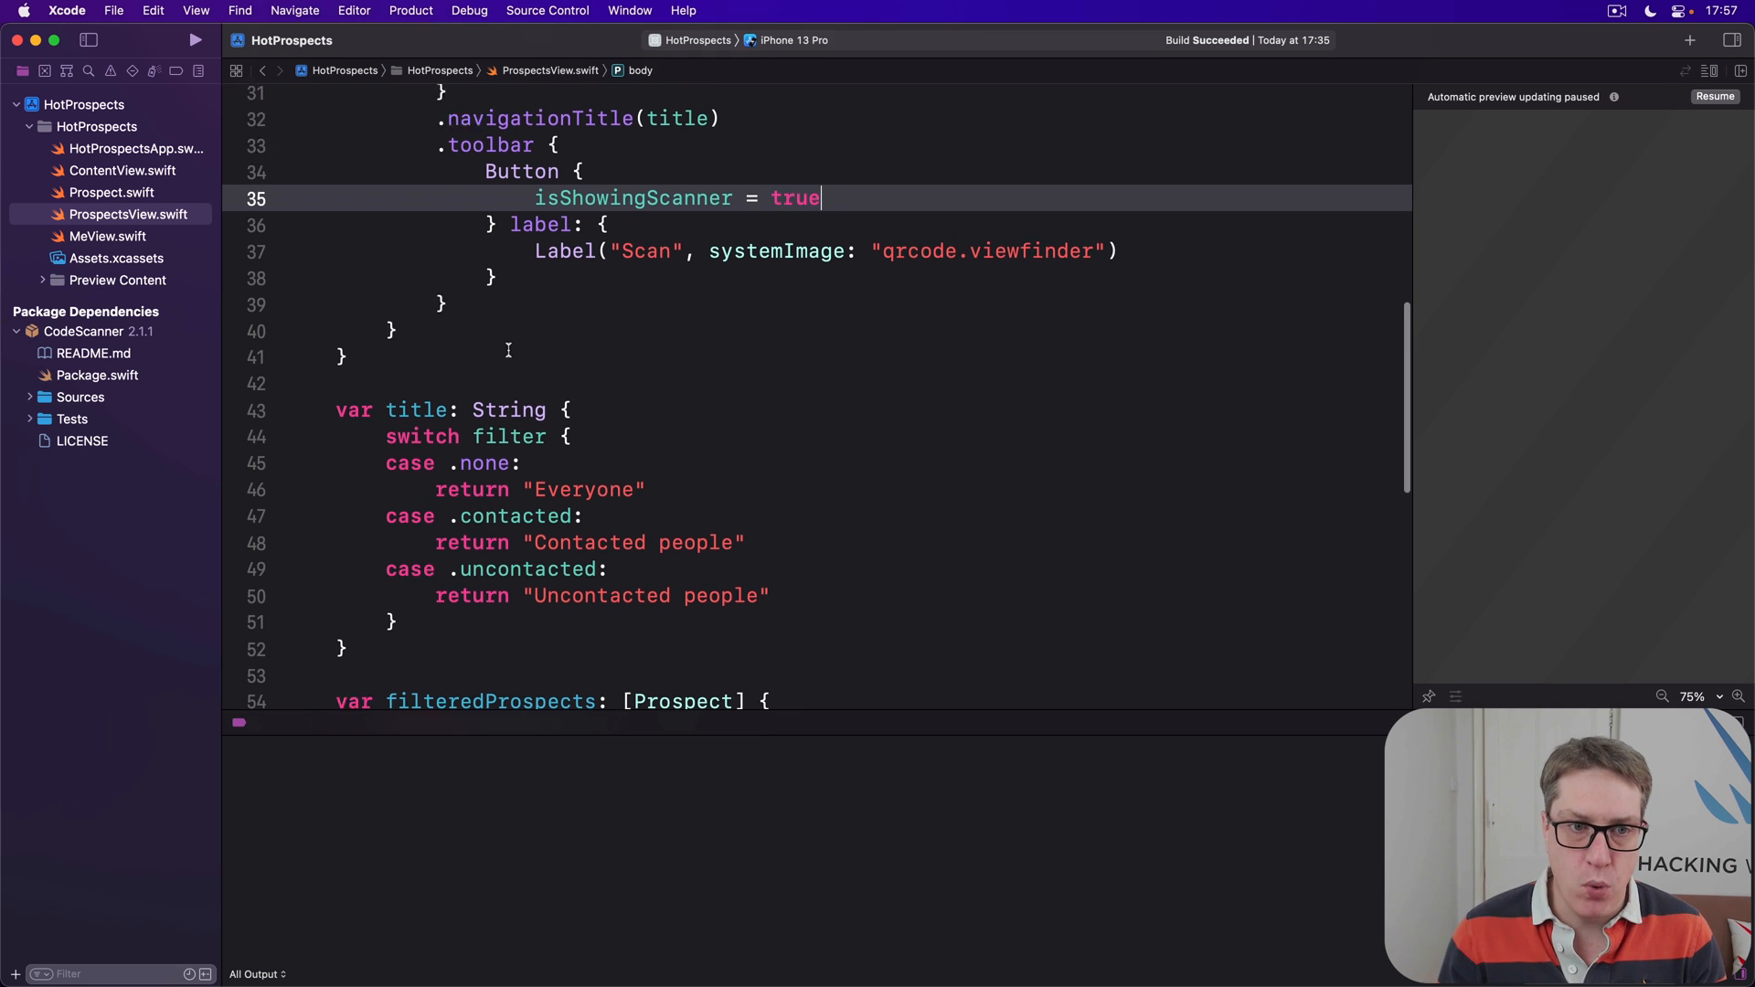
scroll(up, 3)
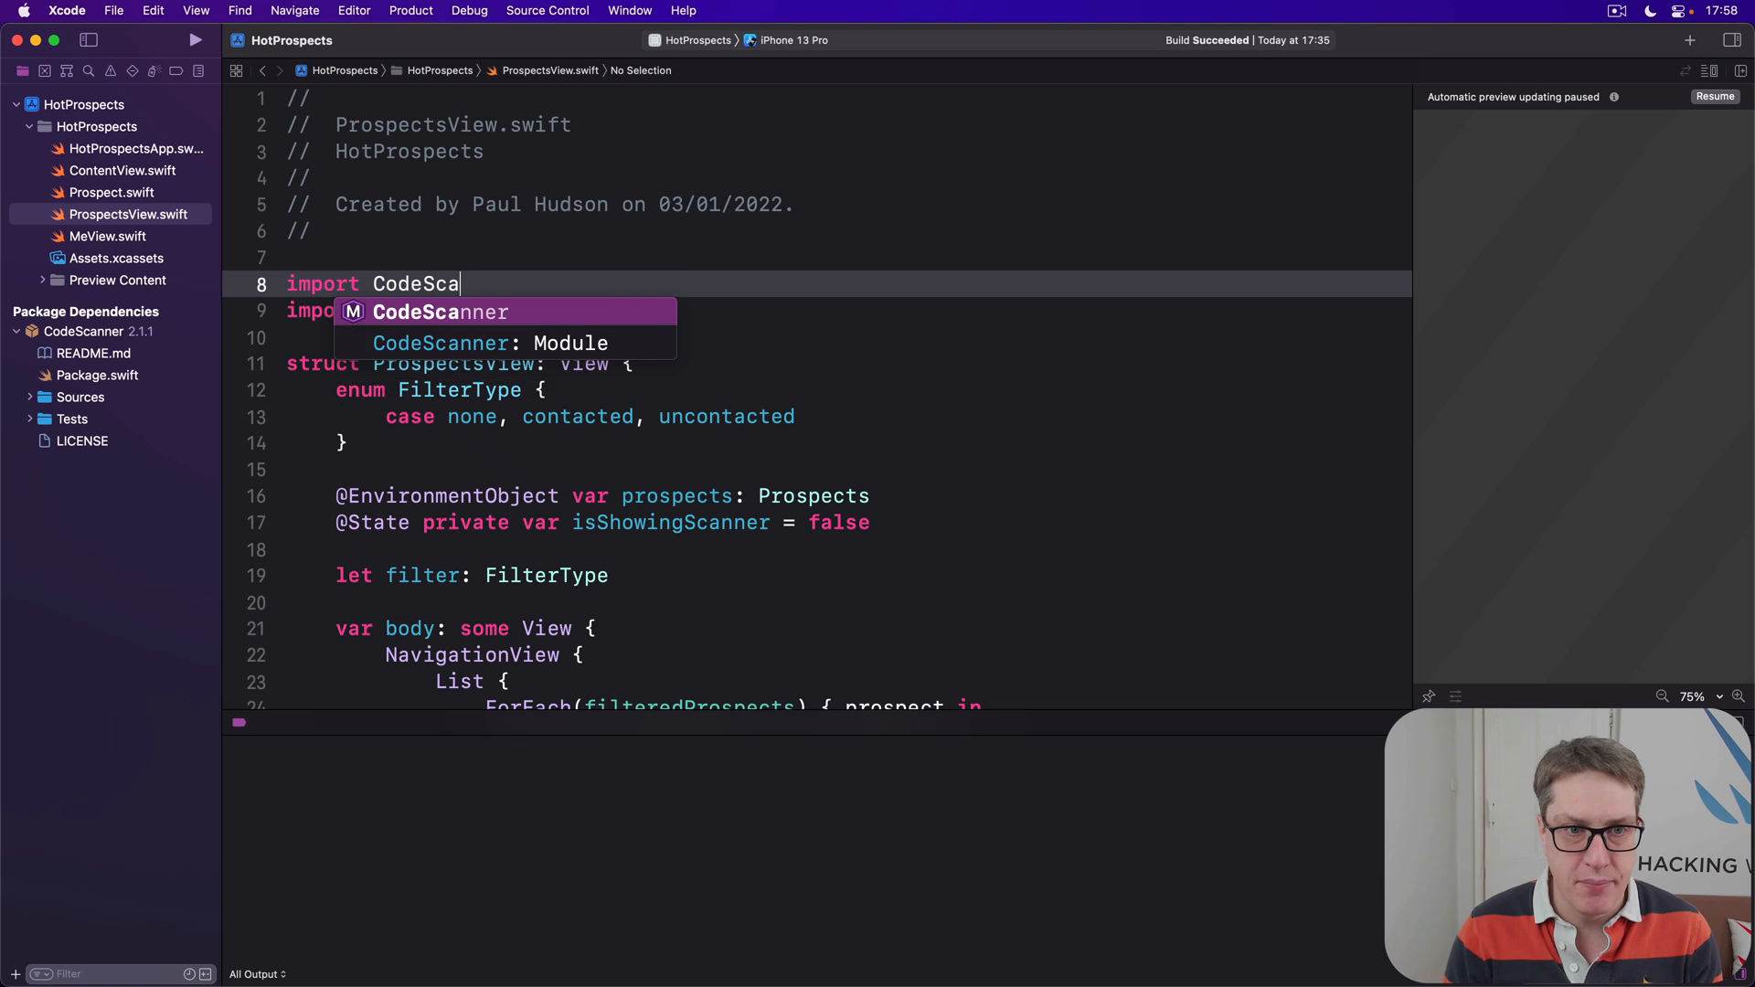
- Accept the CodeScanner import completion and begin a new func after filteredProspects
key(return)
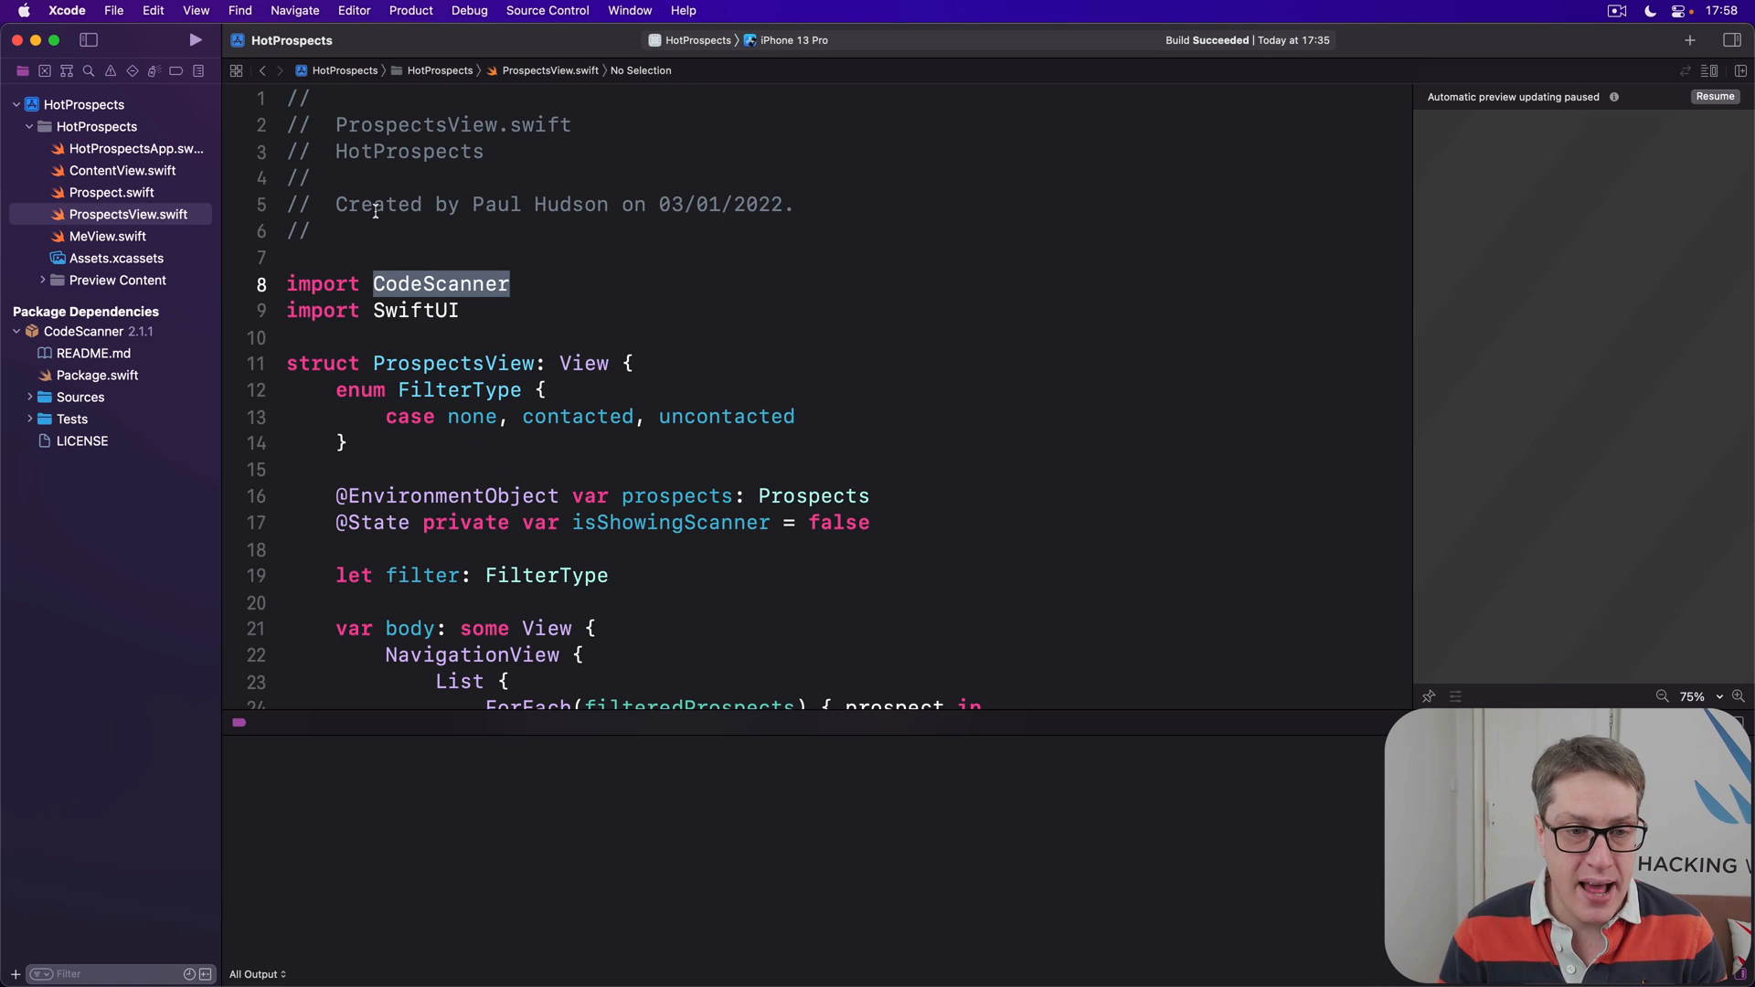
scroll(down, 3)
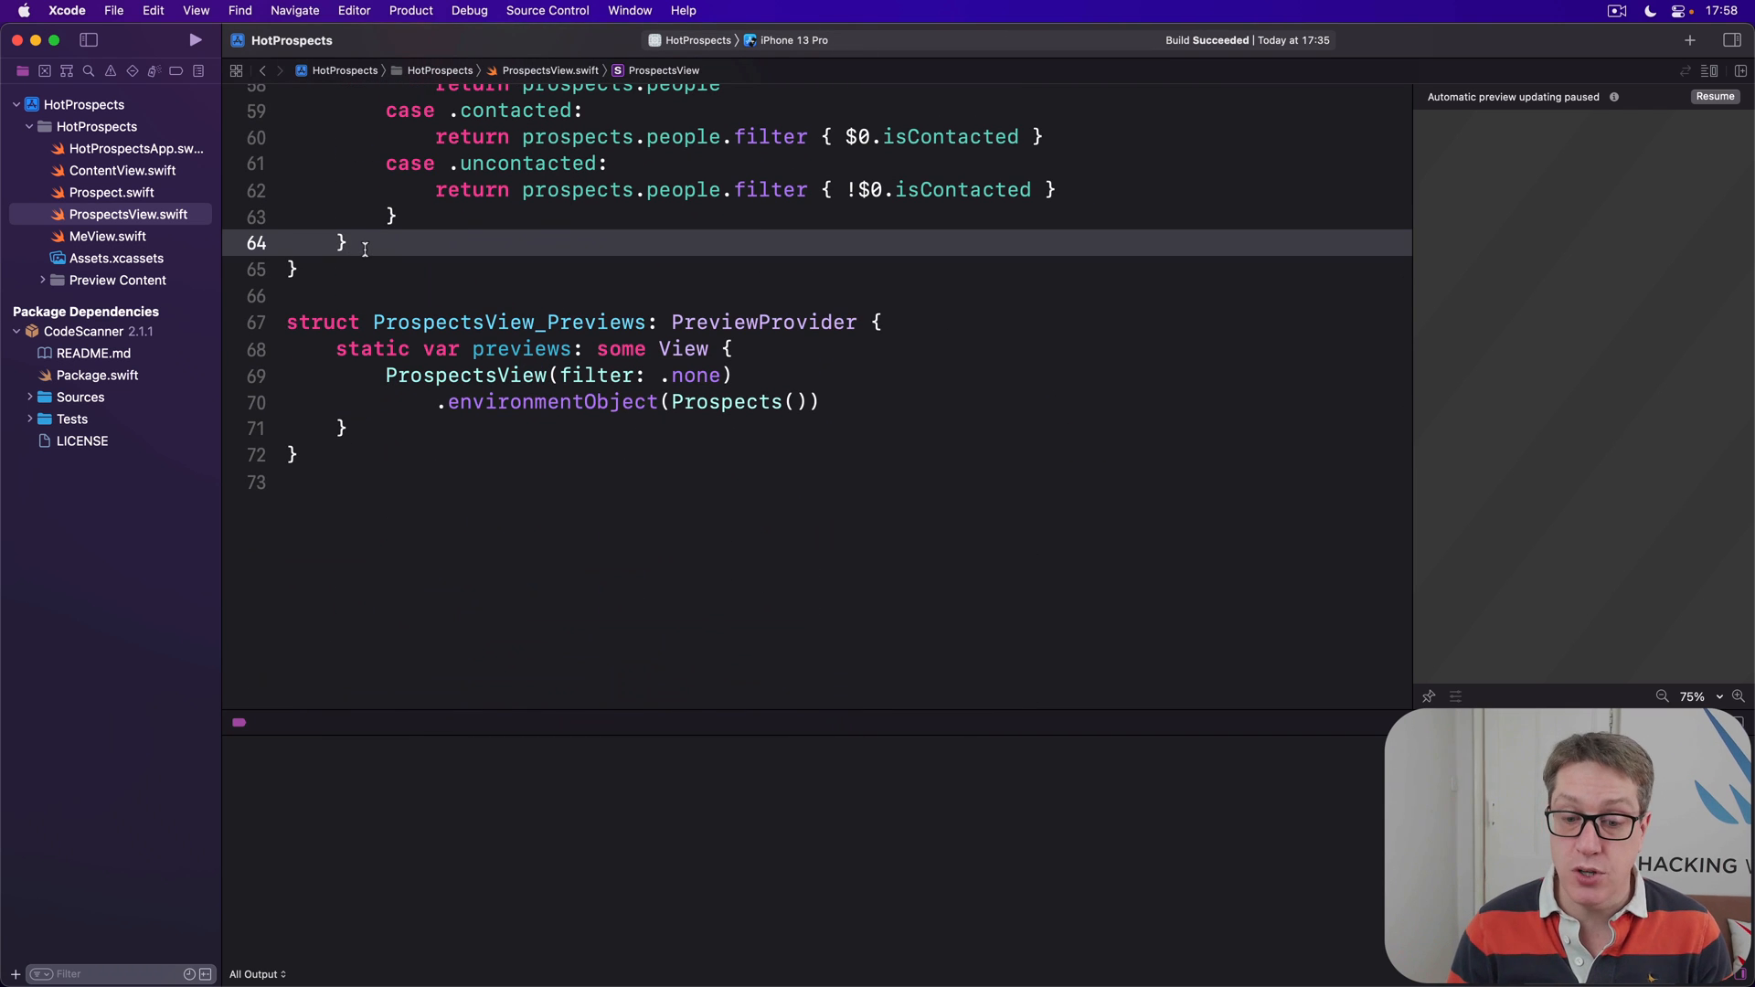
text(fun)
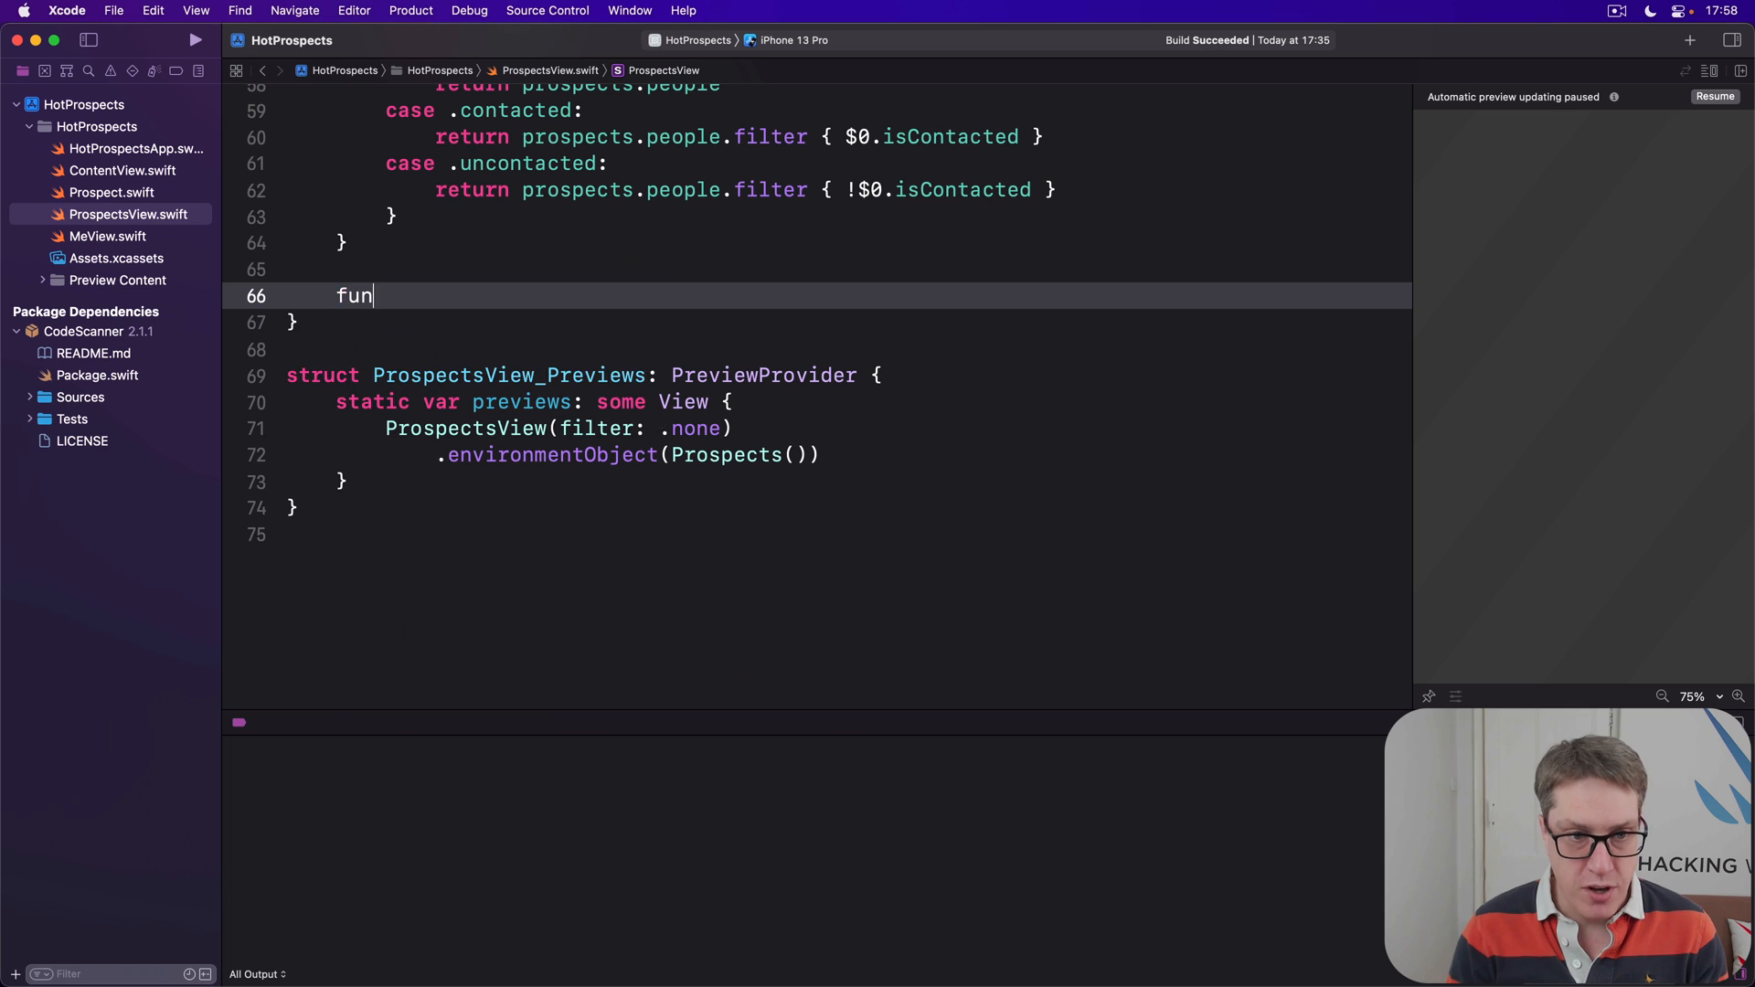
- Write handleScan(result: Result<ScanResult, ScanError>) setting isShowingScanner = false plus '// more code to come'
text(c handleScan(result: Result<ScanResult)
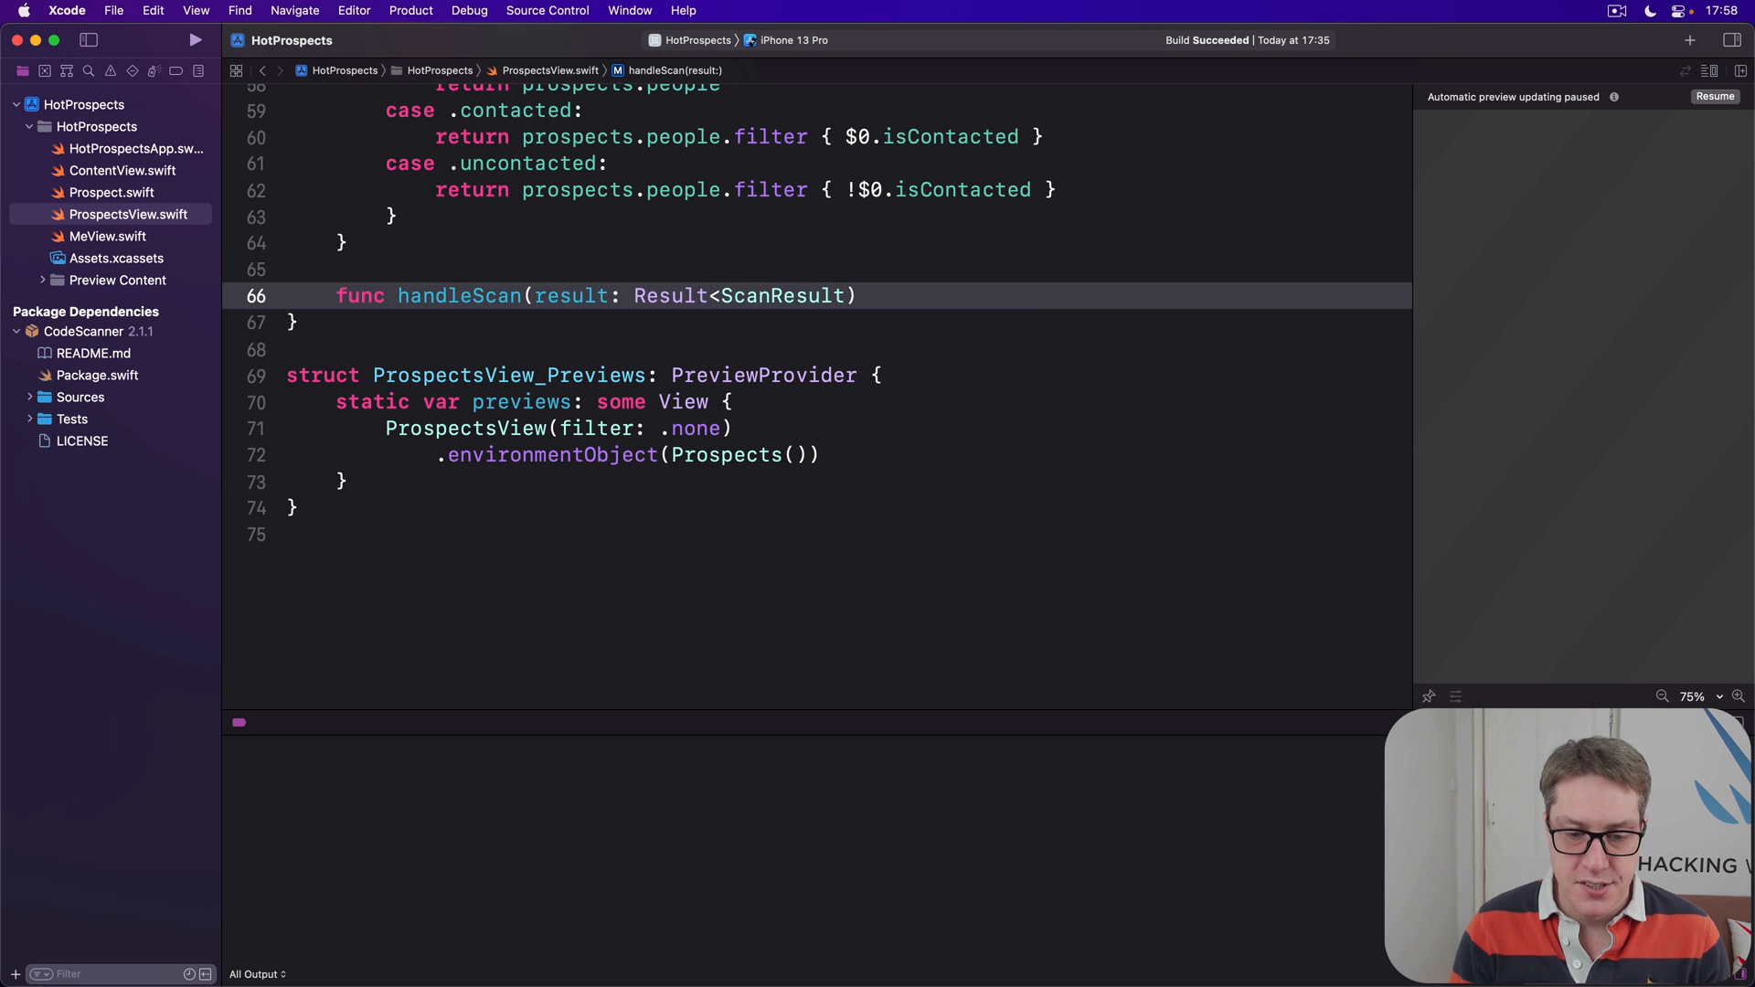
text(, ScanError>)
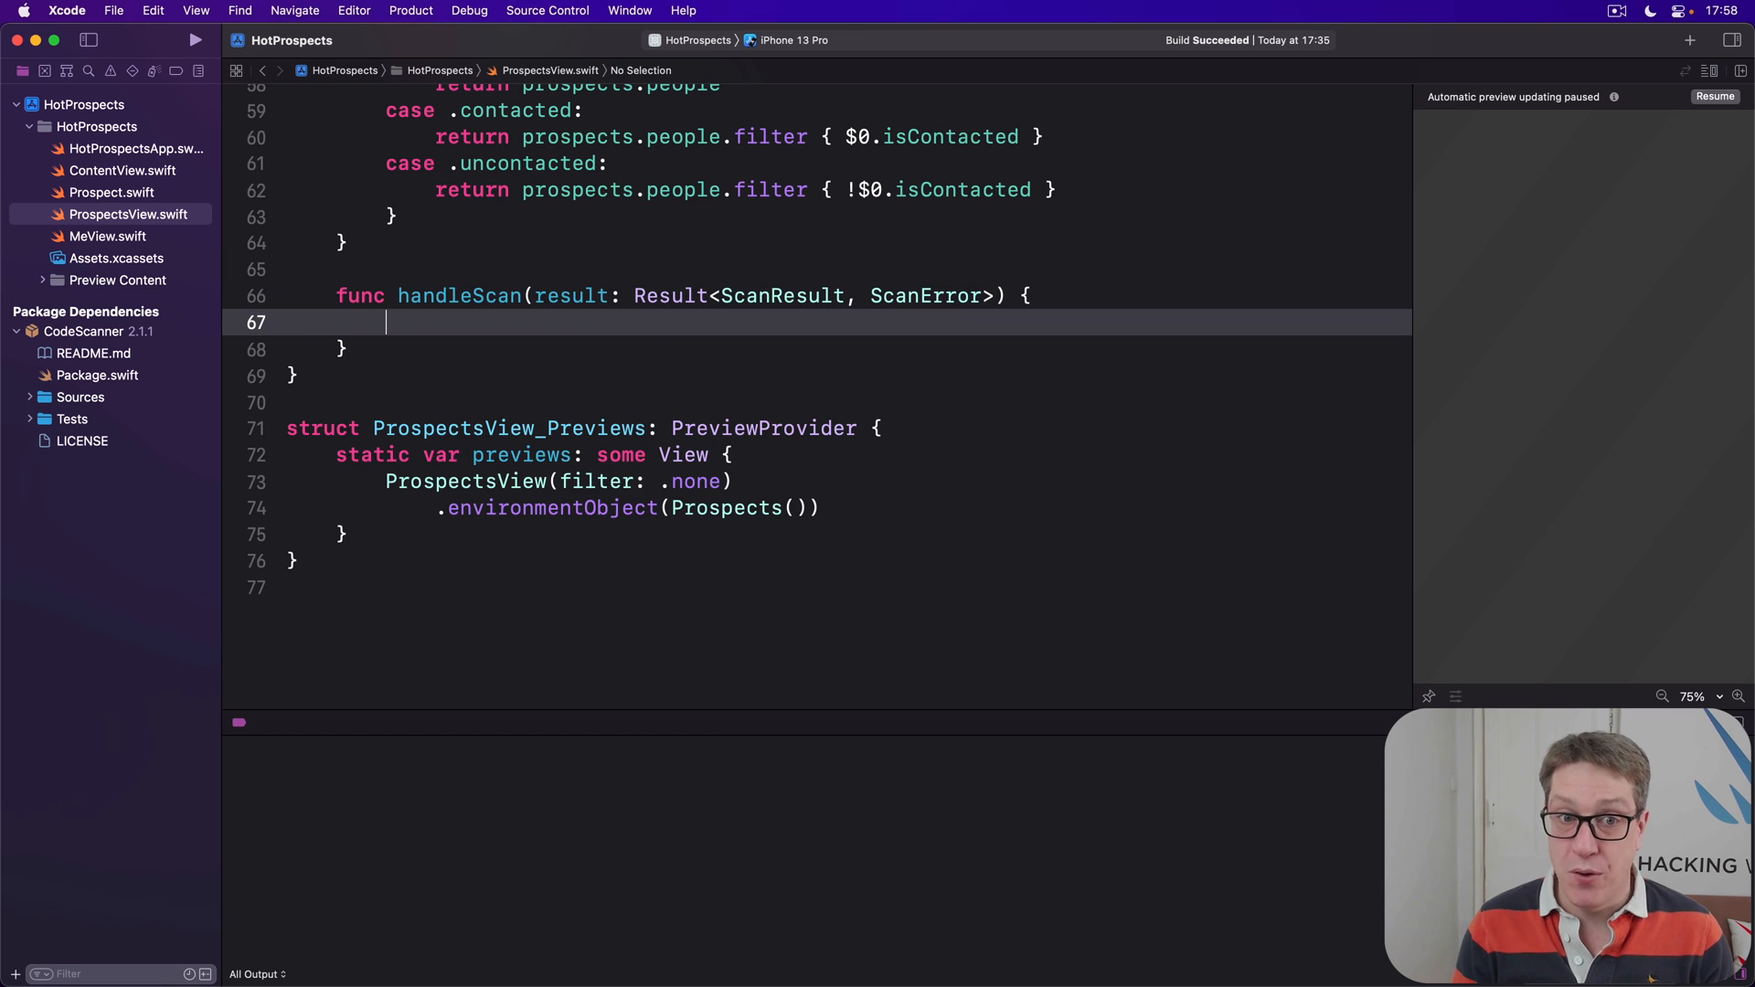
click(384, 322)
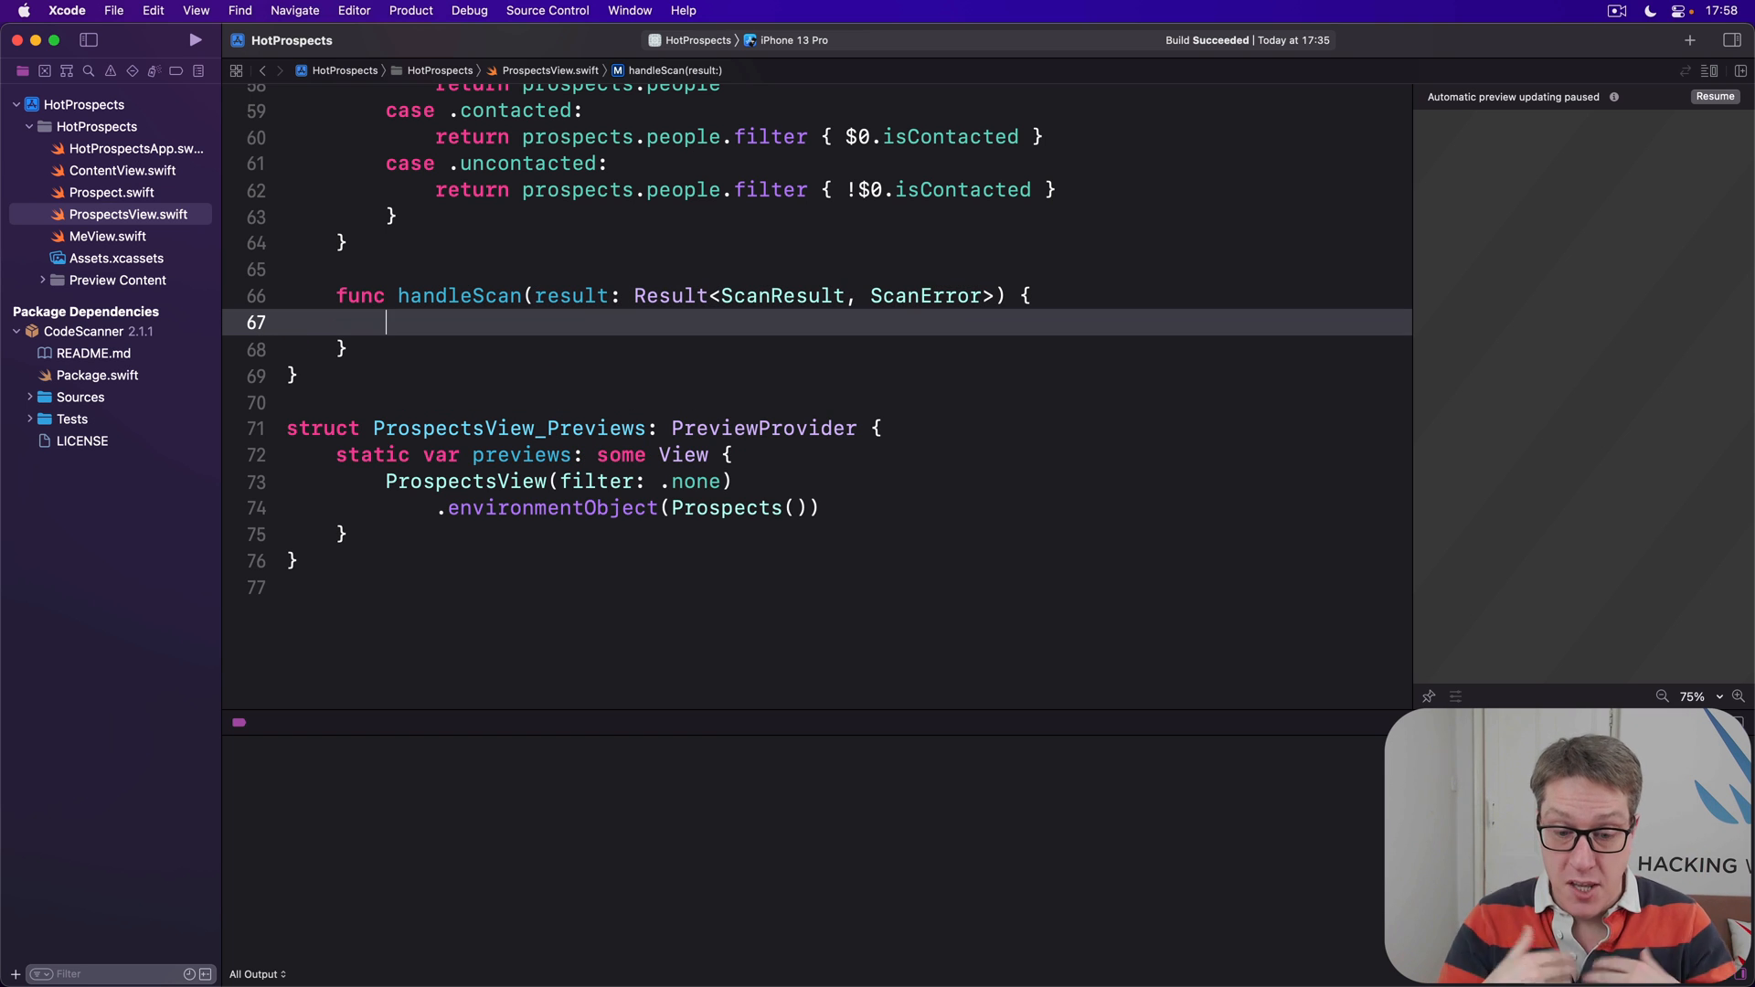
text(isShowingScanner)
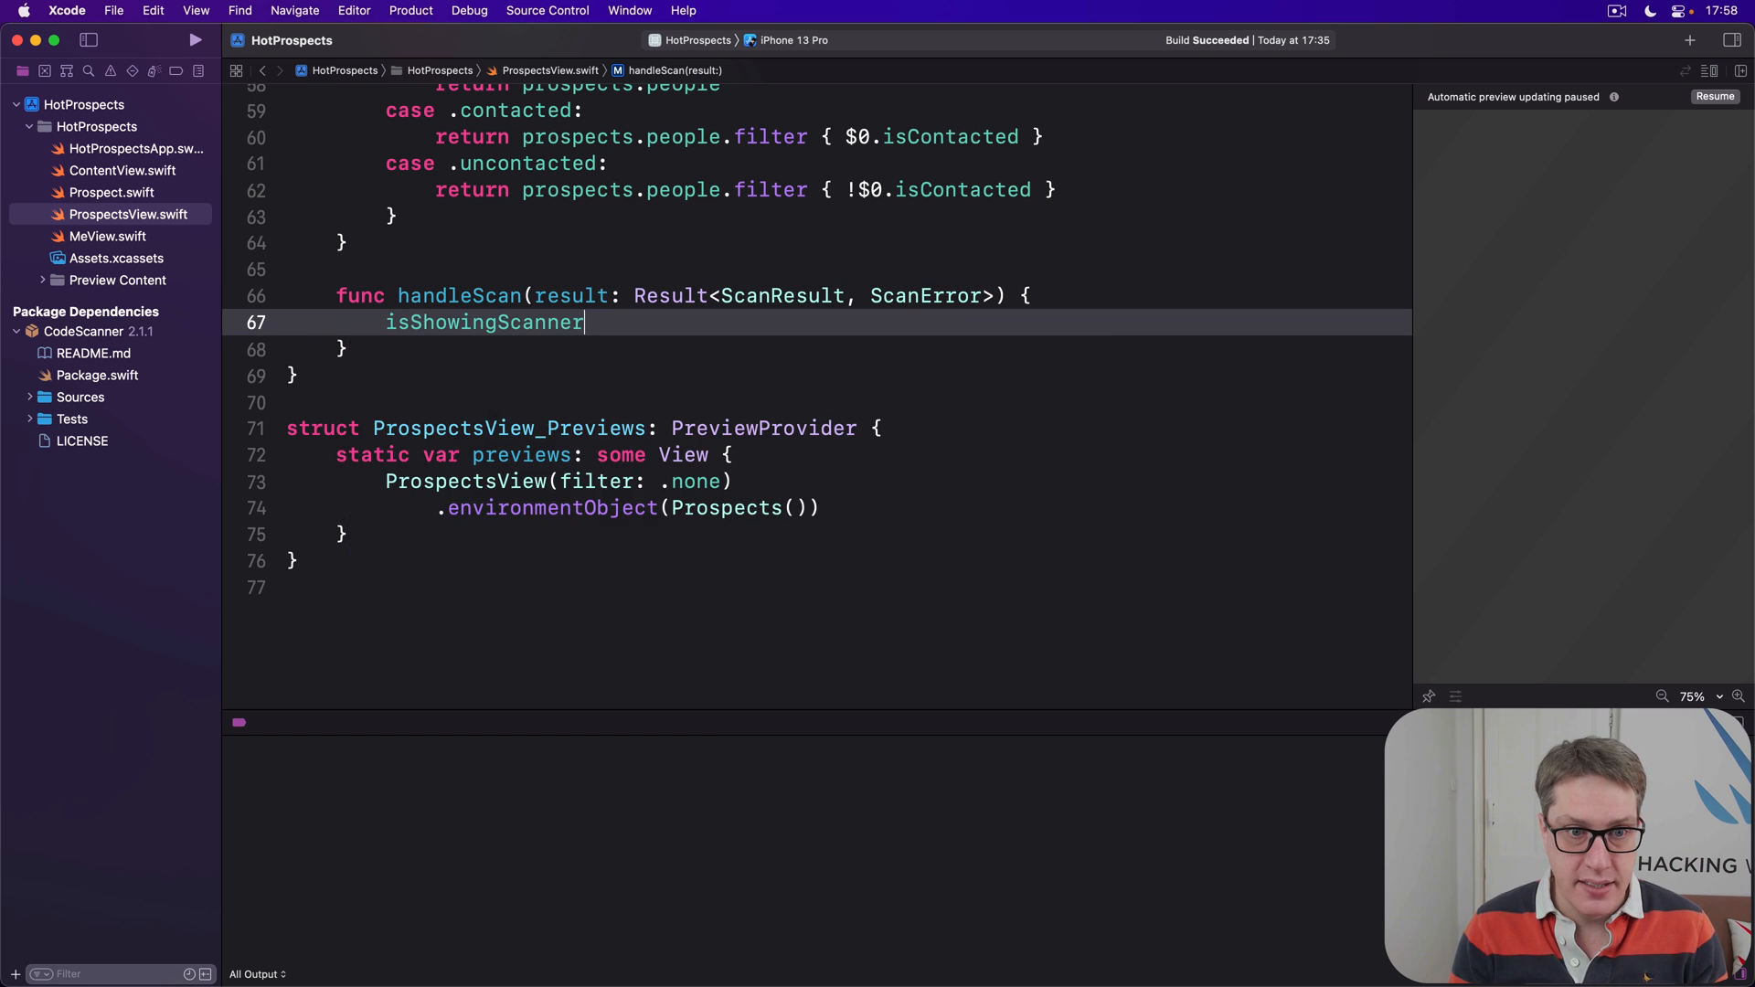
text(= false)
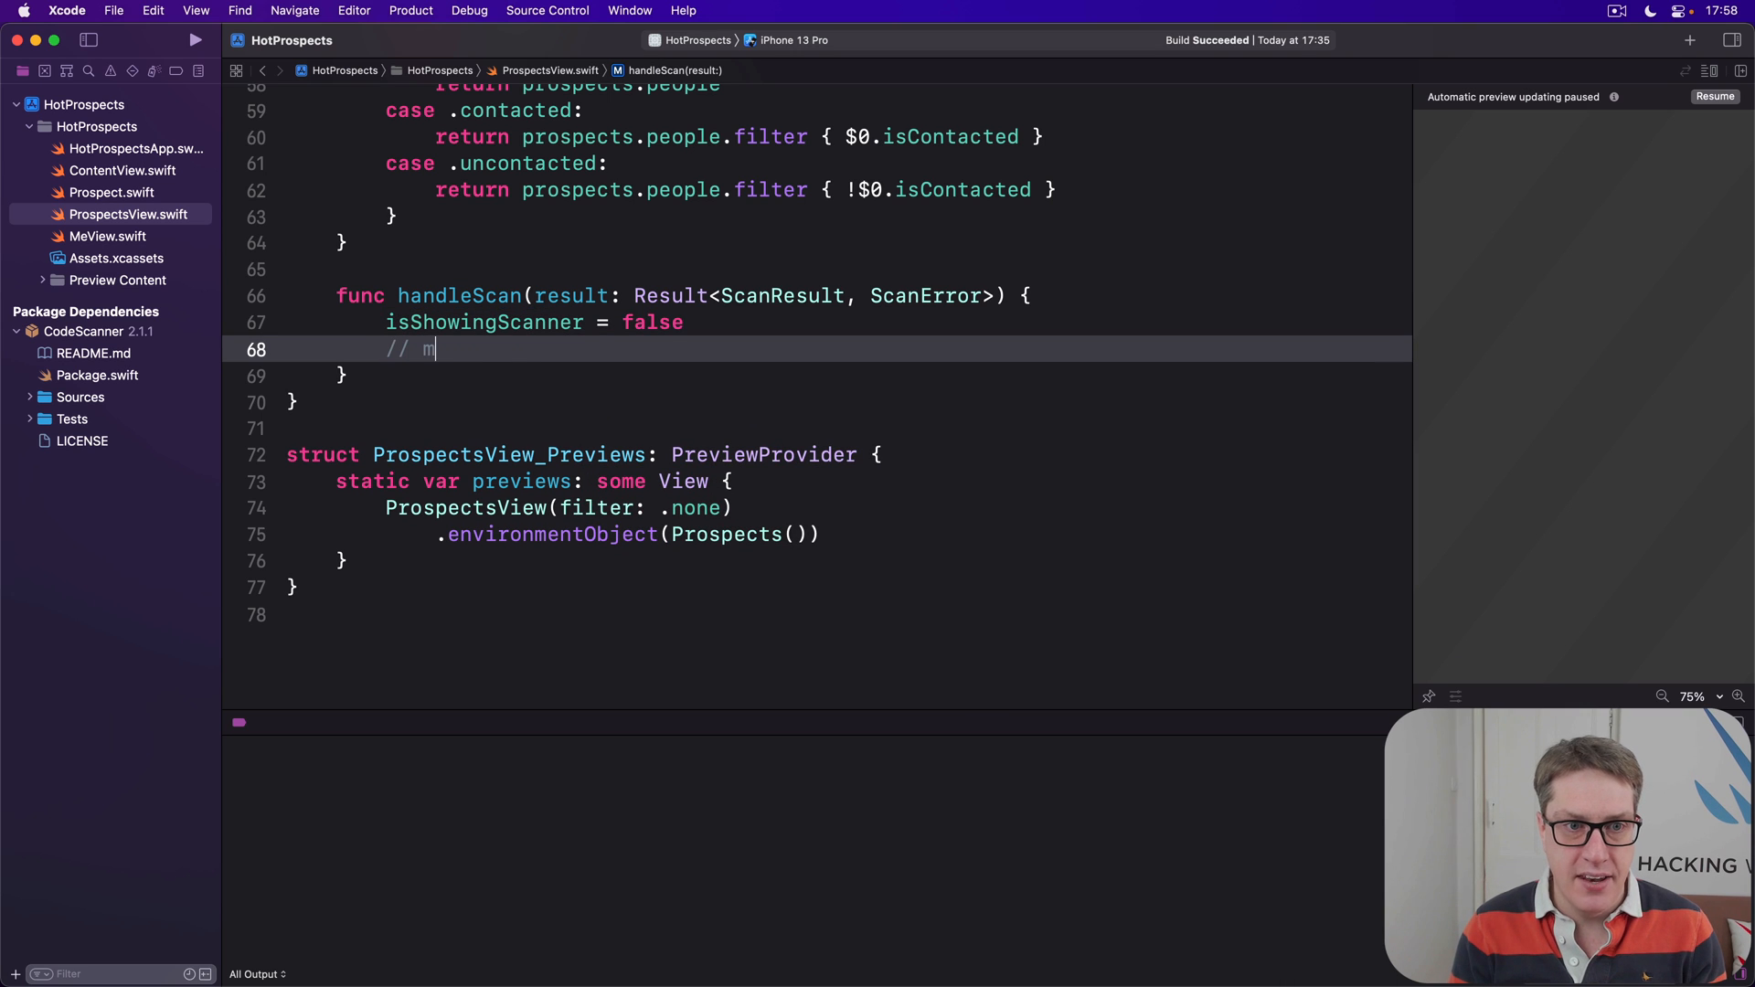
text(ore code to come)
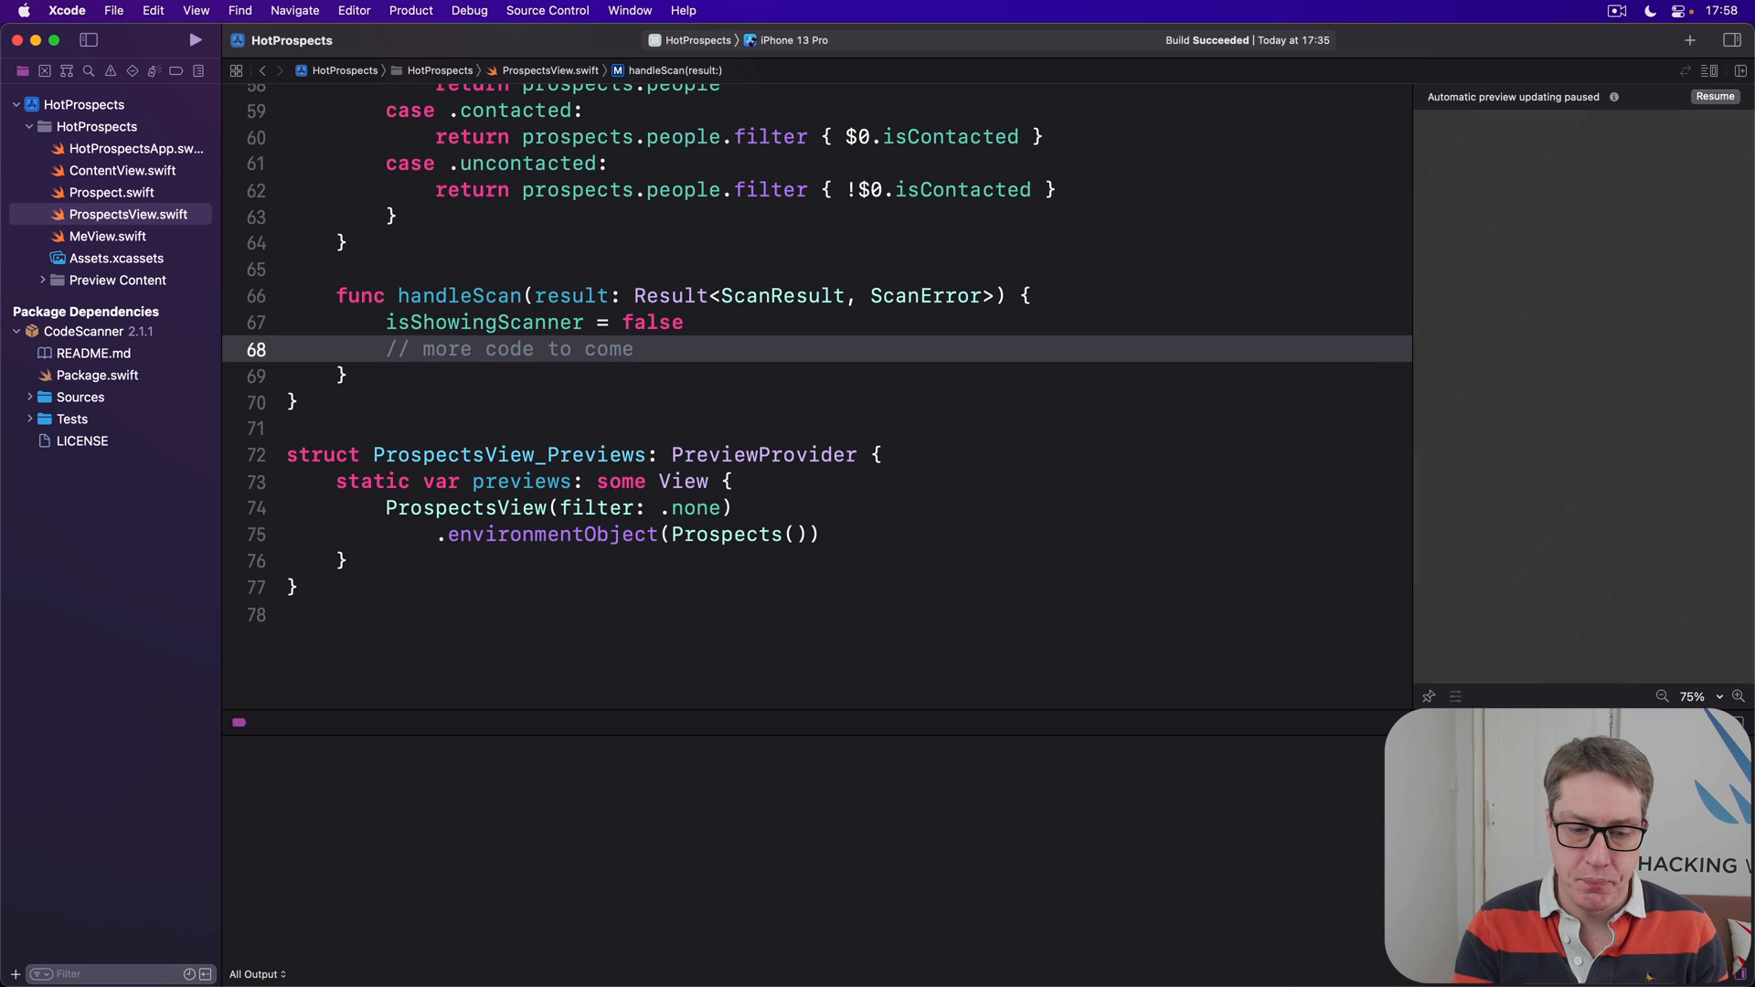
triple_click(509, 349)
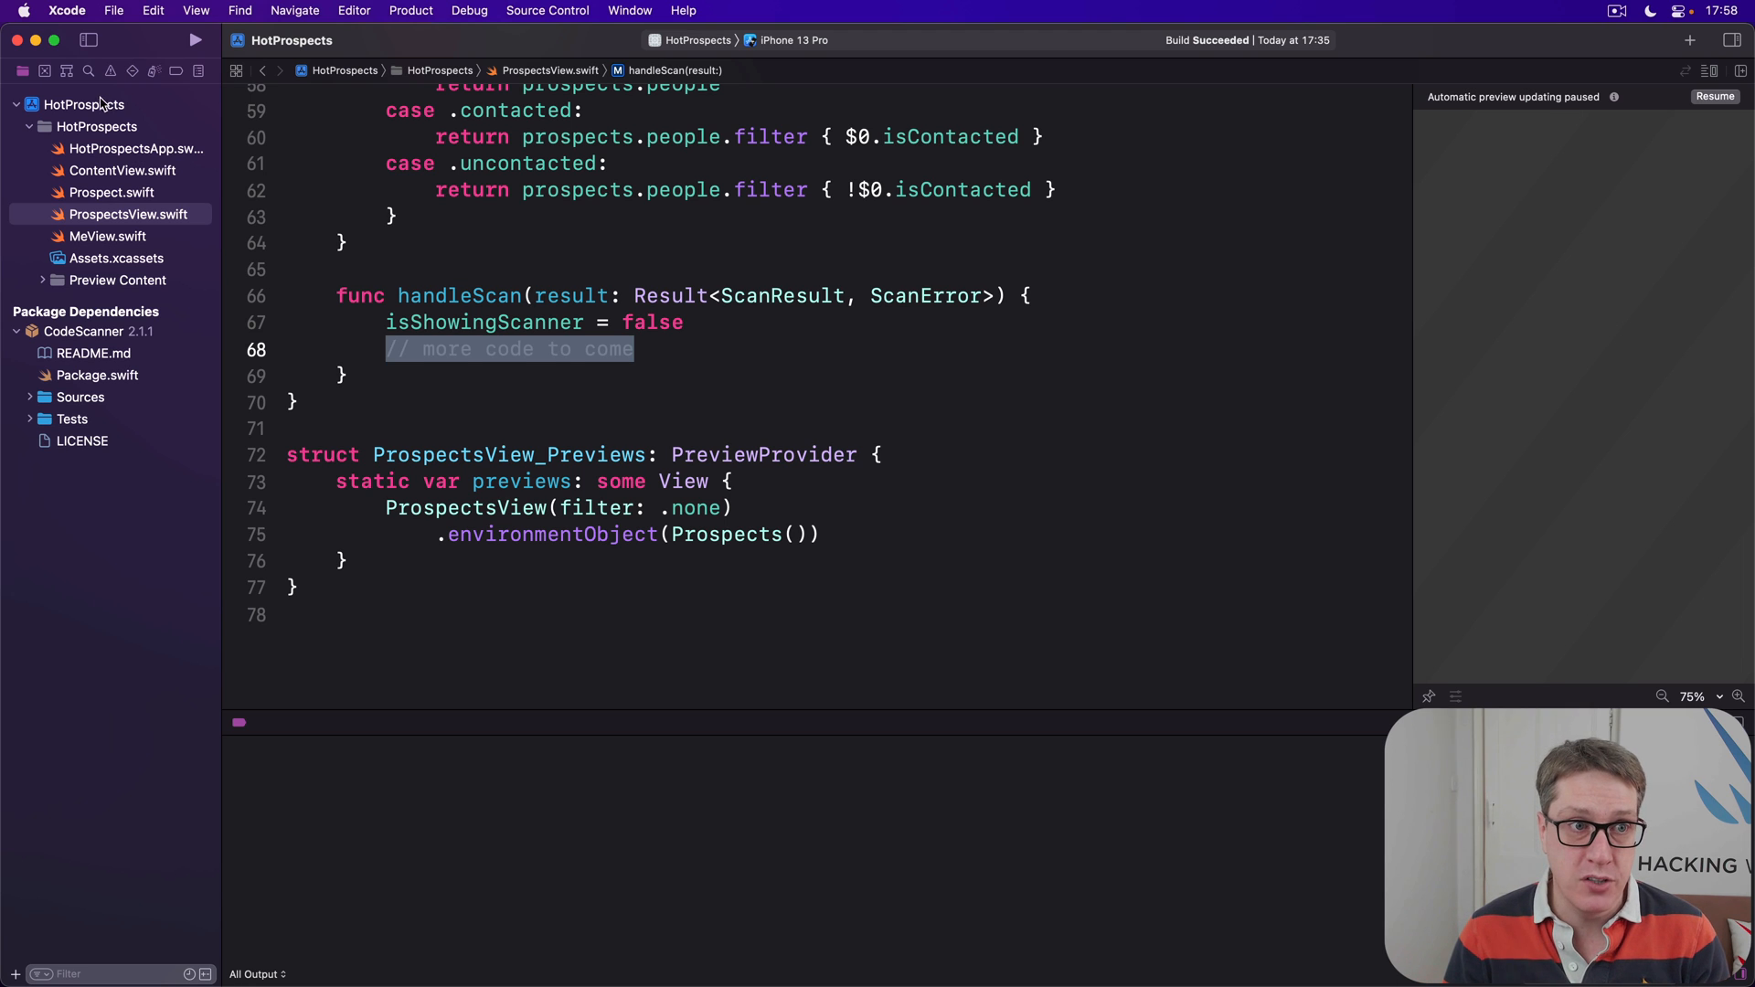
- Show the Info tab of the HotProspects app target in project settings
click(83, 104)
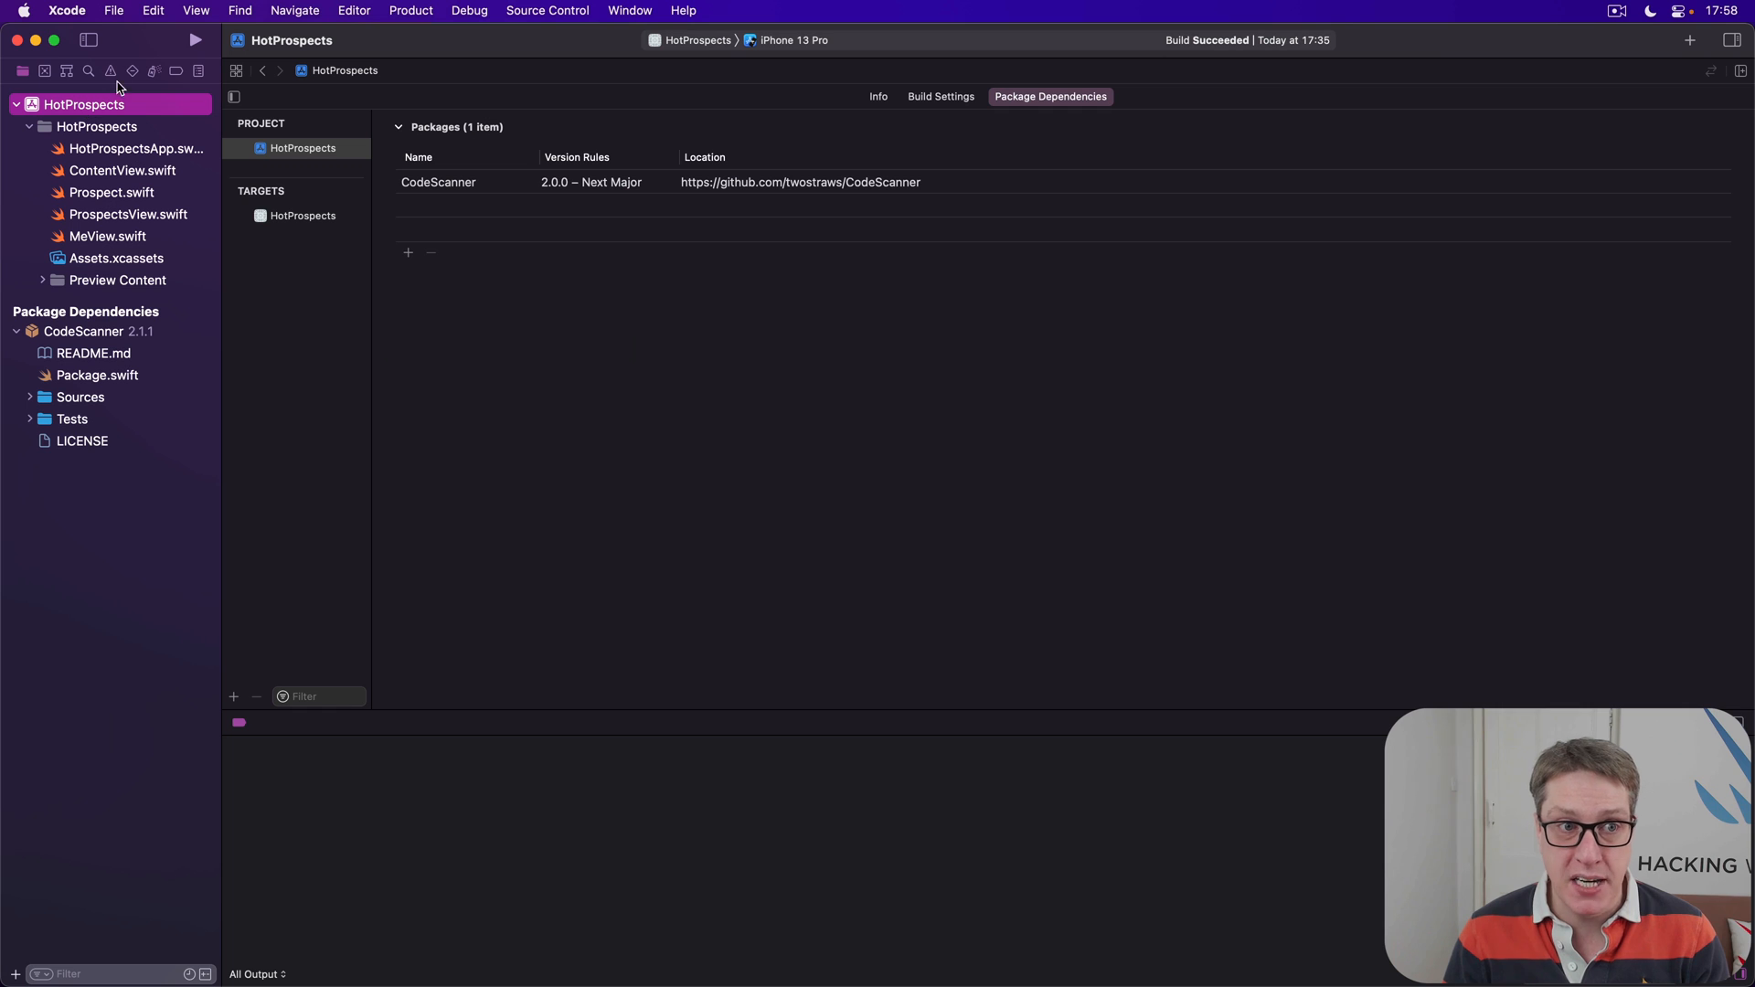
click(302, 214)
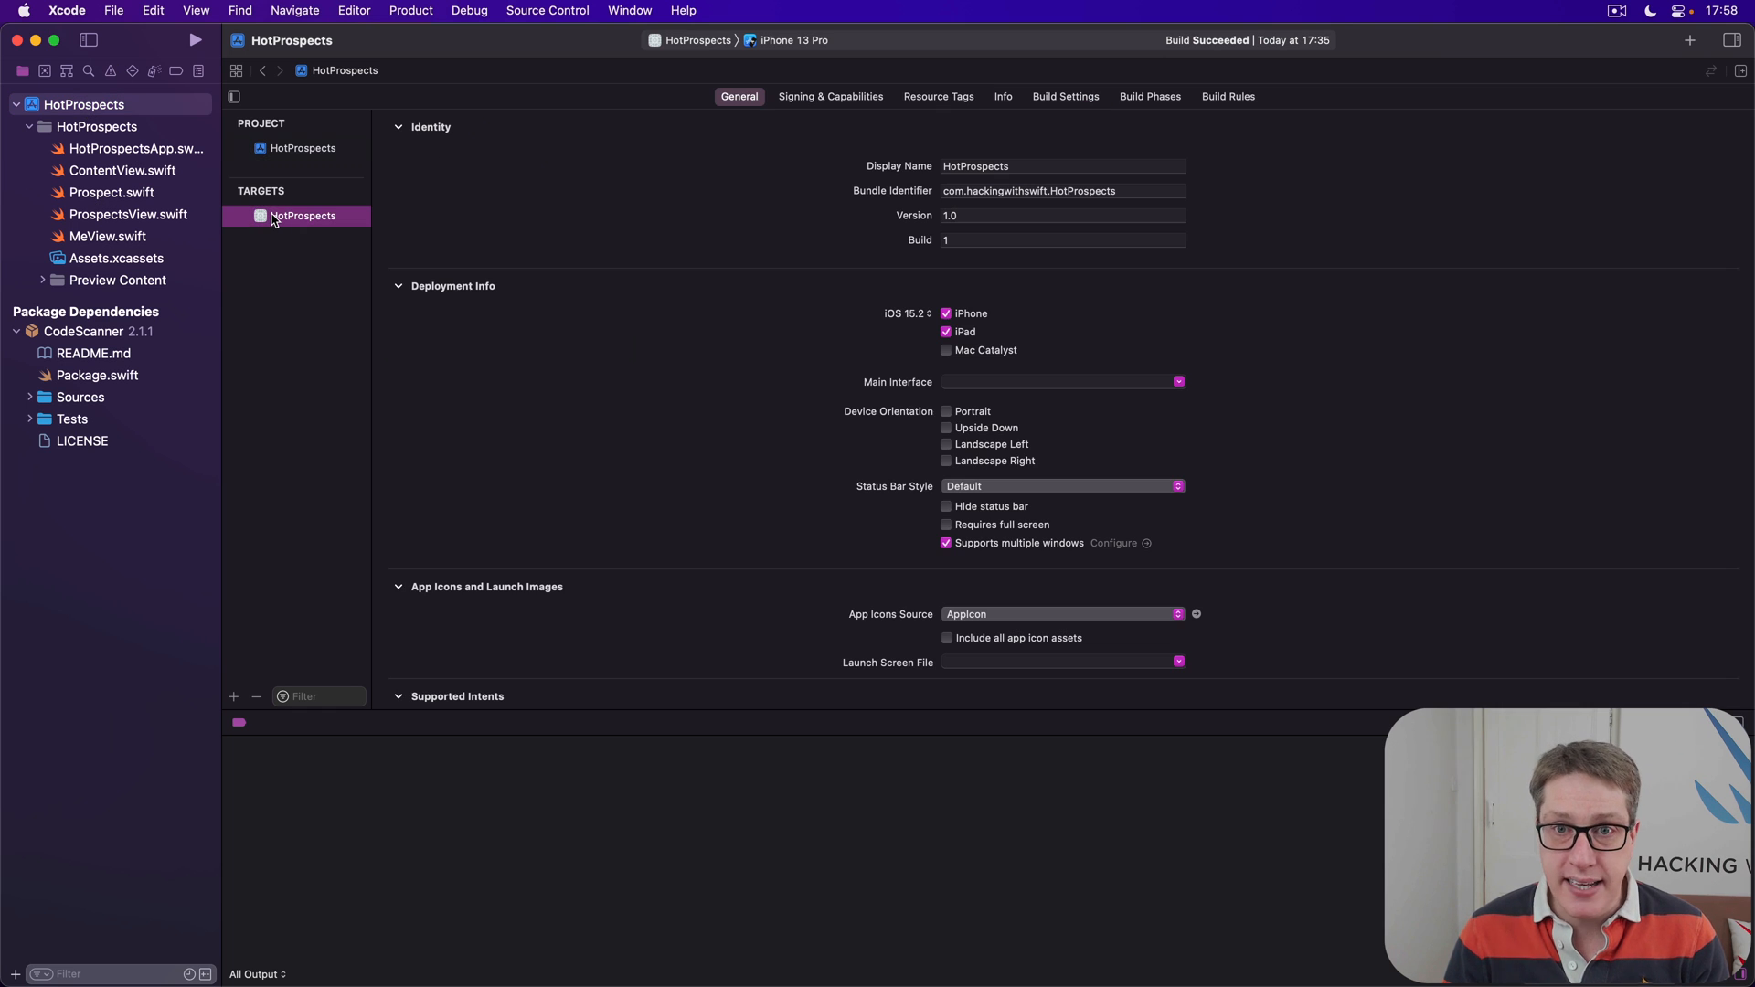
mouse_move(1002, 96)
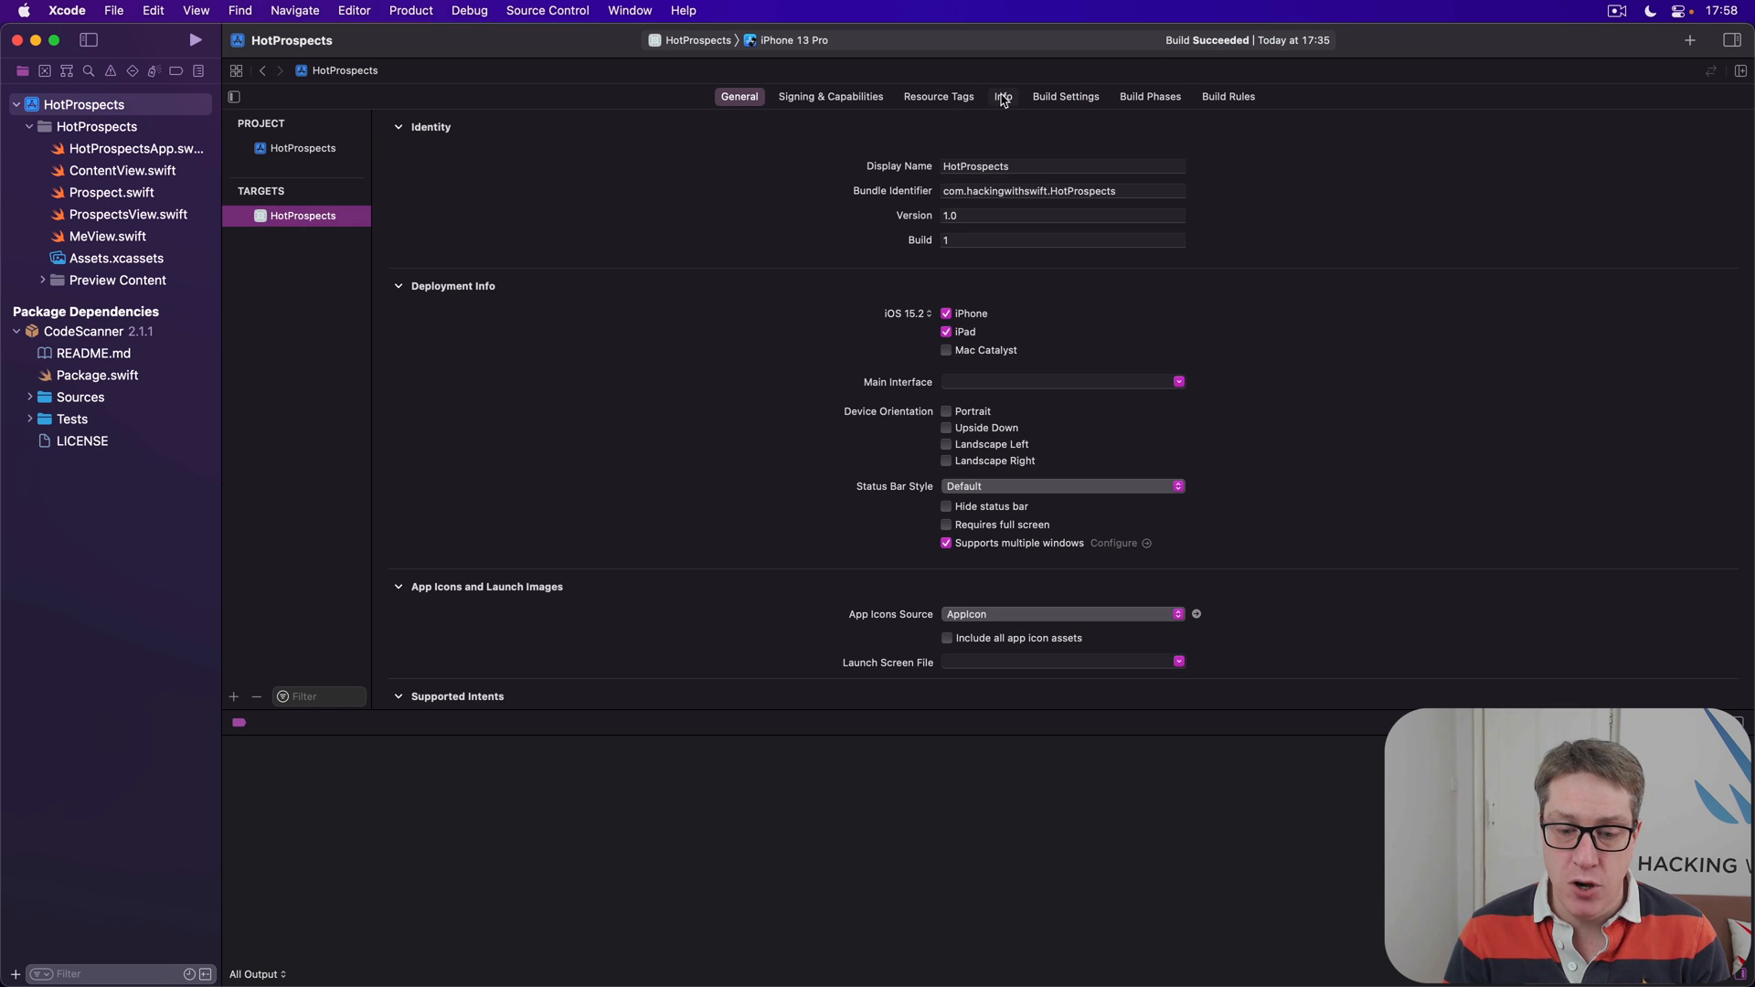
click(1003, 96)
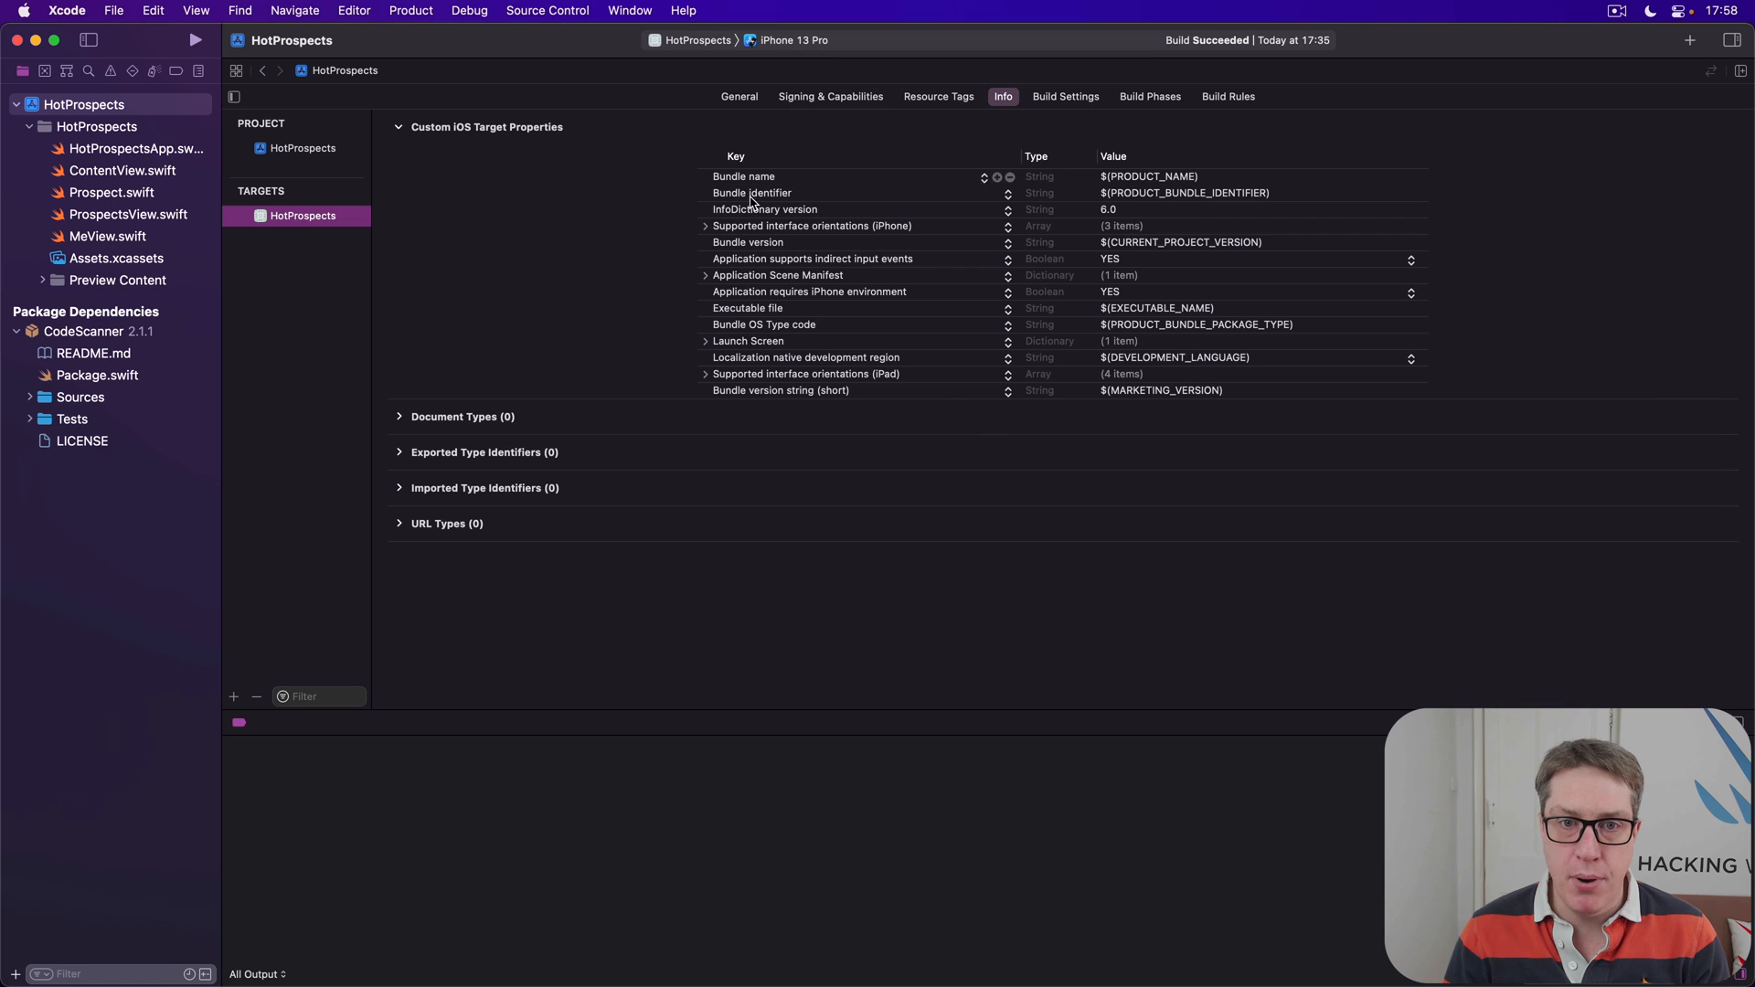
mouse_move(826, 276)
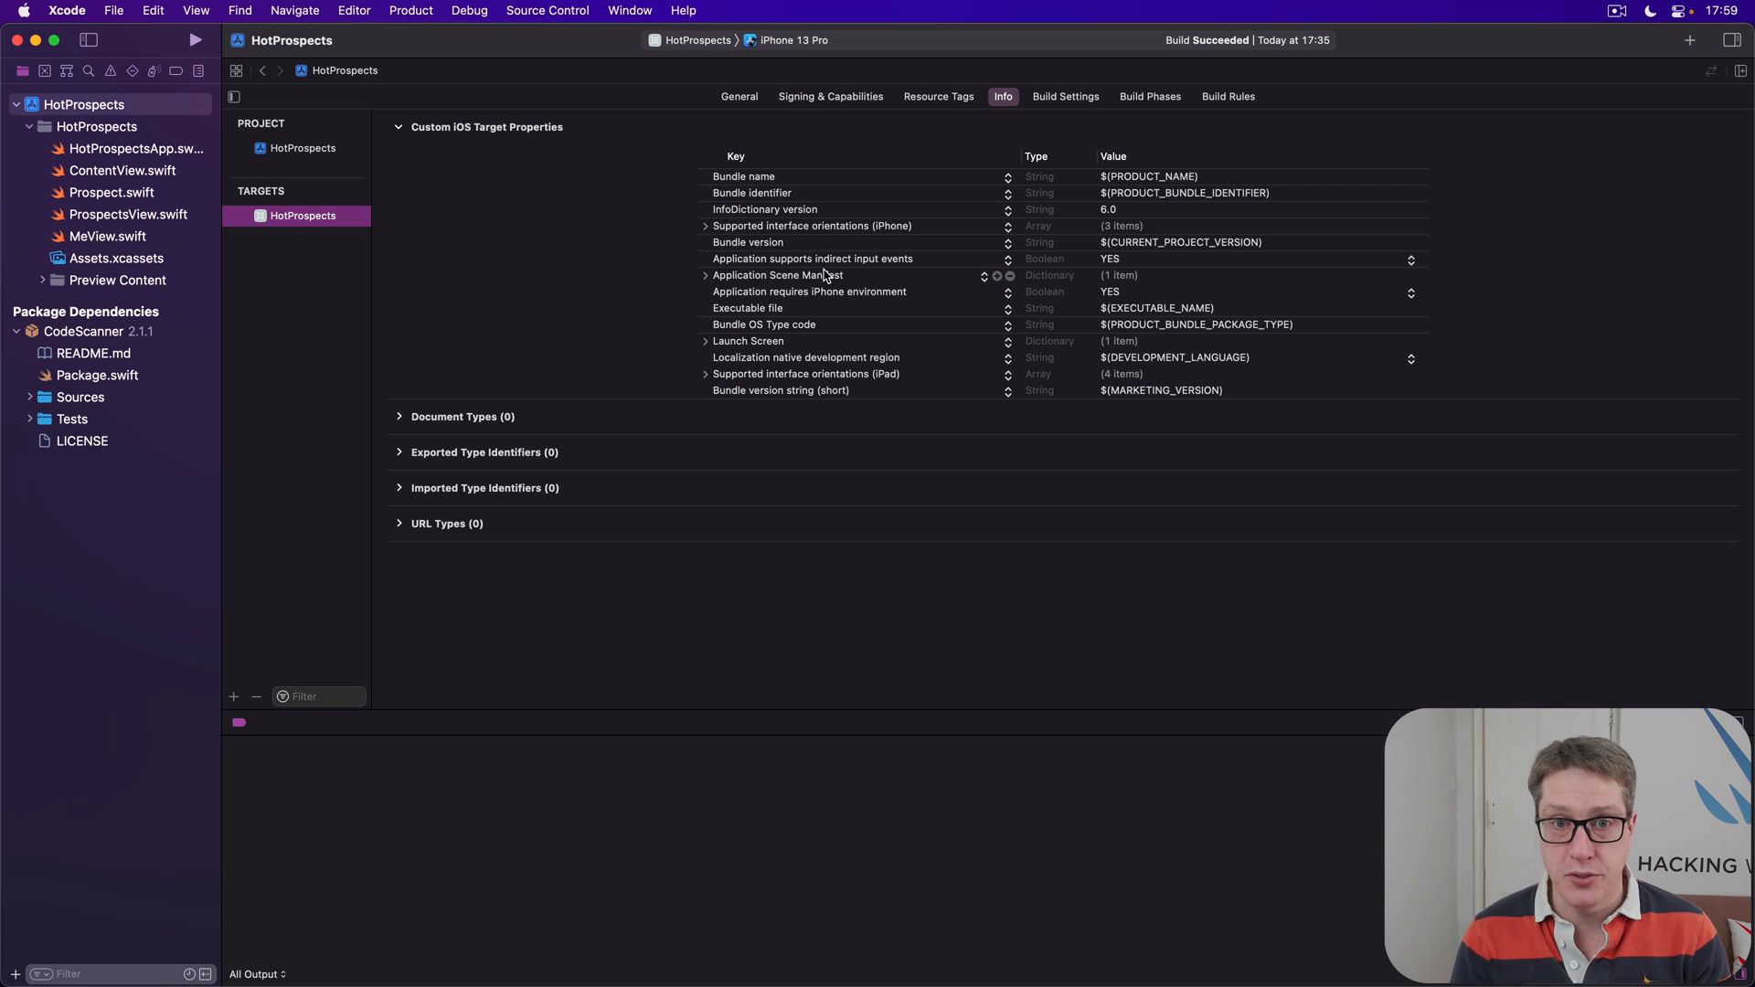
mouse_move(803, 293)
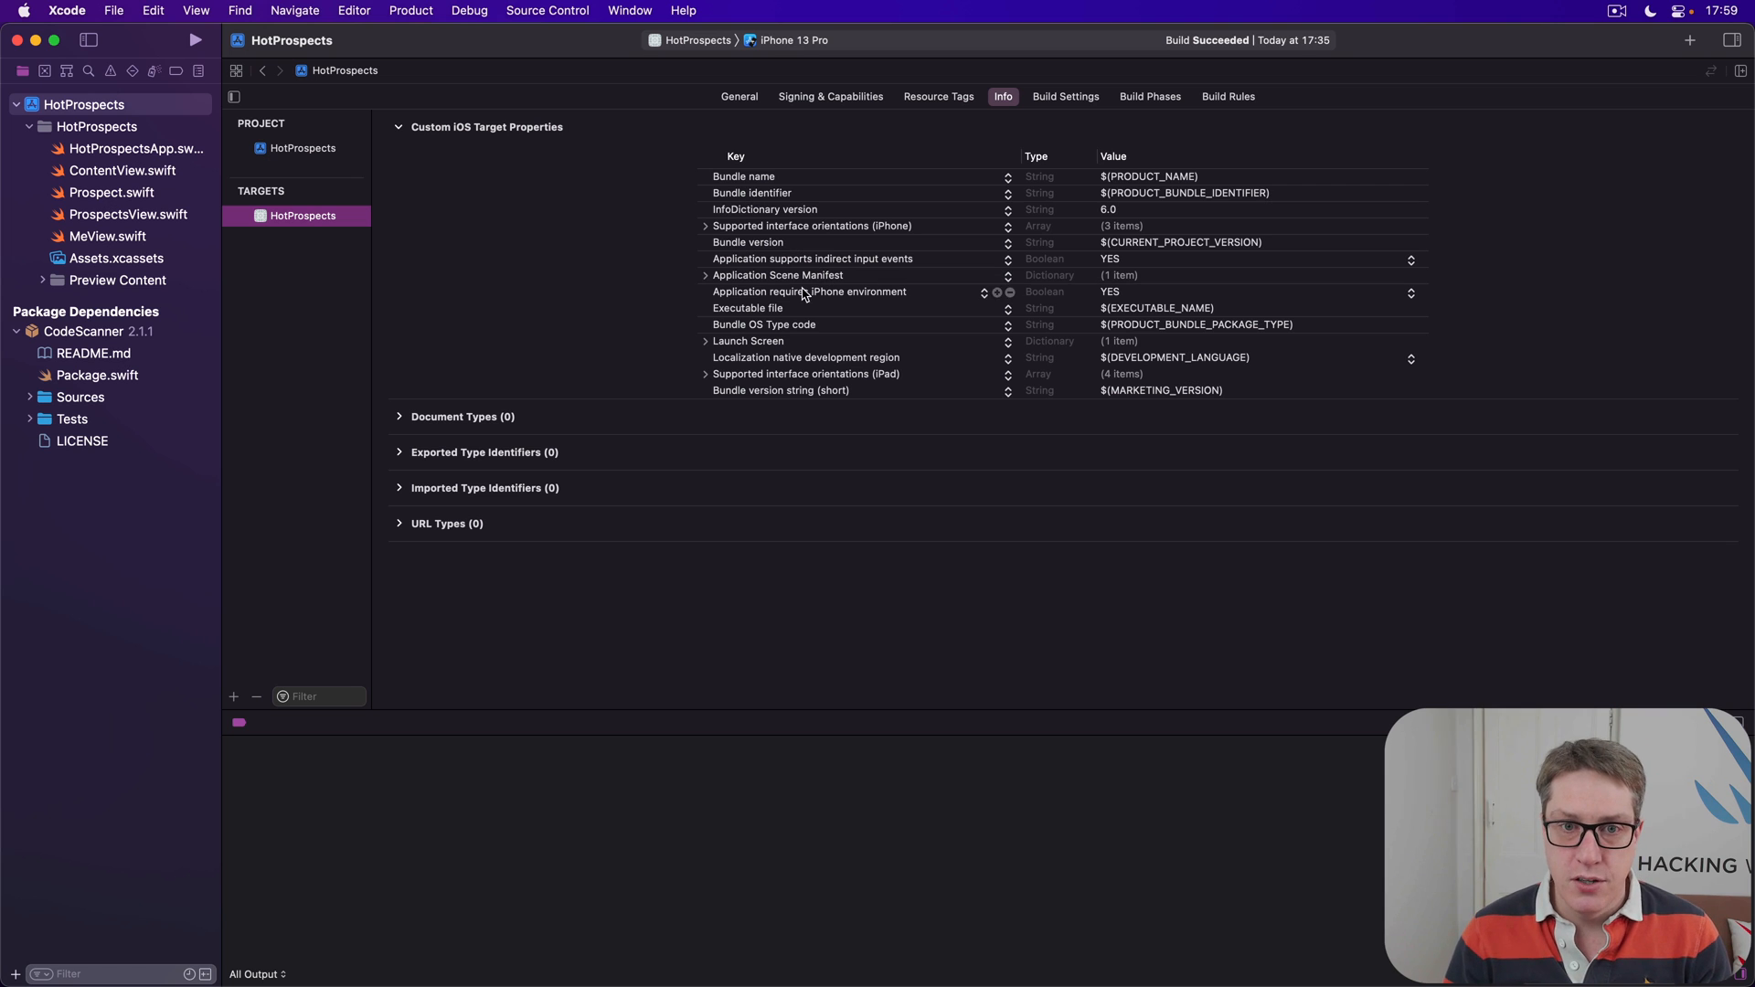
- Add Privacy - Camera Usage Description 'We need to scan QR codes.', then reopen ProspectsView.swift
right_click(783, 308)
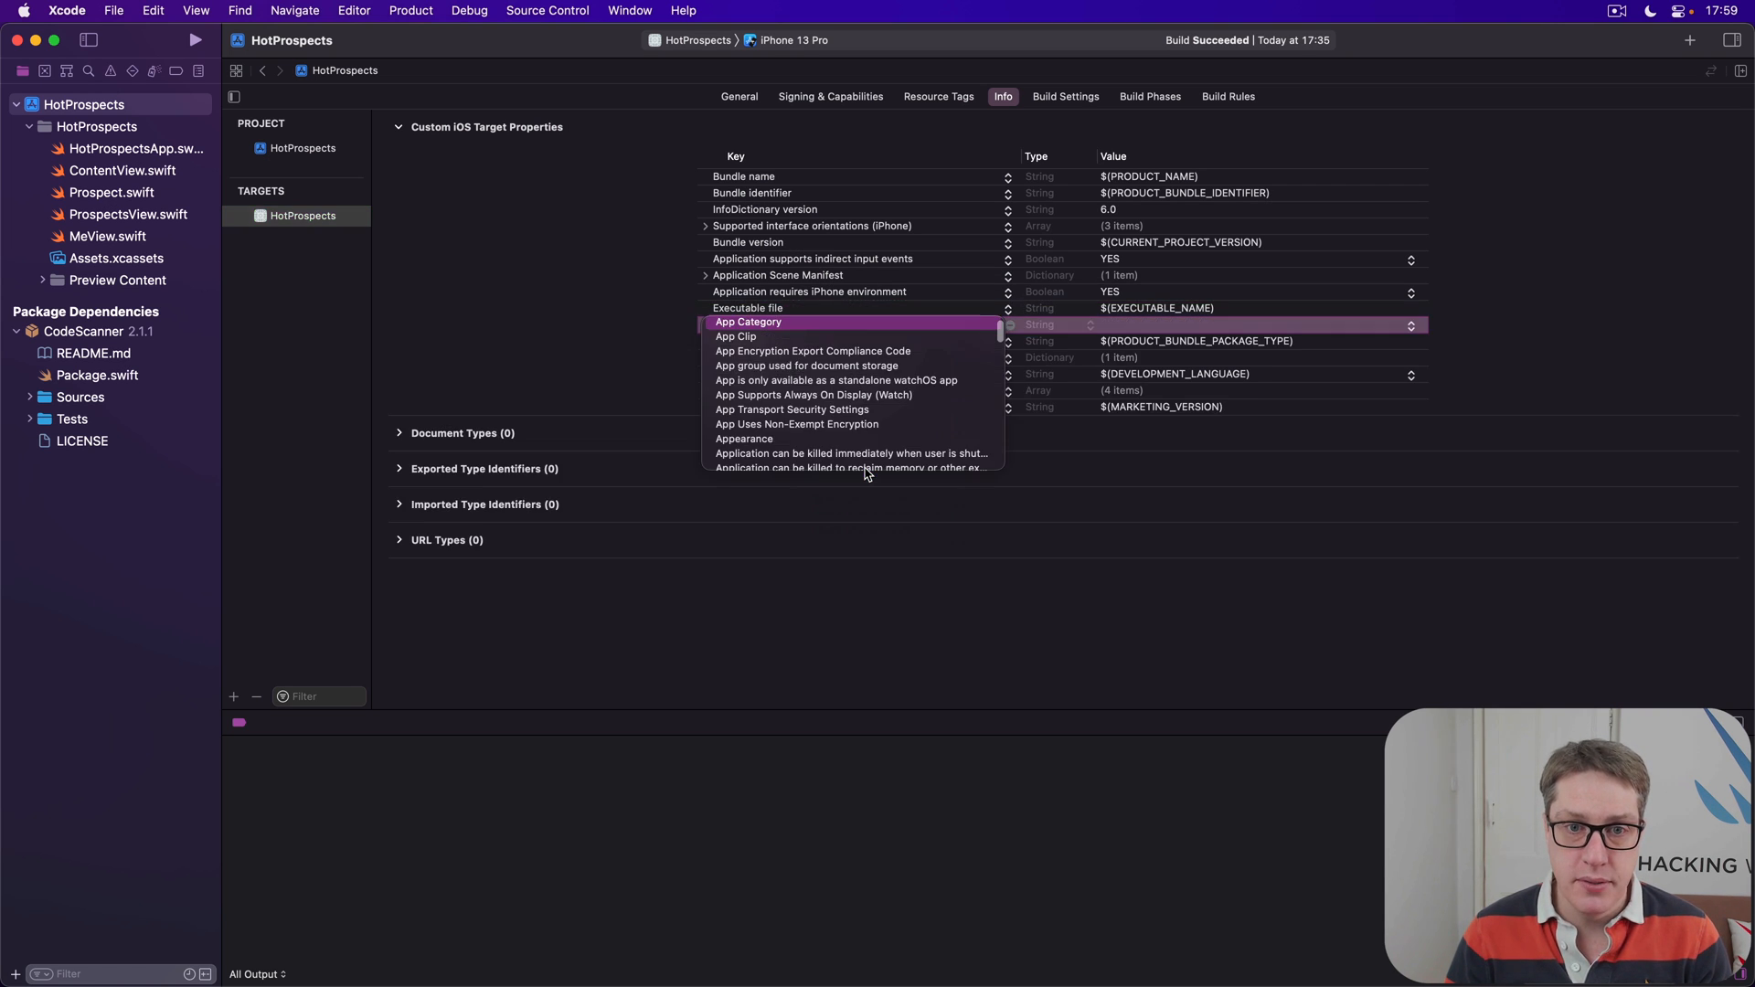
scroll(down, 3)
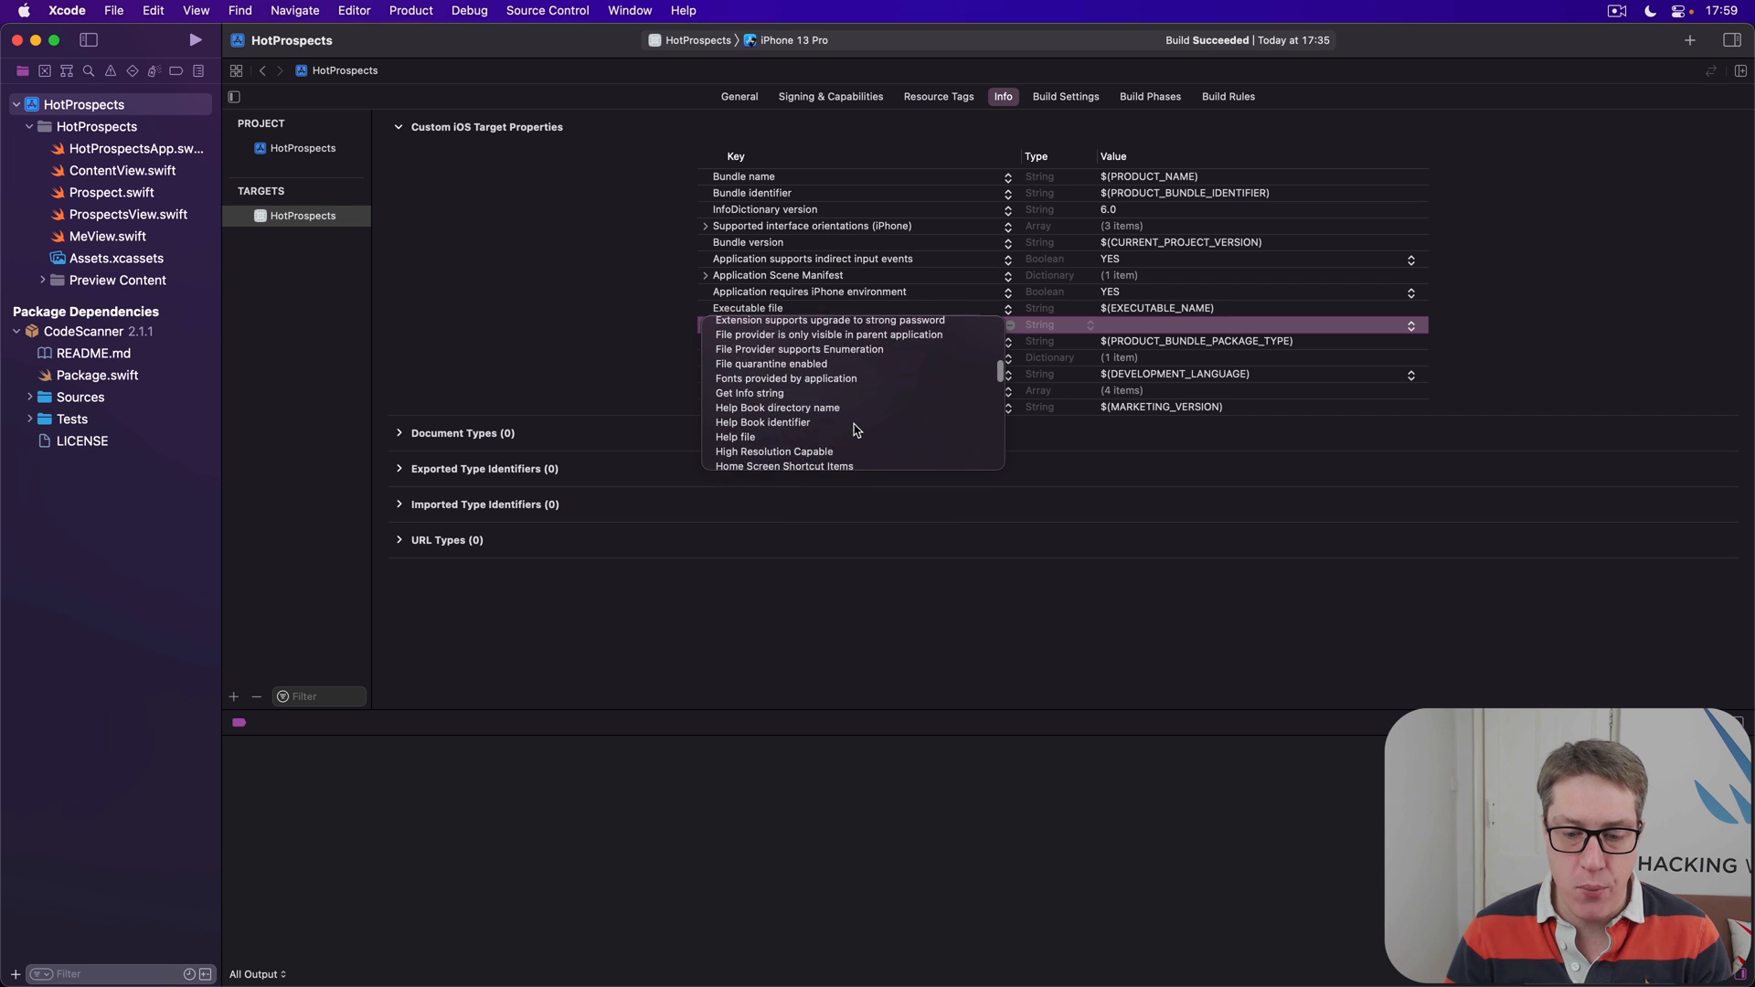
scroll(down, 3)
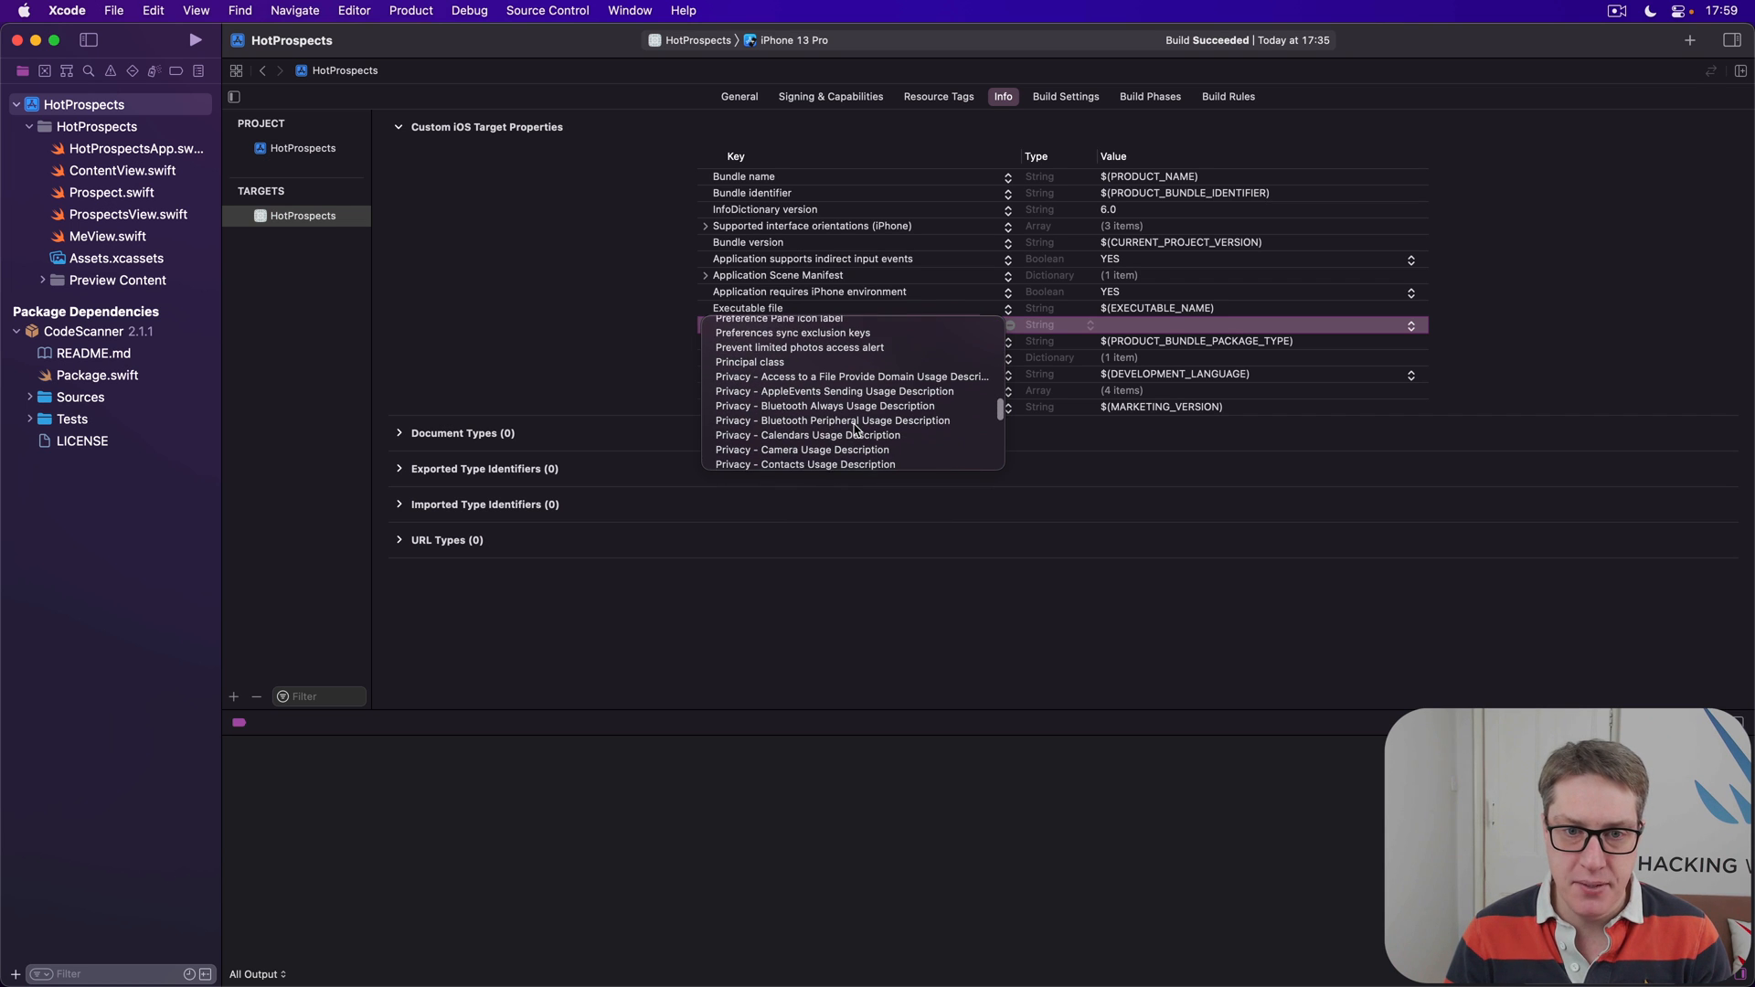
scroll(down, 3)
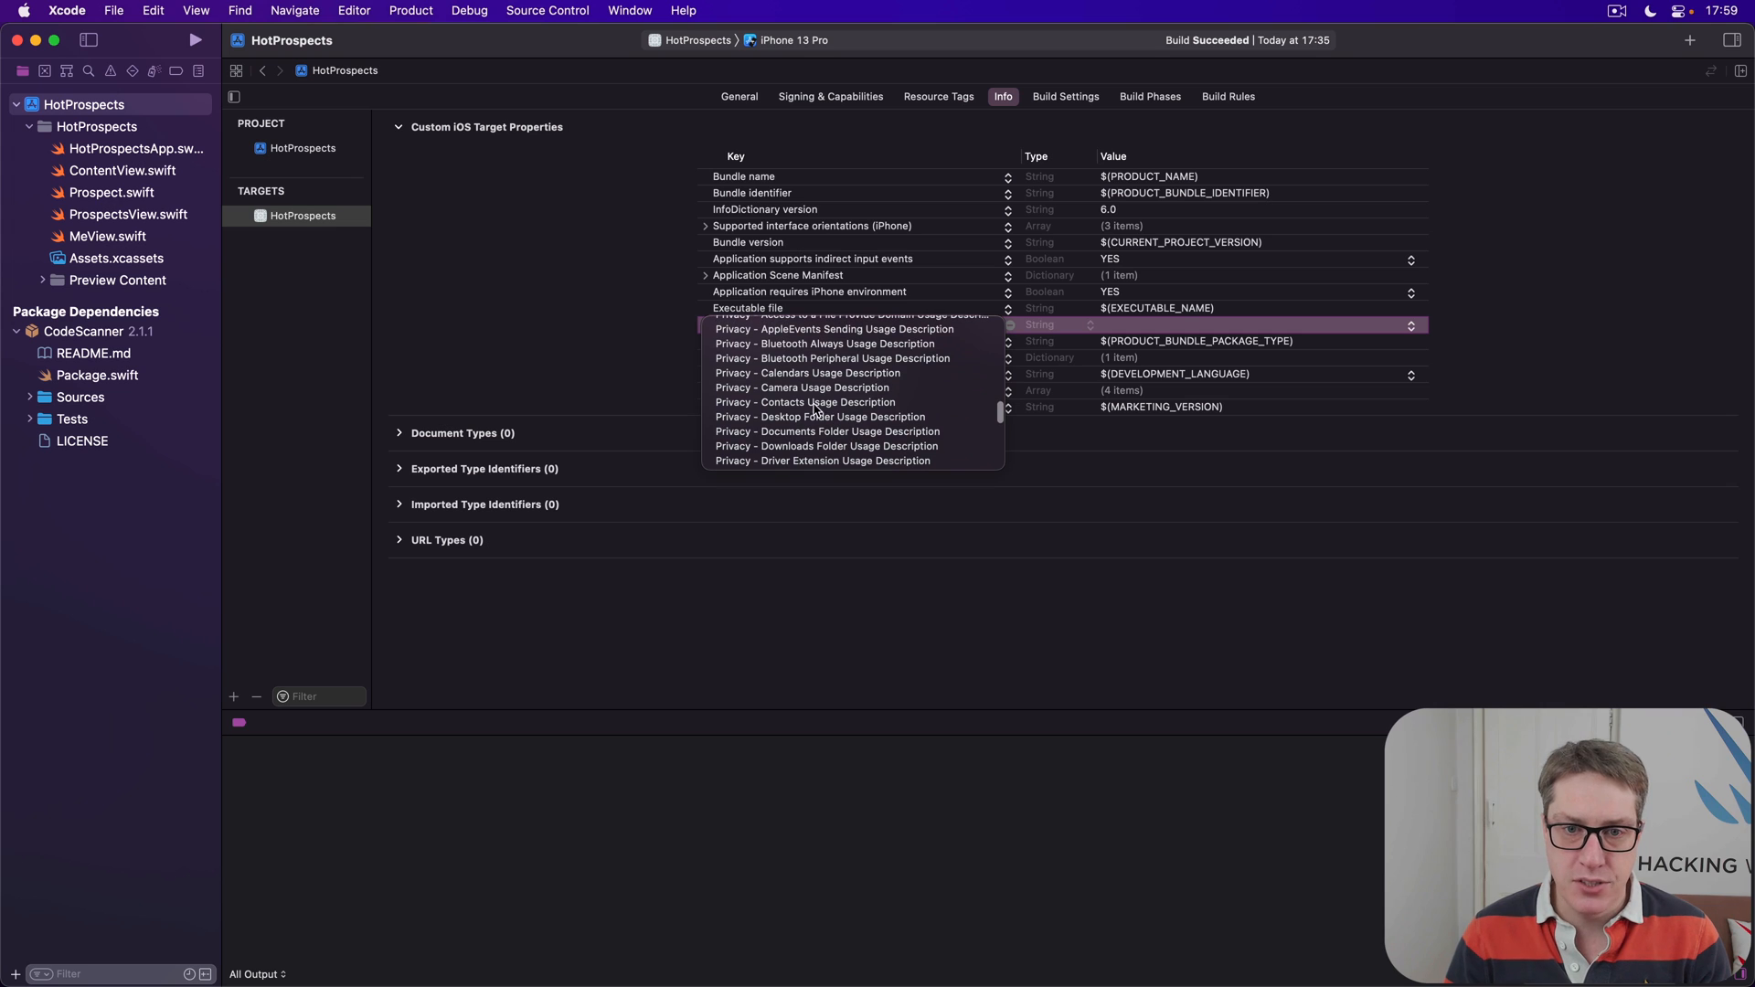
mouse_move(788, 392)
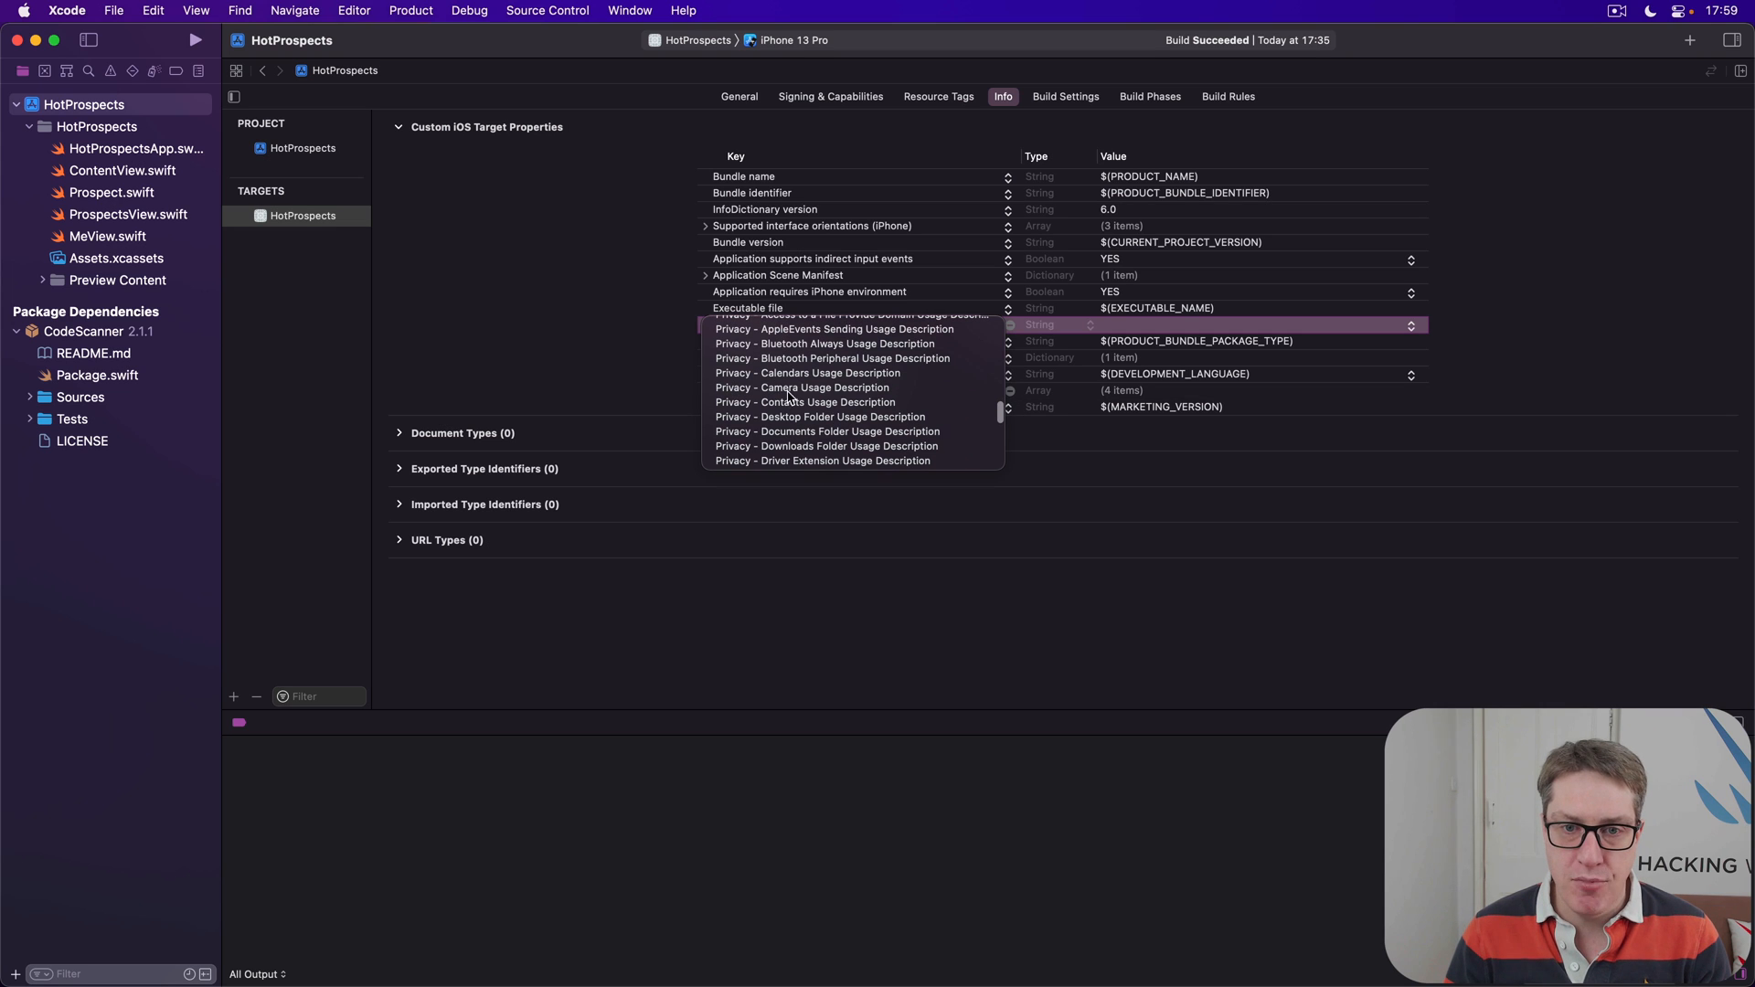
mouse_move(851, 390)
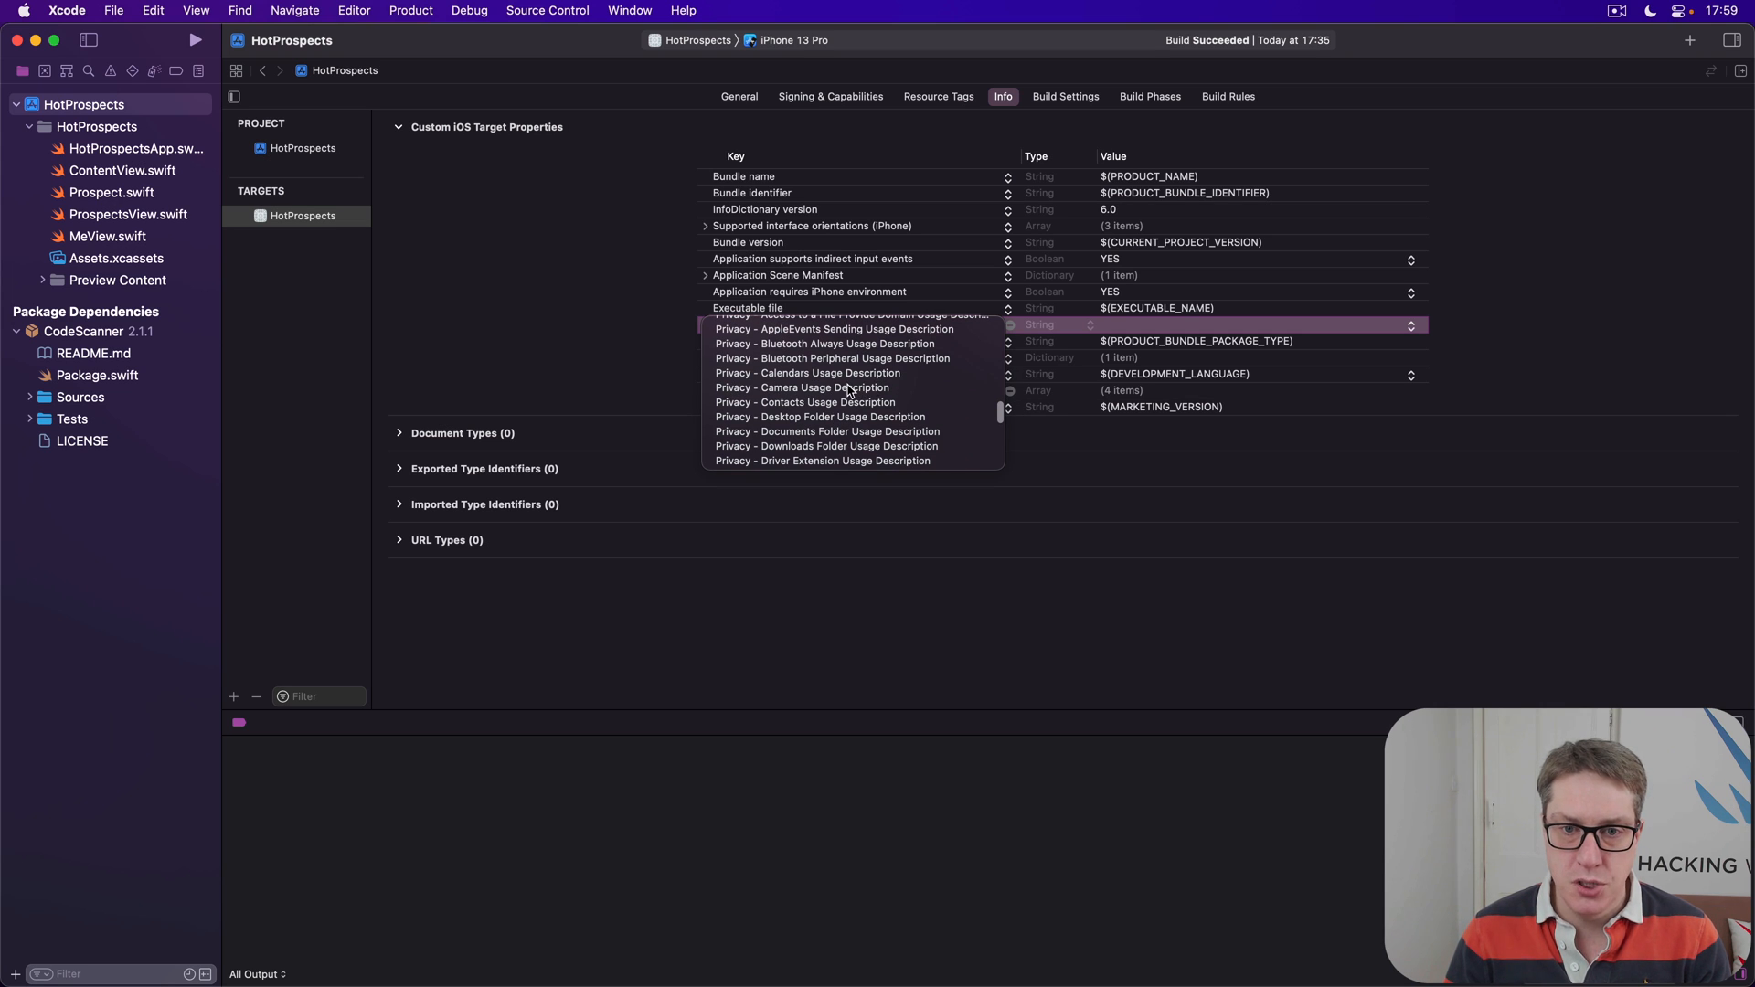
click(801, 388)
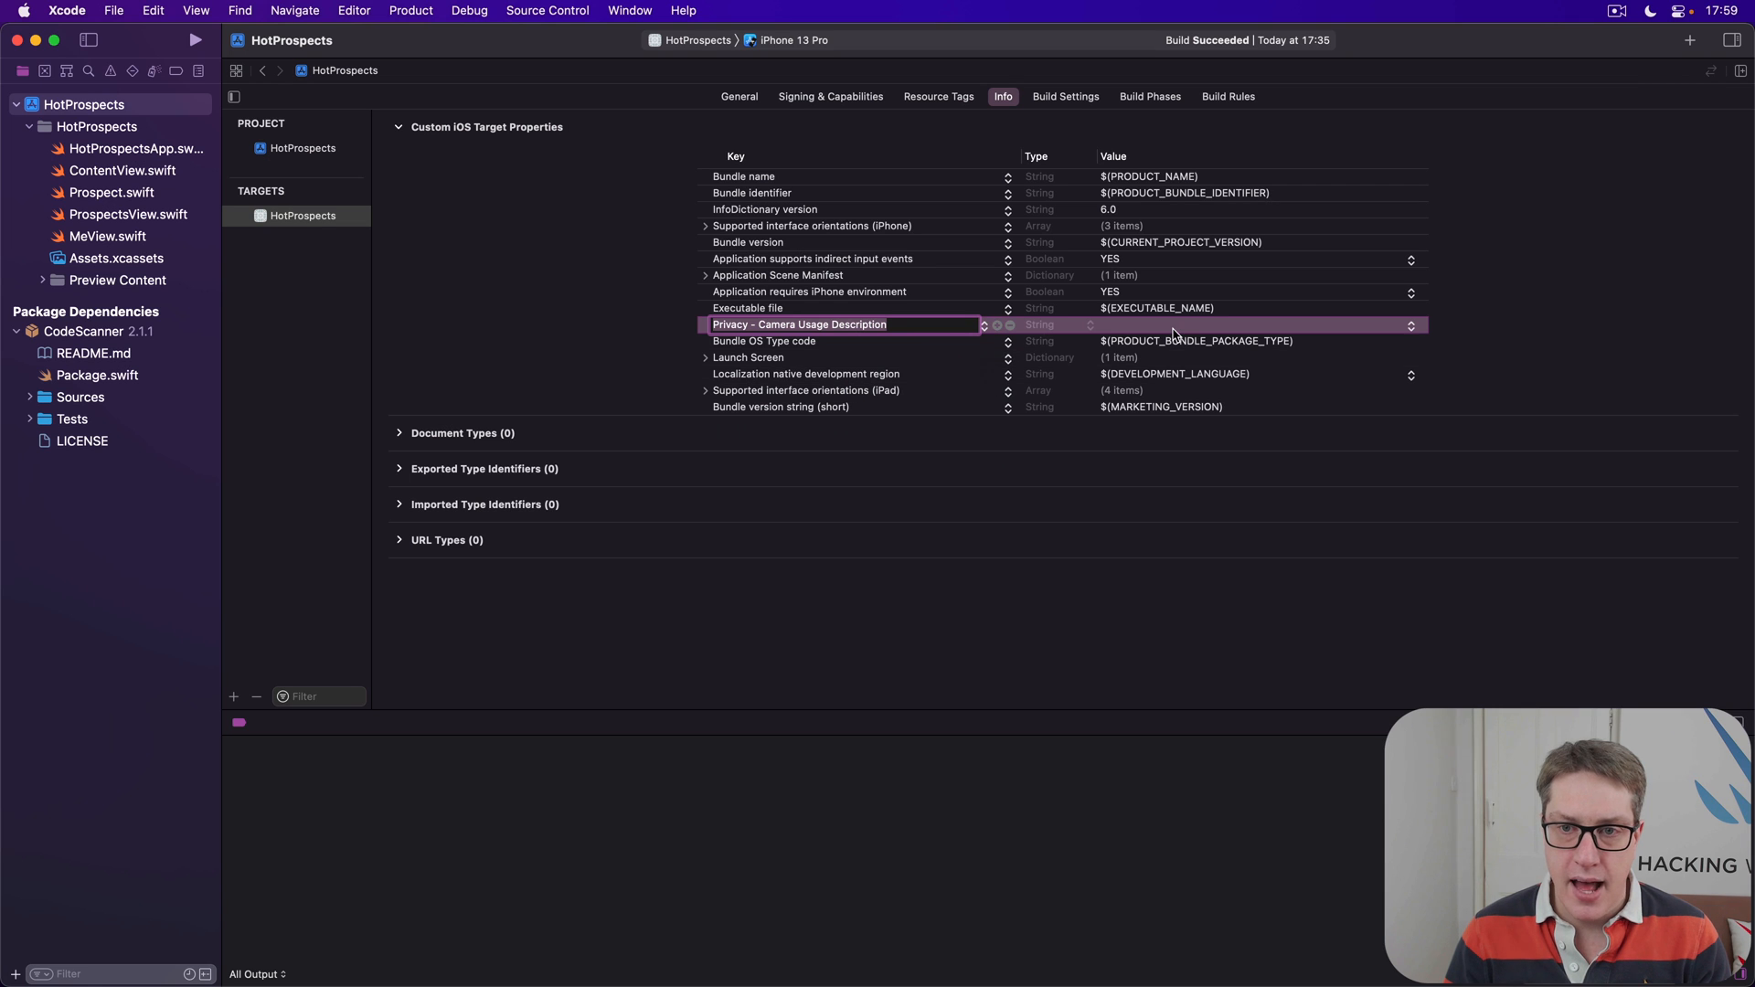
click(1259, 325)
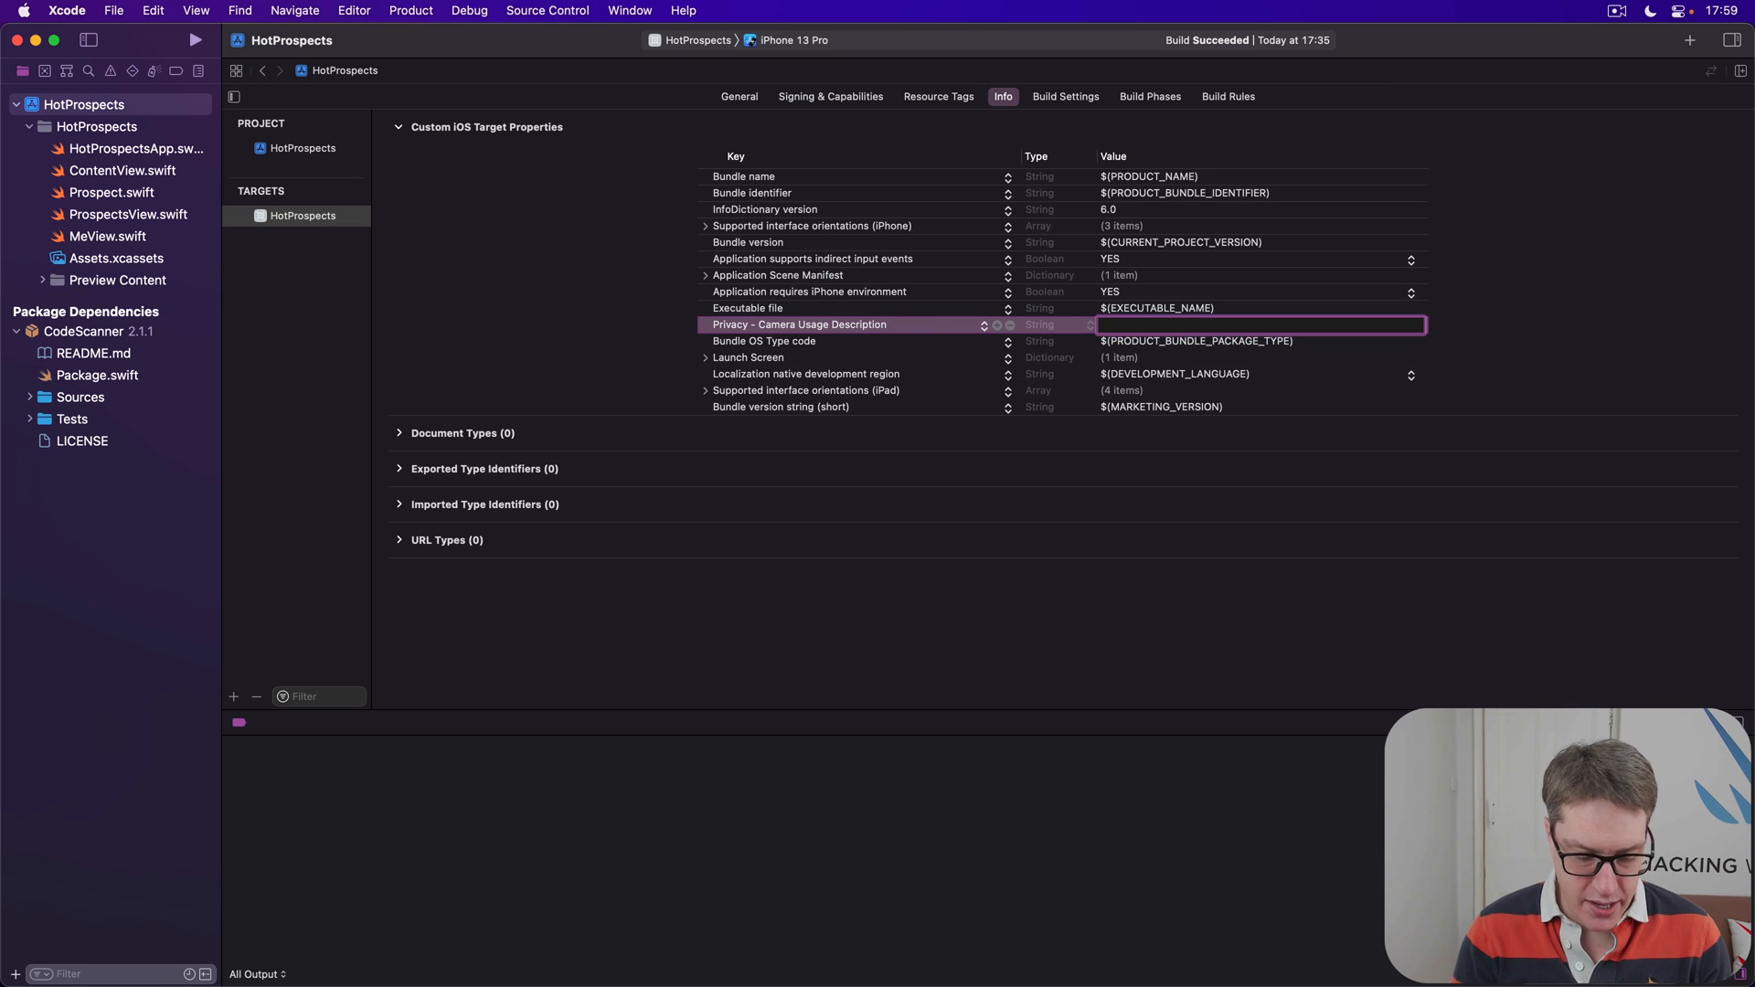
text(We need to scan QR codes.)
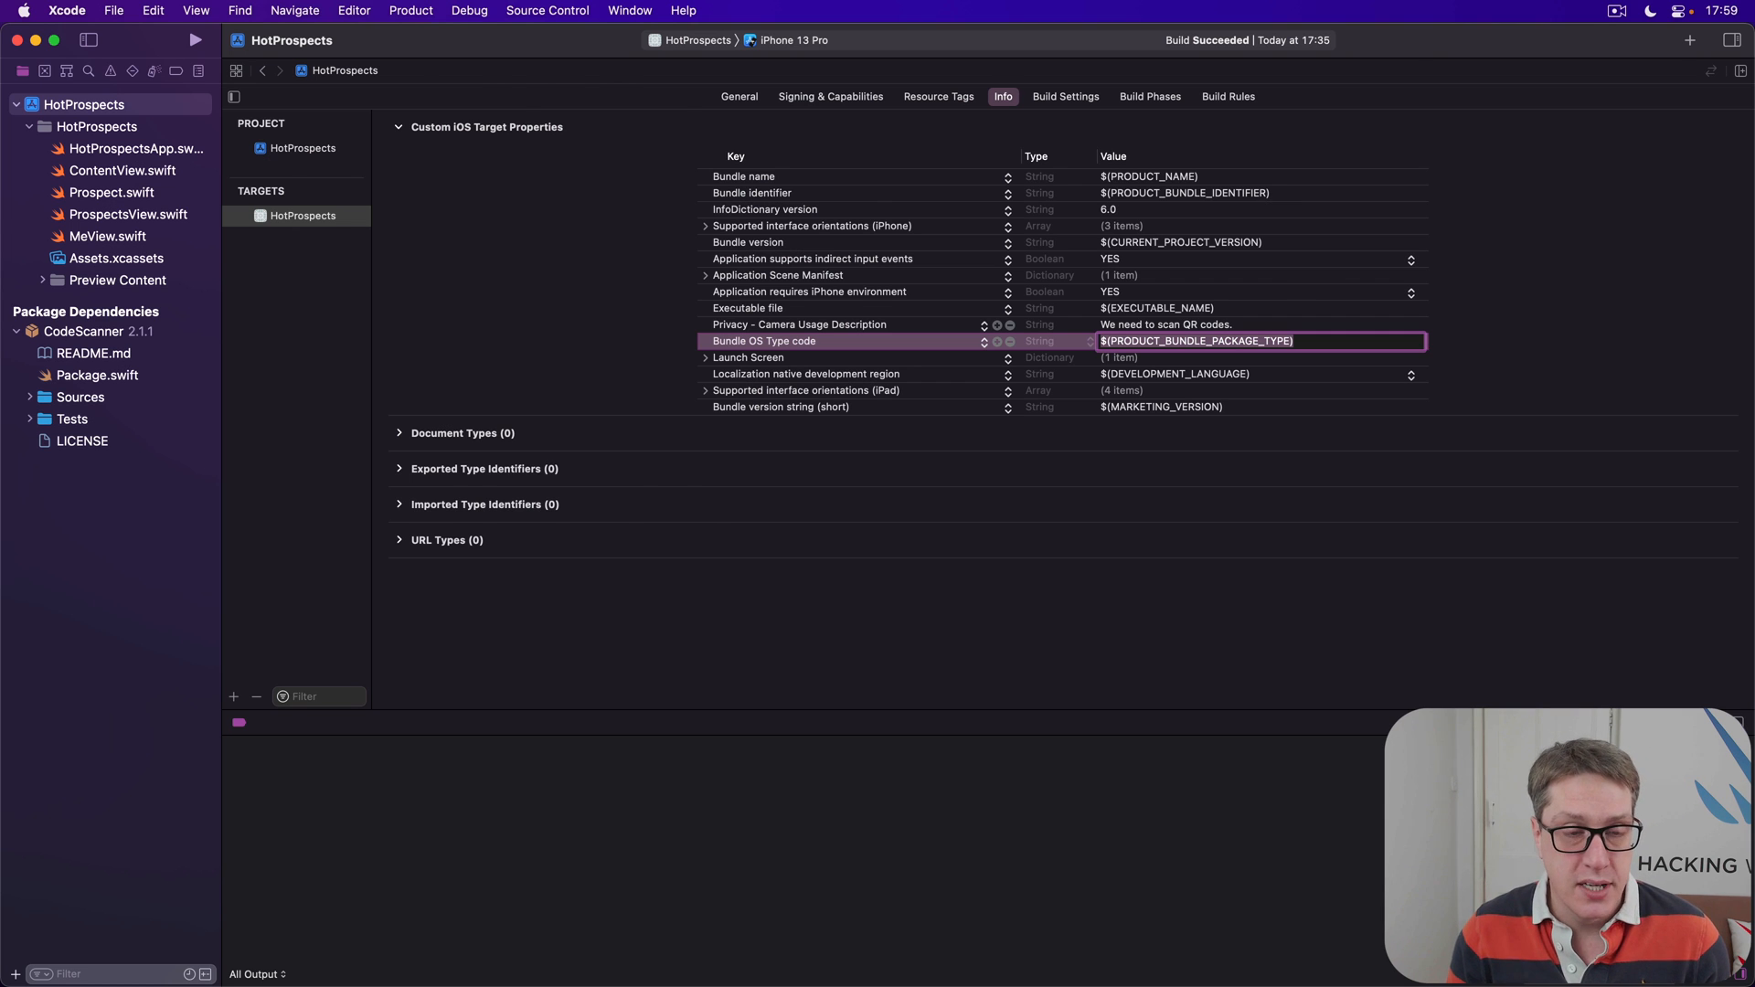
click(128, 214)
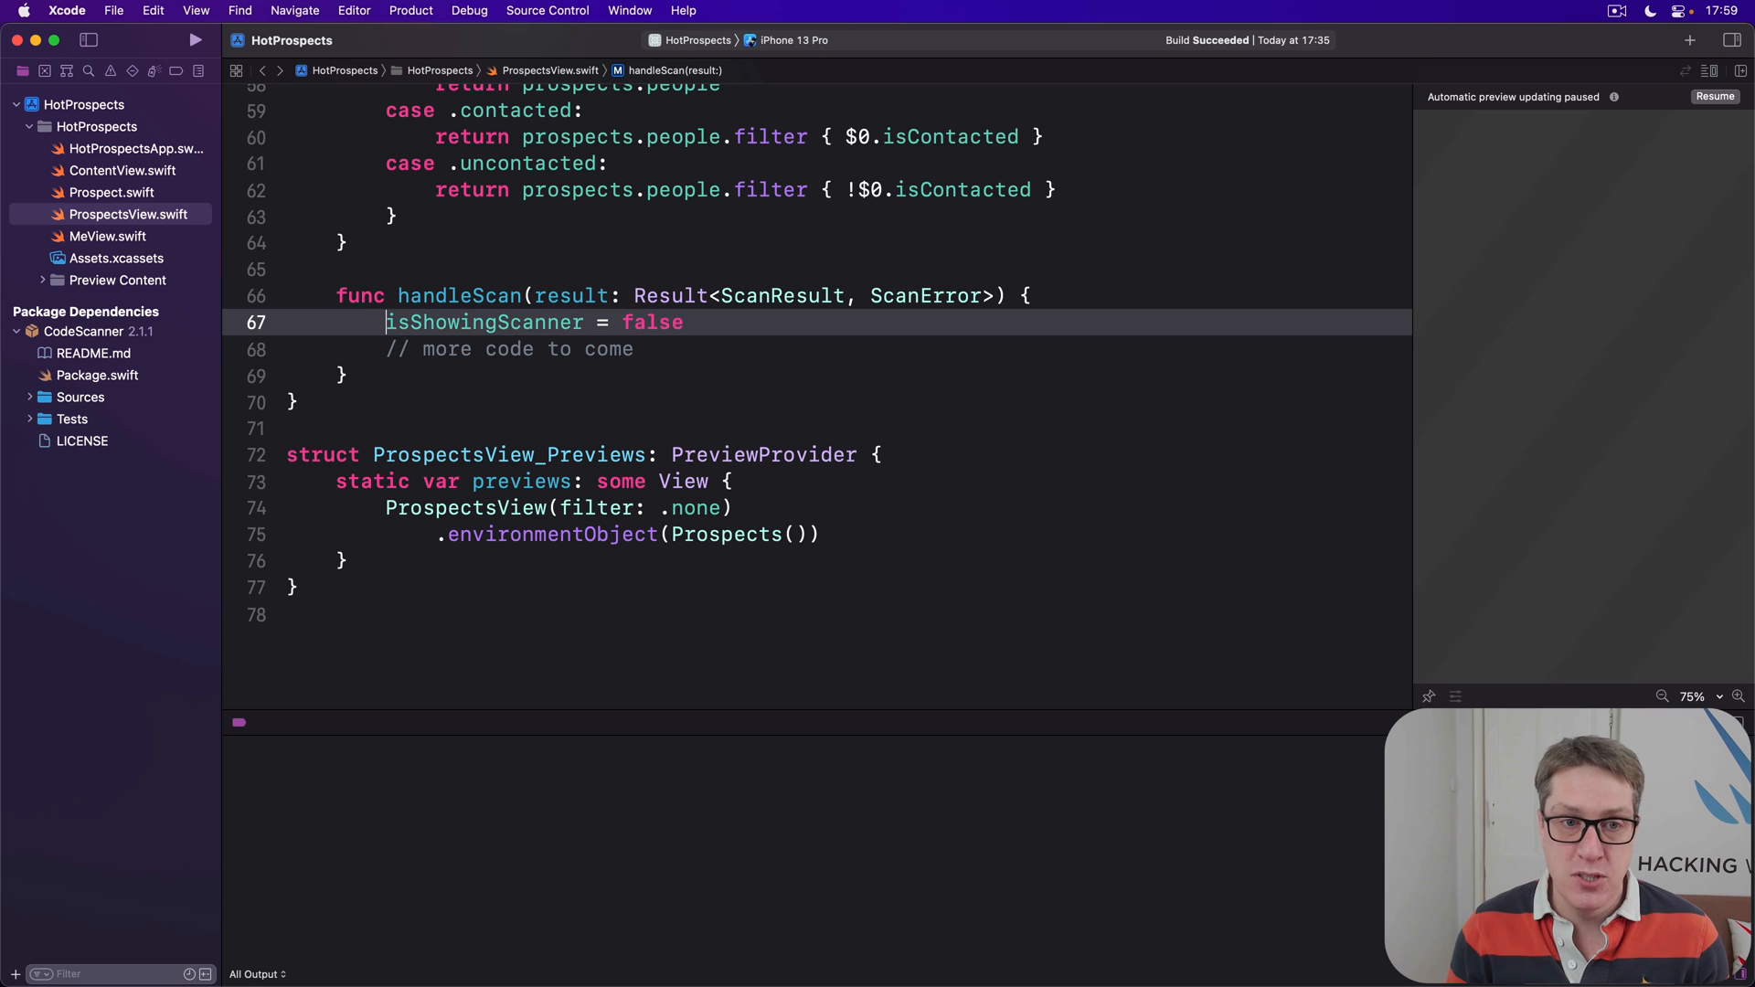
- Highlight the scanner-dismiss line, then expand the package's Sources and CodeScanner folders
double_click(533, 322)
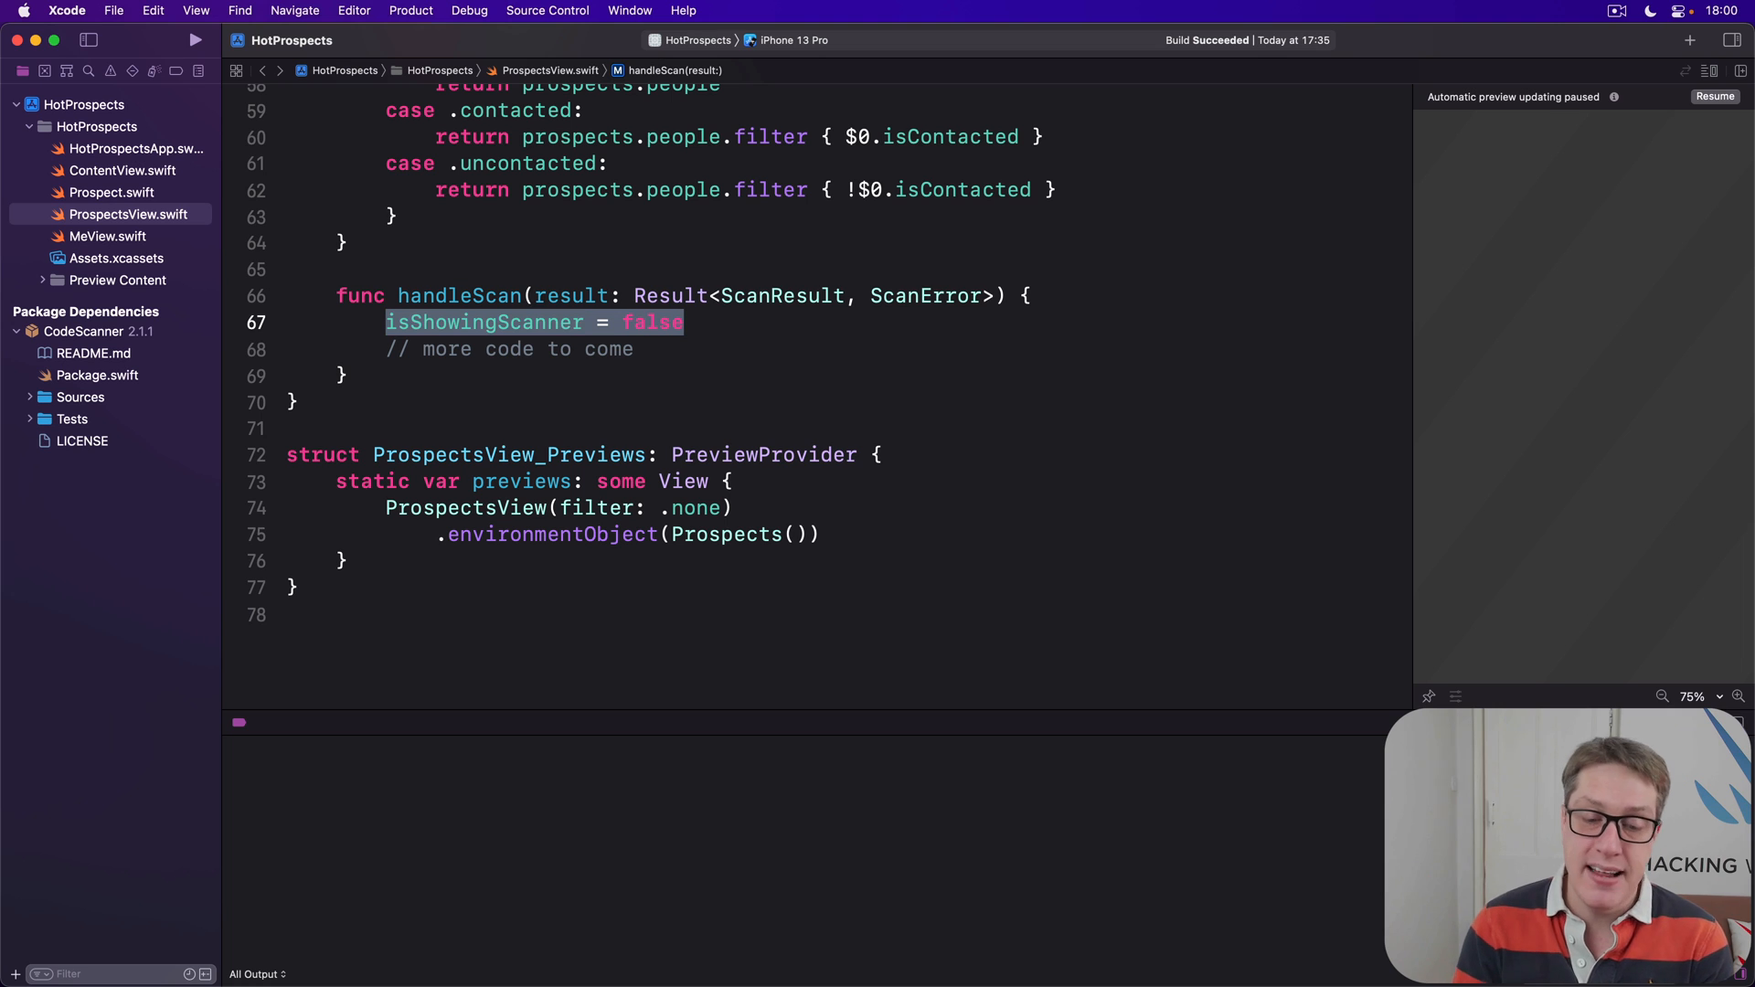
mouse_move(722, 348)
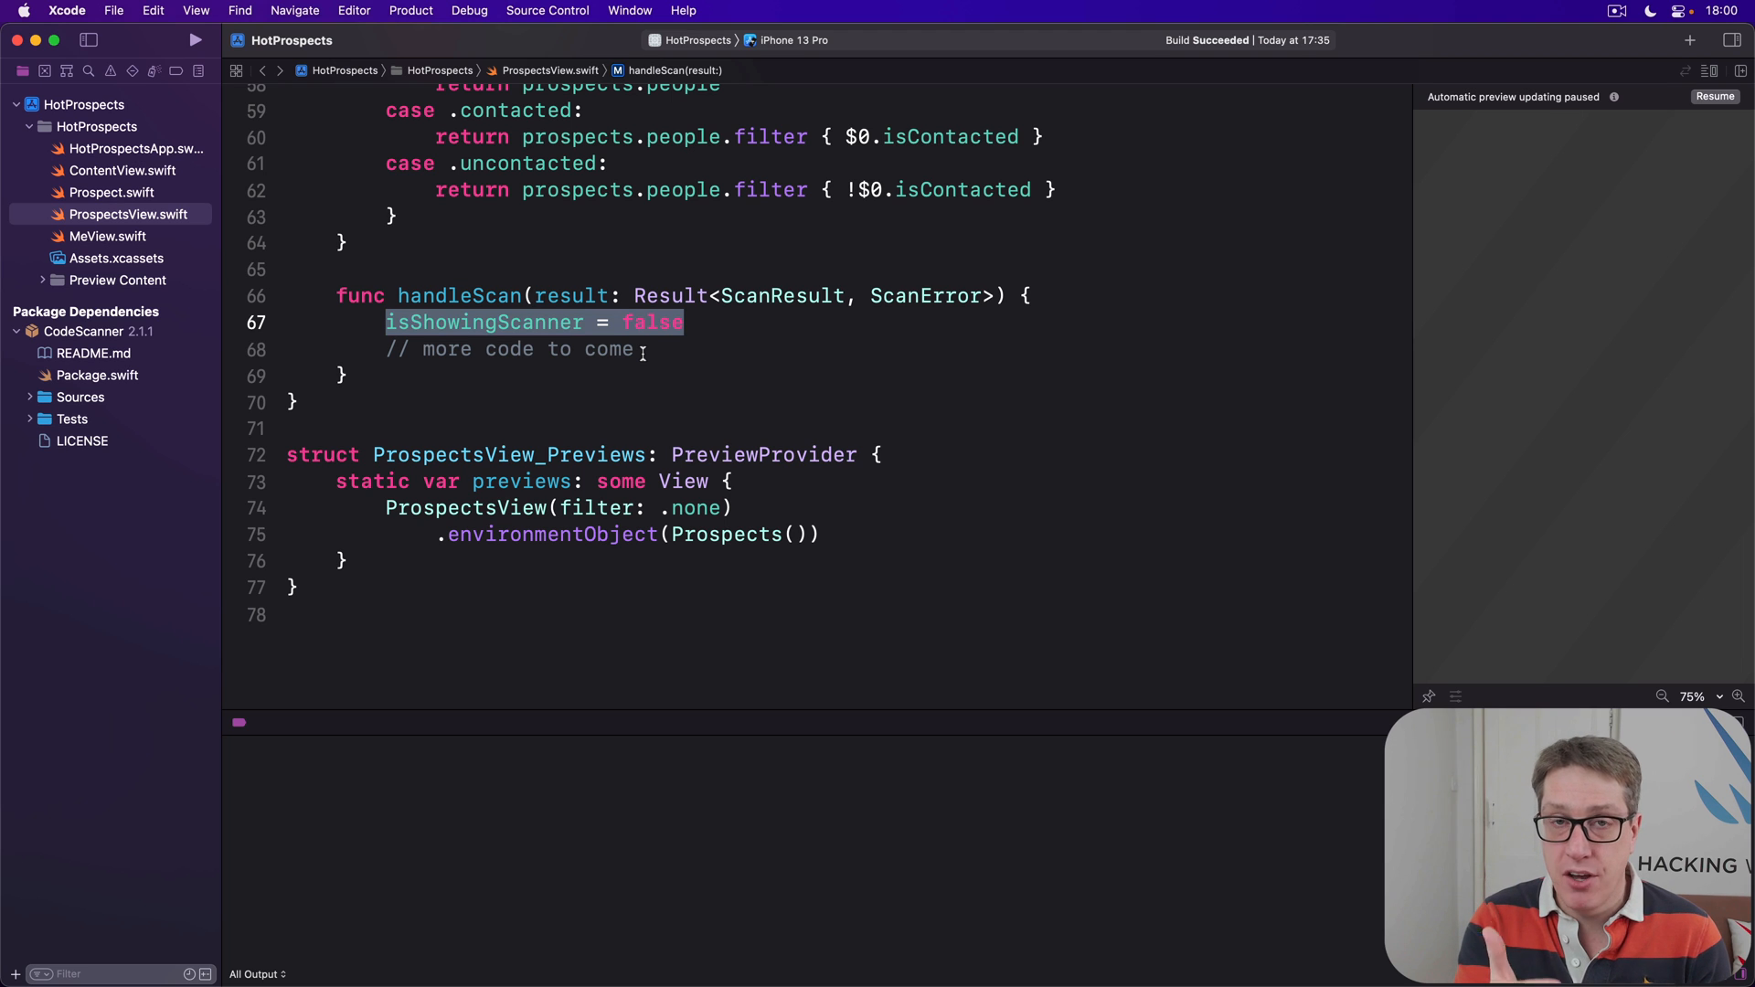
mouse_move(53, 429)
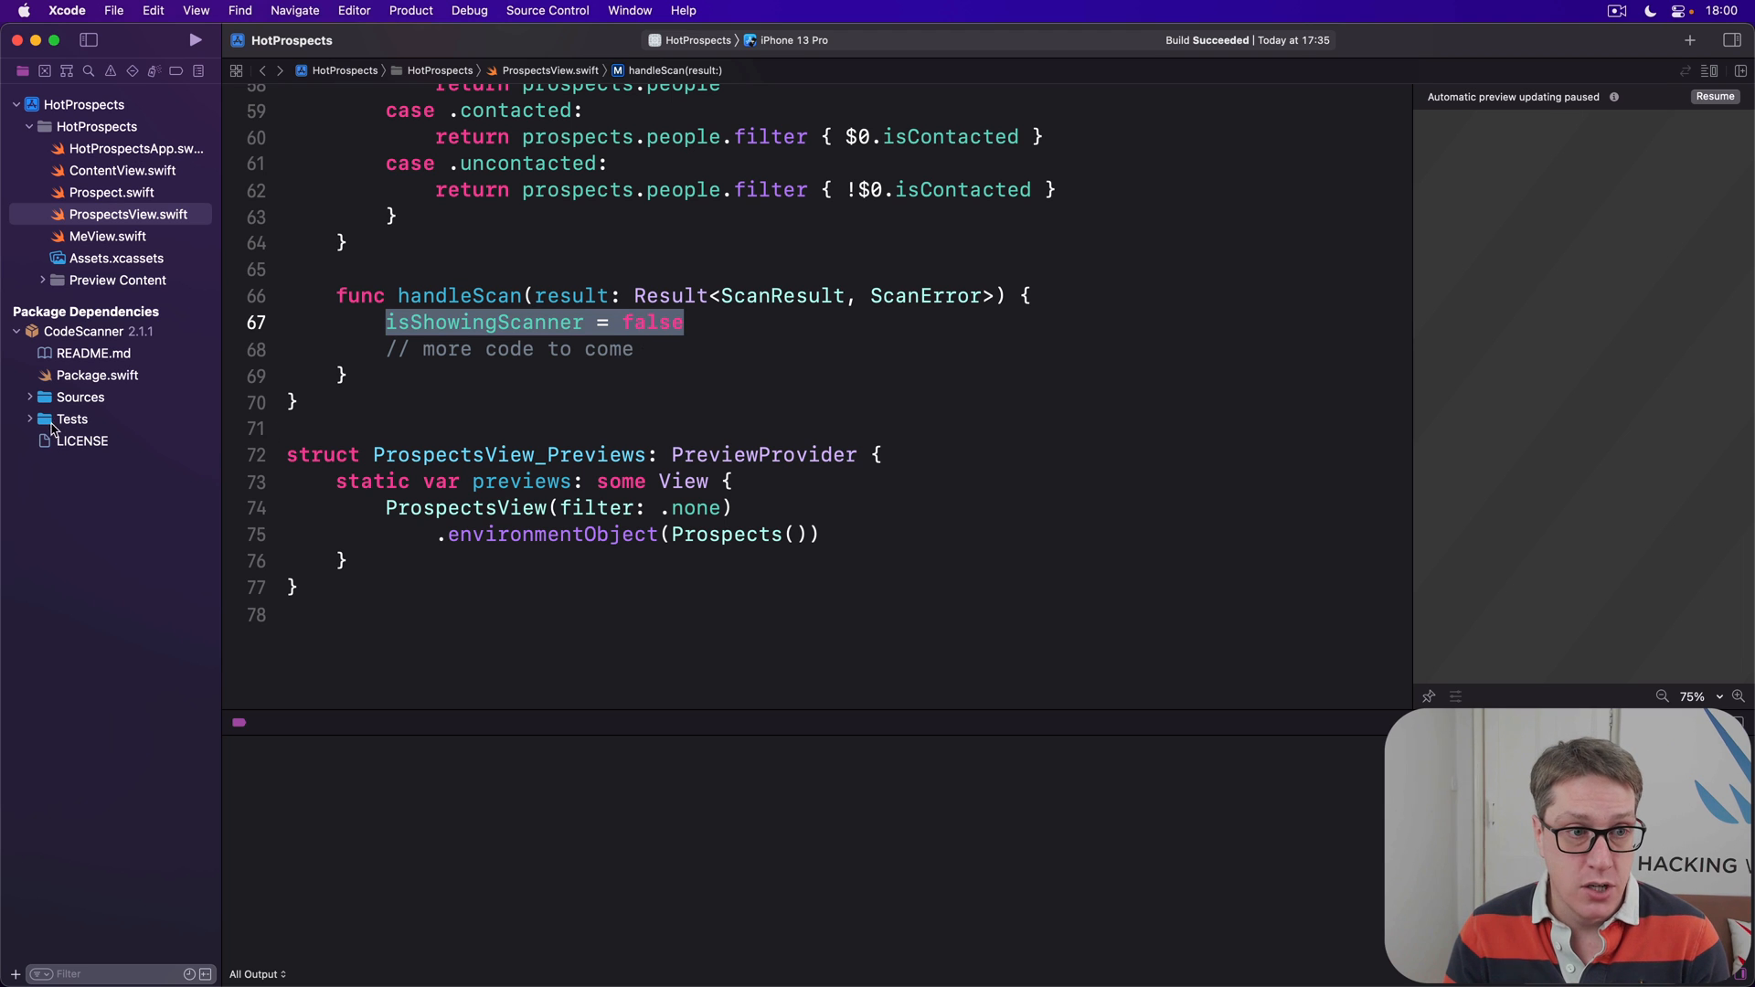
click(80, 398)
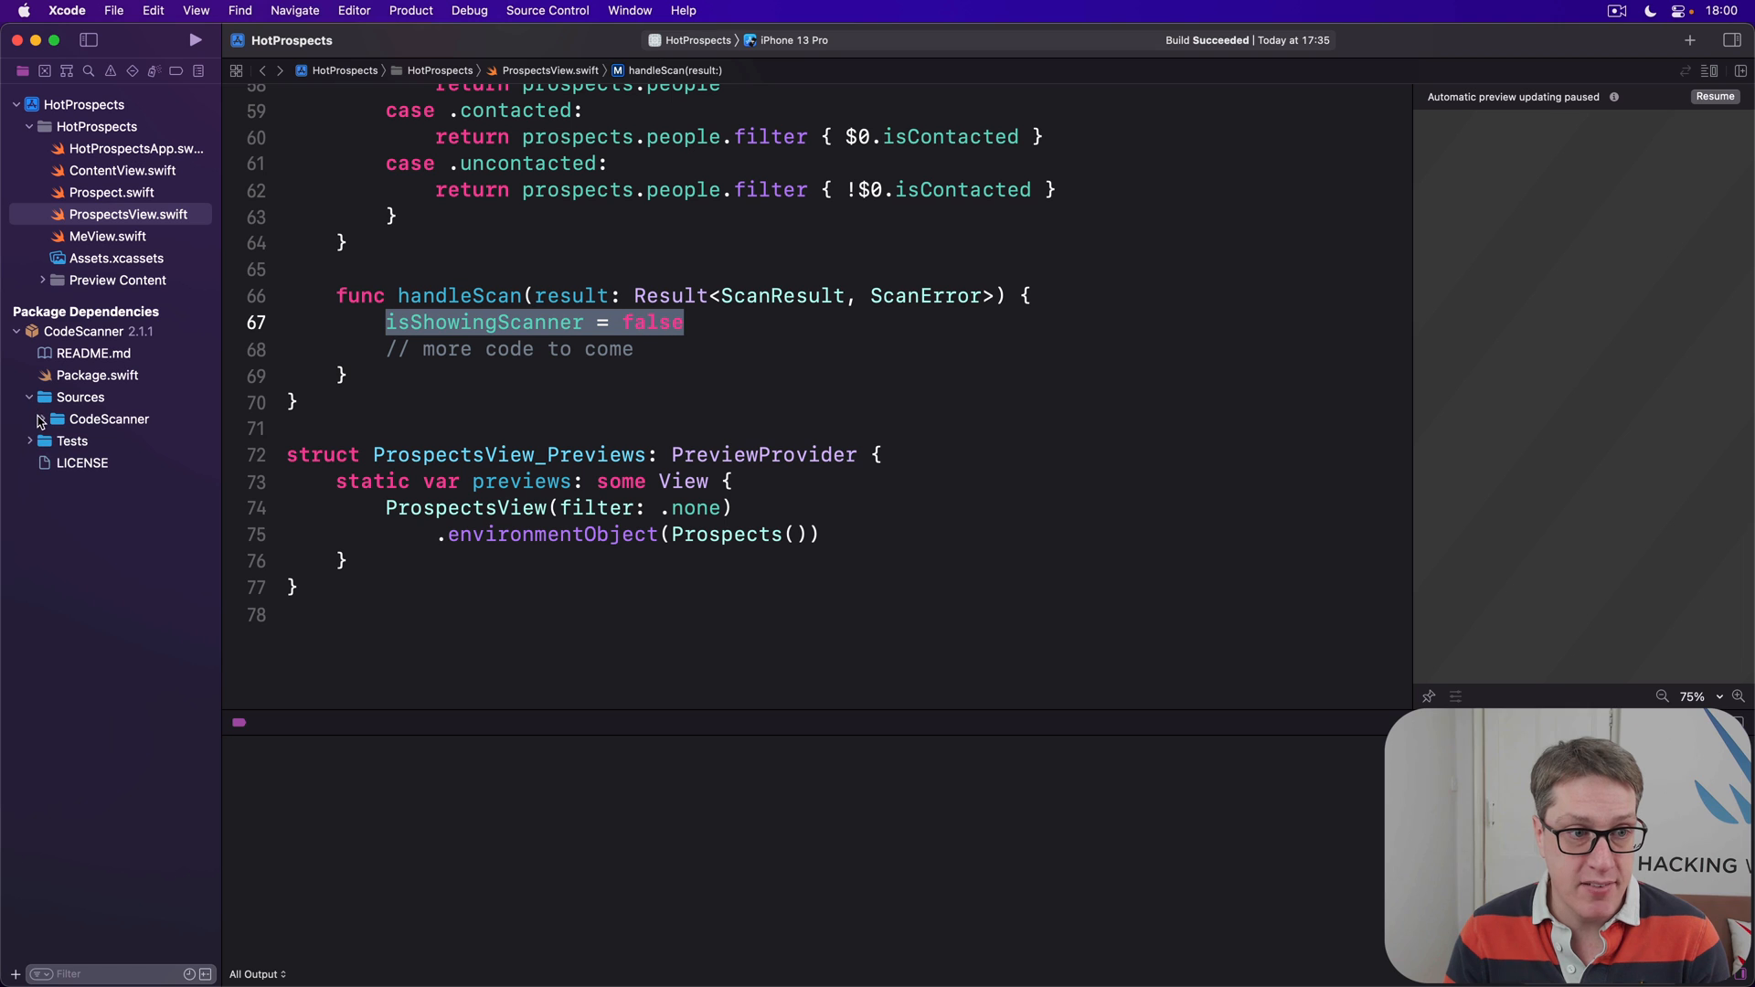
click(42, 419)
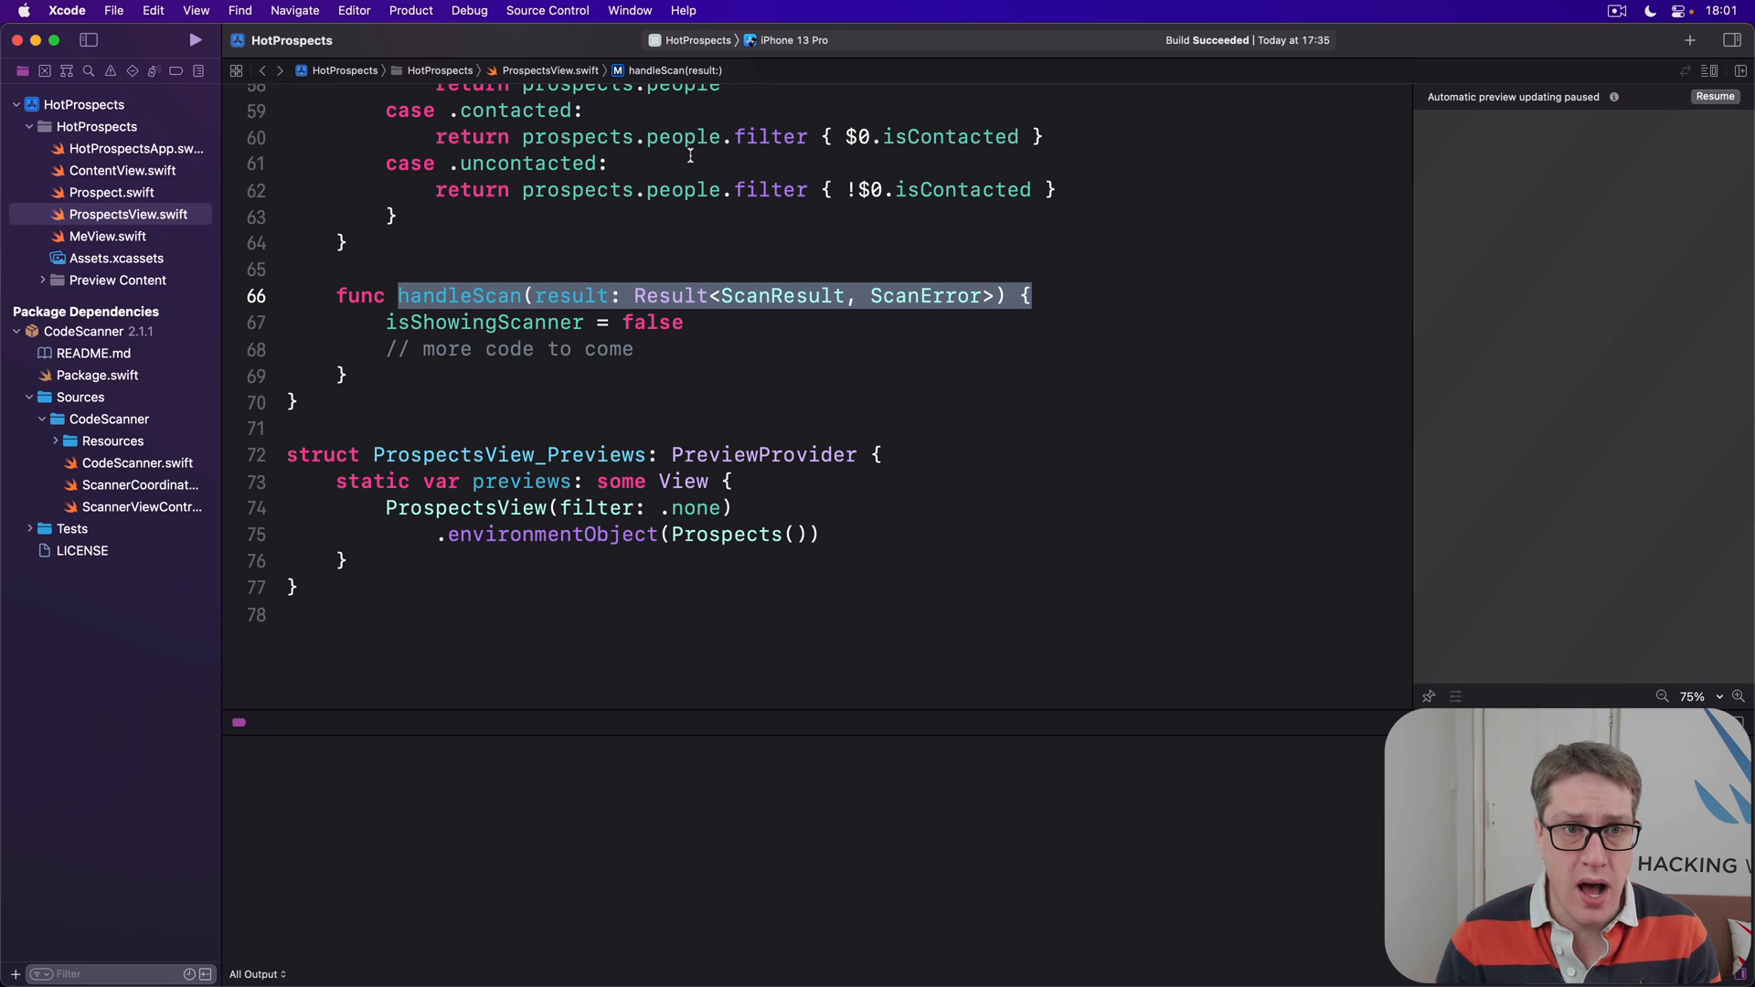
- After .toolbar, add .sheet(isPresented: $isShowingScanner) containing CodeScannerView(codeTypes: [.qr])
scroll(up, 3)
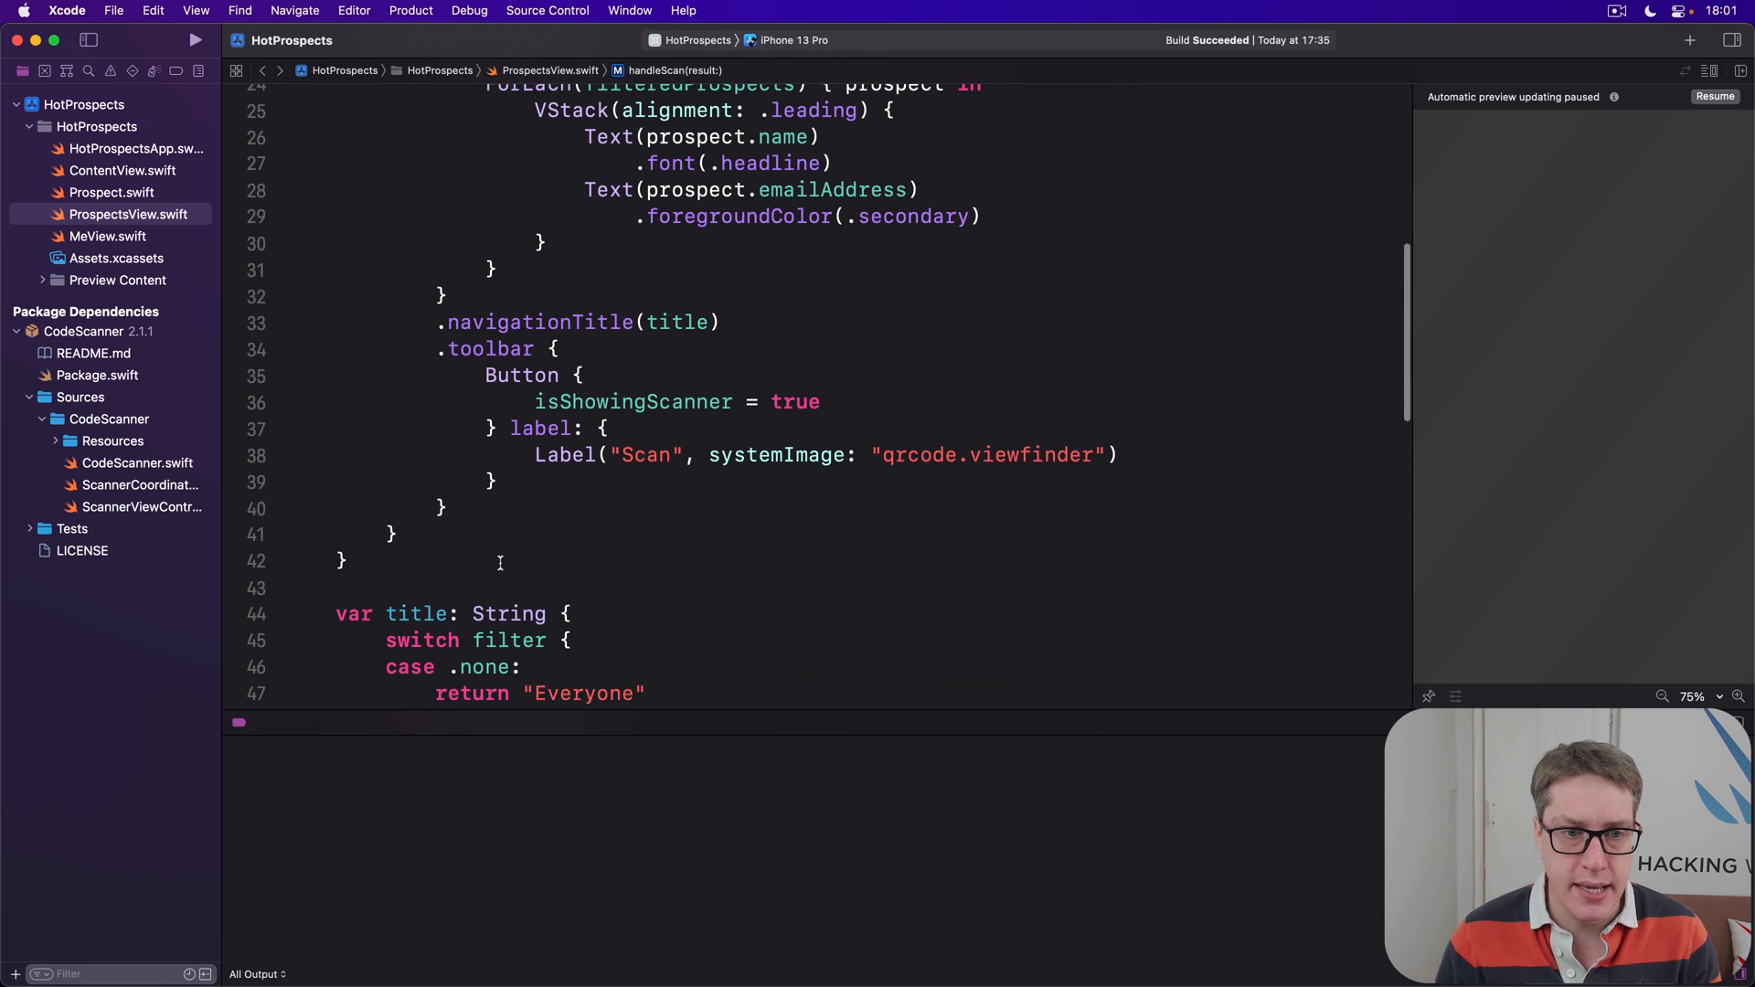
click(448, 508)
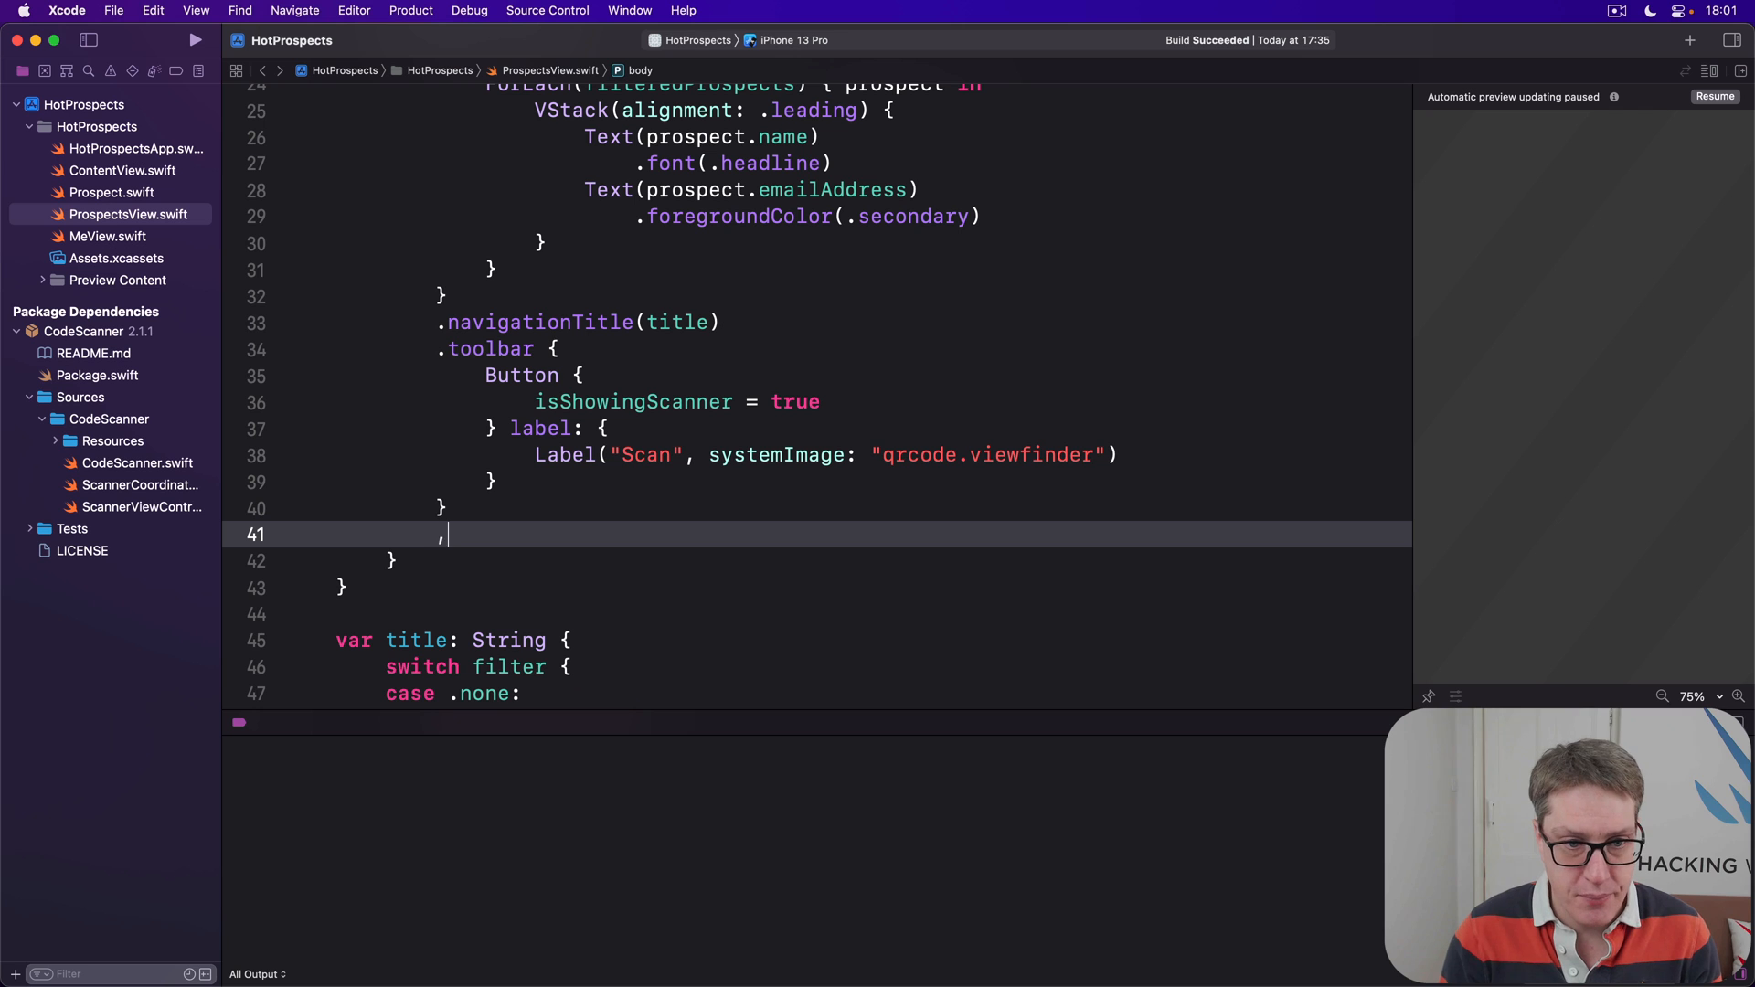
text(.sheet(isPresented: $isShowingScanner) {)
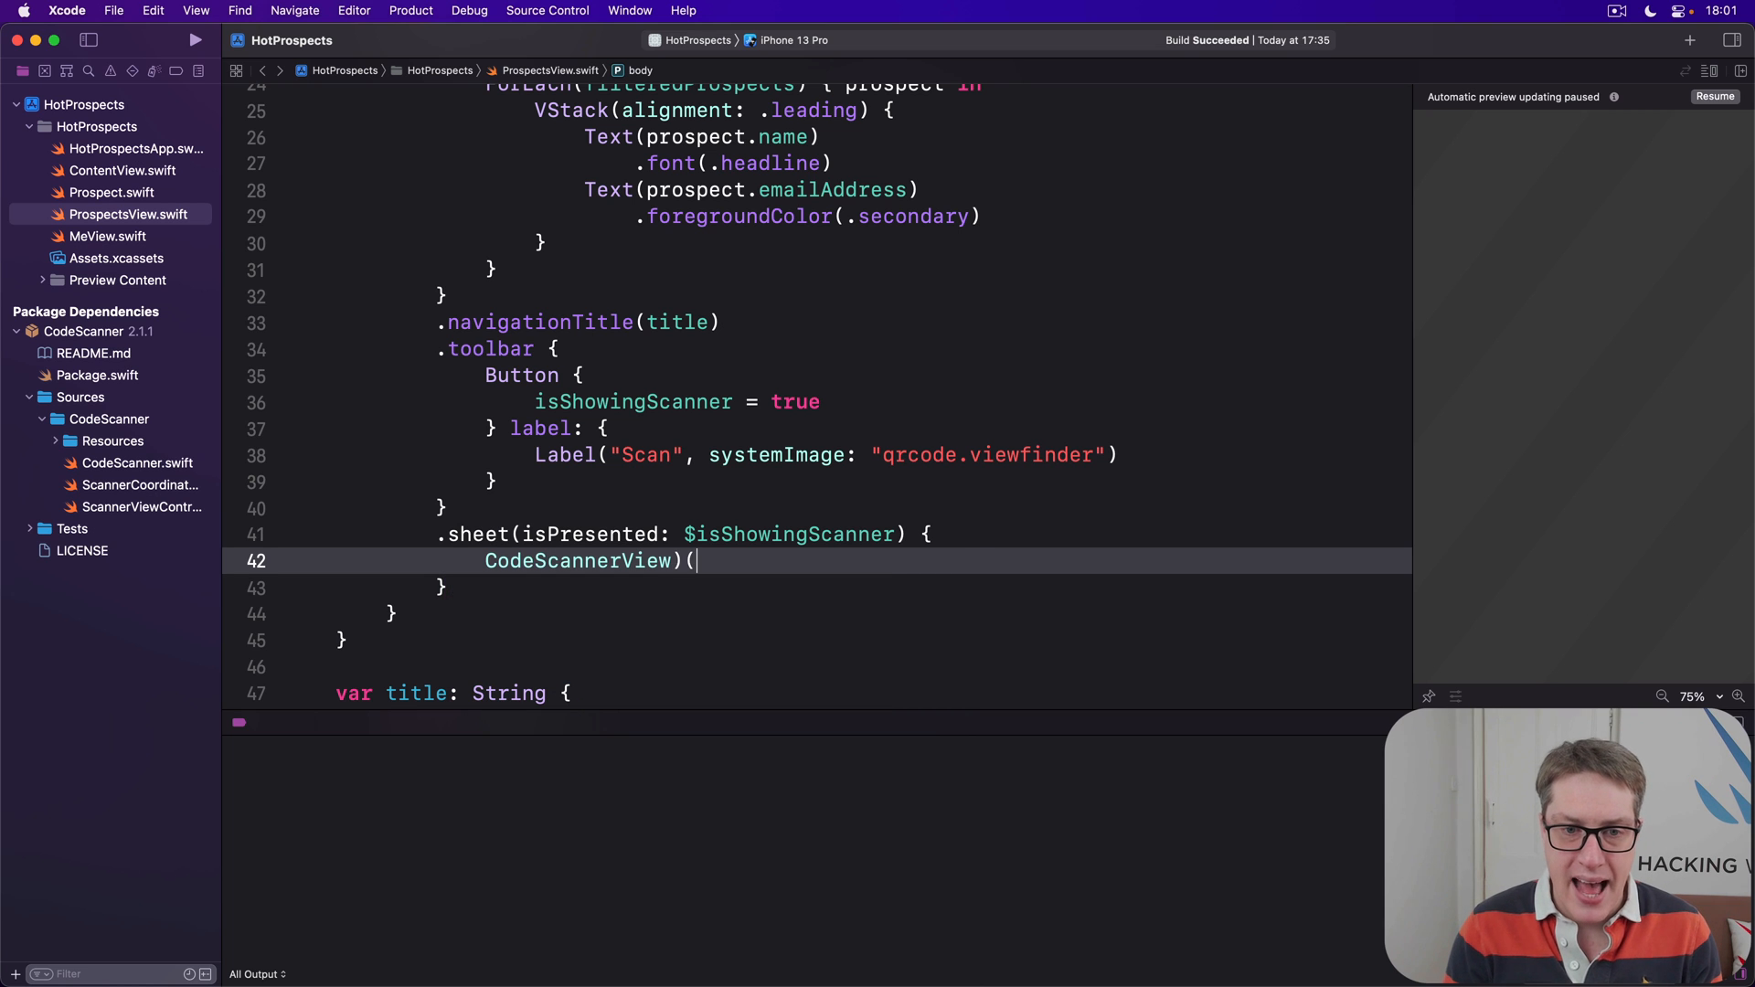
text(()
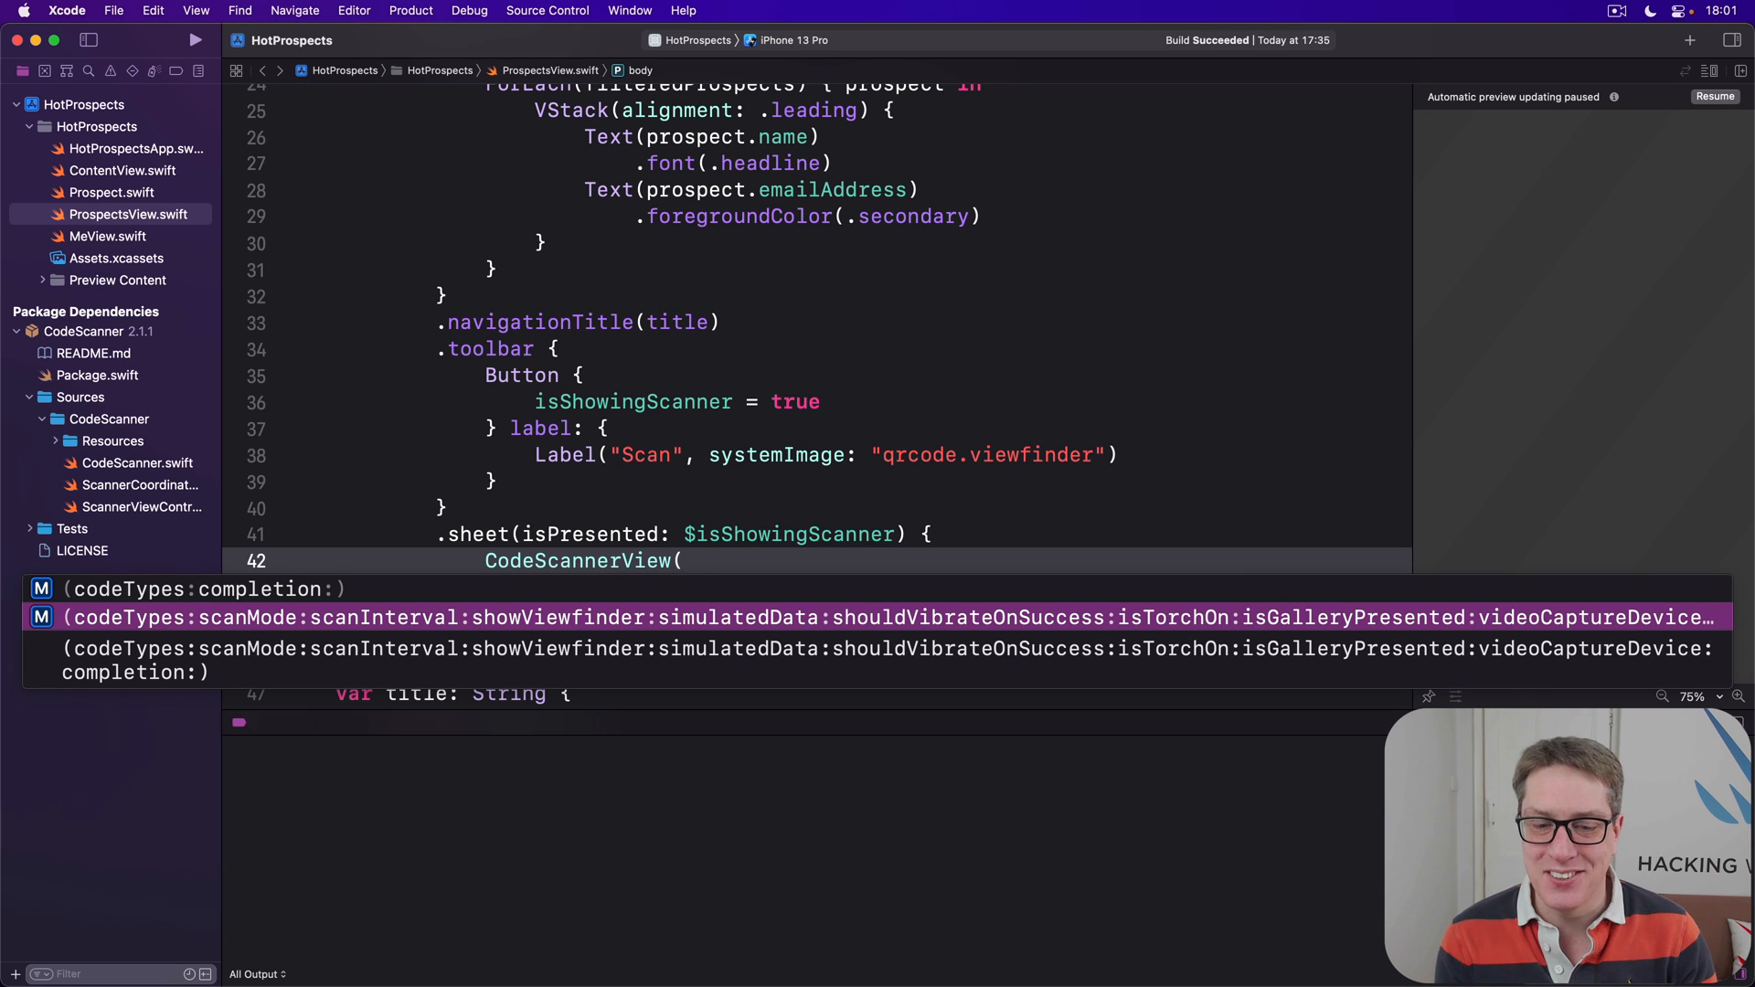
text(c)
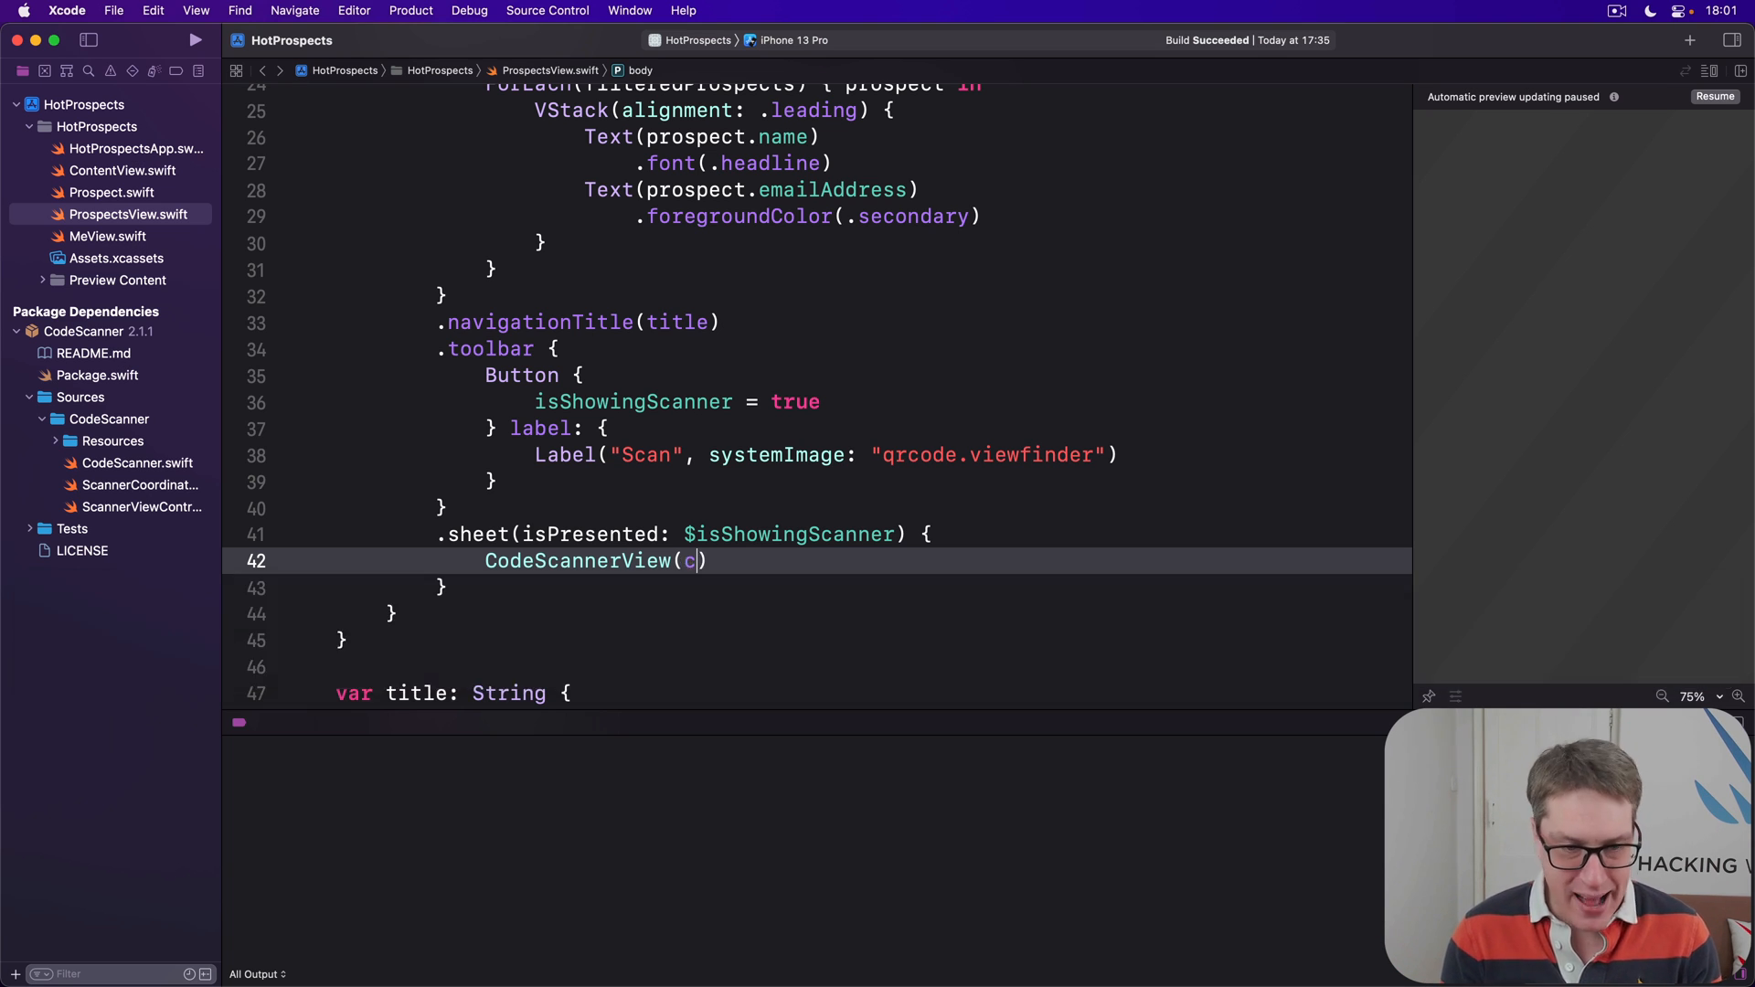
text(odeTypes: [.qr)
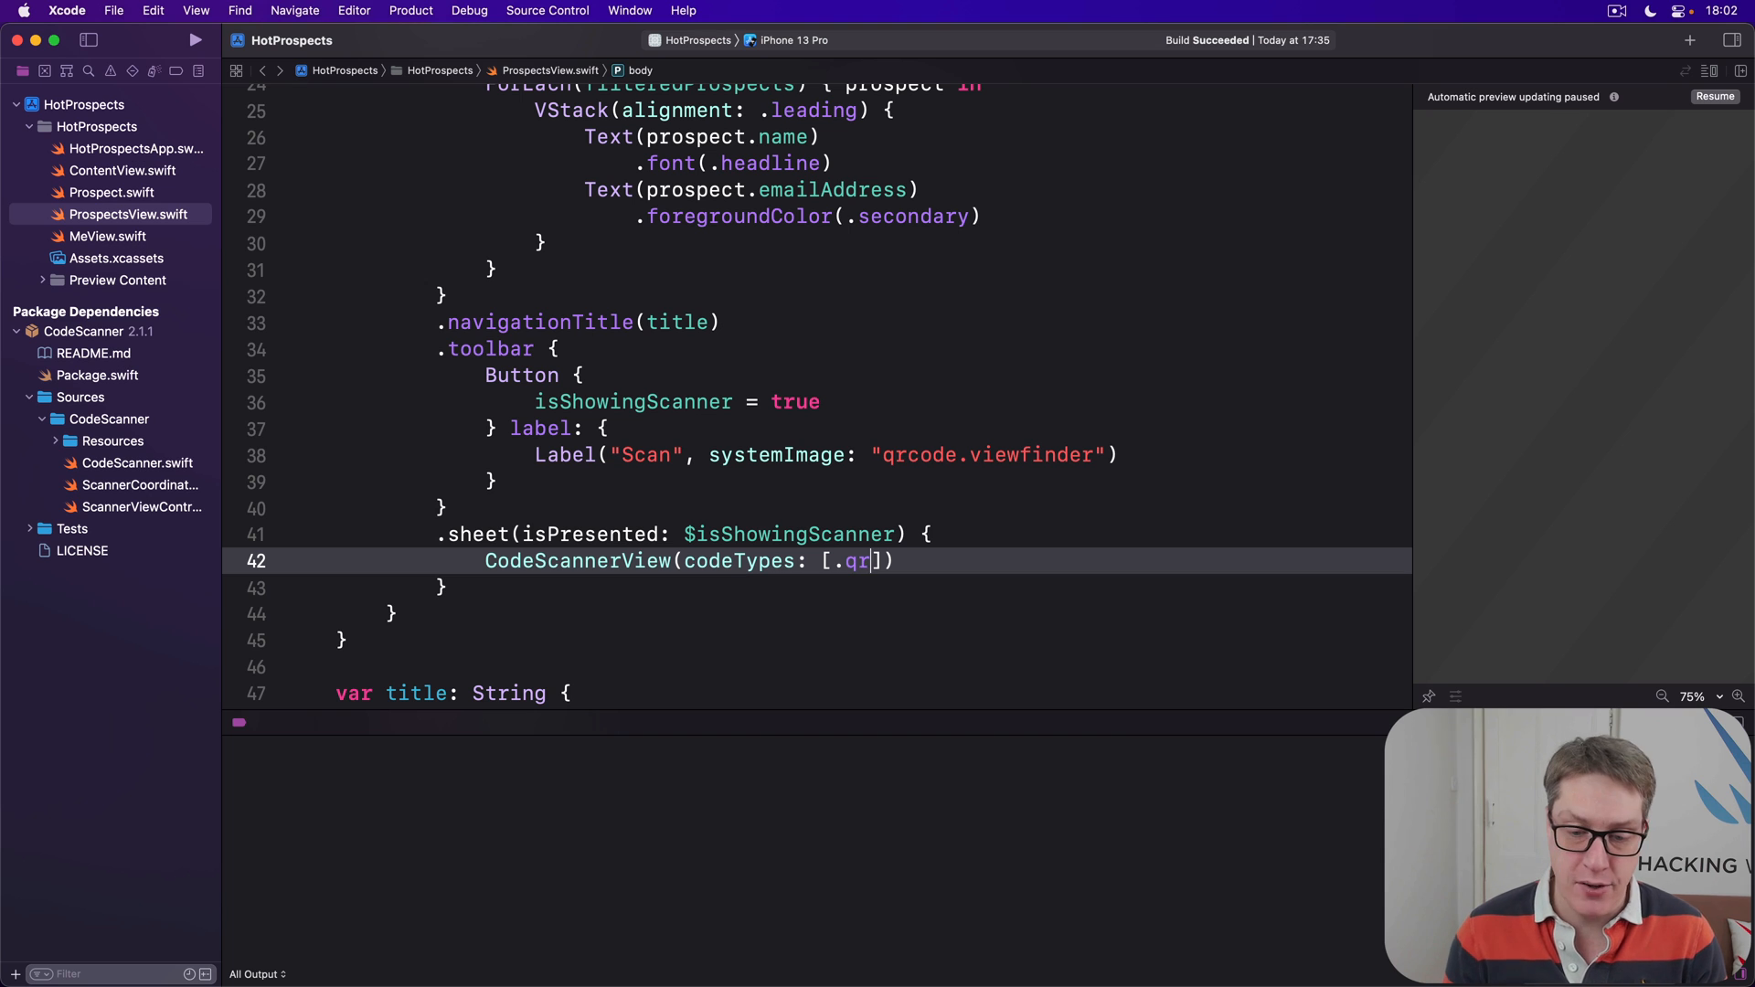
text(, simulatedData:)
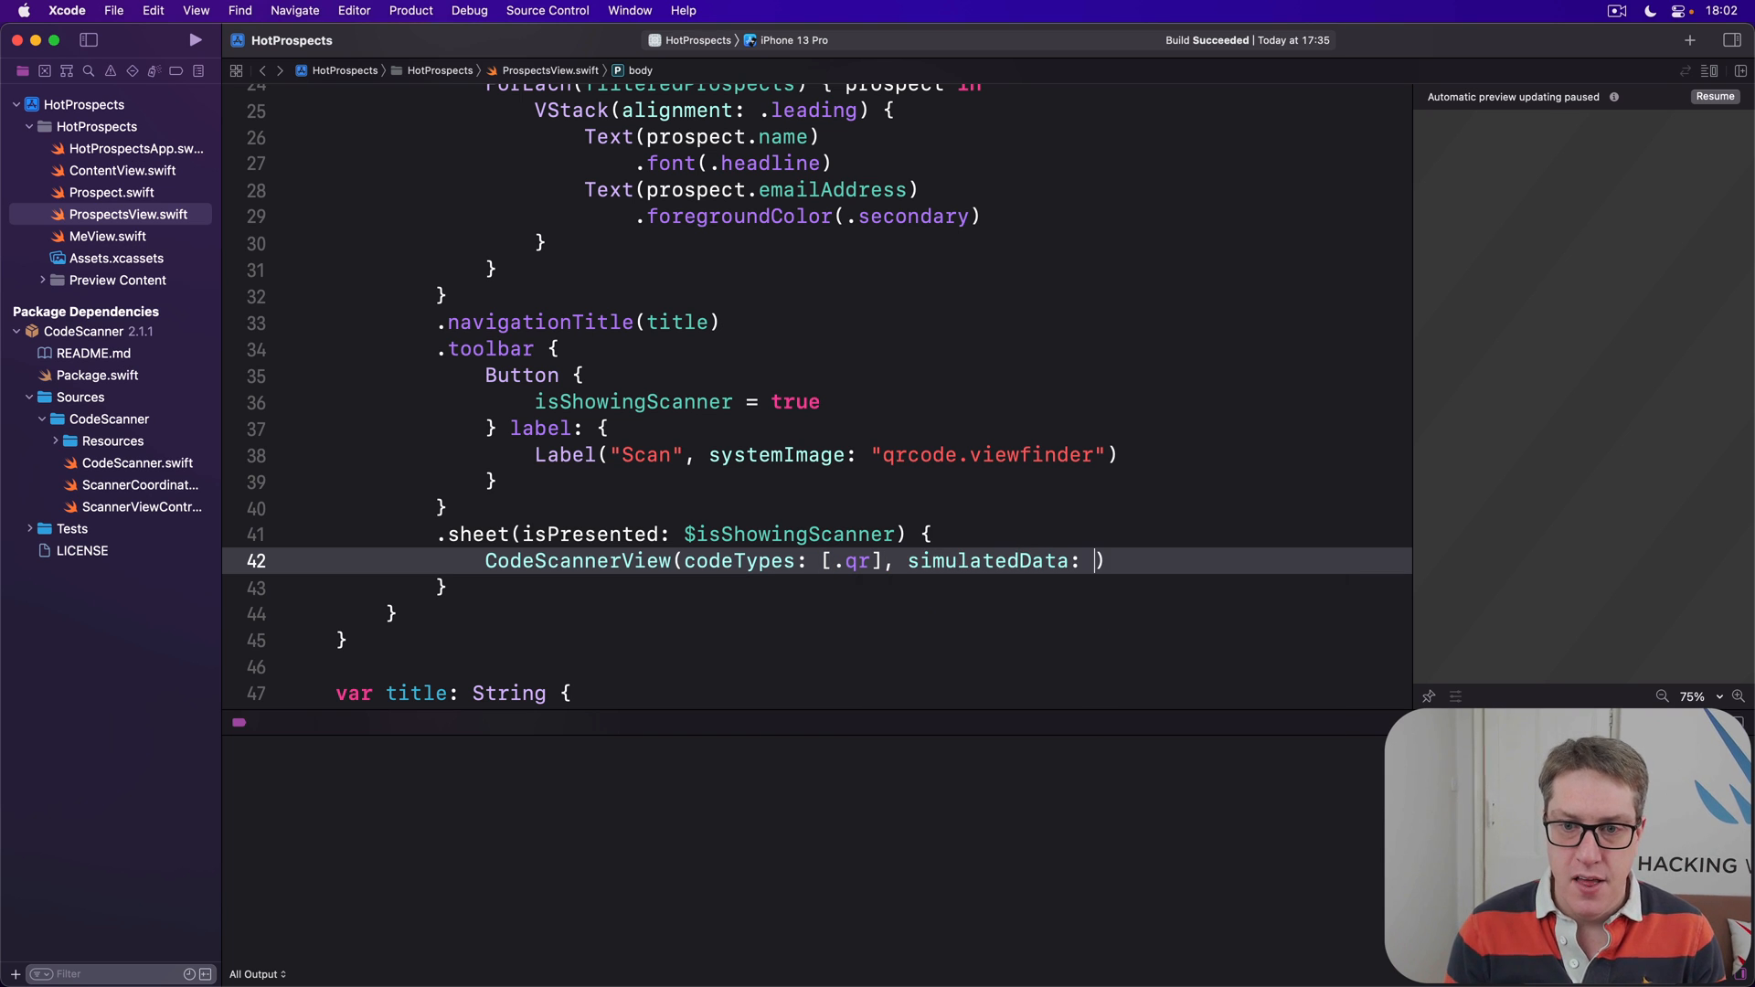
text(")
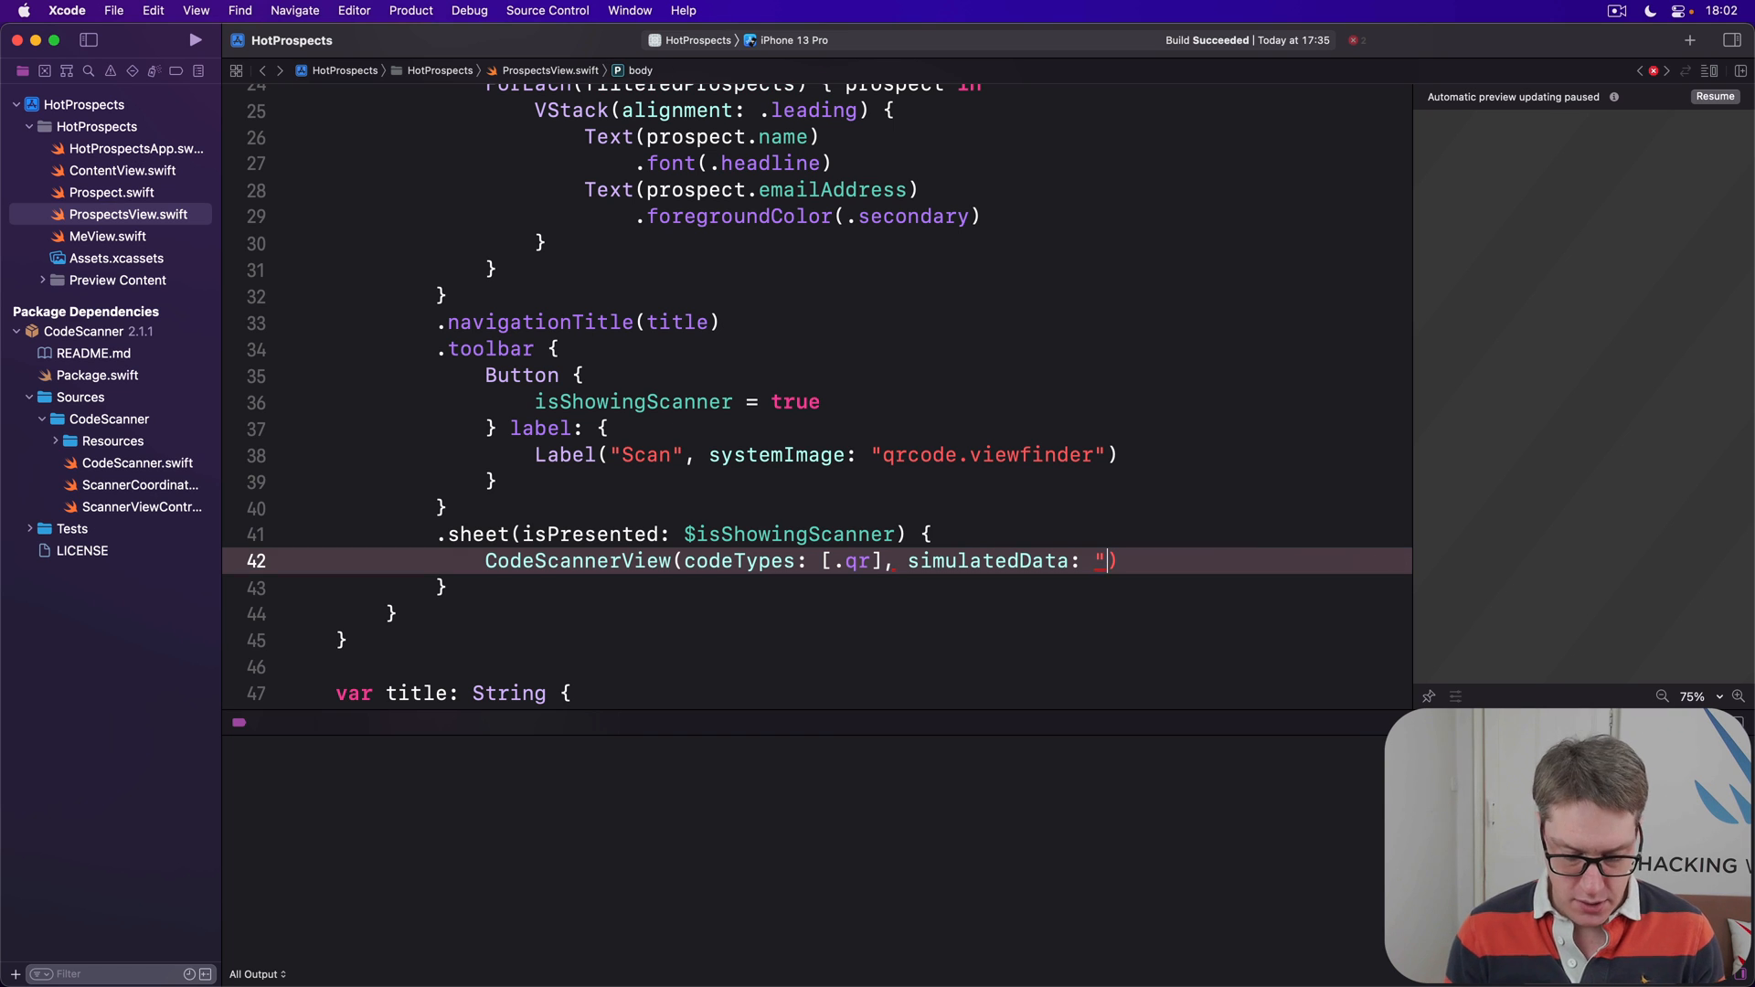
text(Paul Hind)
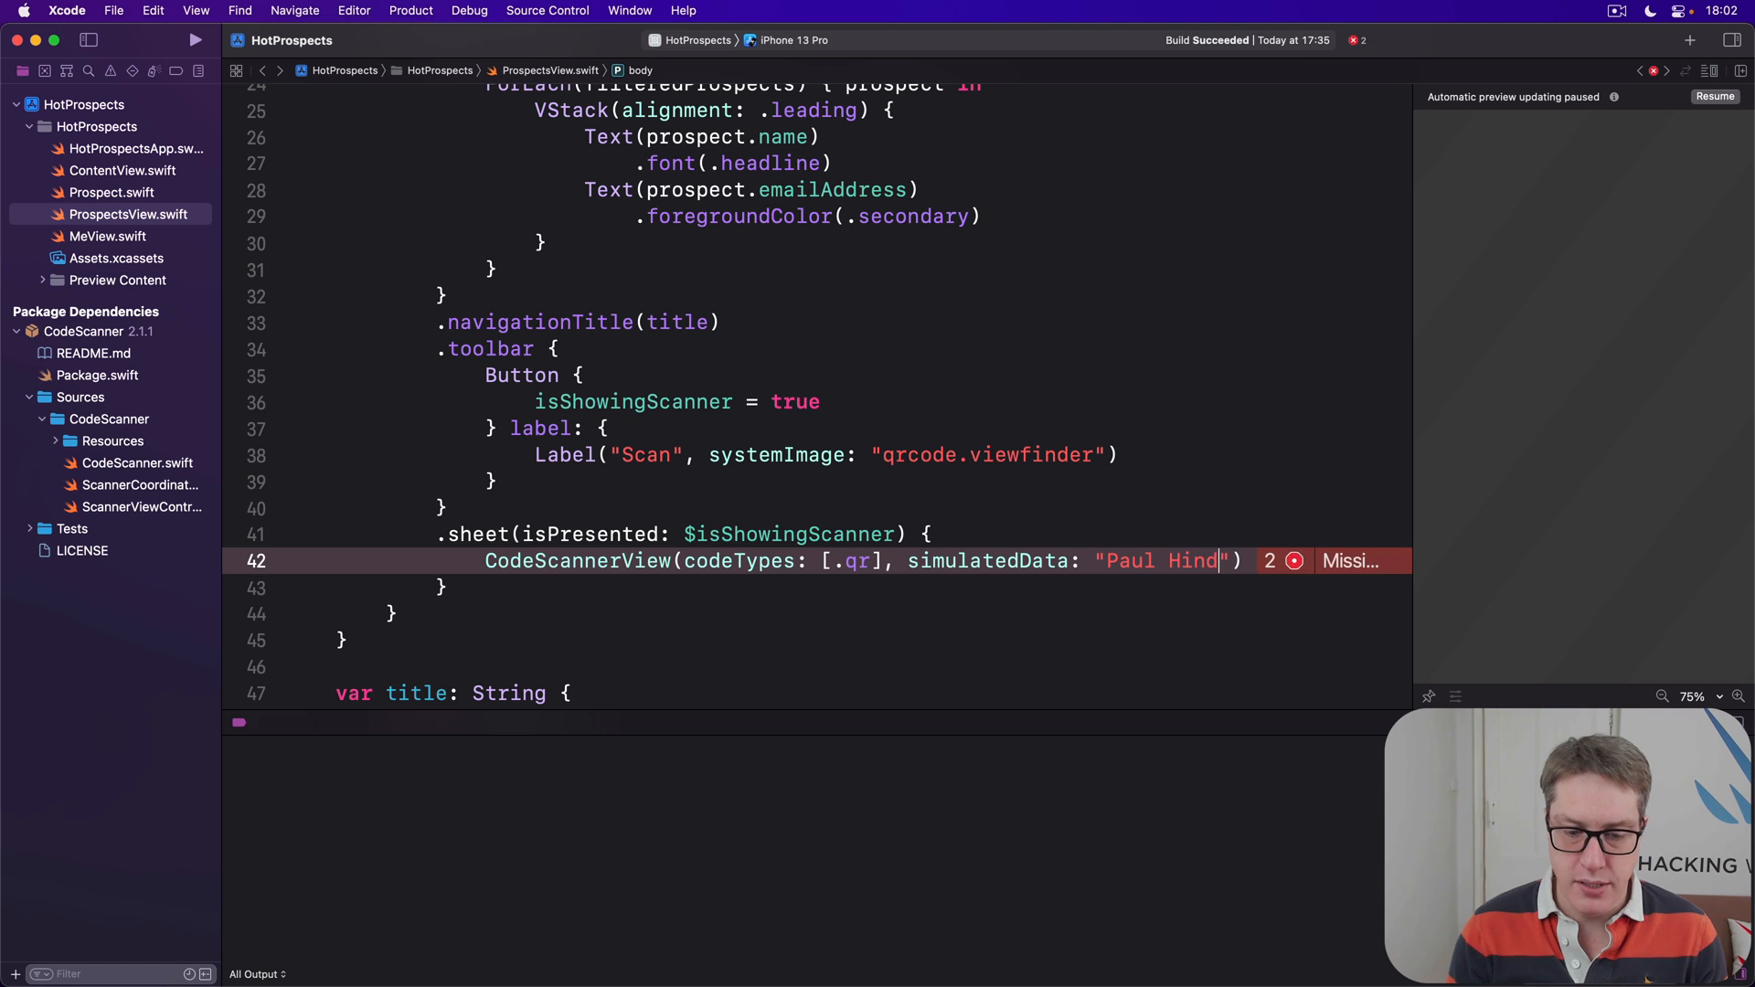
text(son)
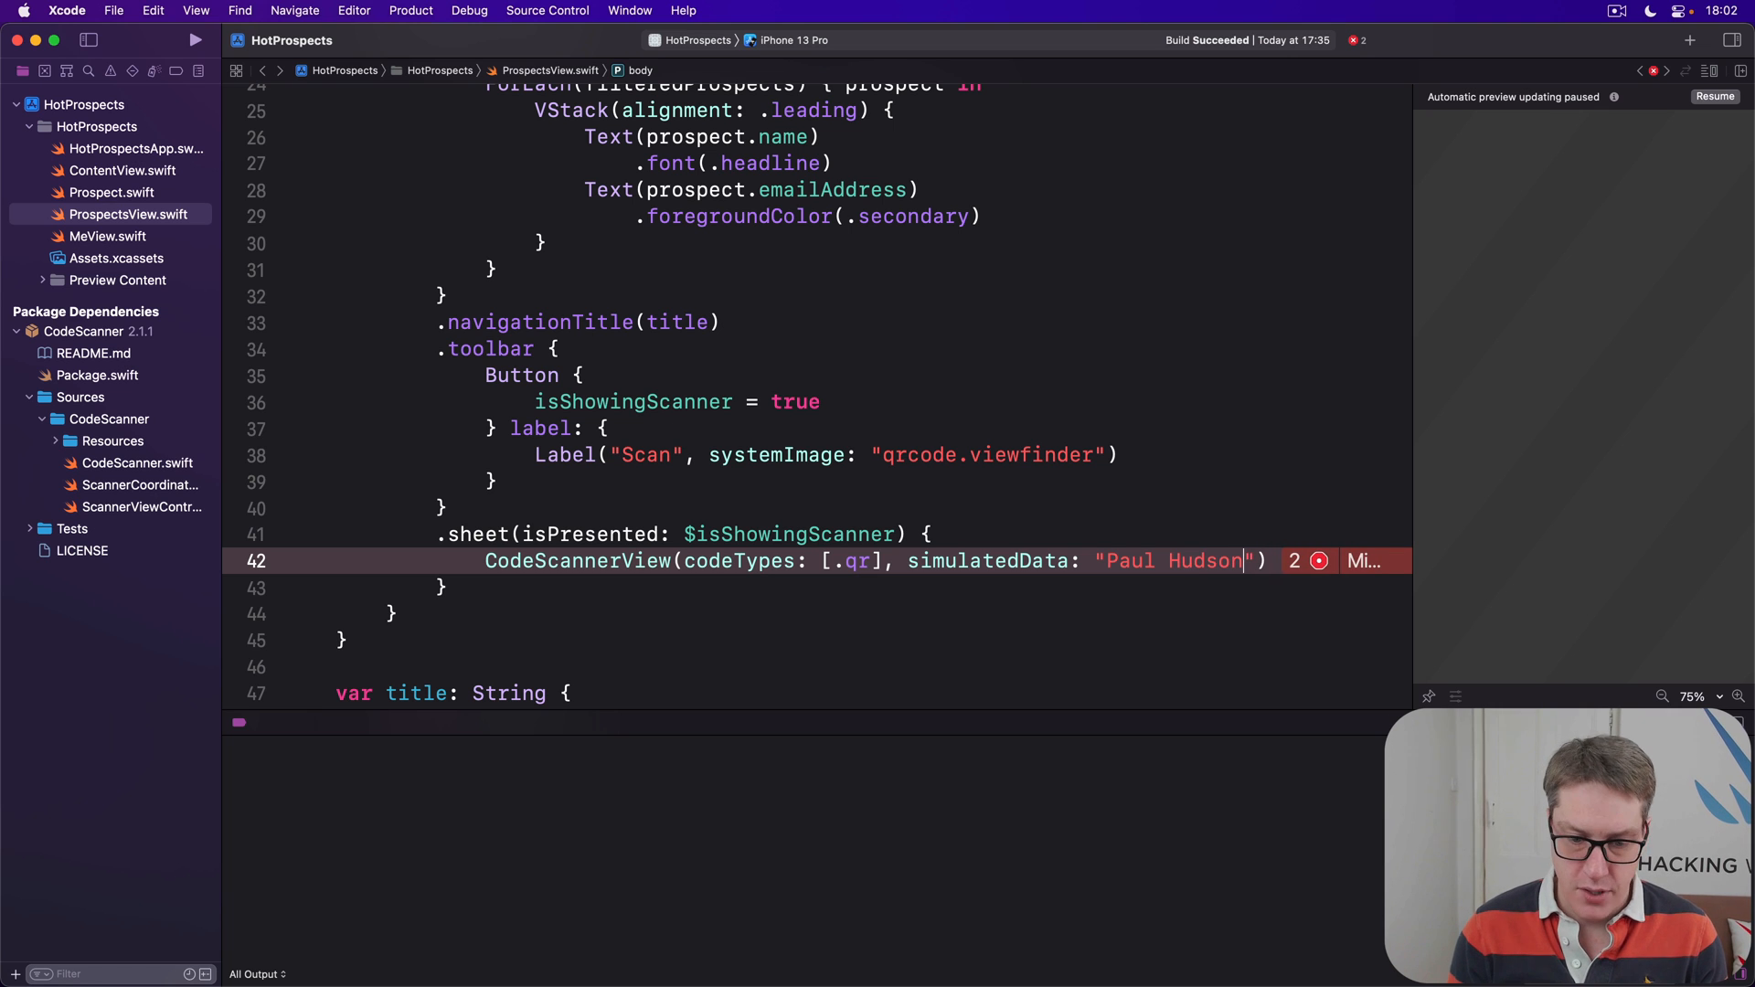
text(\n)
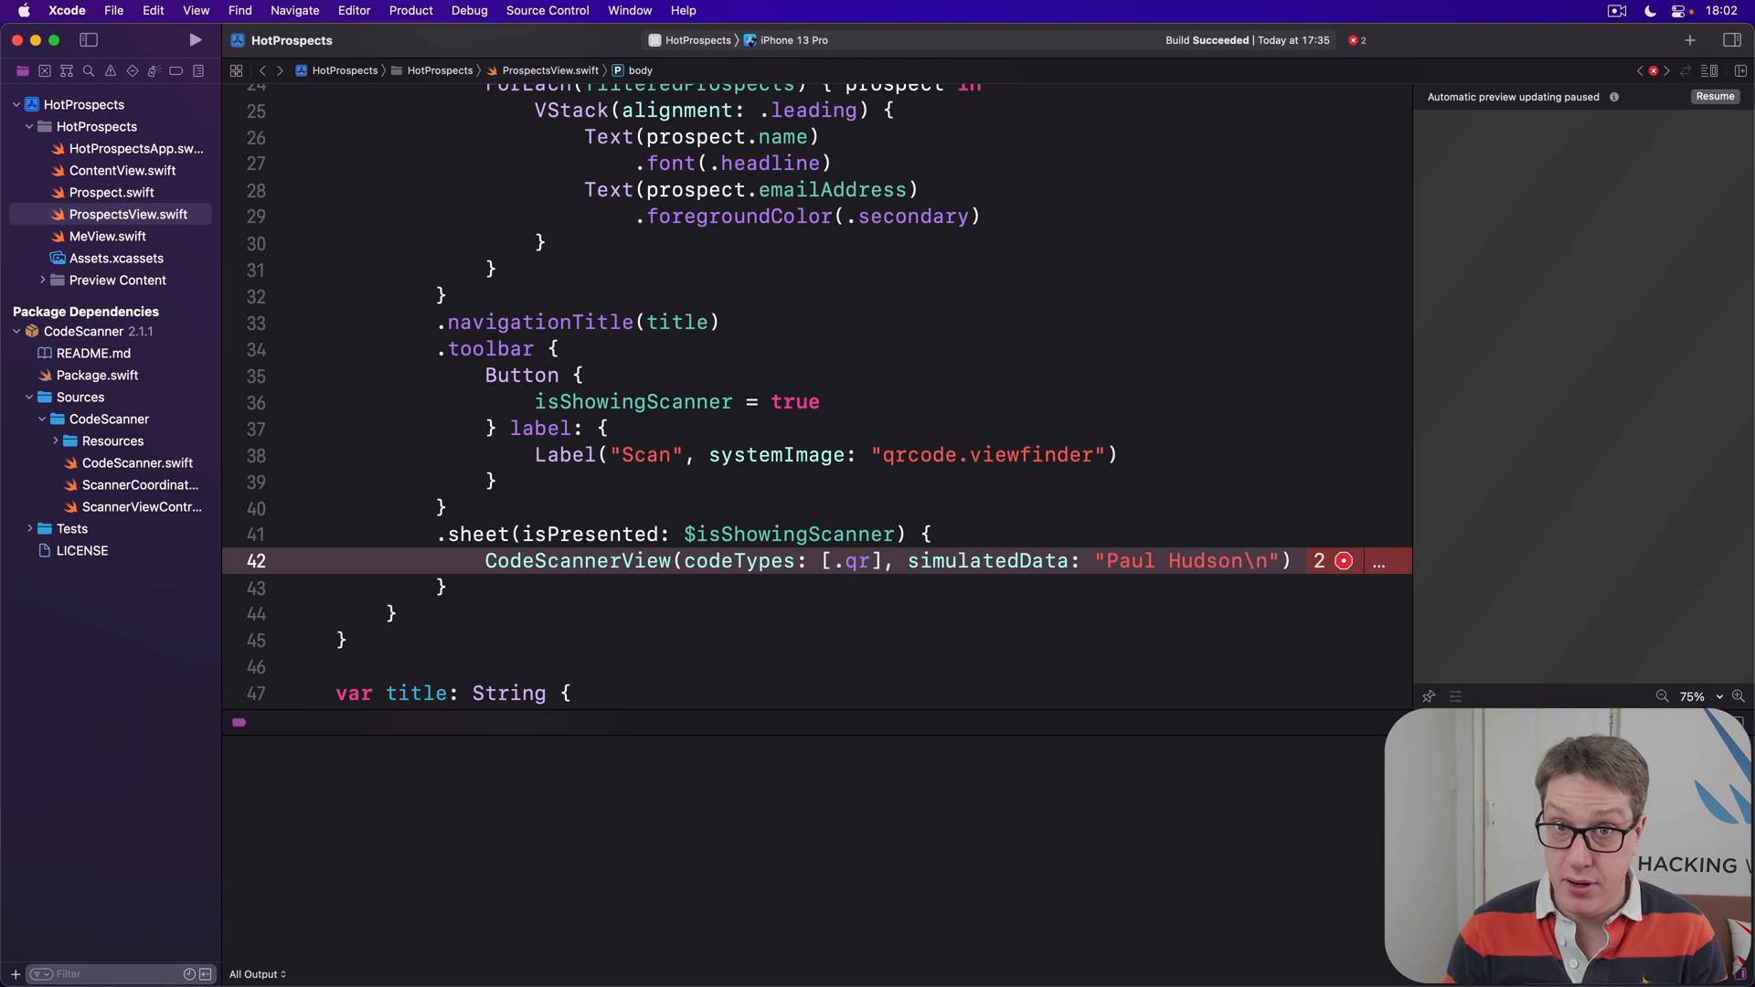
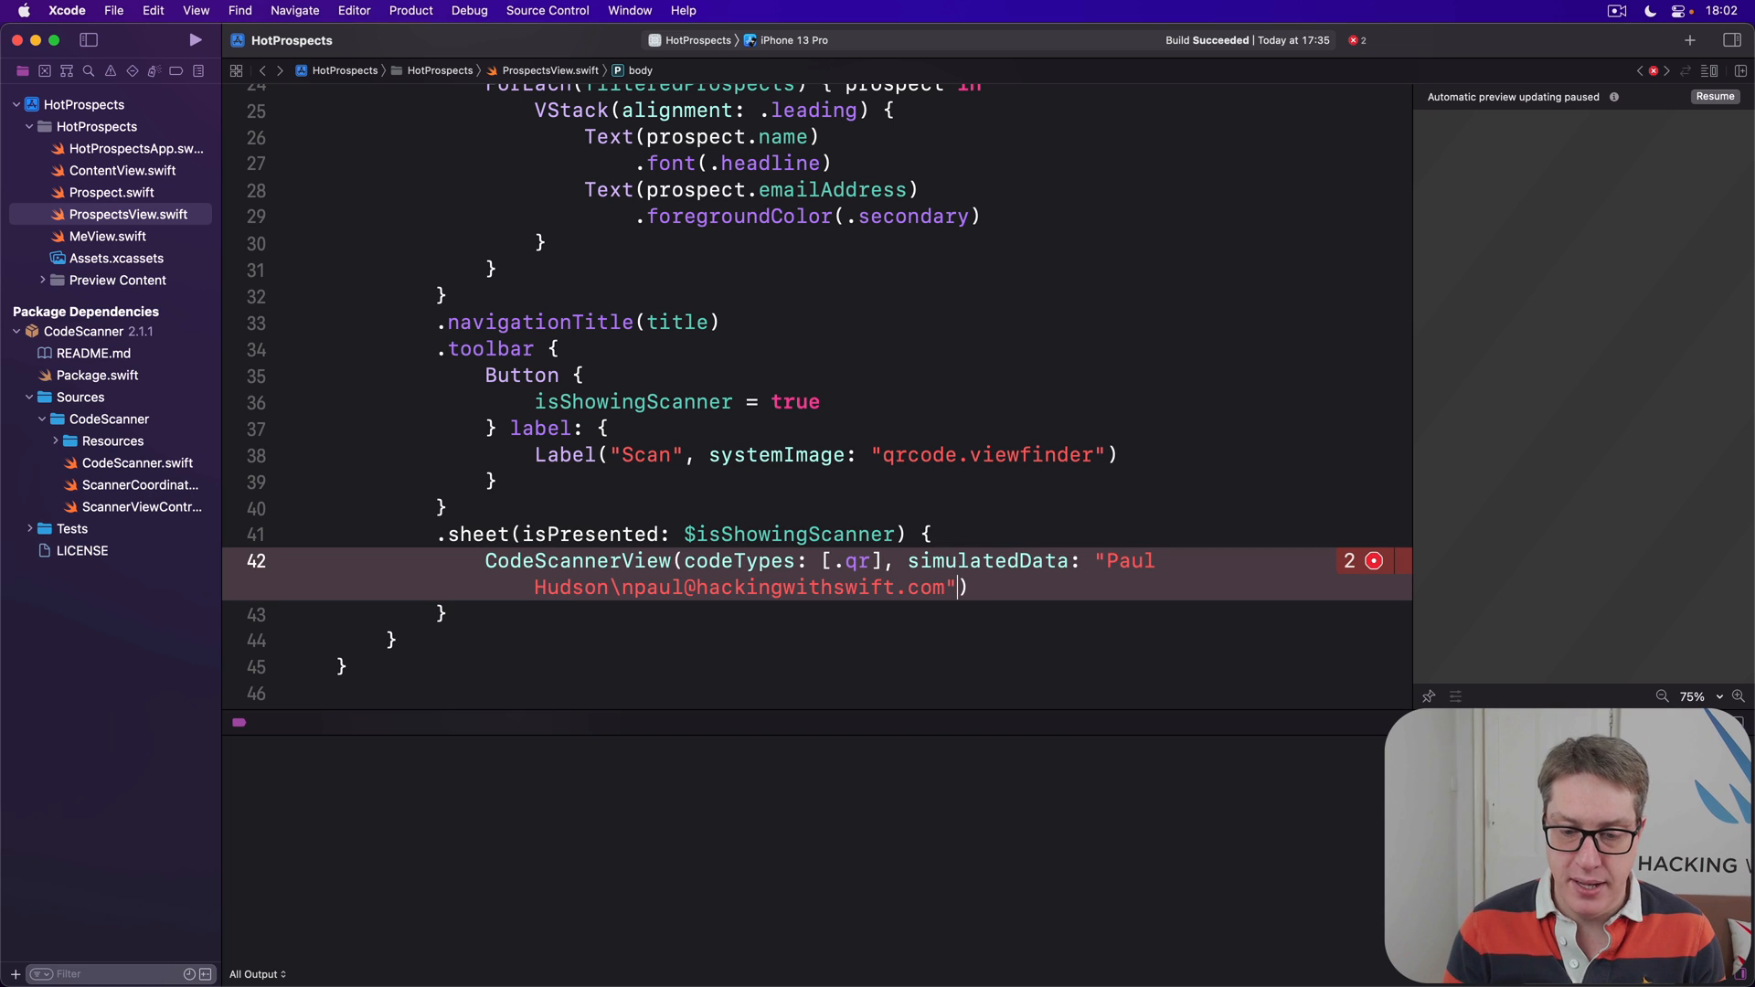
text(, completion:)
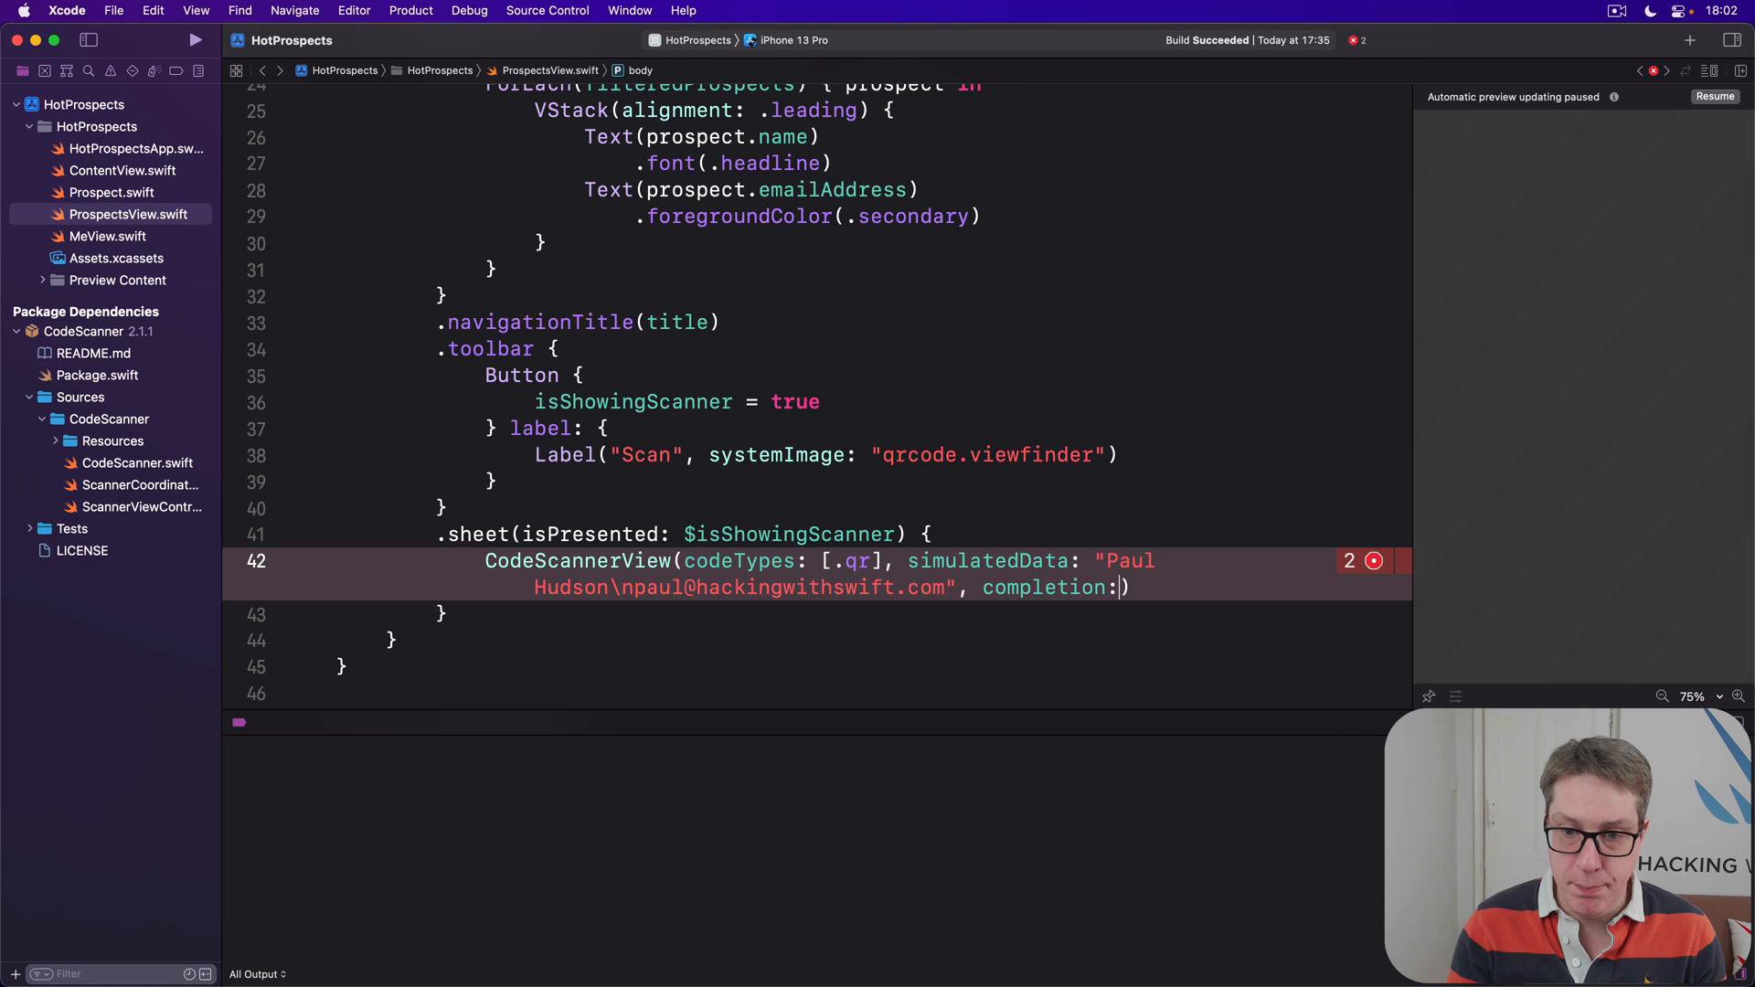
text(handle)
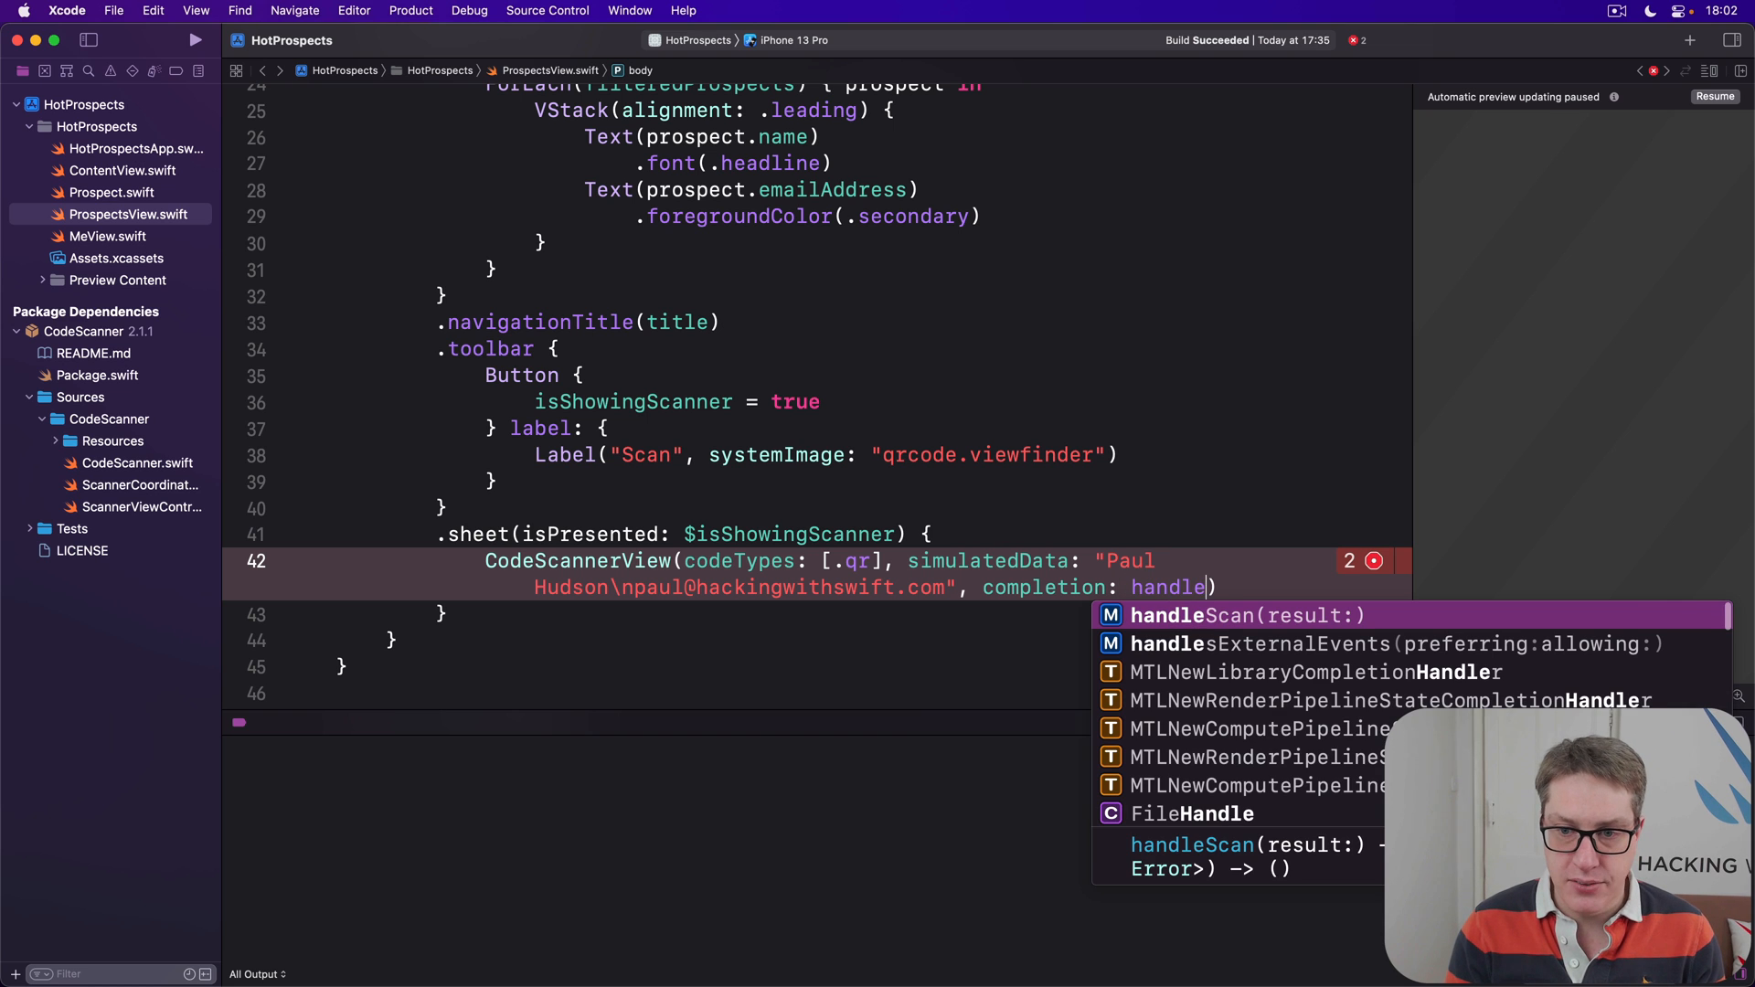
click(1246, 615)
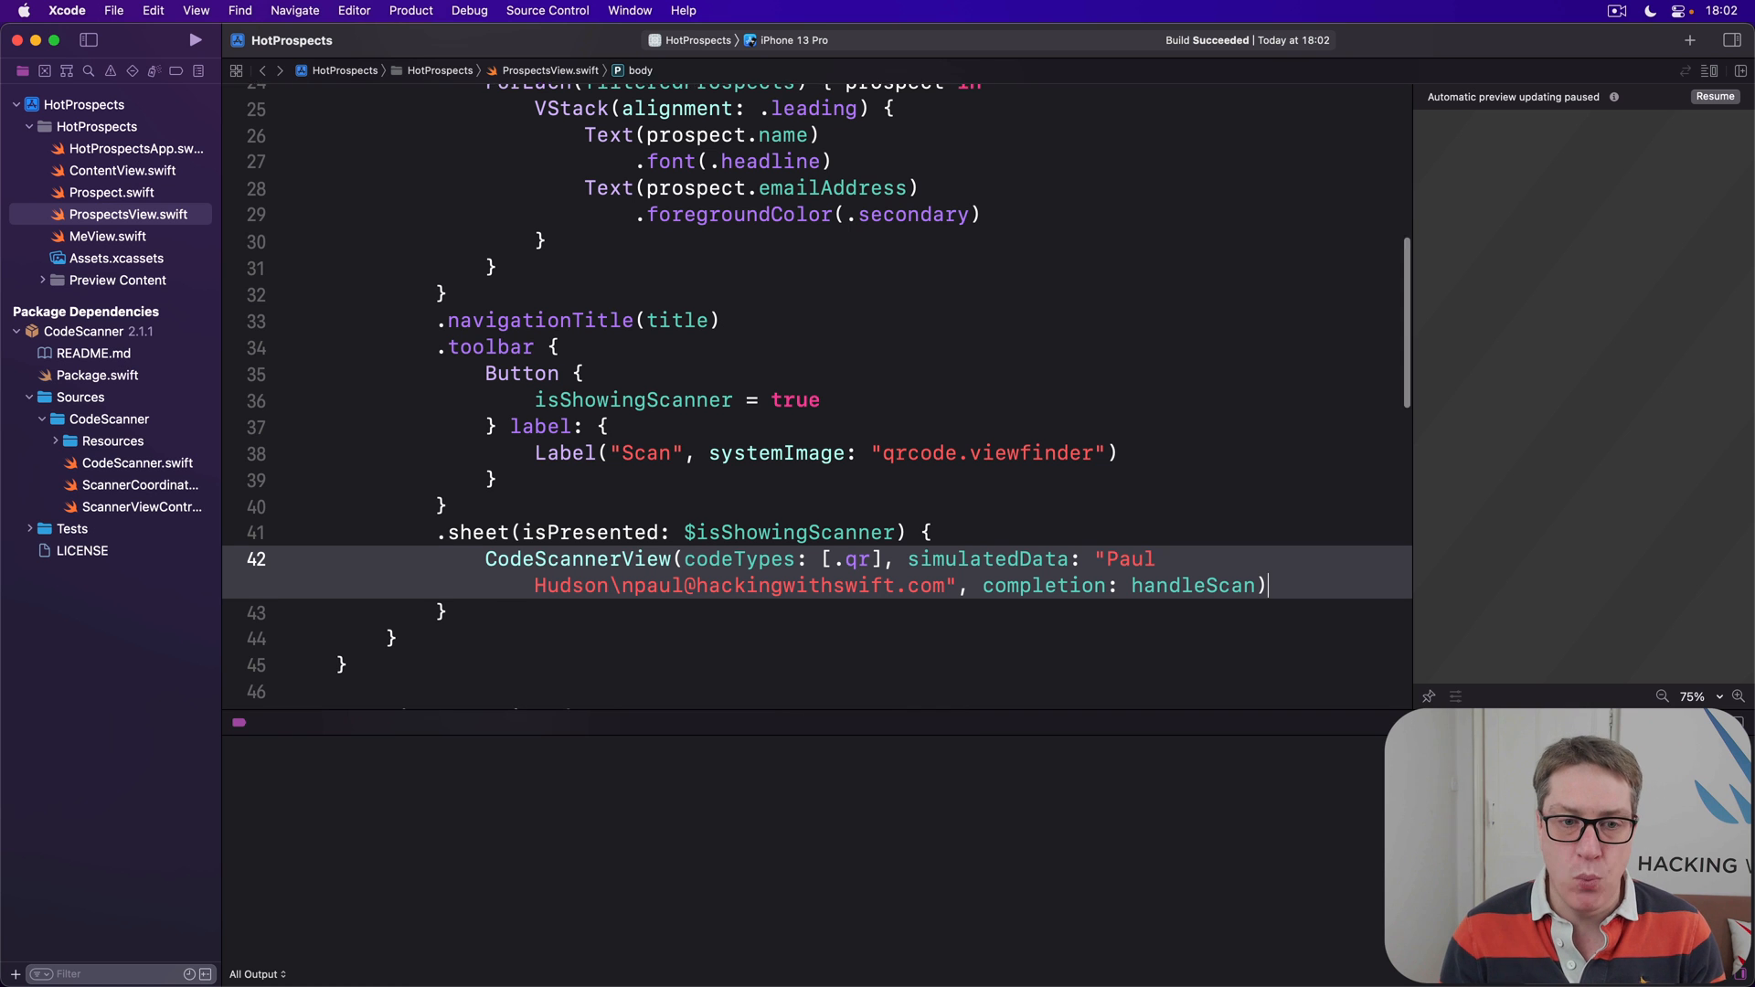
scroll(down, 3)
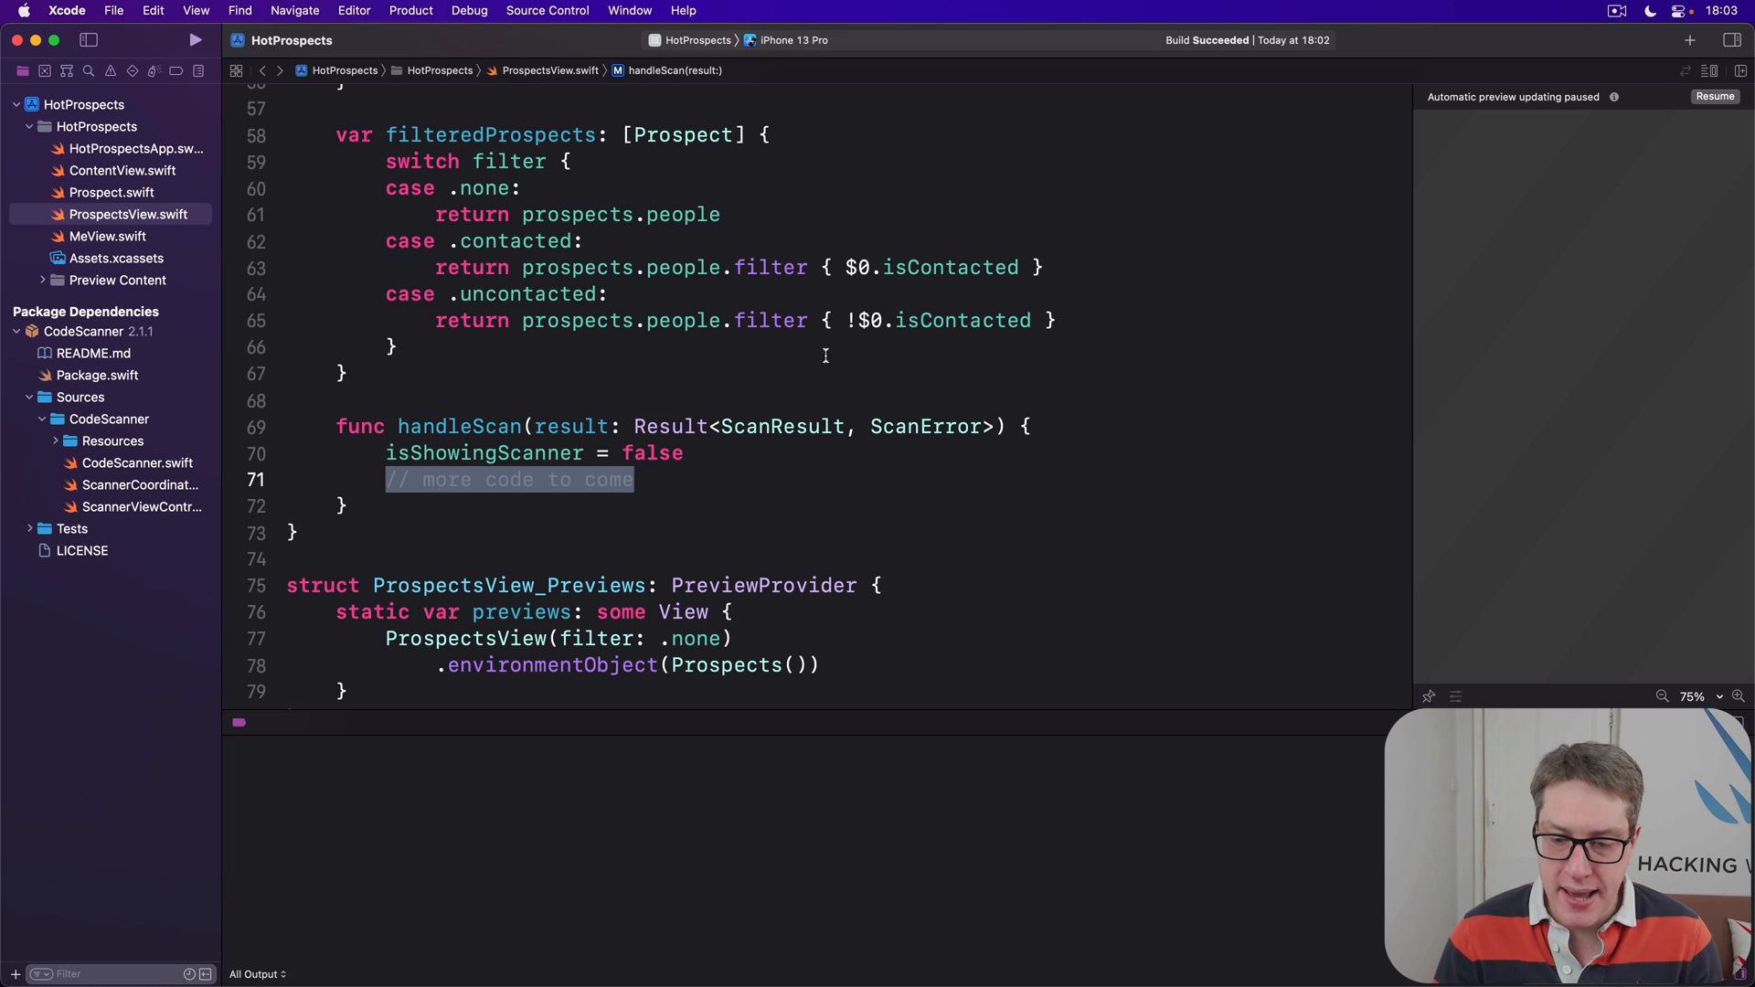
scroll(up, 3)
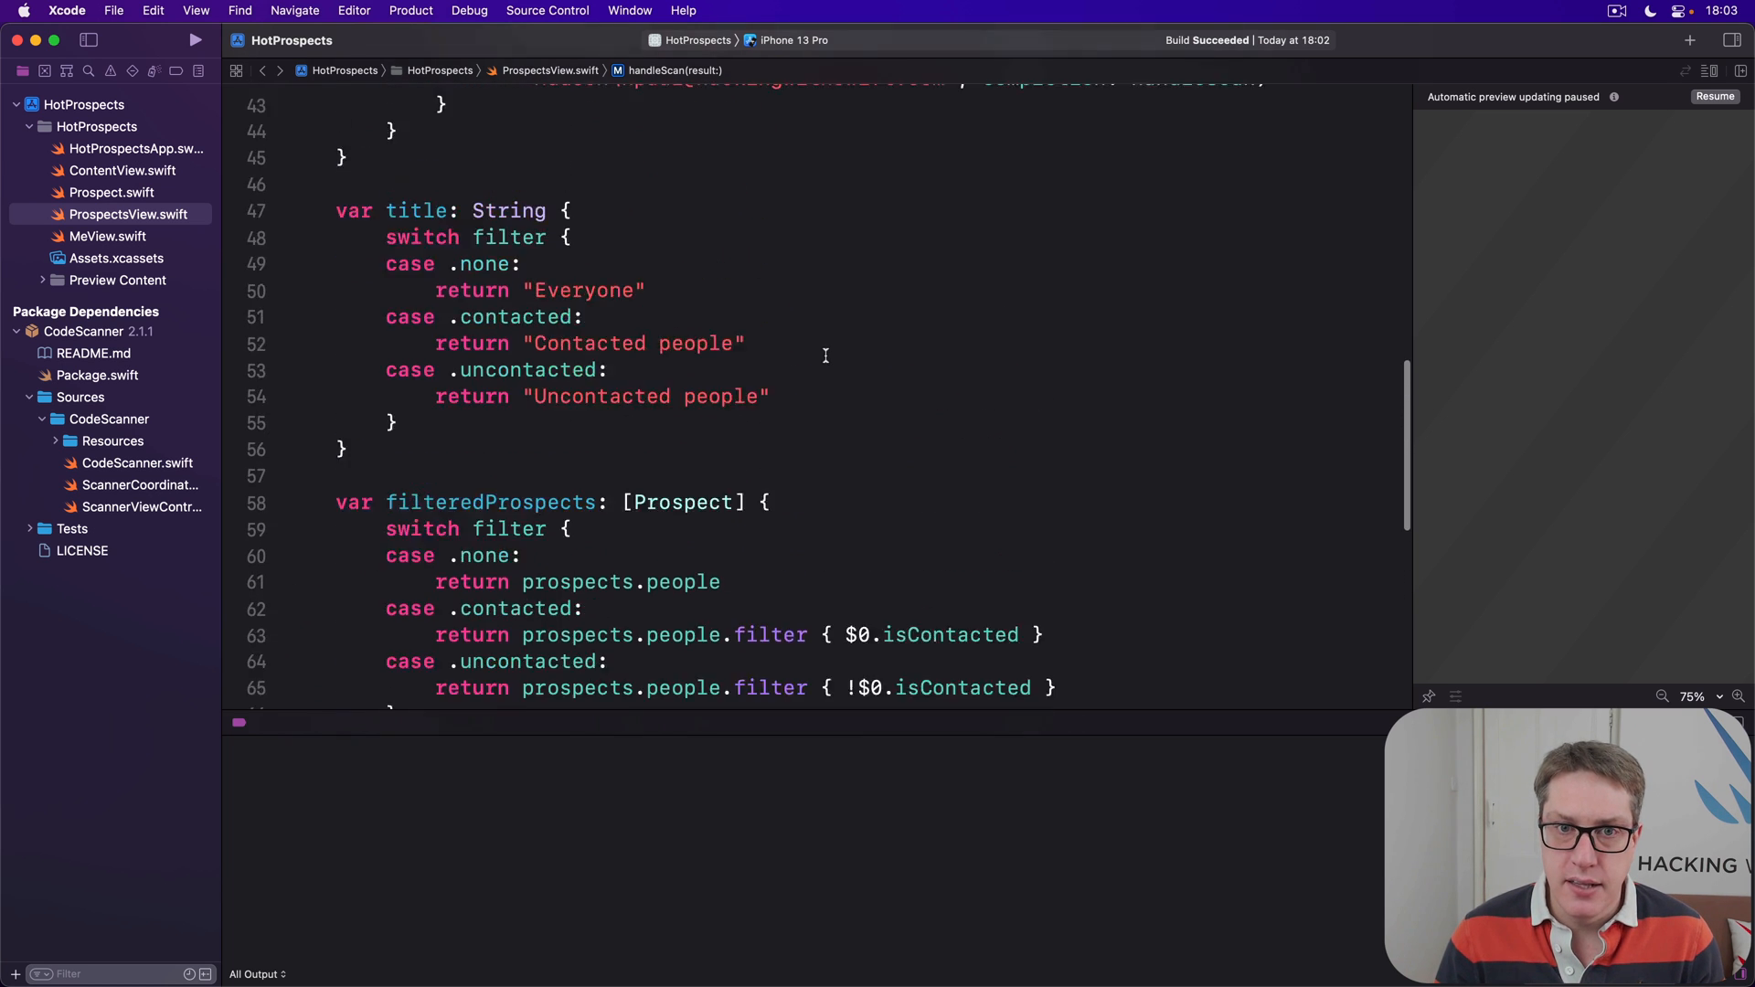
scroll(up, 3)
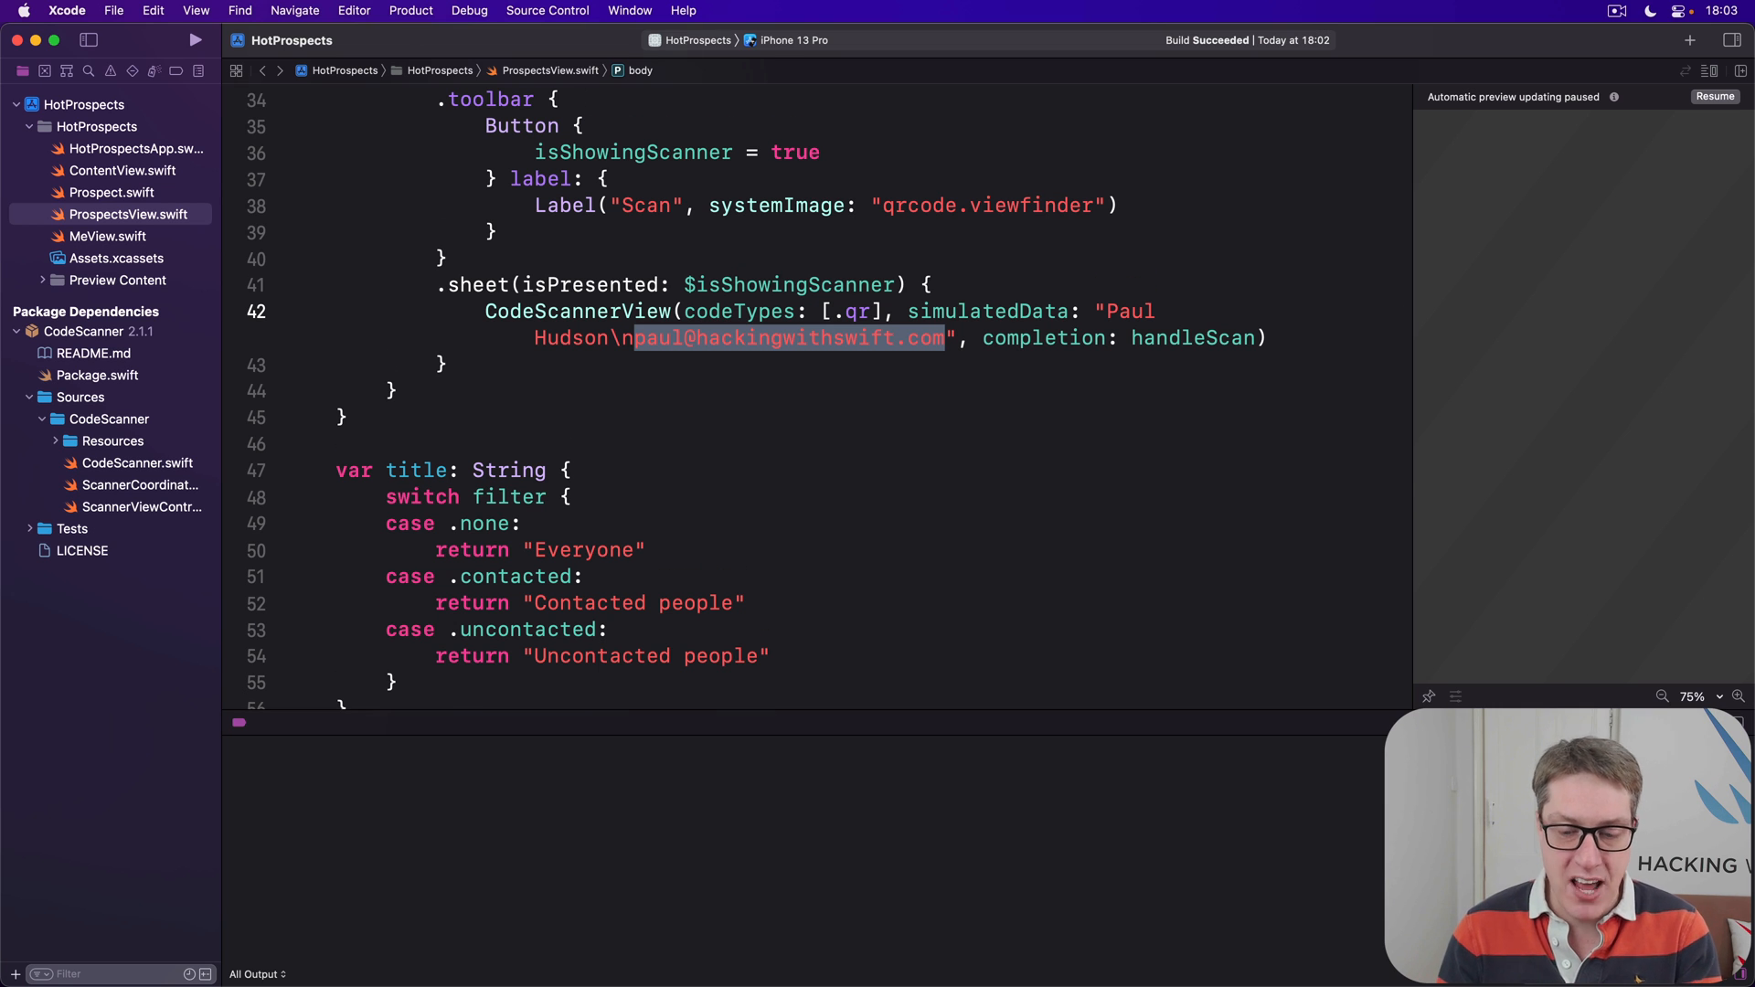
scroll(down, 3)
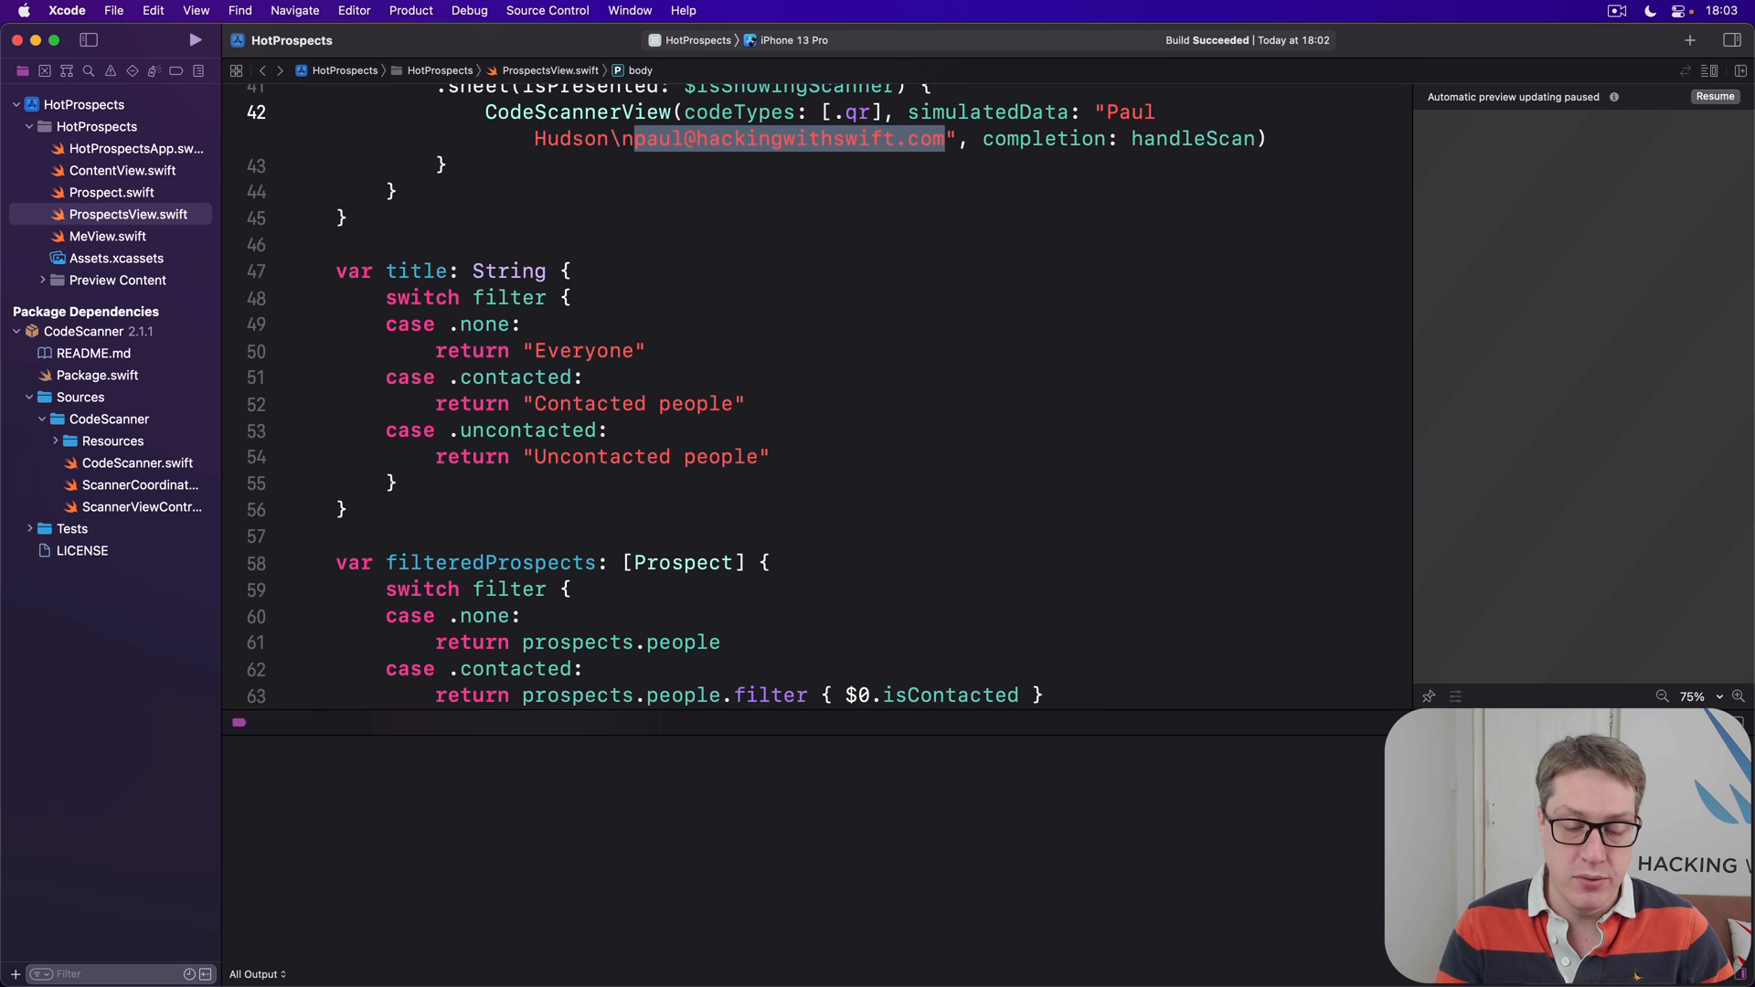
scroll(down, 3)
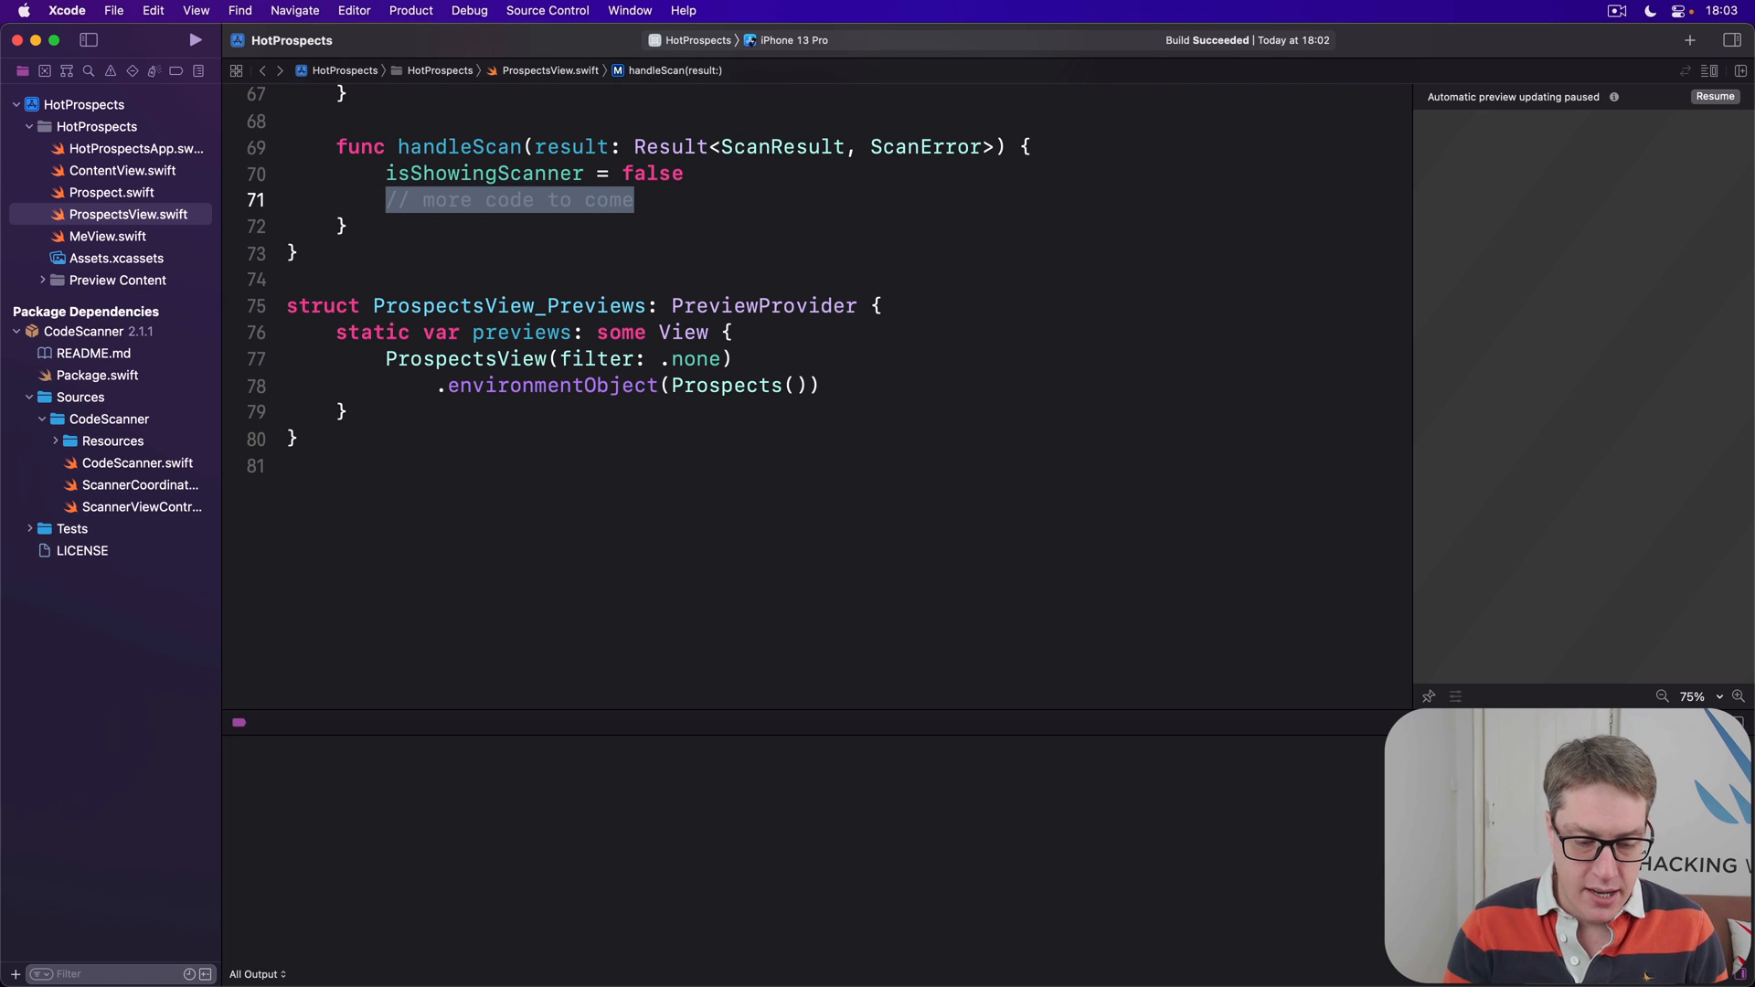
- Add case .success(let result), split result.string by "\n" into details, and guard details.count == 2
text(switch result {)
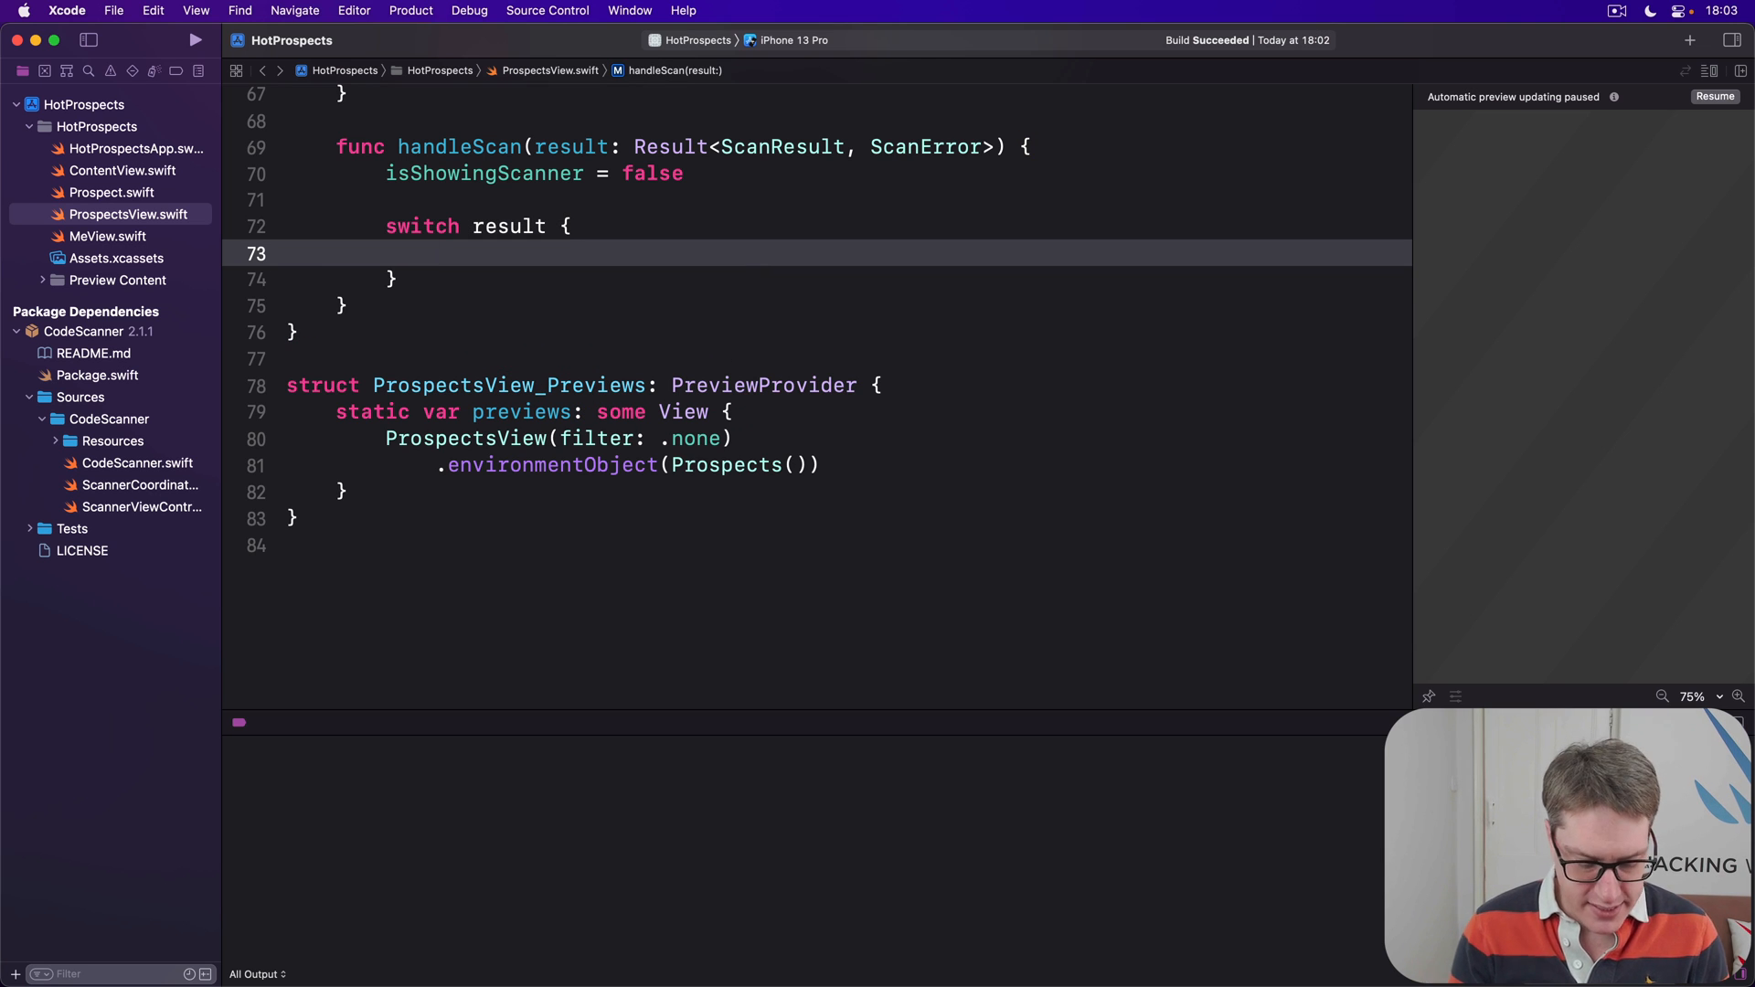
text(case .succe)
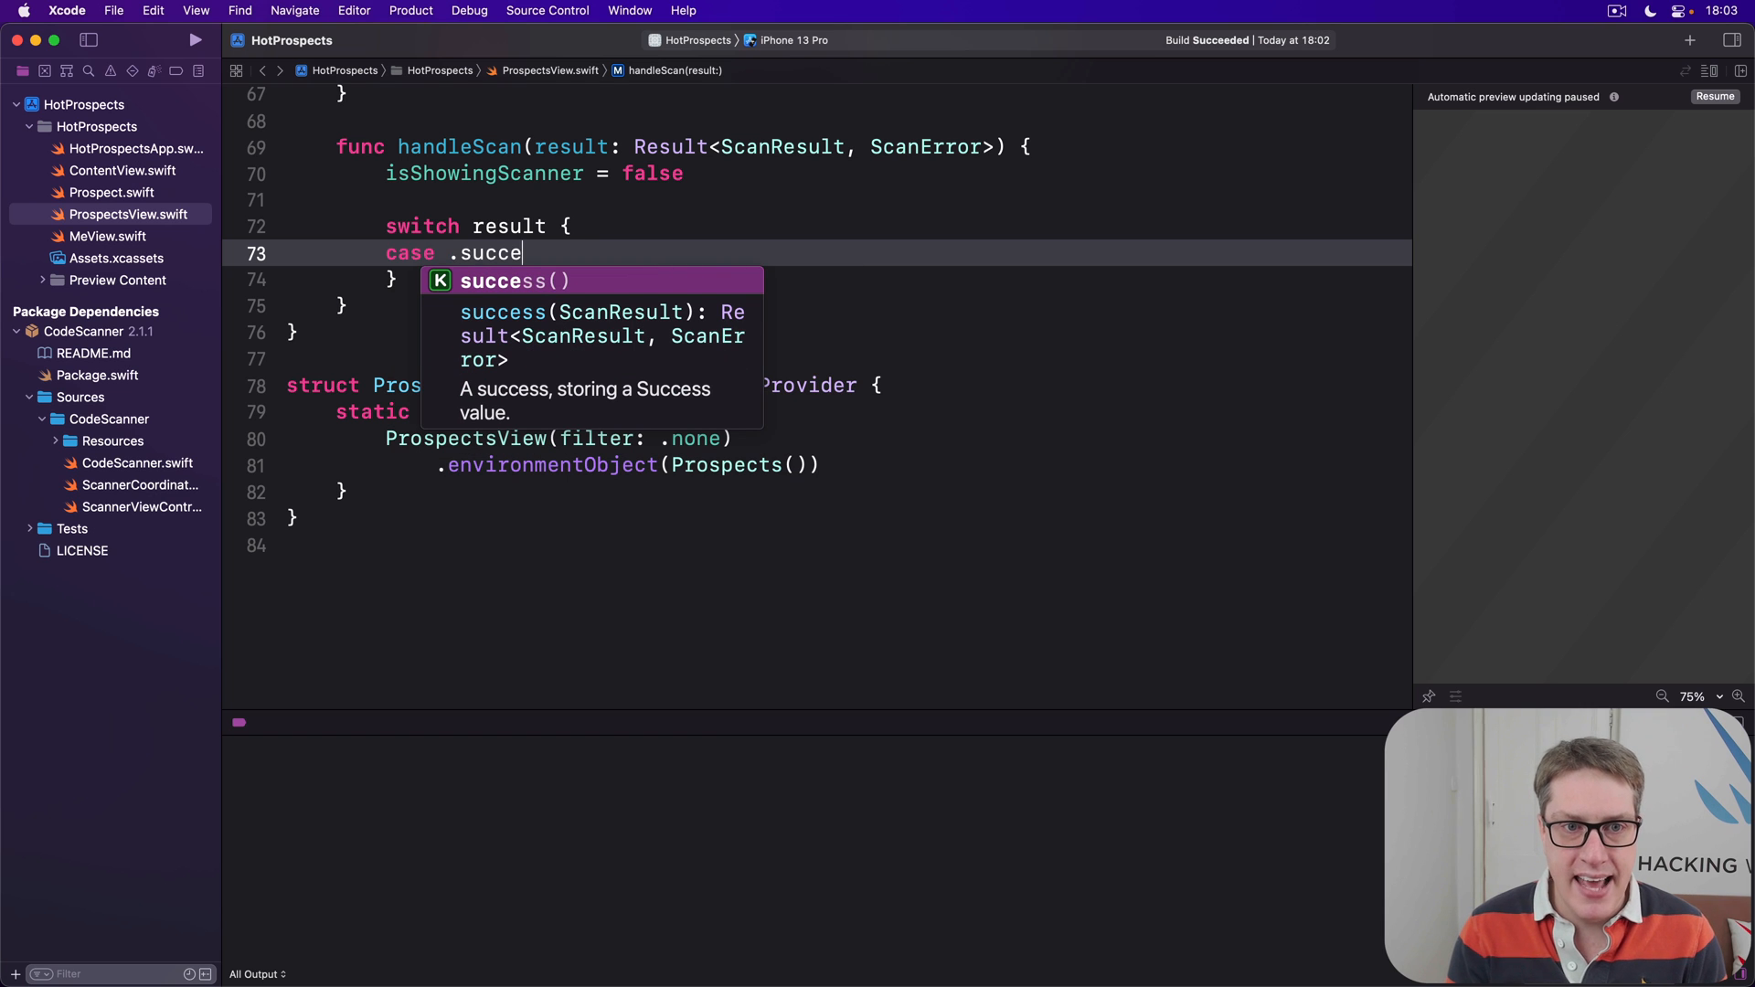
text(ss(let result):)
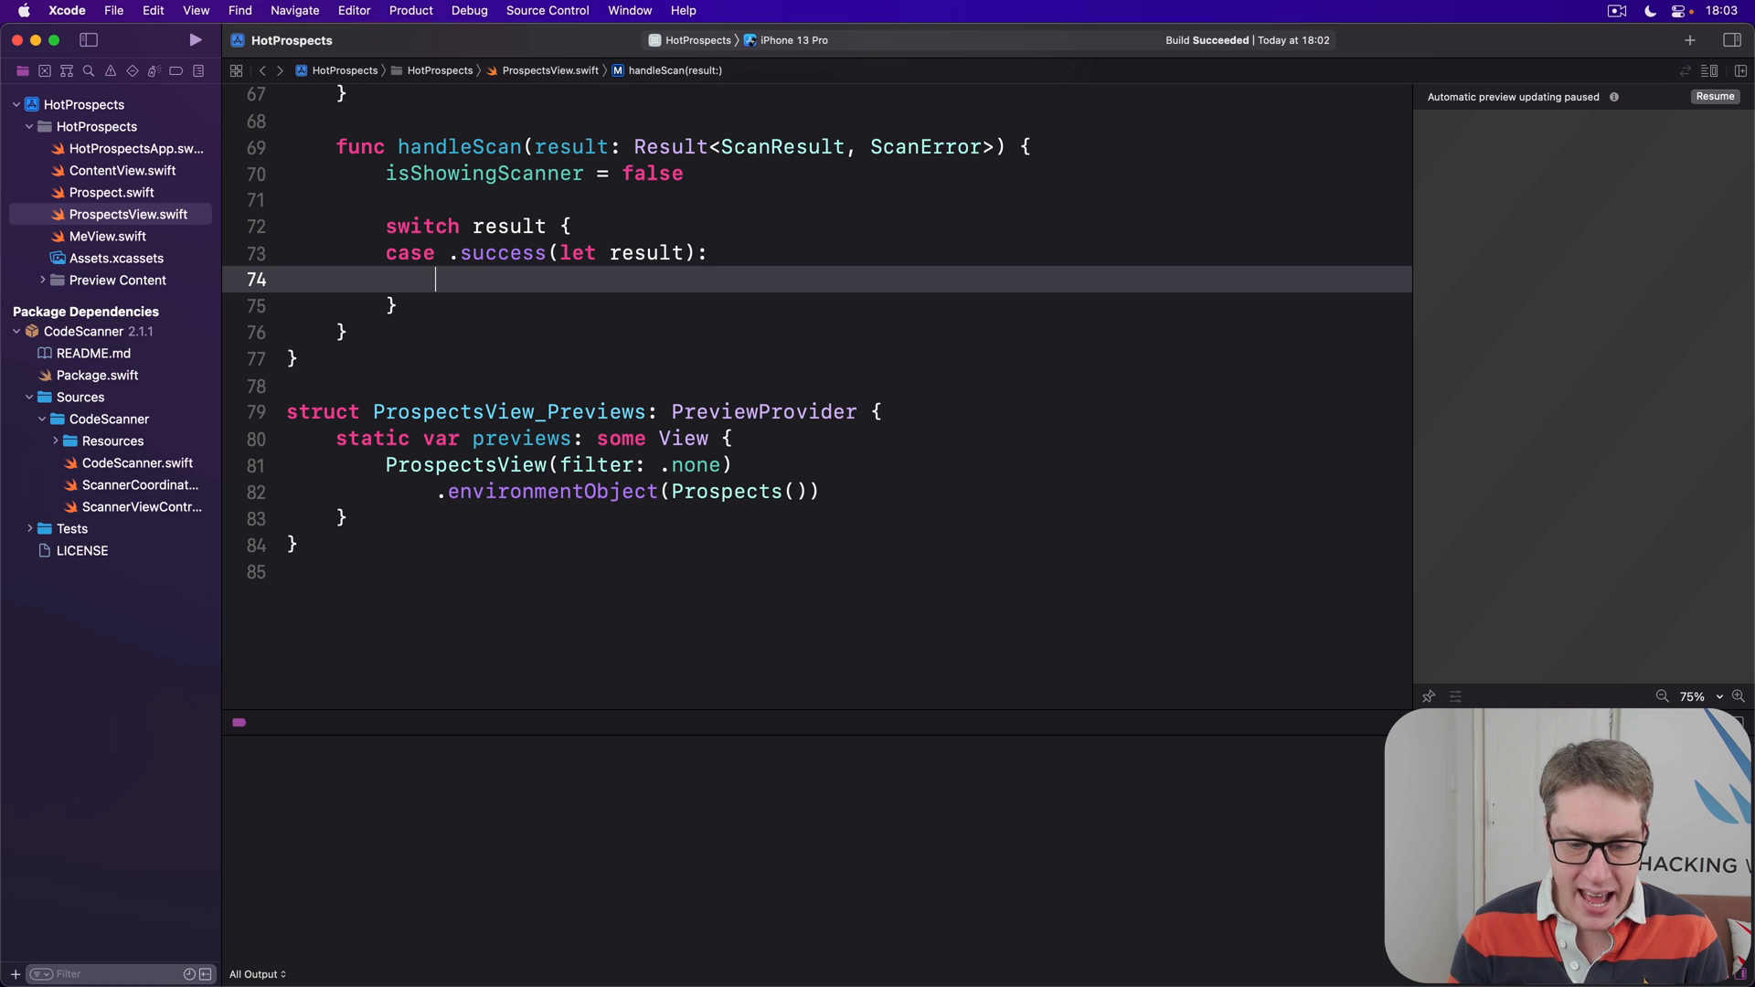
text(let details)
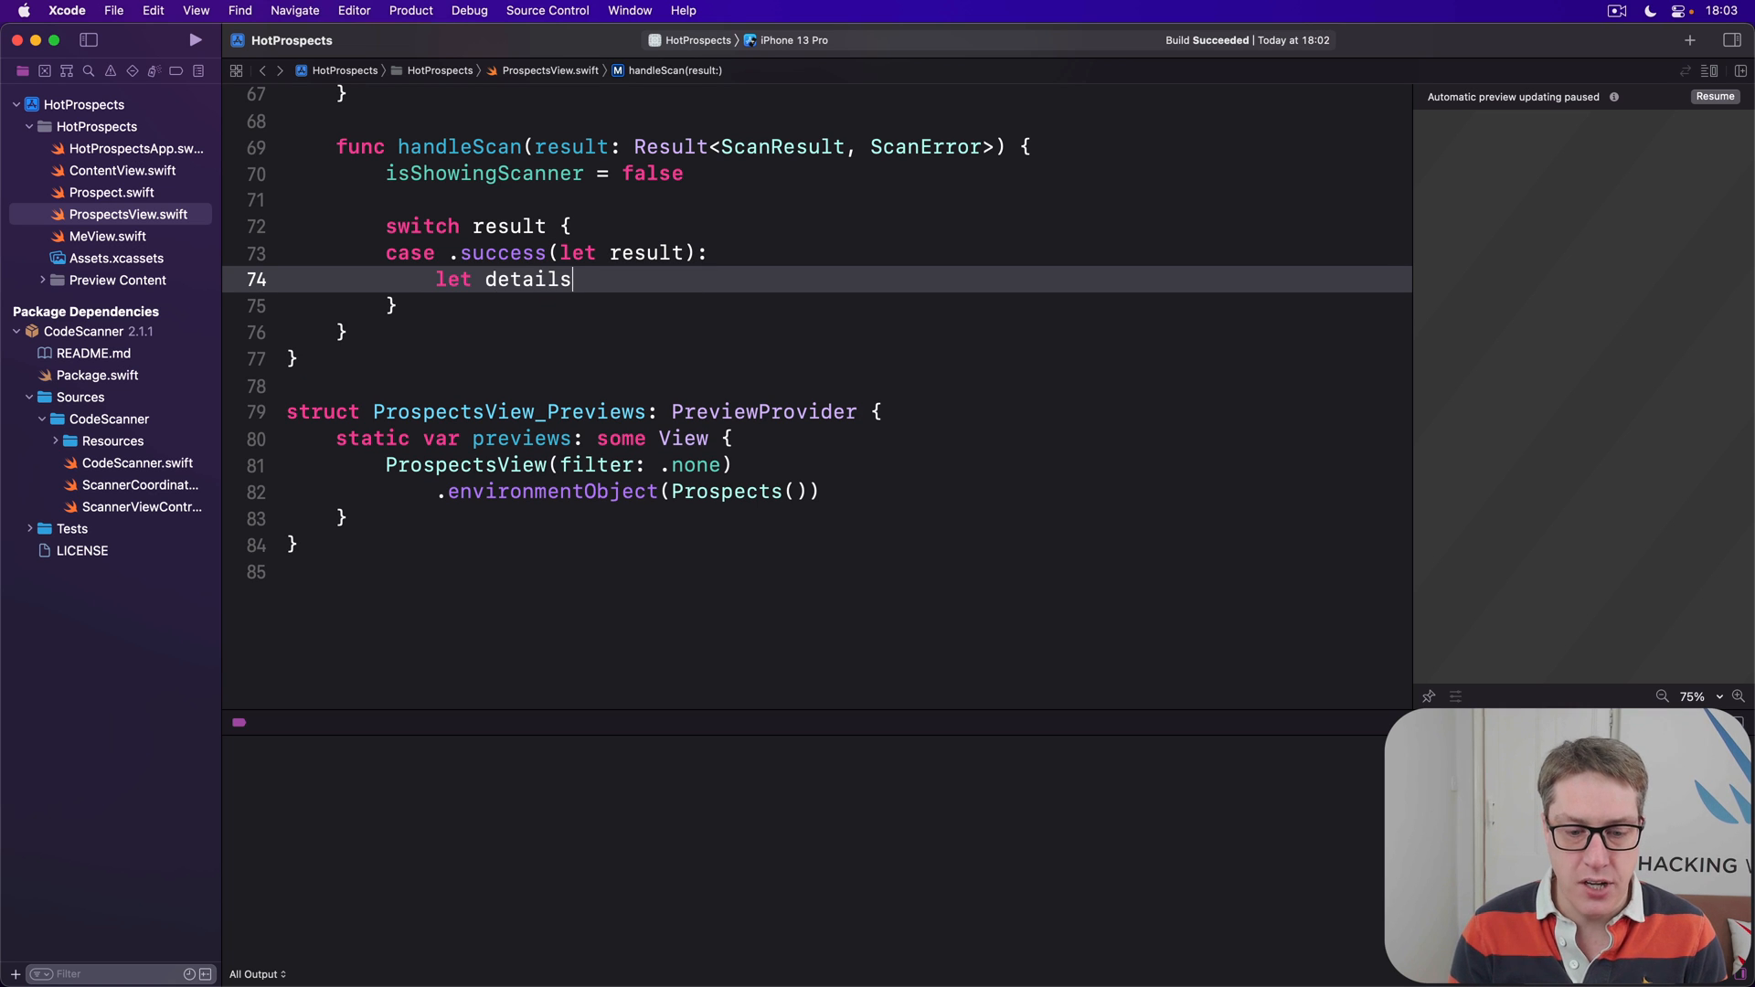
text(= result.string)
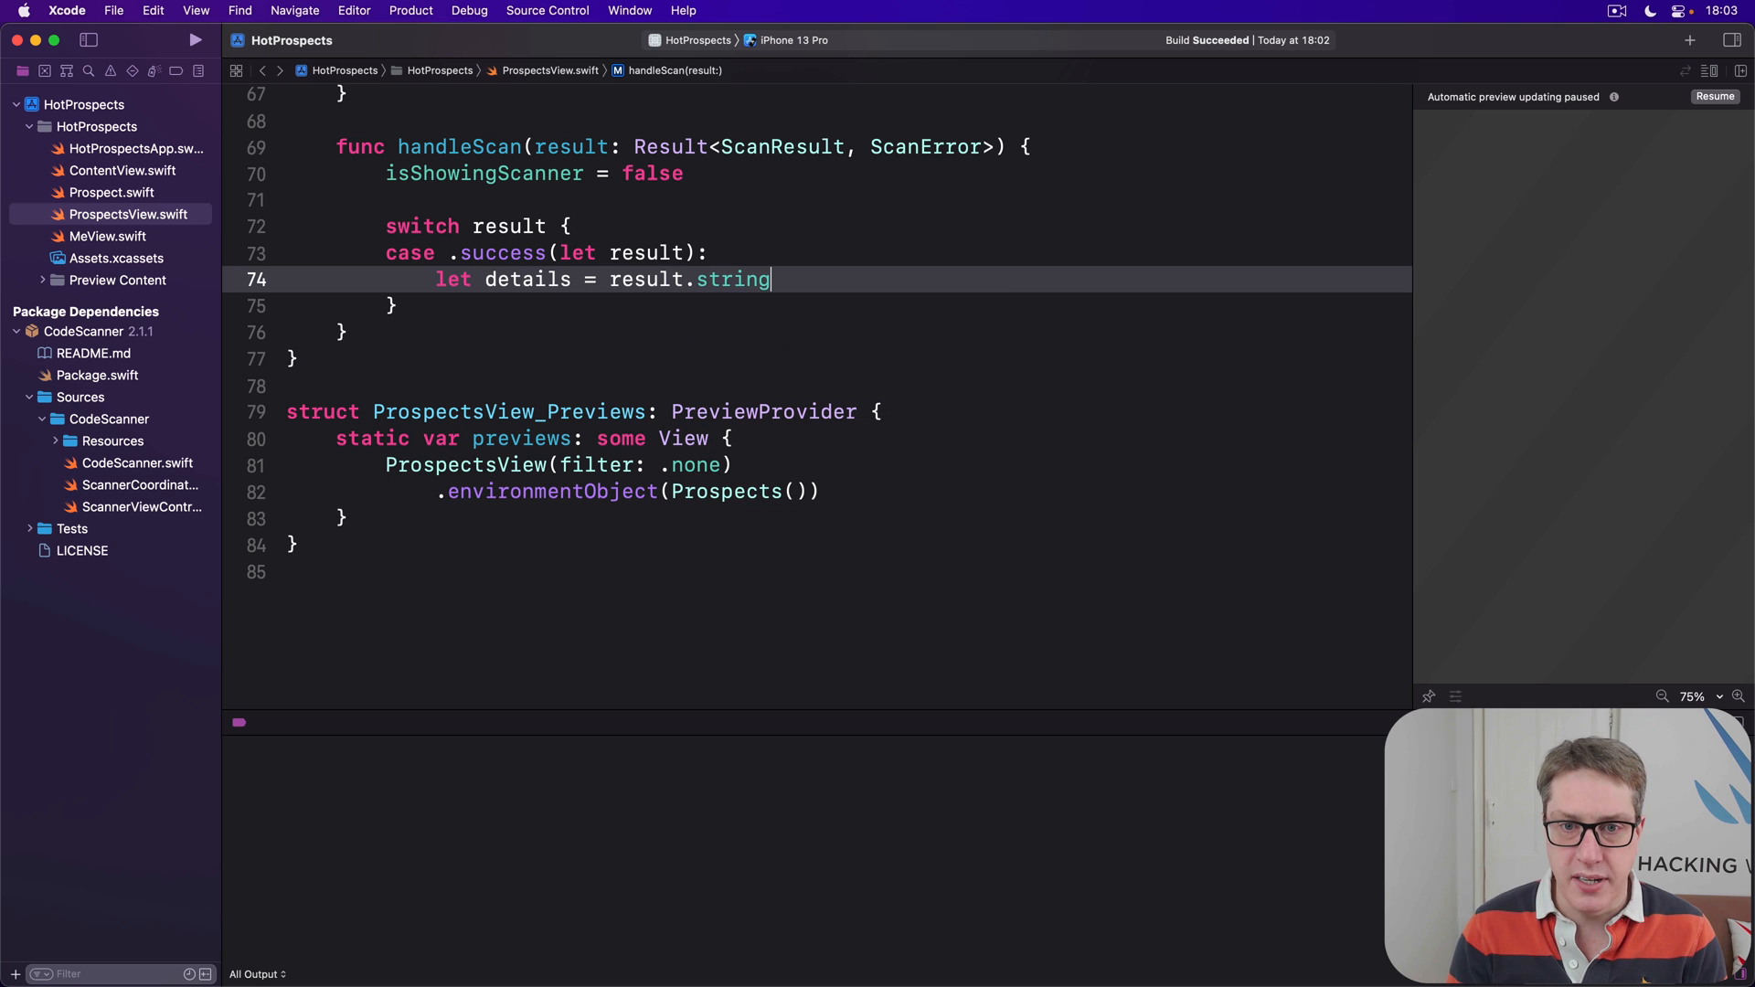
text(.components(separatedBy: "\)
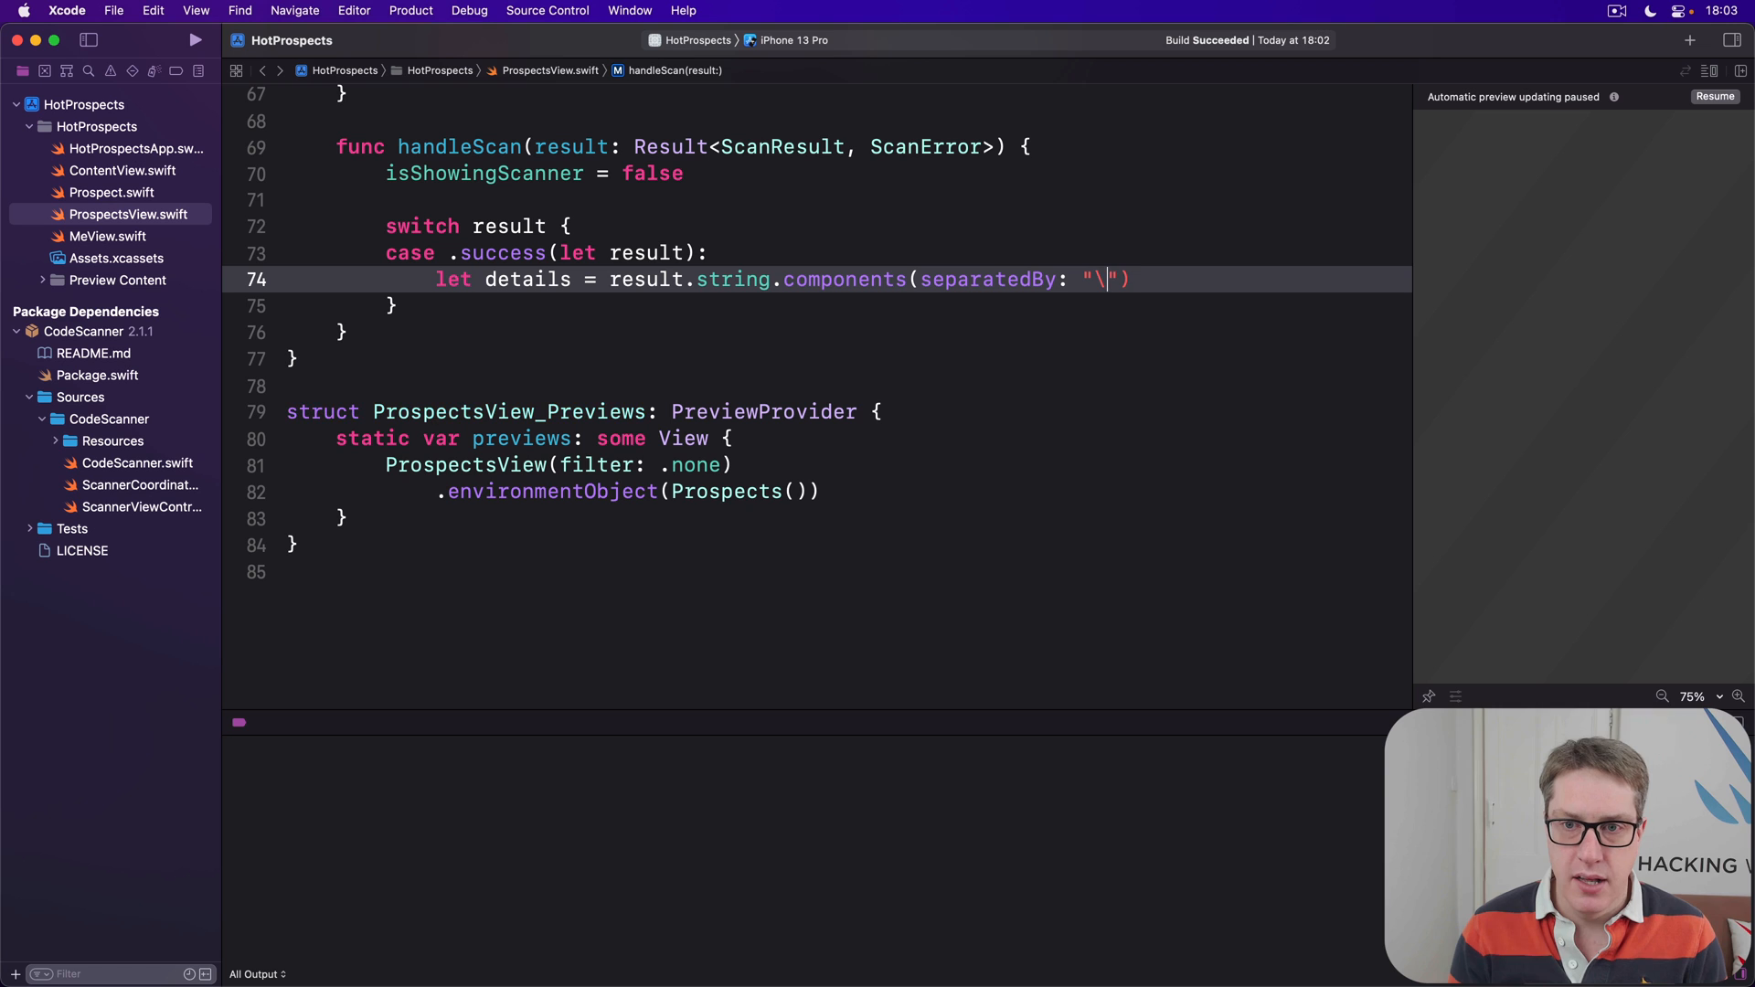
text(n)
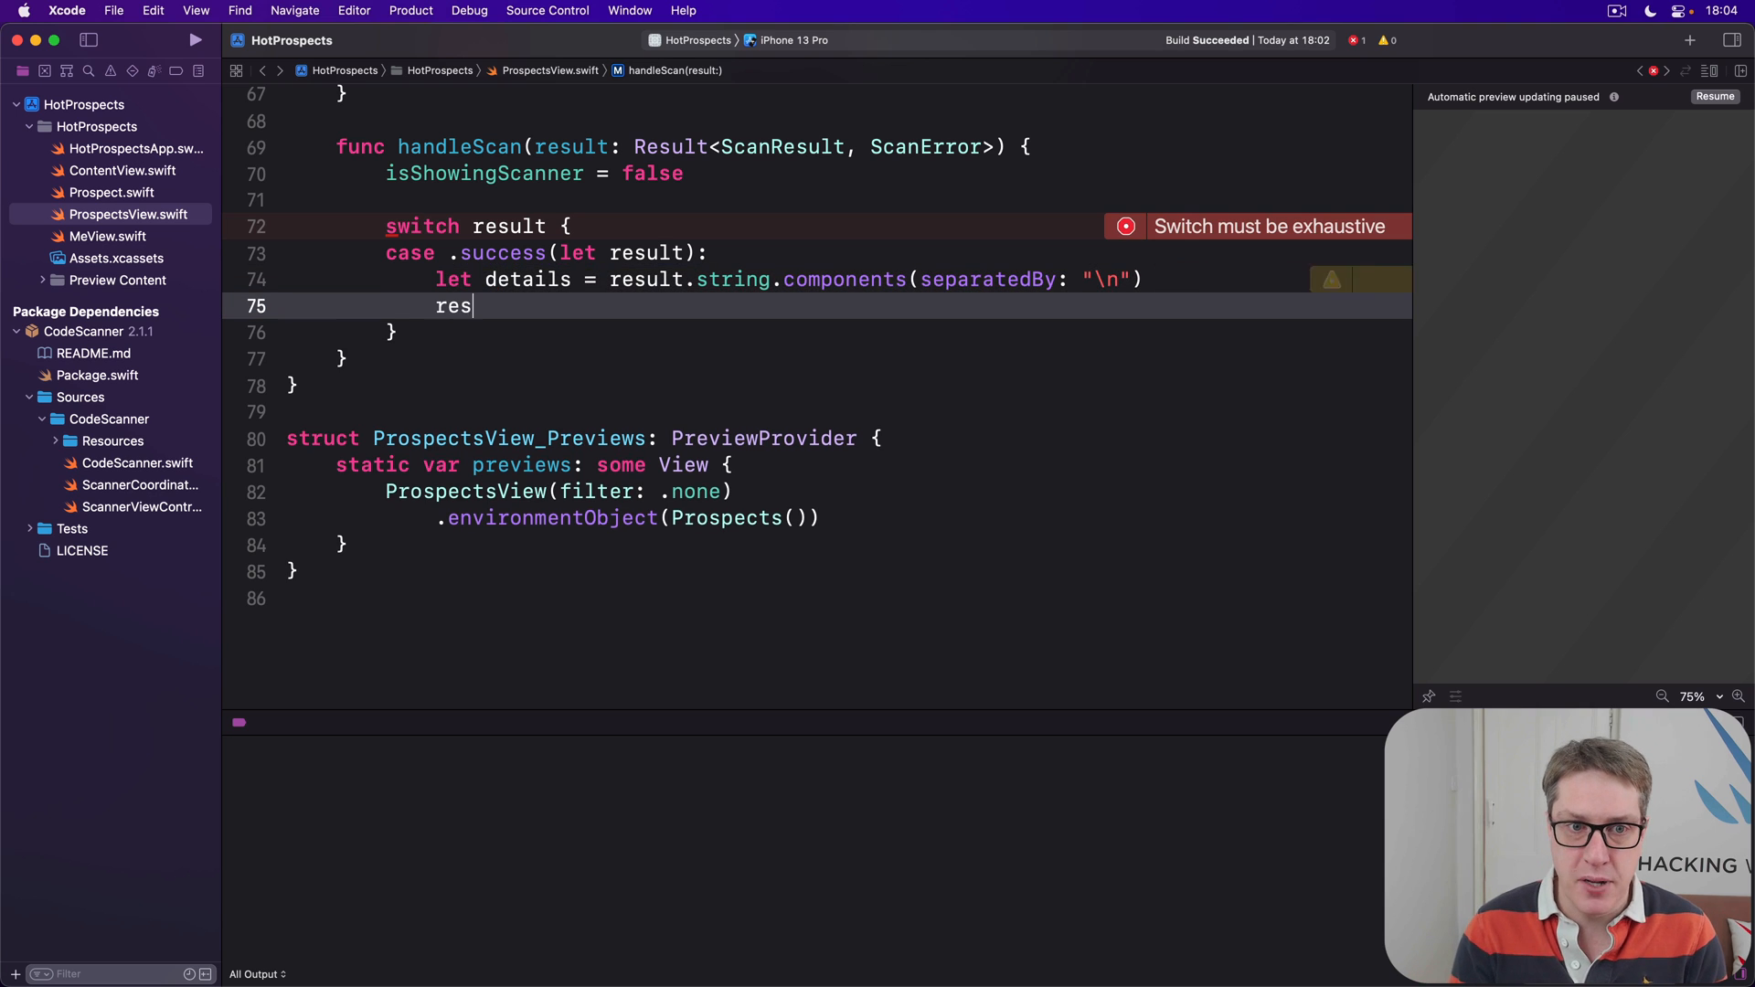
text(ult.)
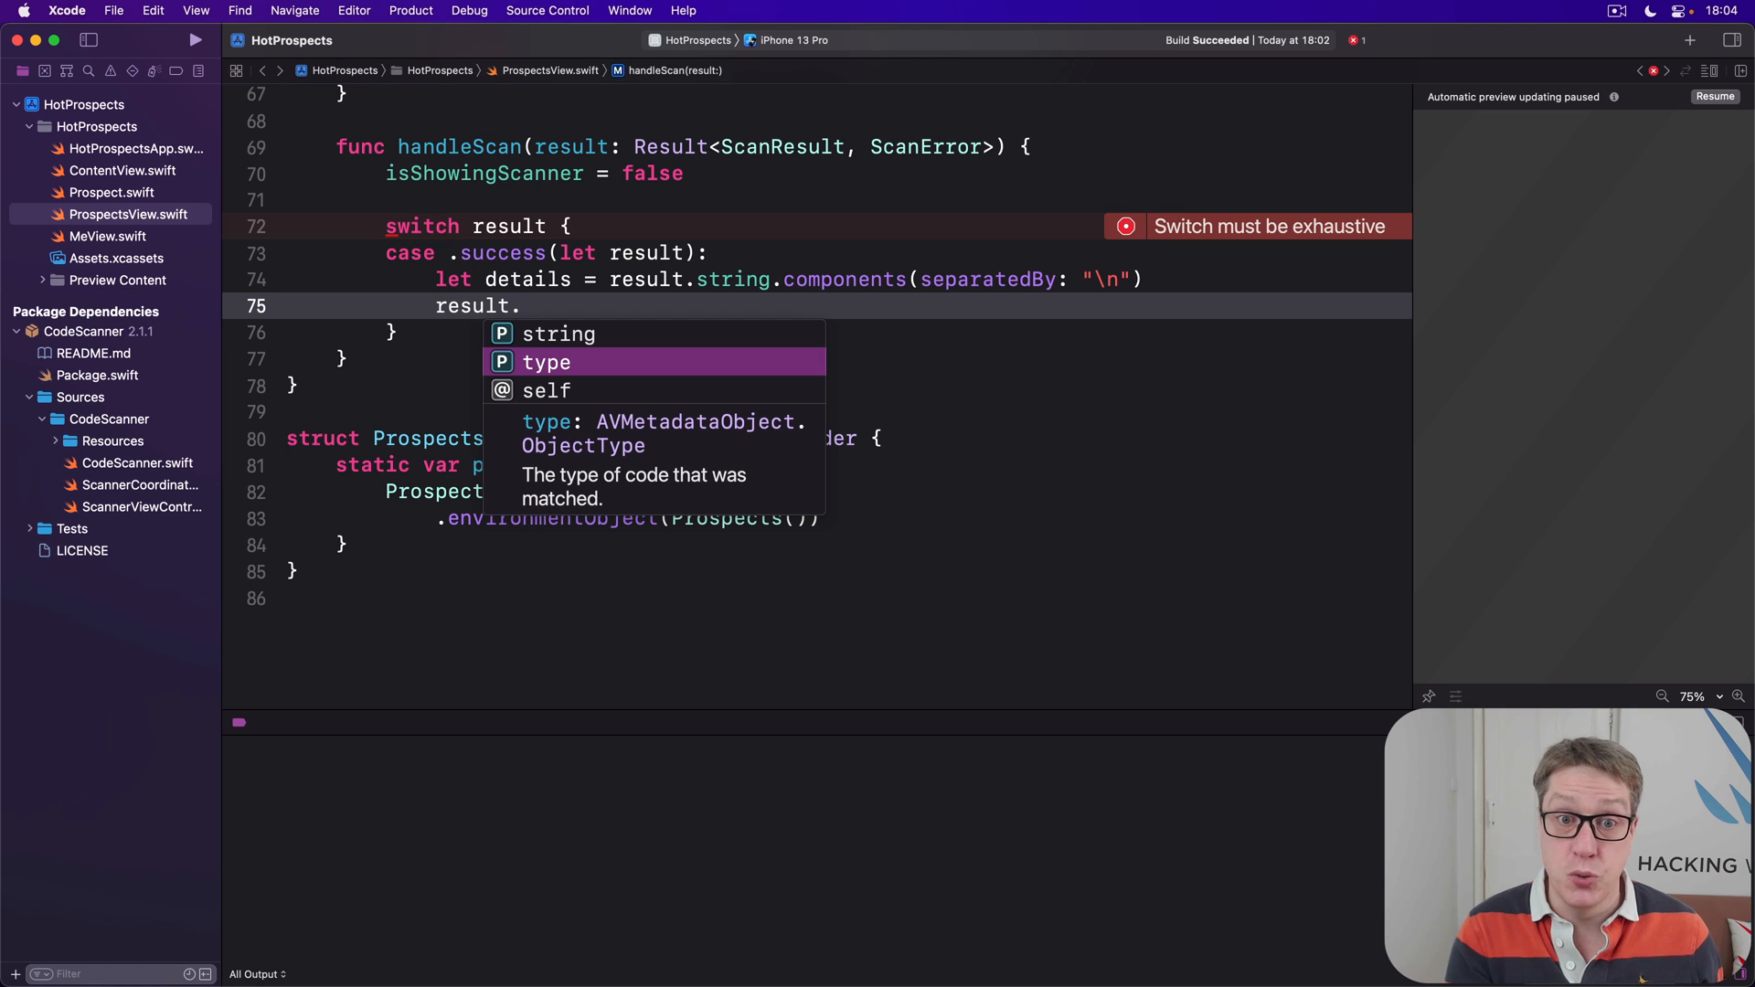
key(escape)
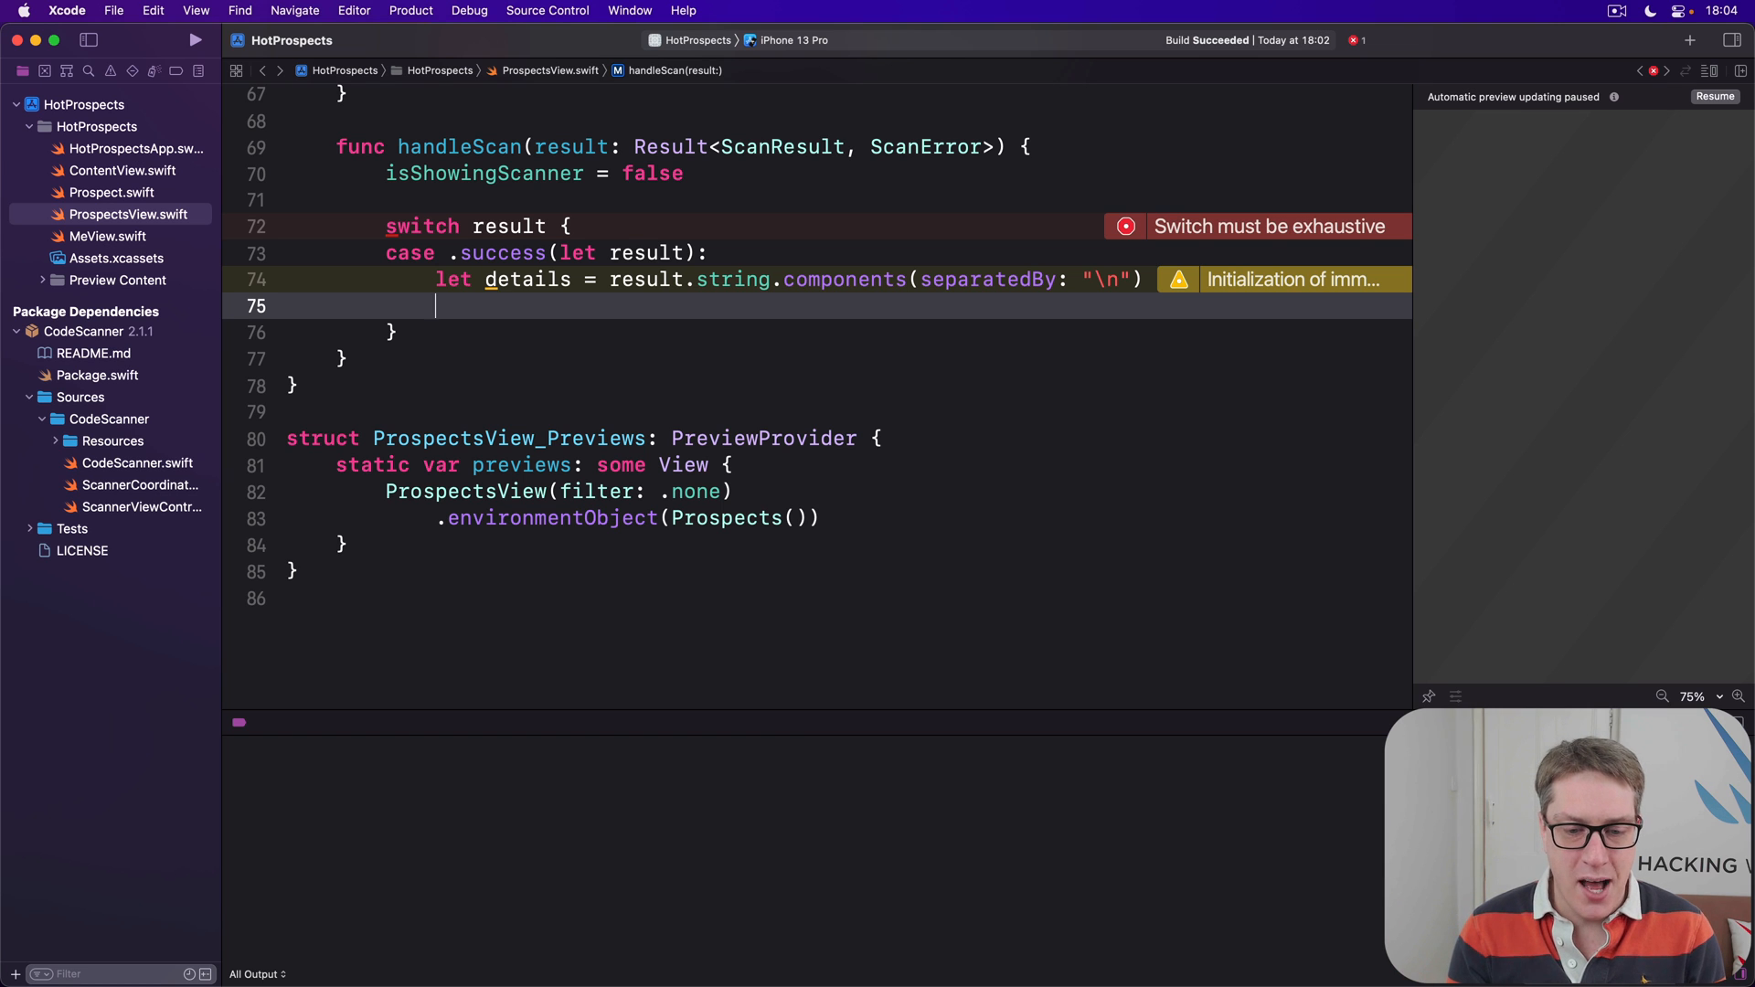
text(gua)
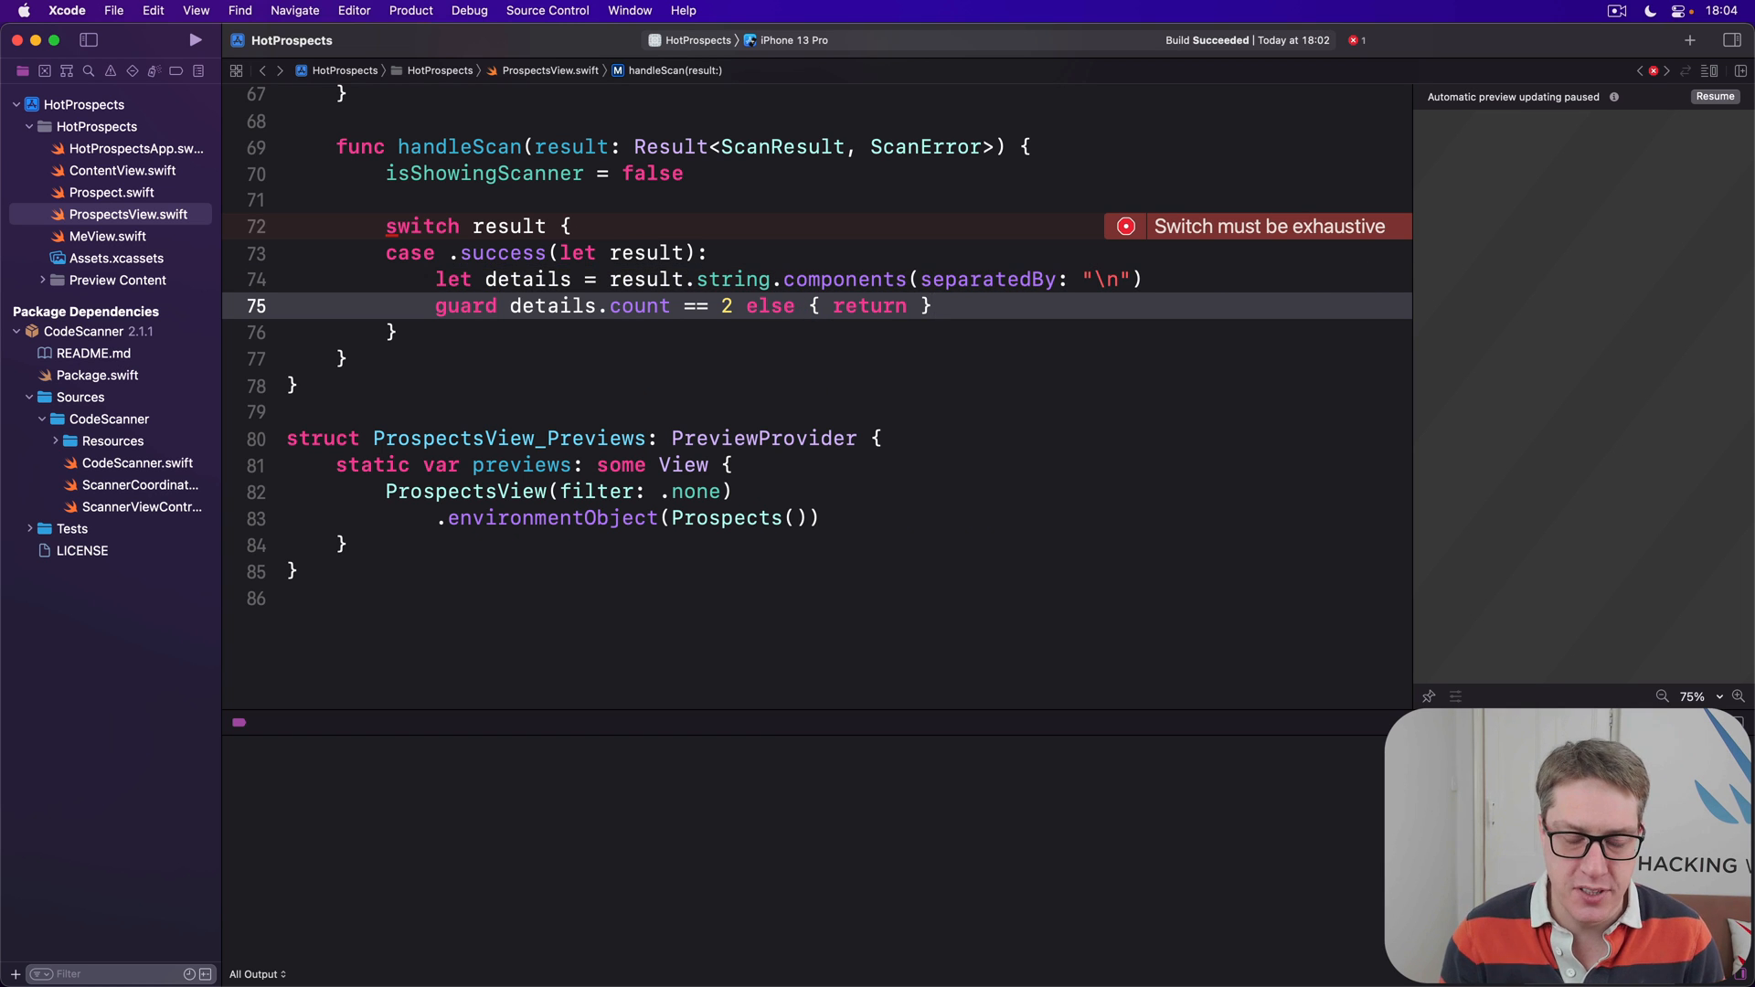
- Create a Prospect with name details[0] and emailAddress details[1], then append it to prospects.people
text(let person = Prospect()
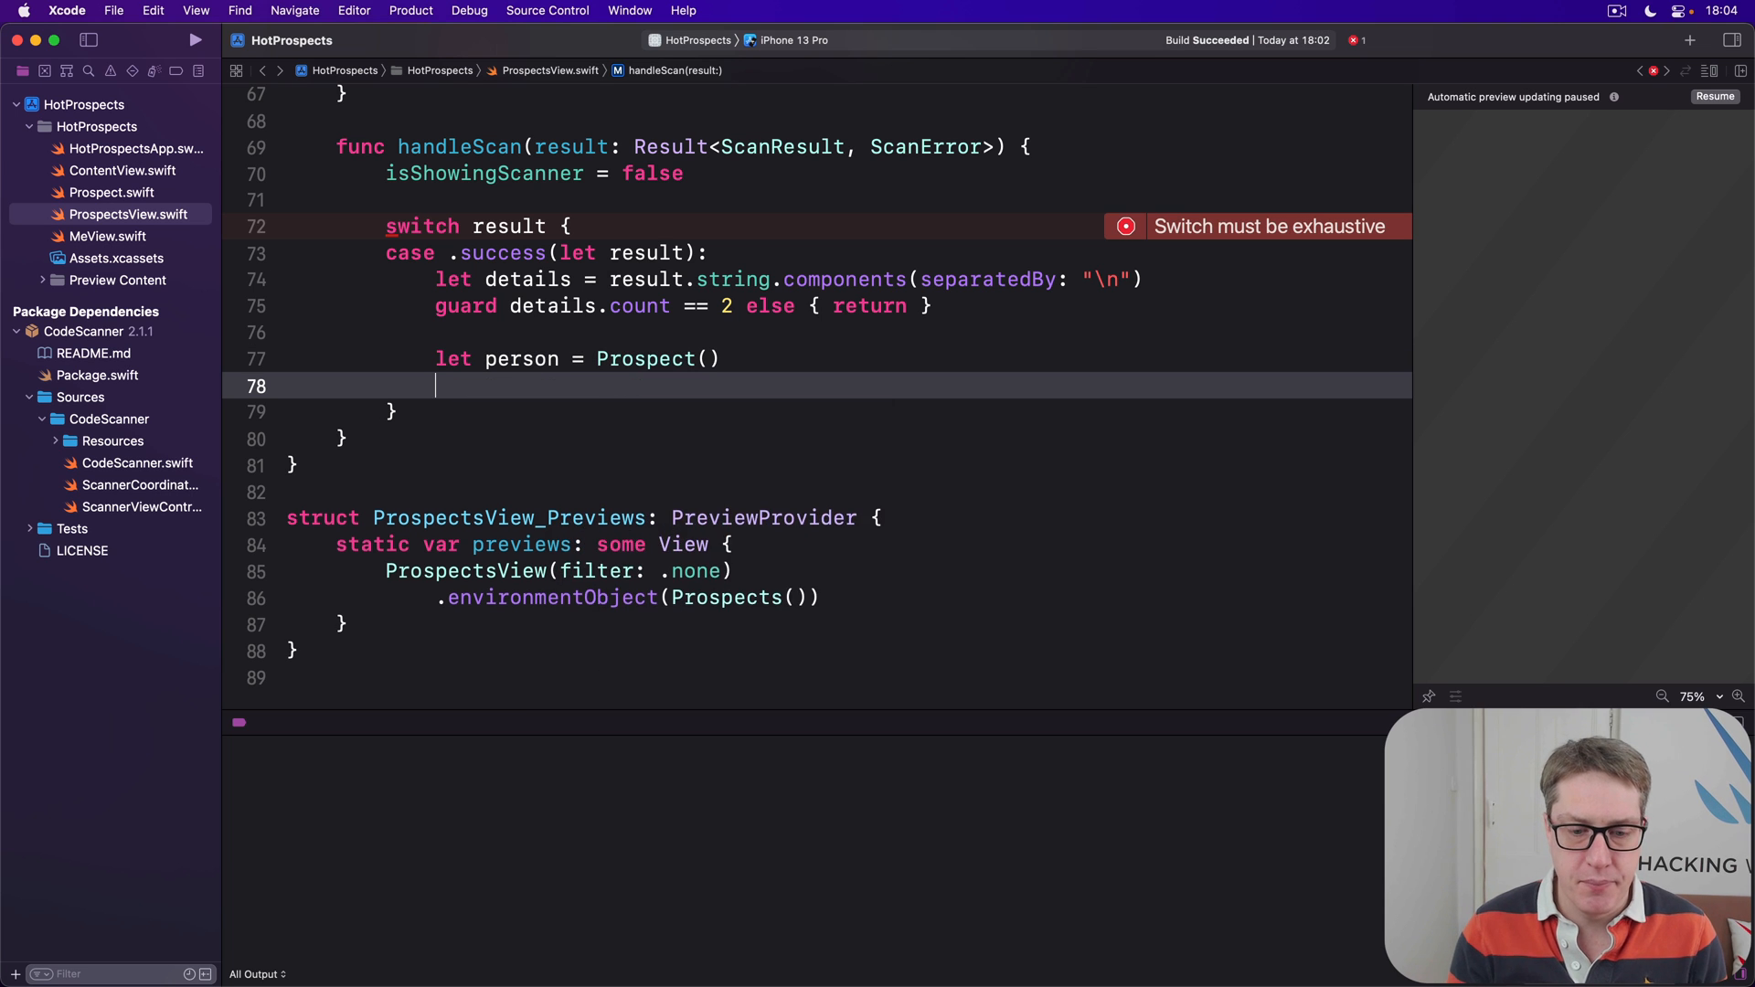
text(person.name =)
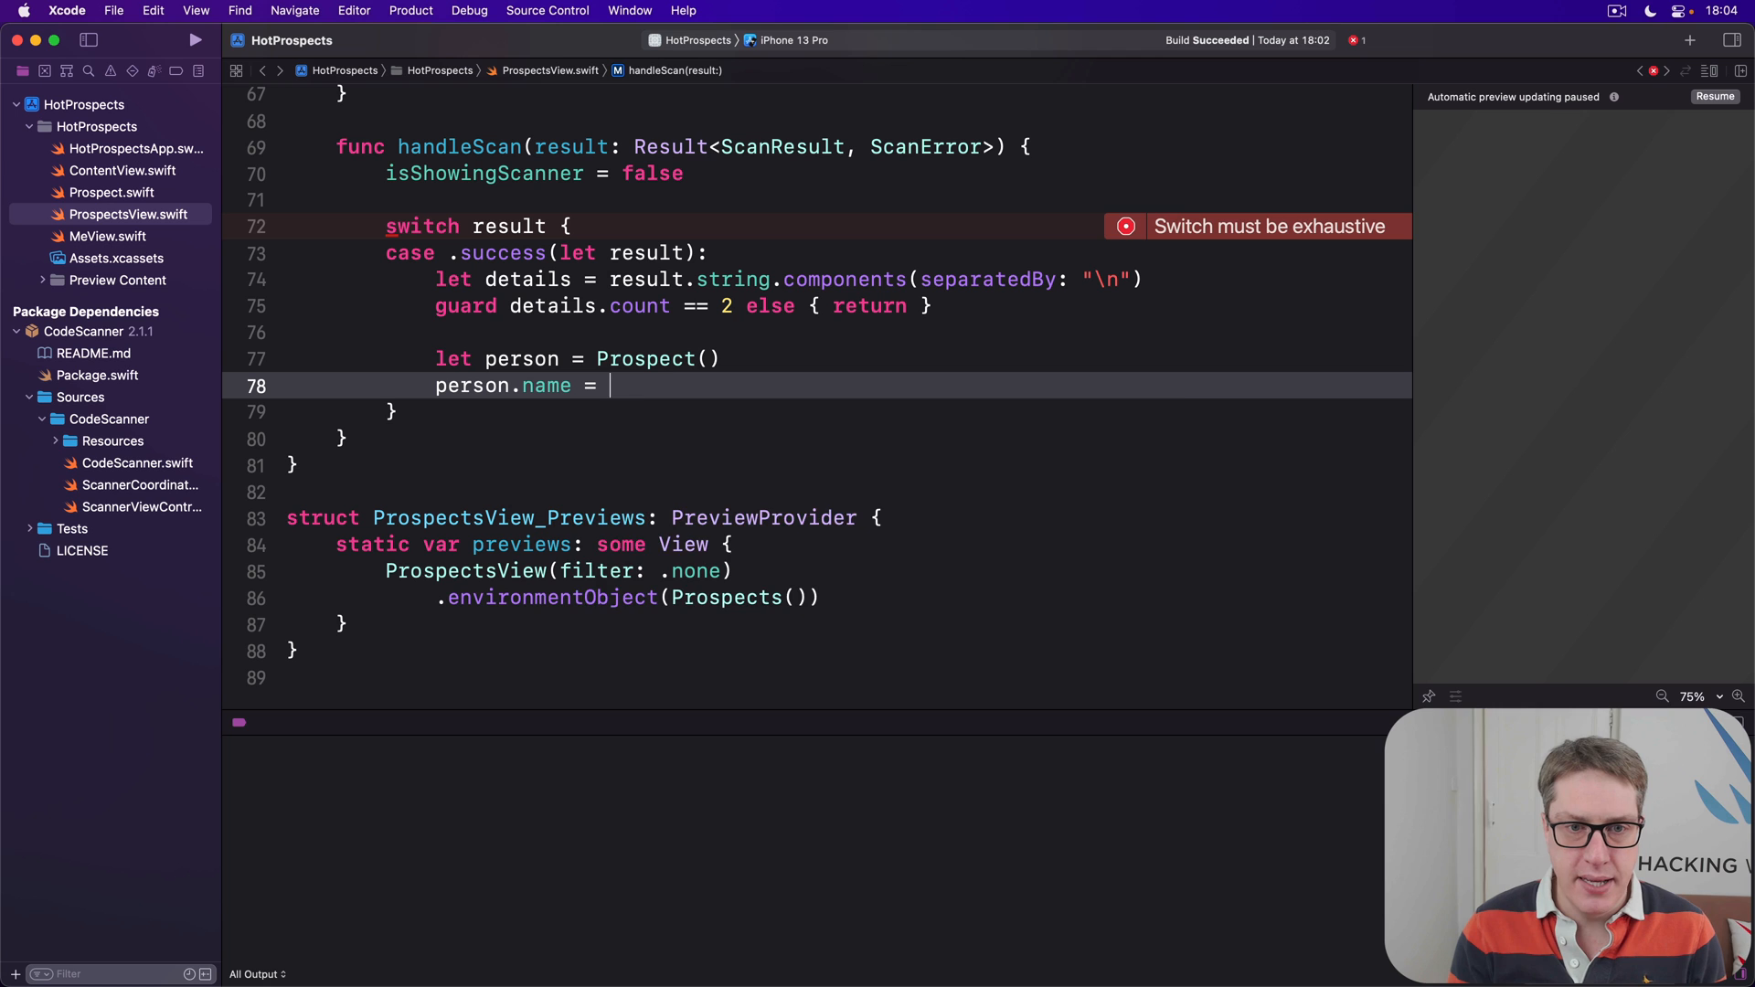
text(details[0])
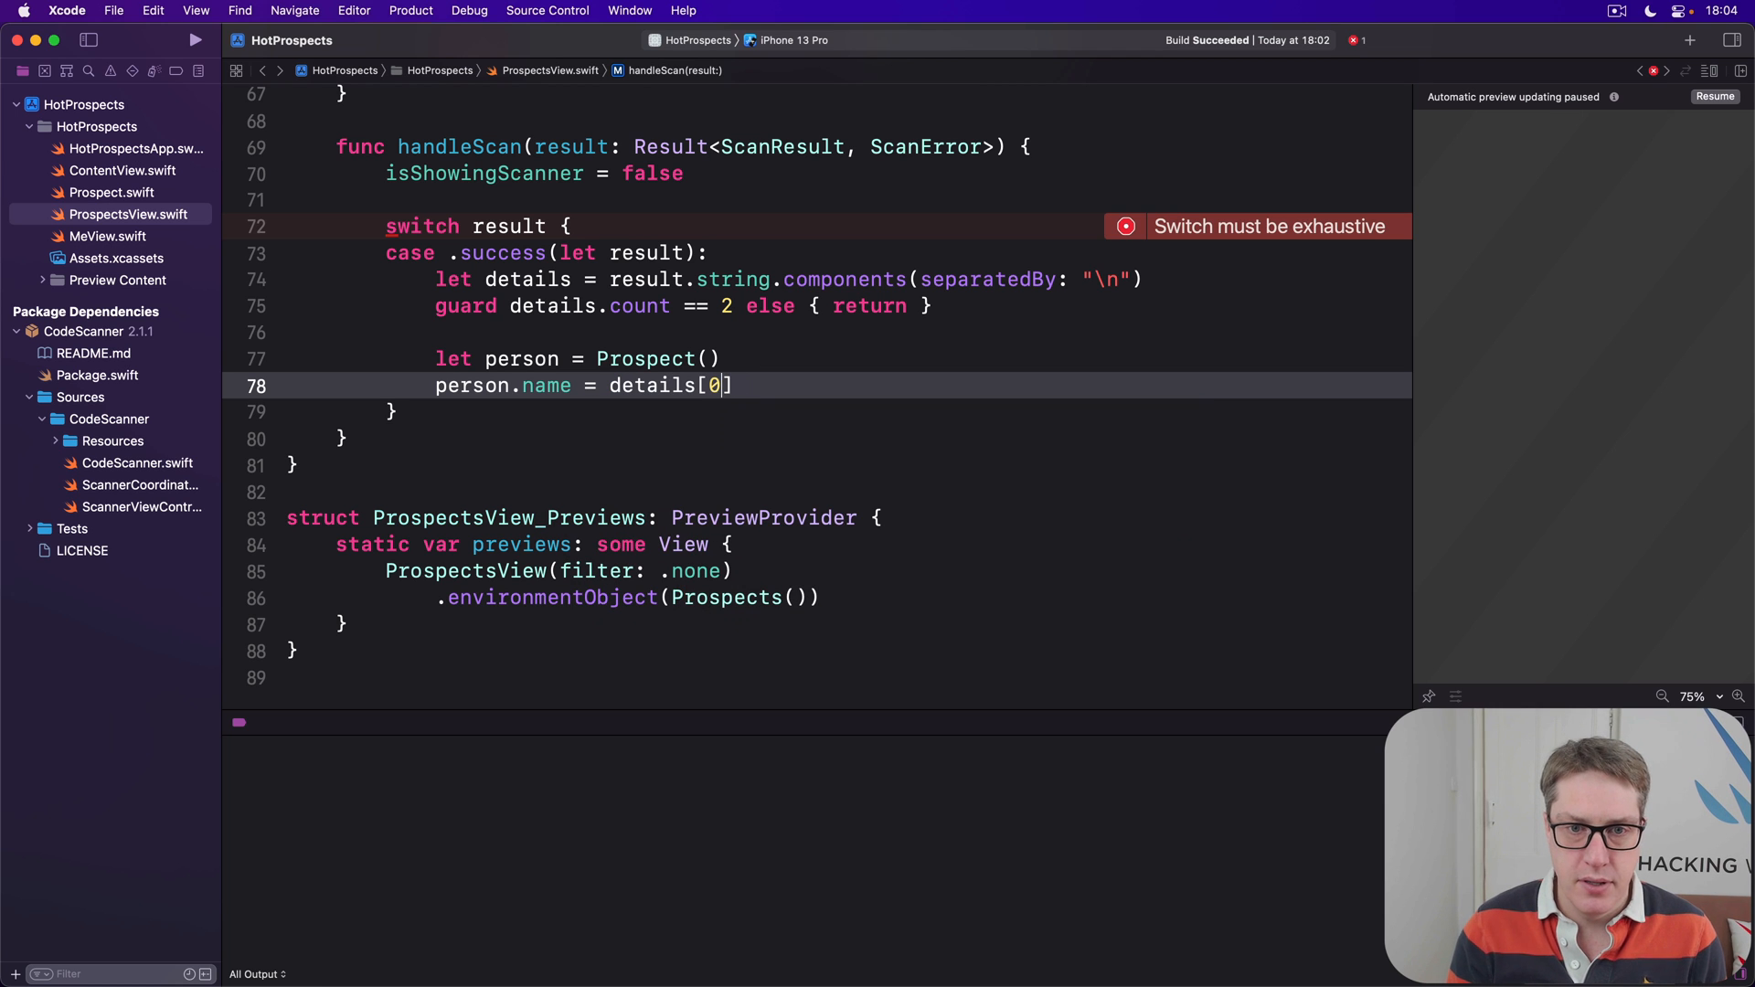
text(person.ea)
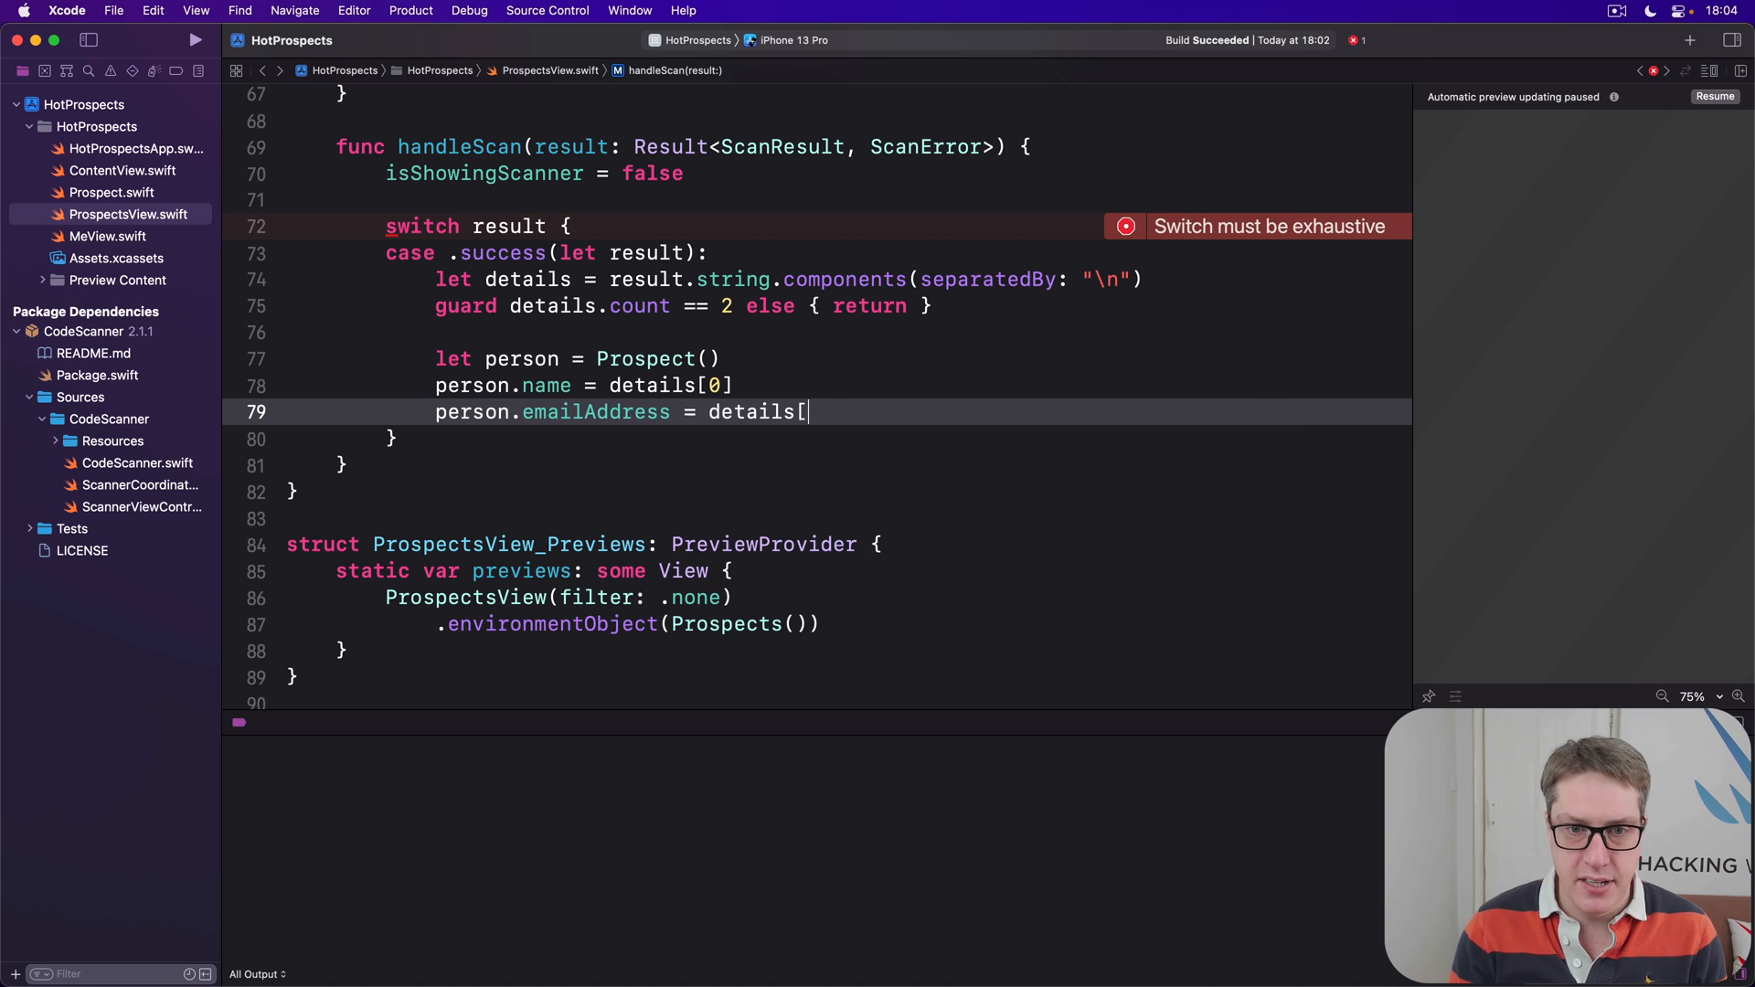
text(1])
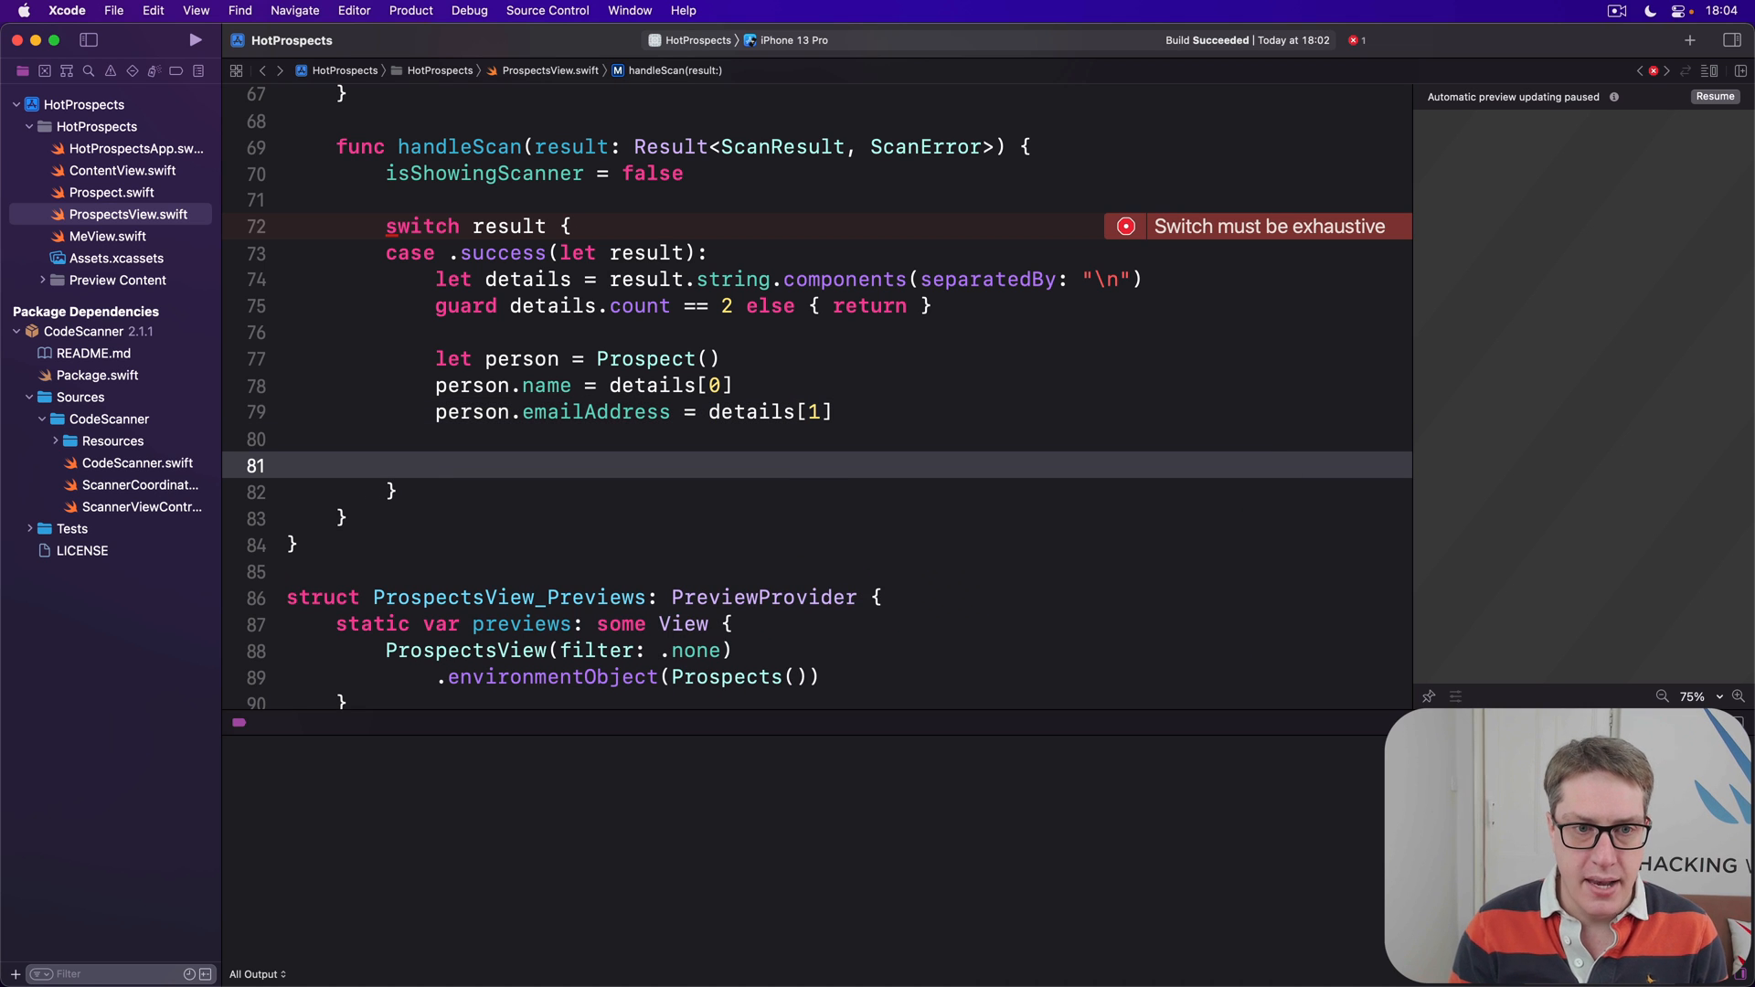
text(prospects)
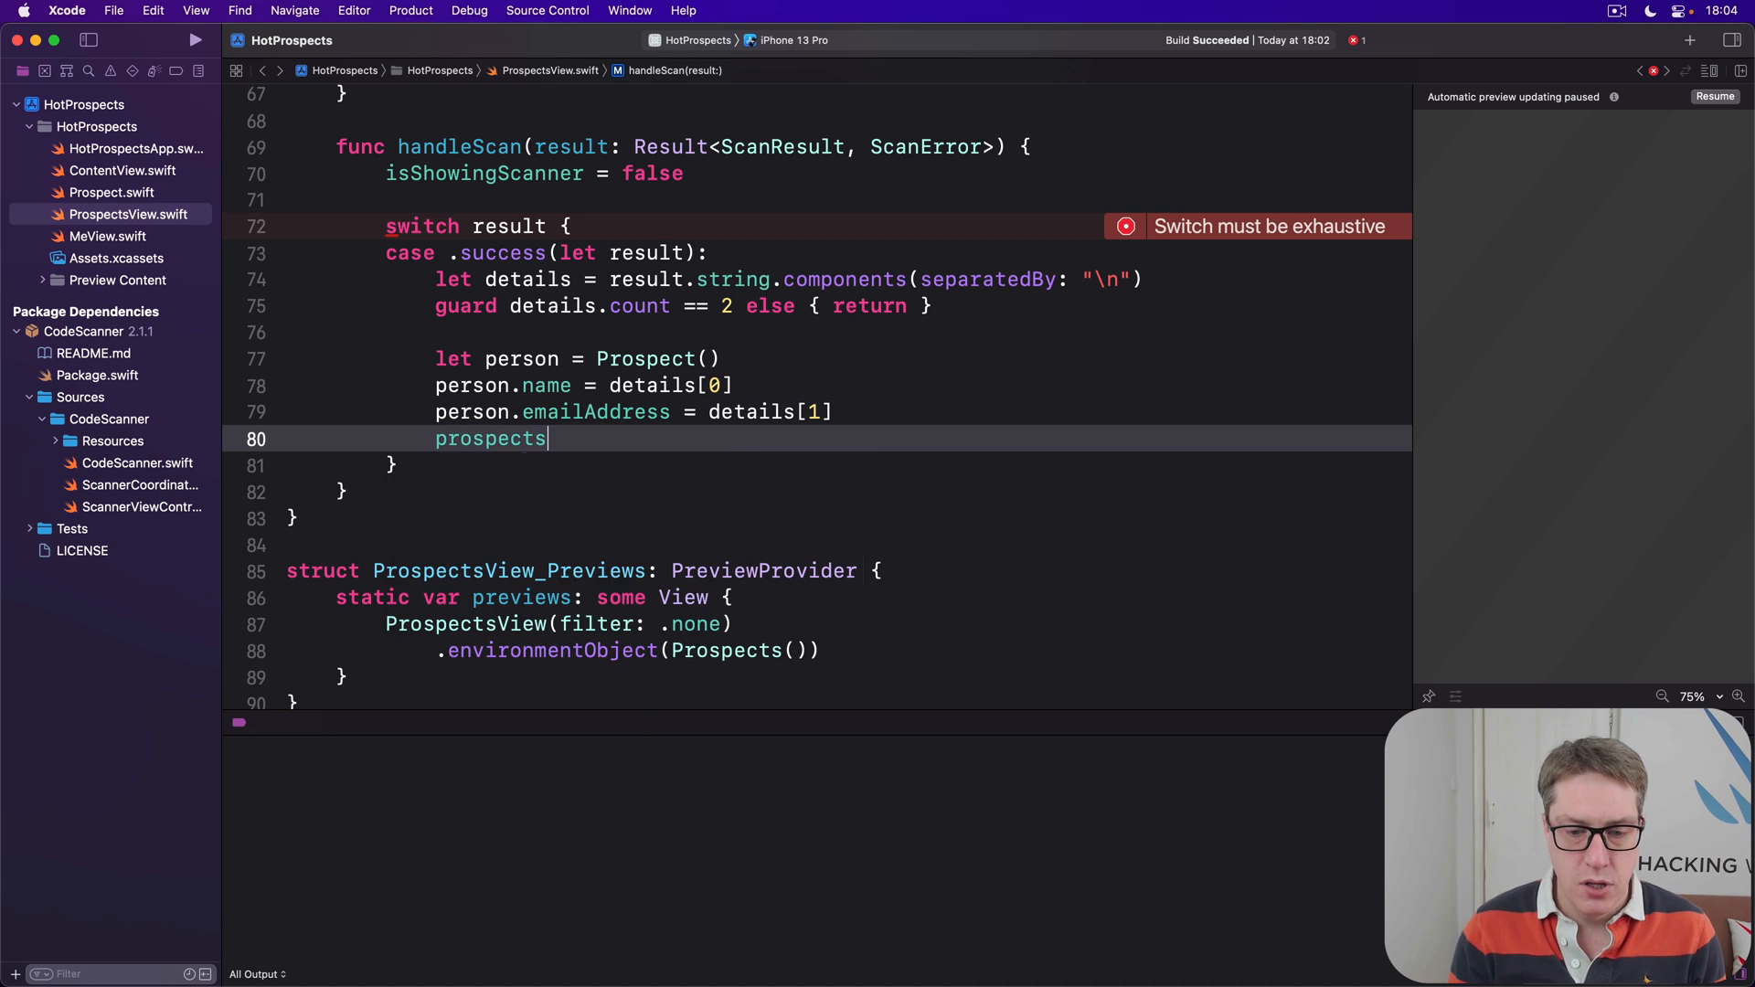
text(.peopl)
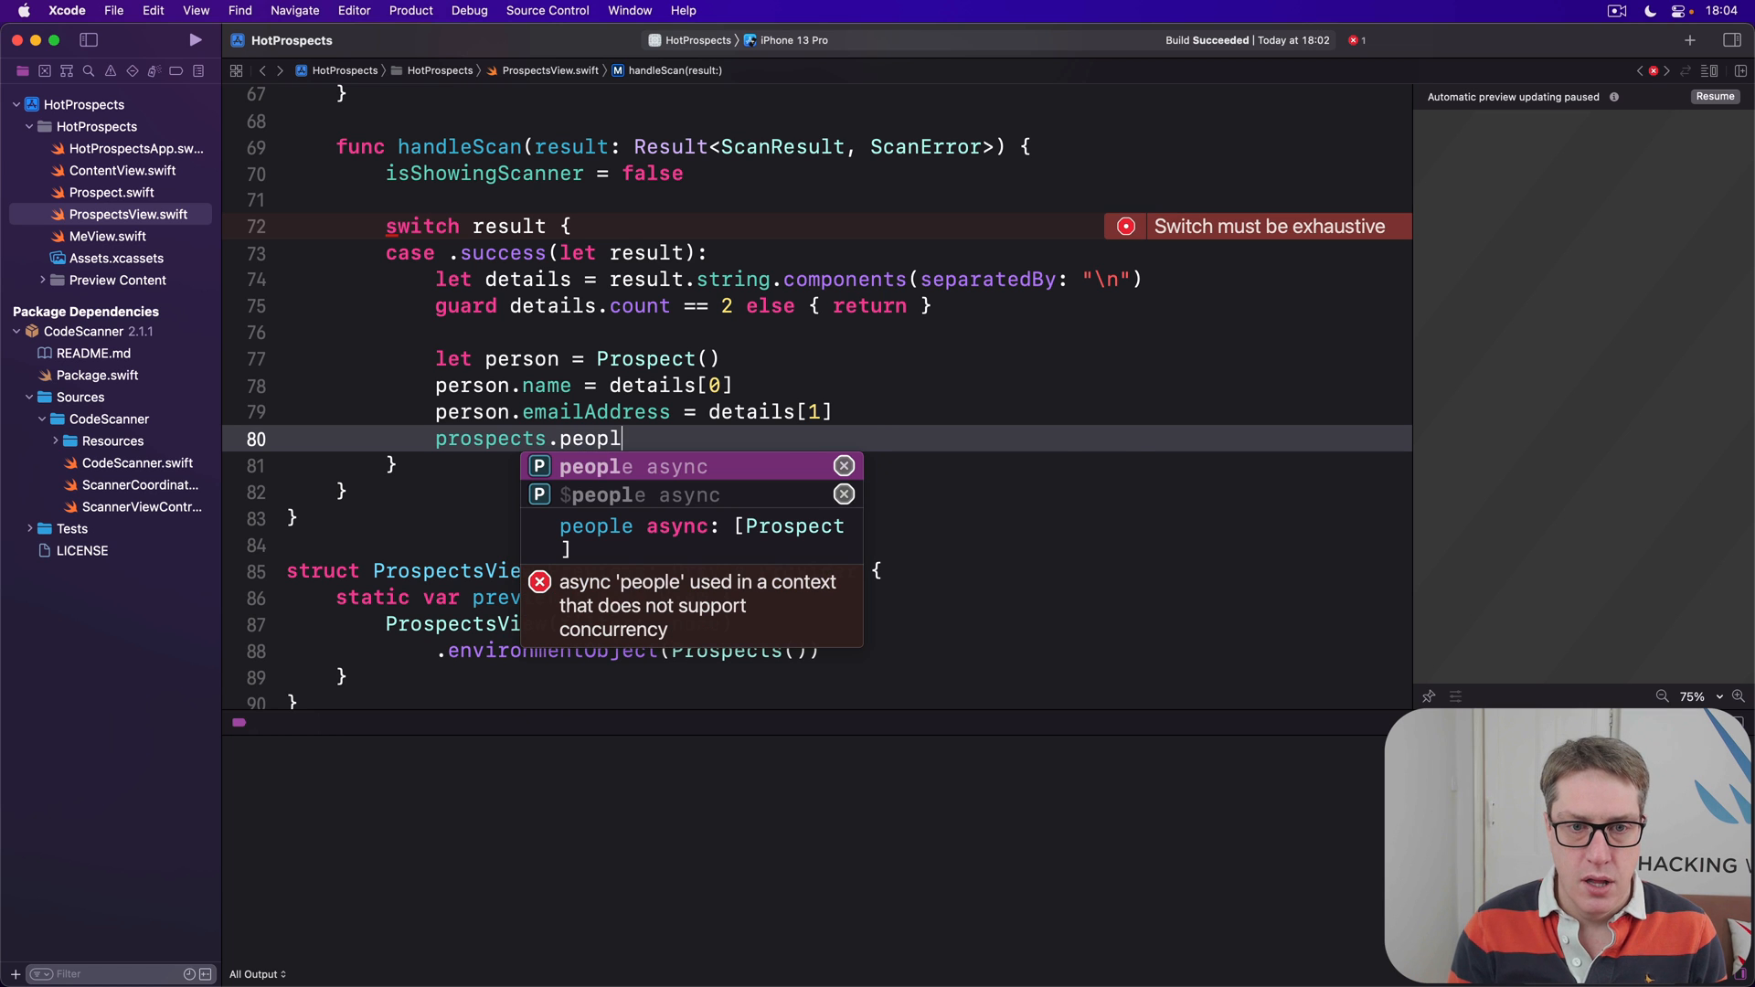
text(e.append()
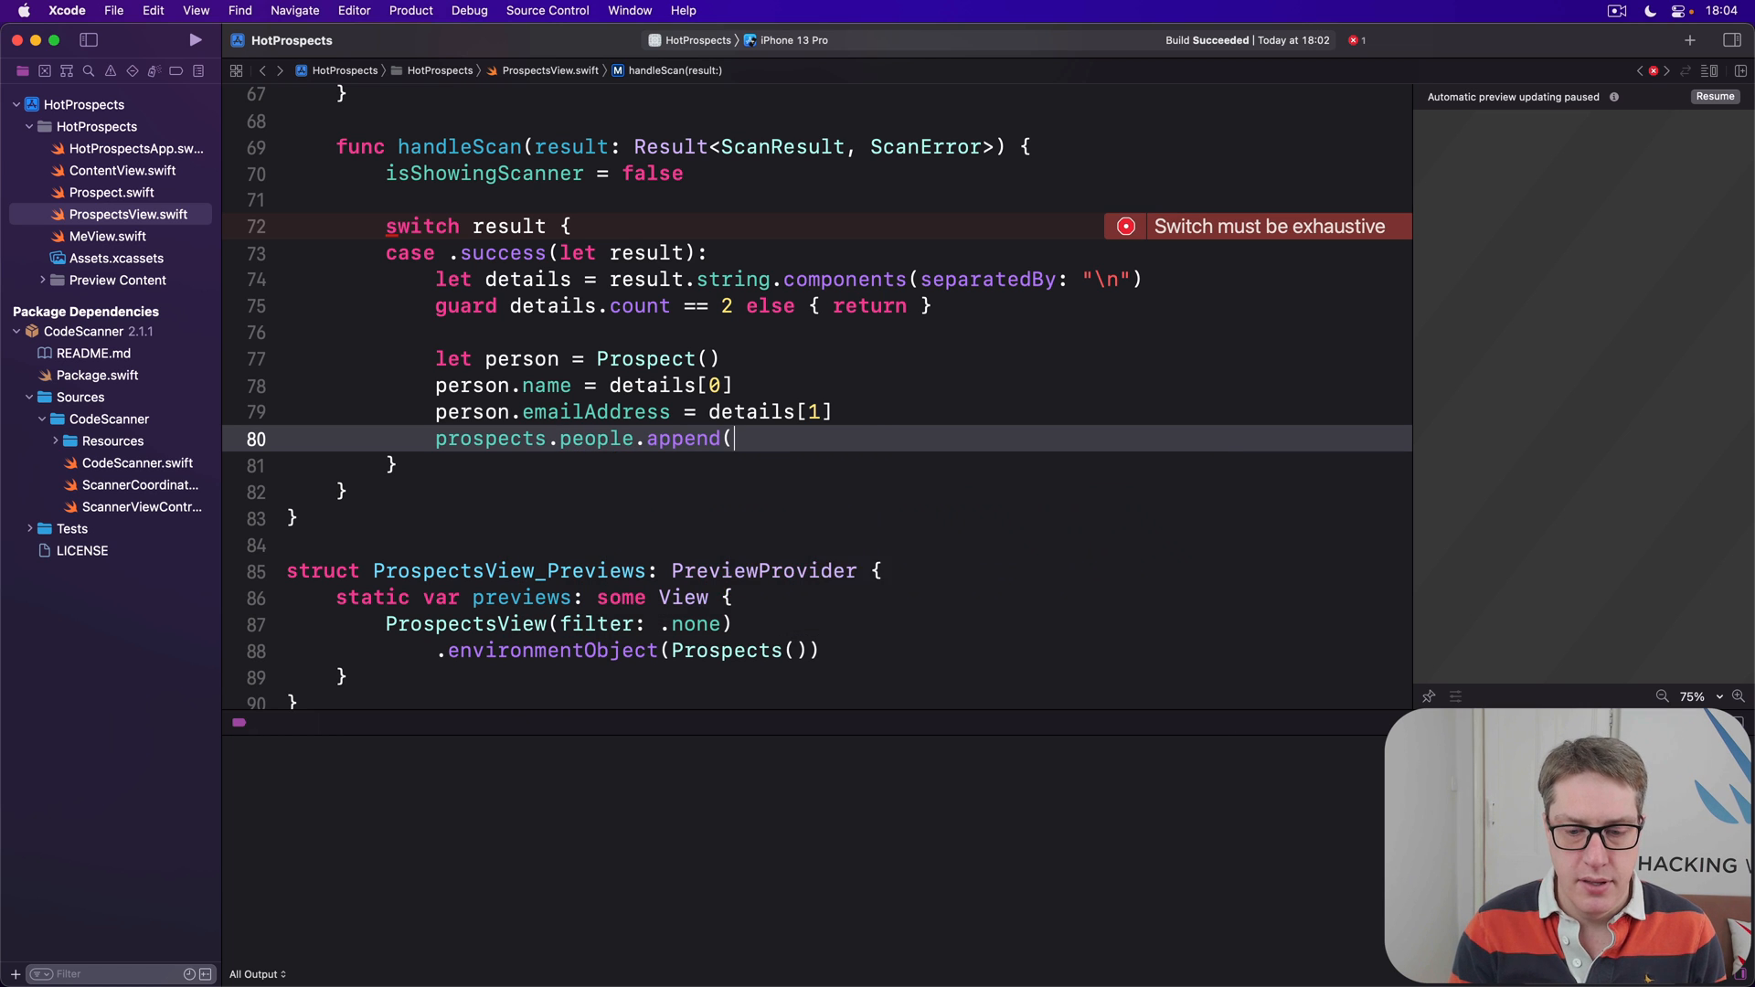
text(person))
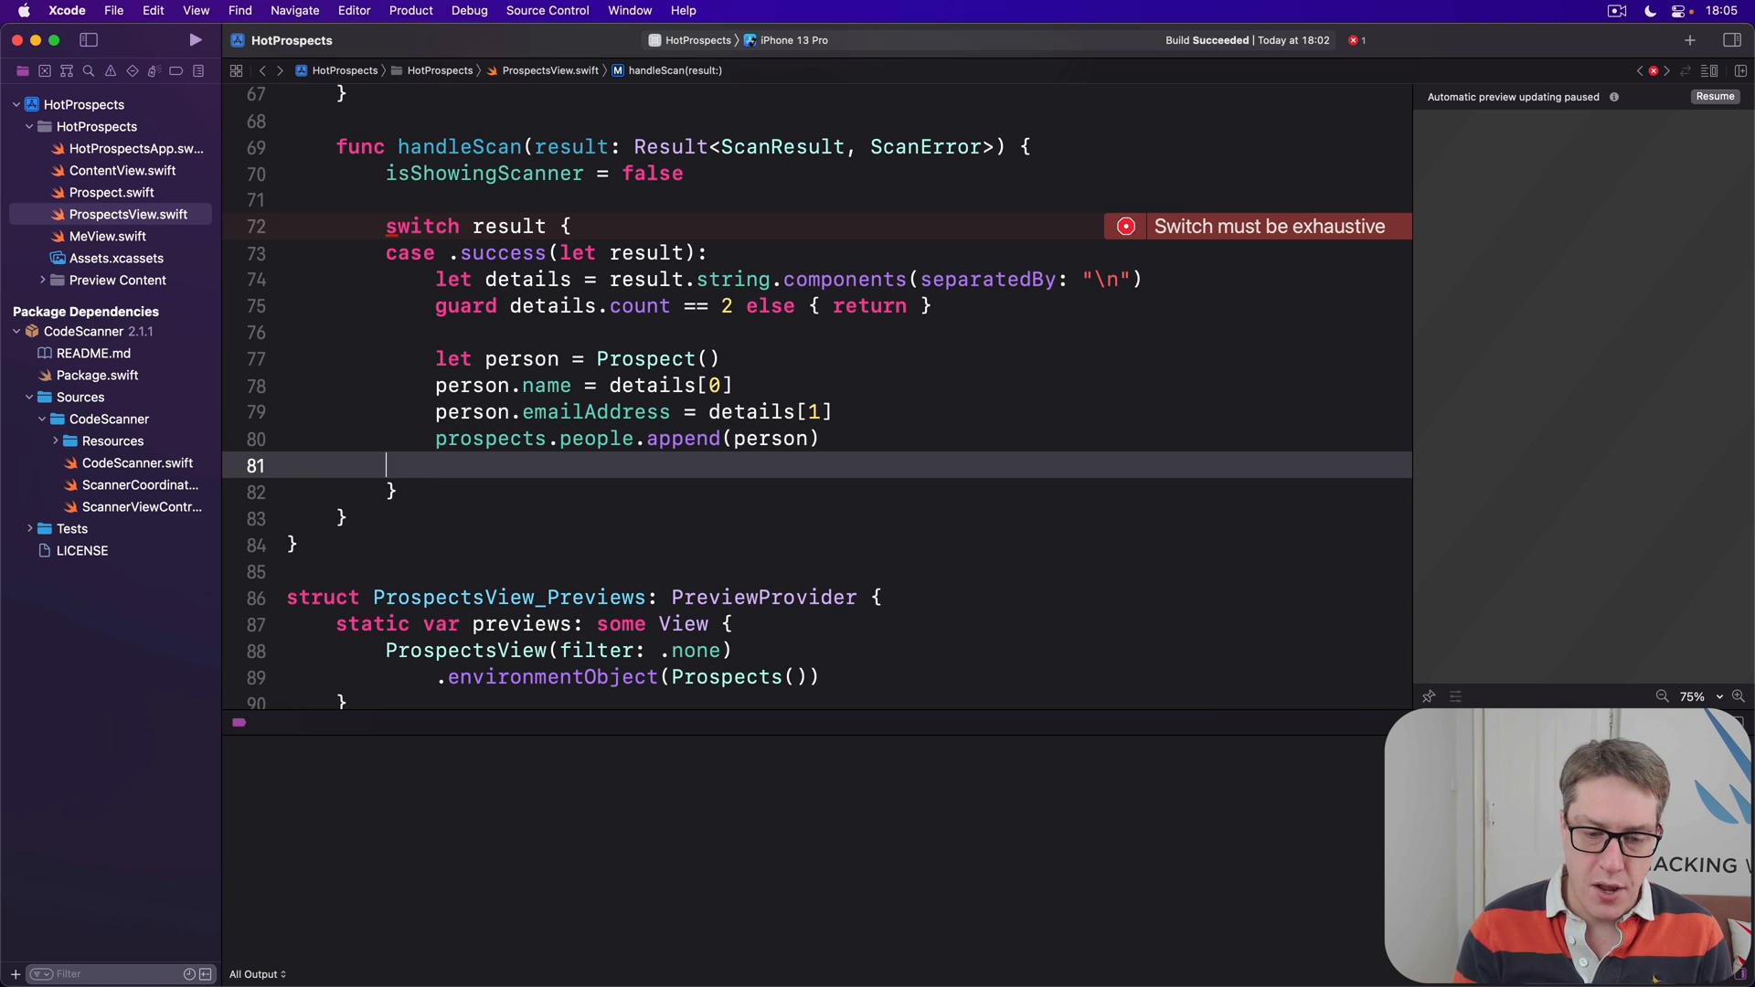
- Add case .failure printing "Scanning failed: \(error.localizedDescription)" to complete the switch
text(case .failure(let error):)
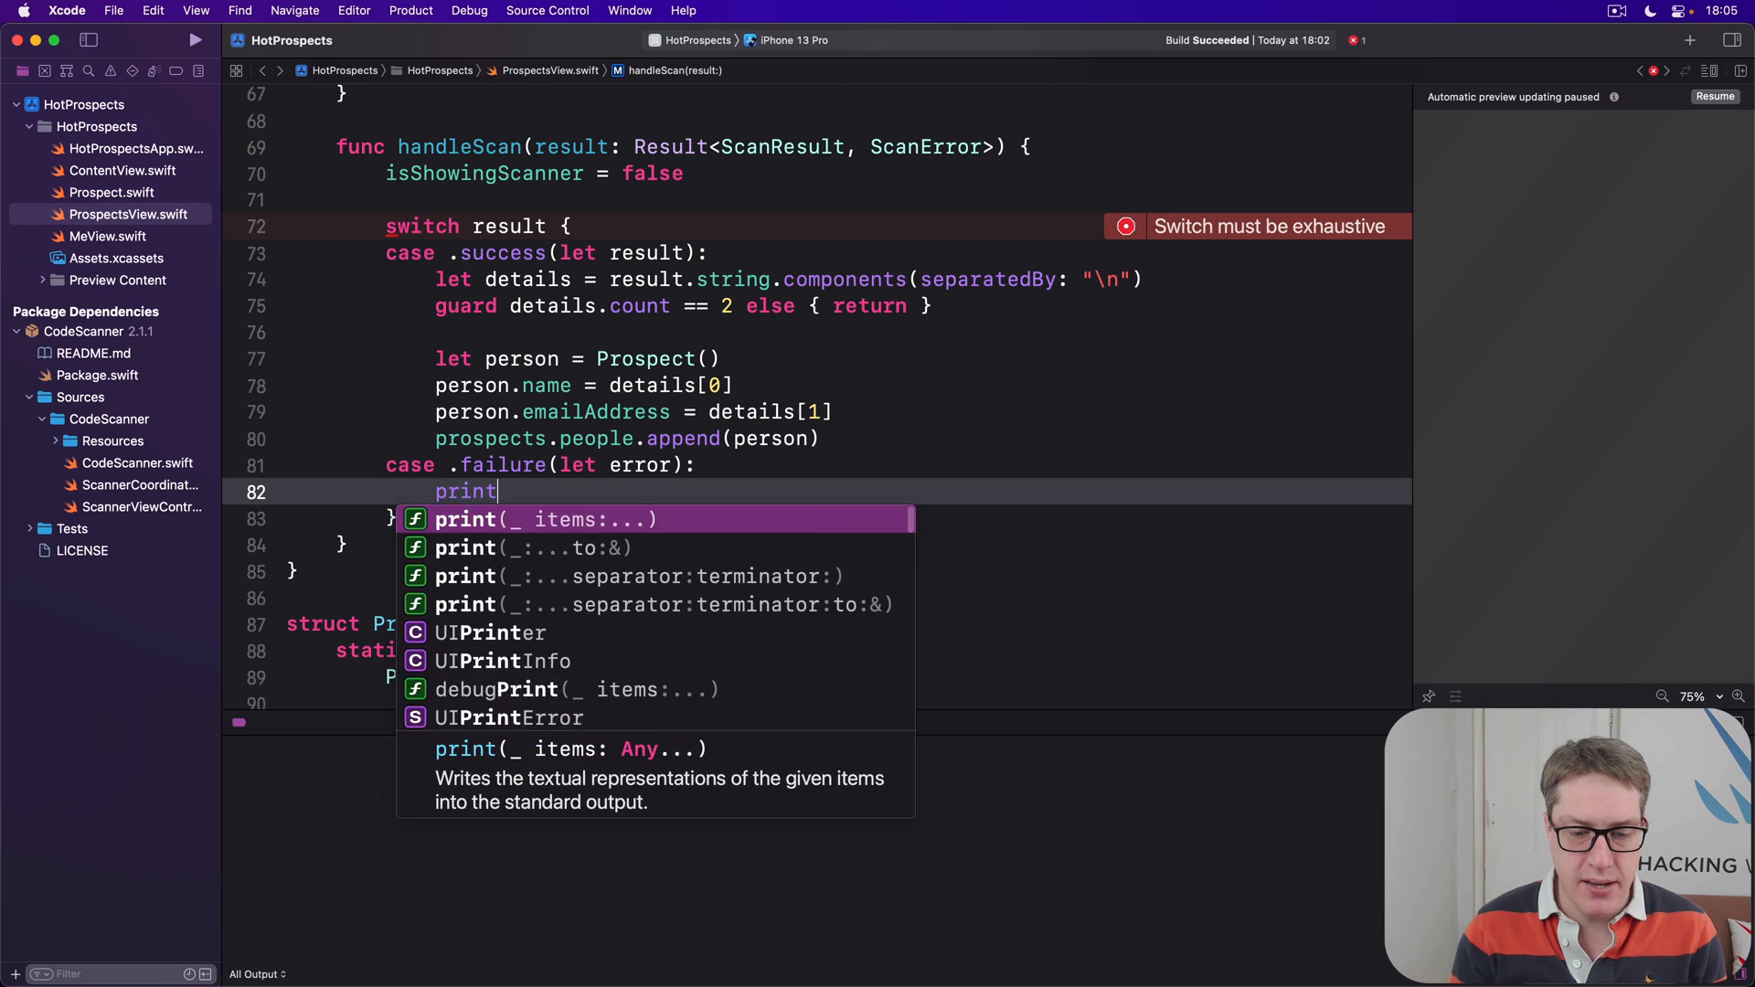
text(("Scanning failed"))
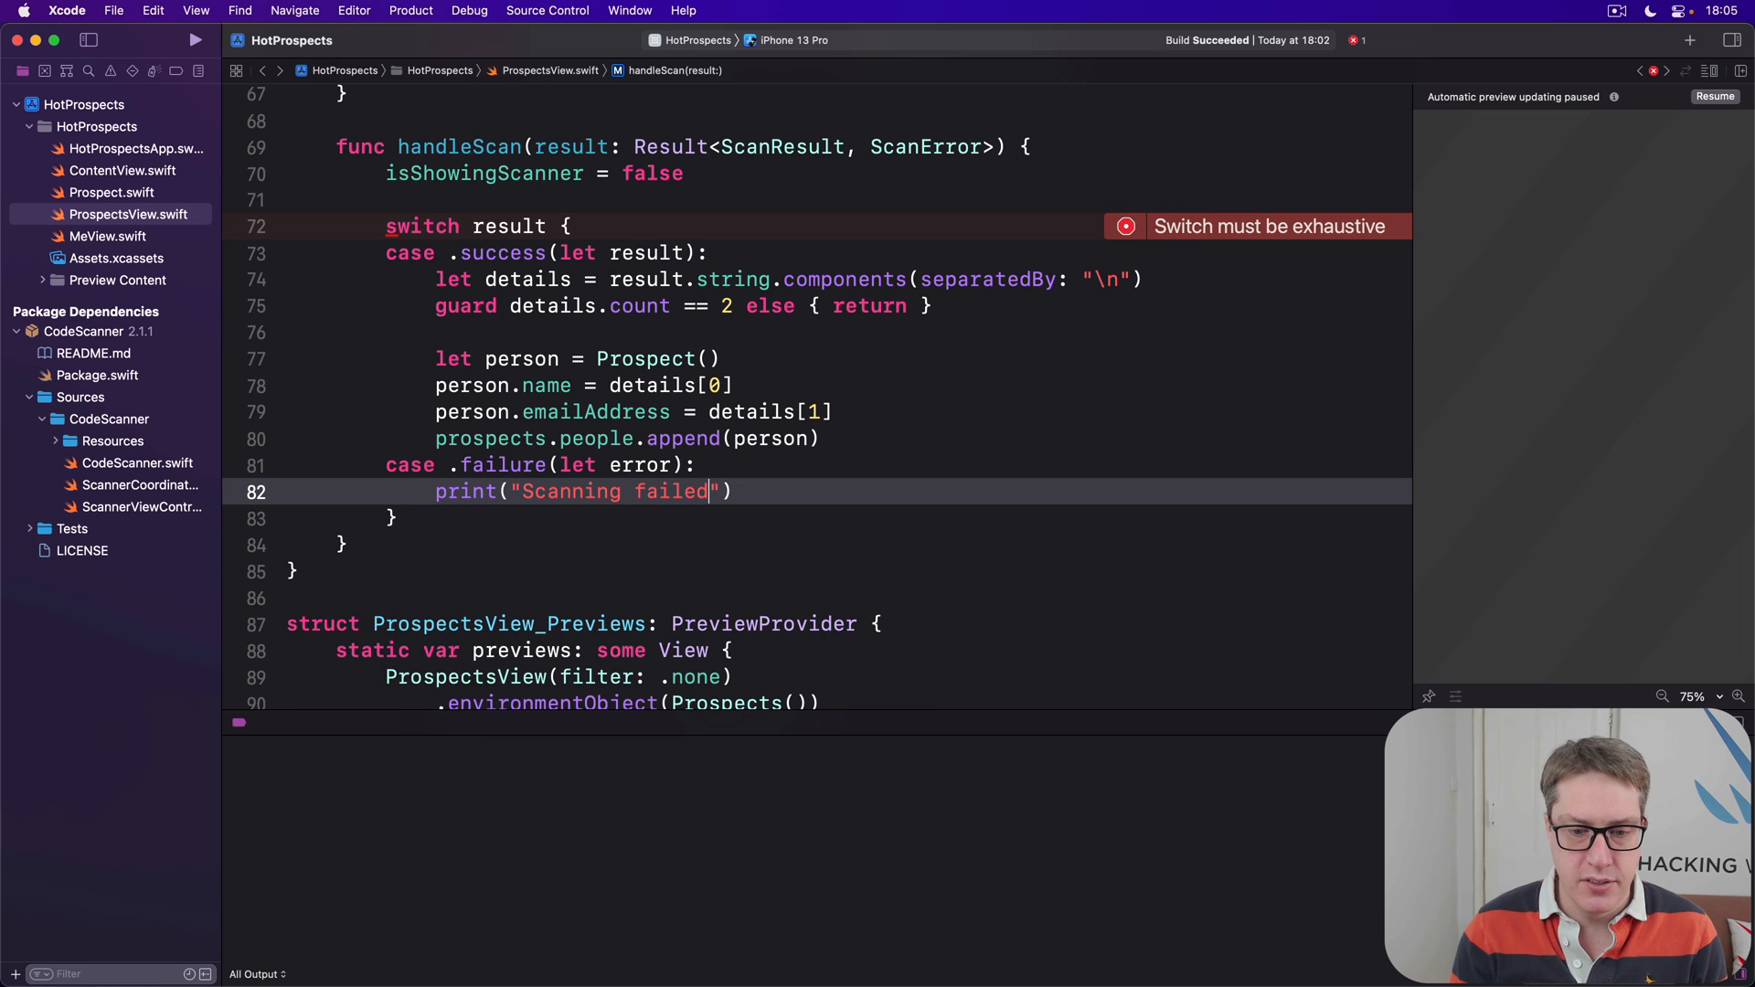
text(: \(error.localiz)
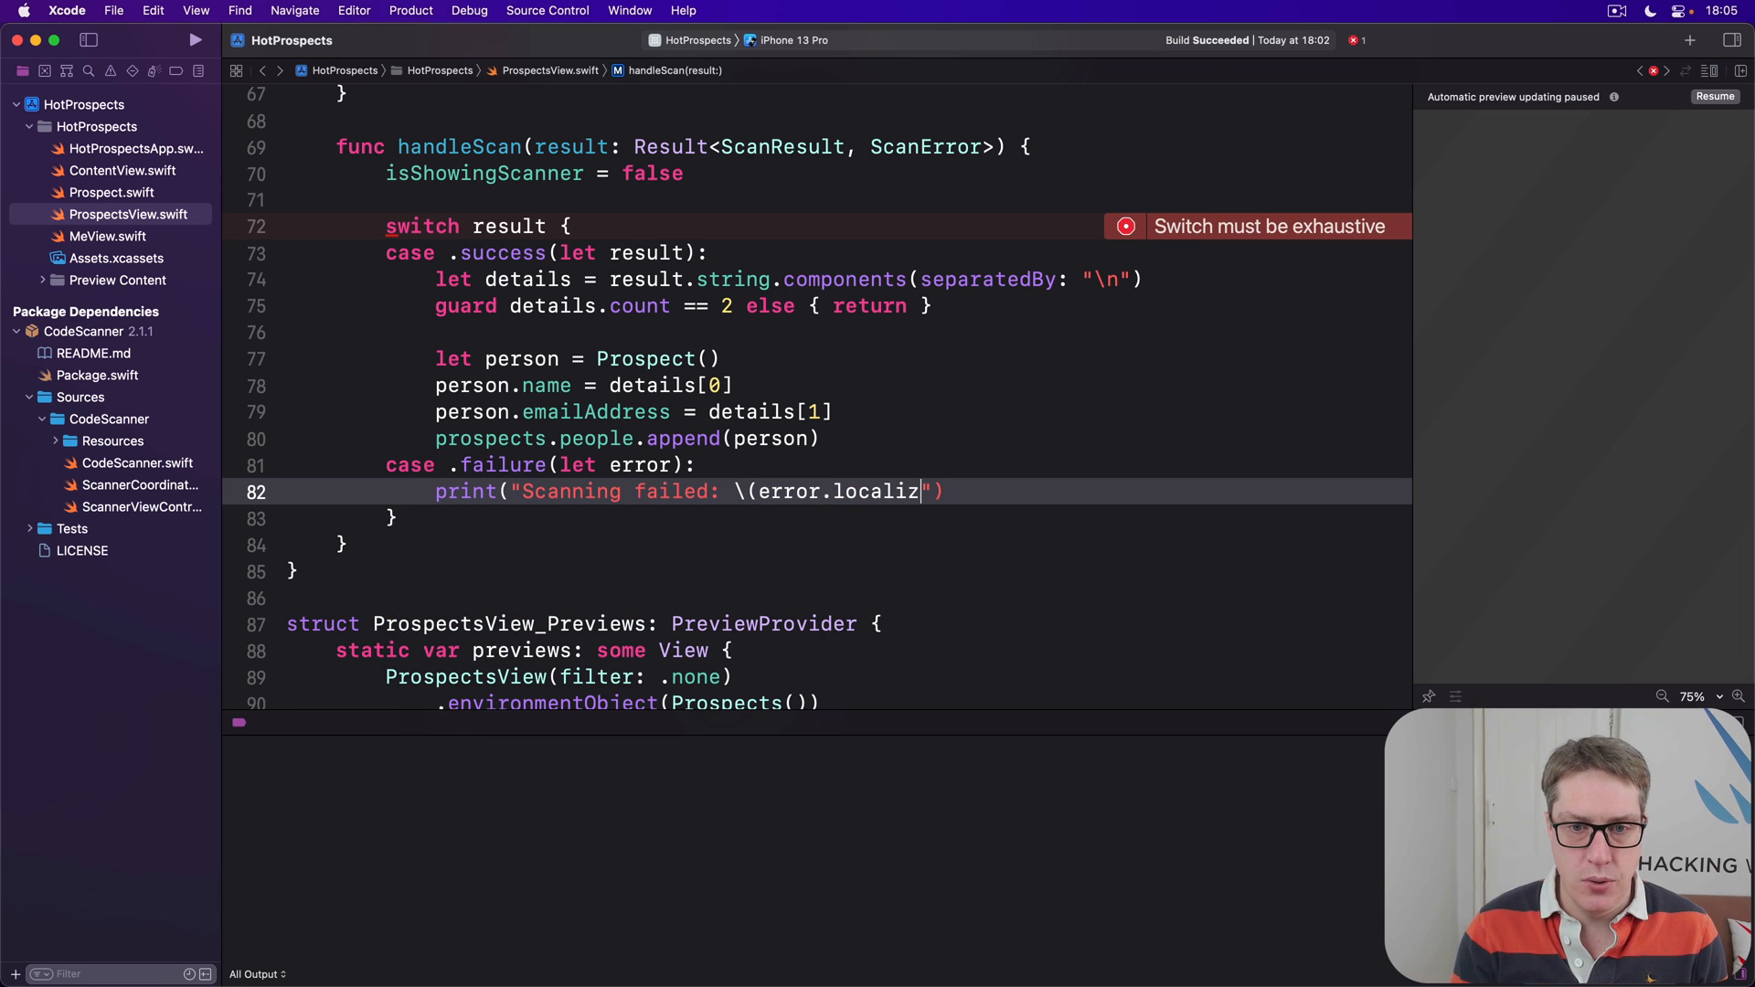
text(edD)
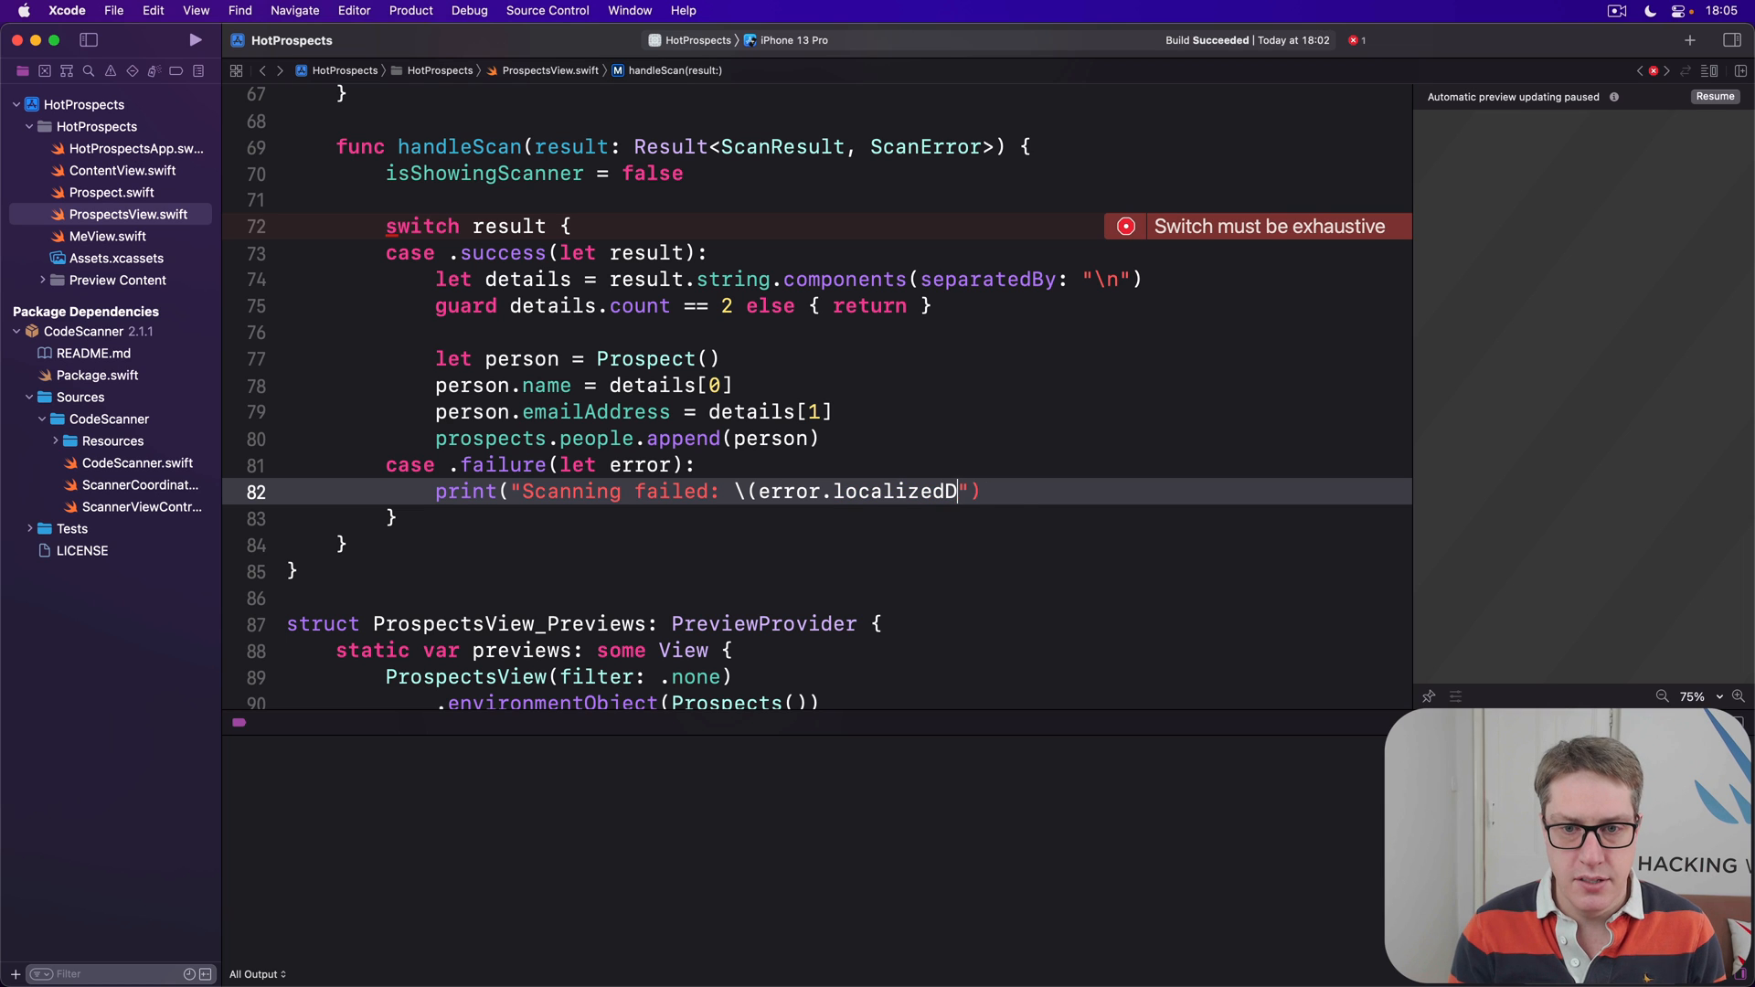
text(escription)
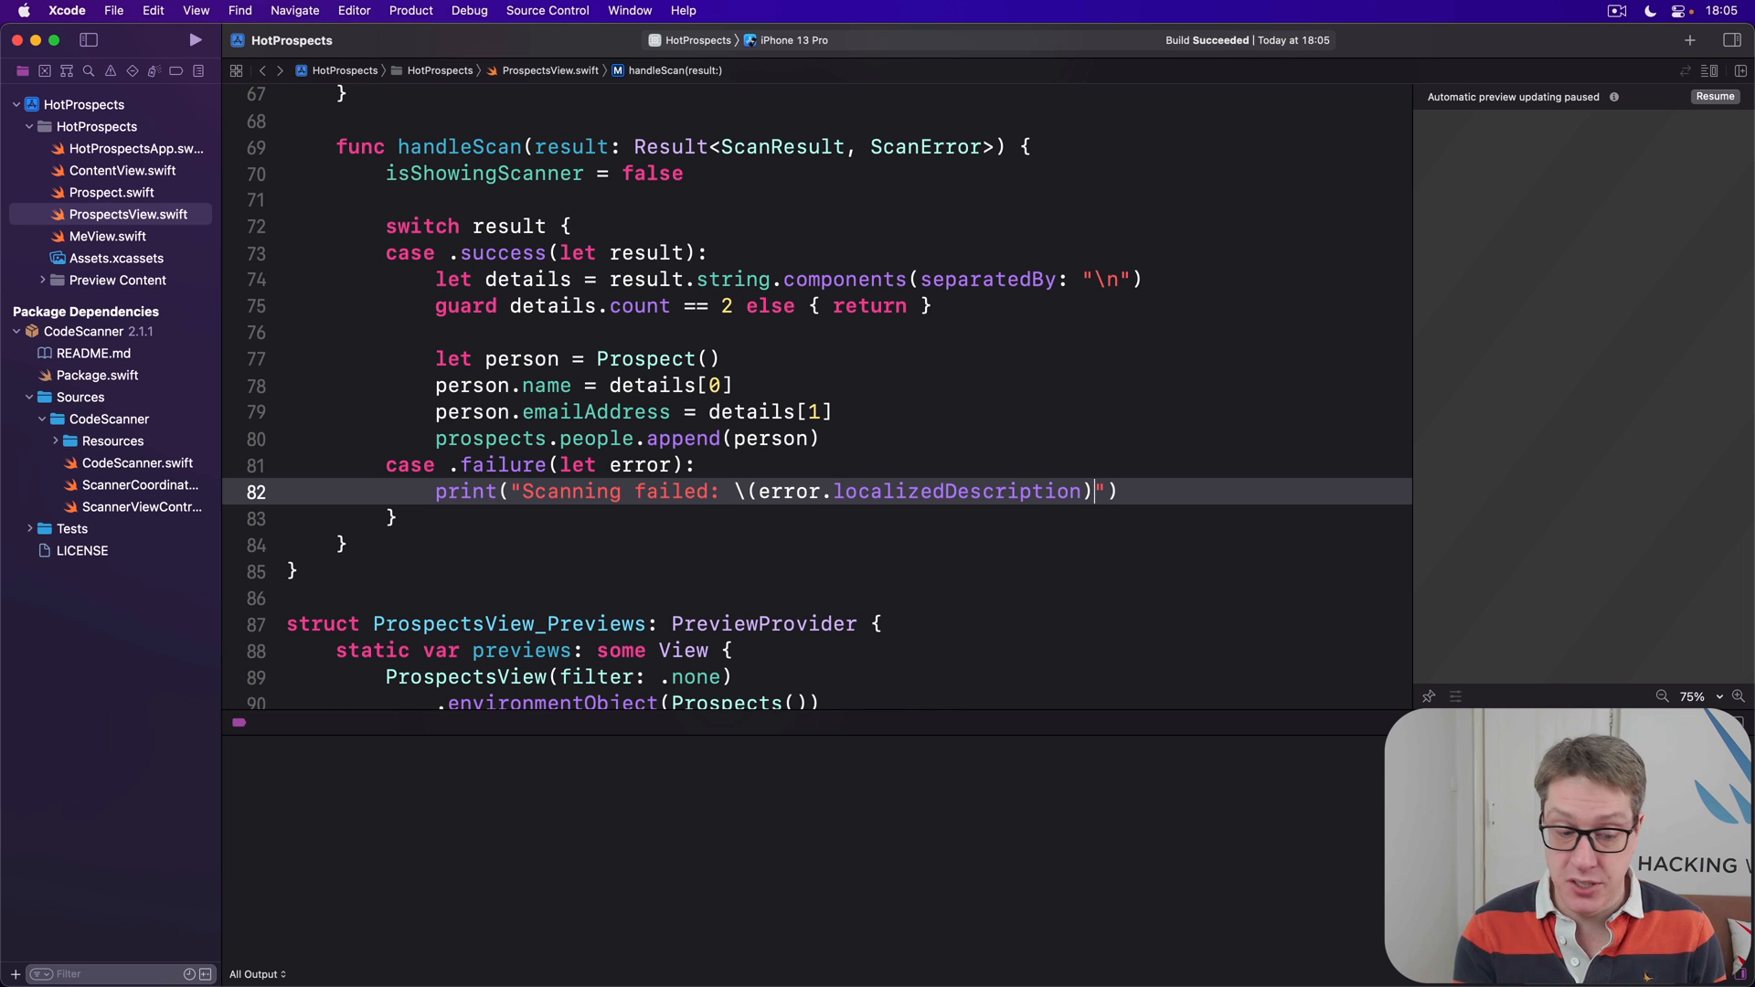
- Run the app, confirm the simulated scan adds Paul Hudson to Everyone, then show the Me tab
click(195, 40)
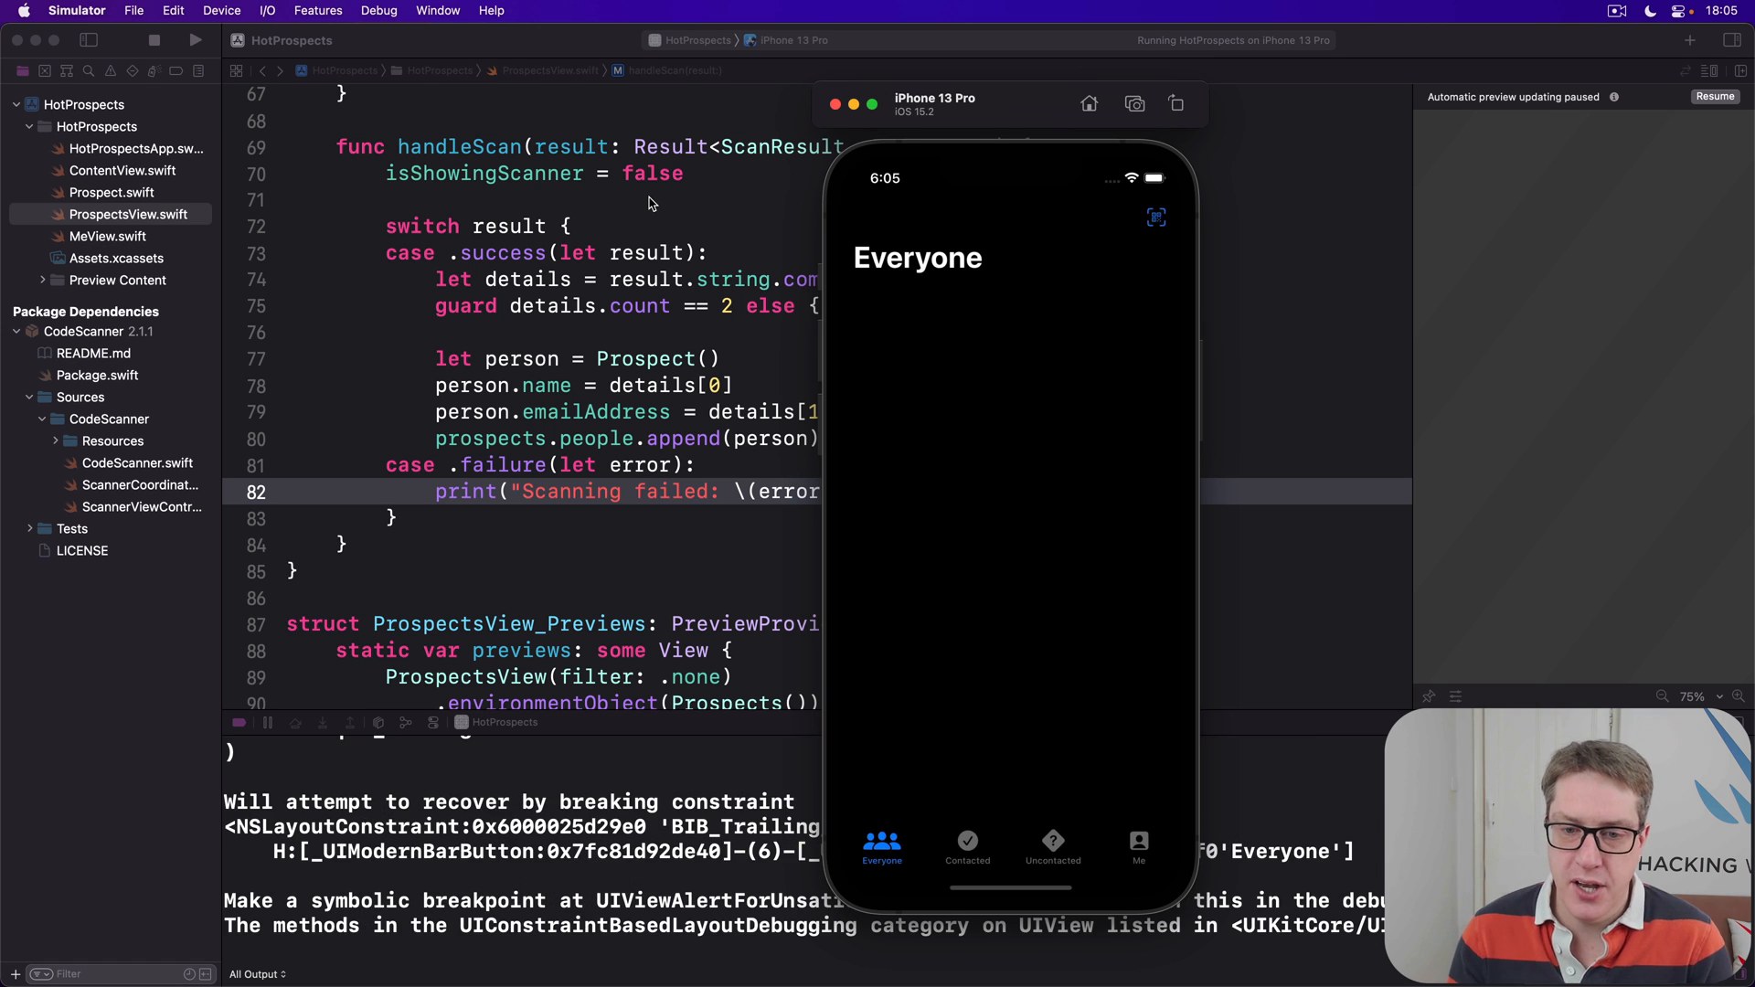
mouse_move(1158, 221)
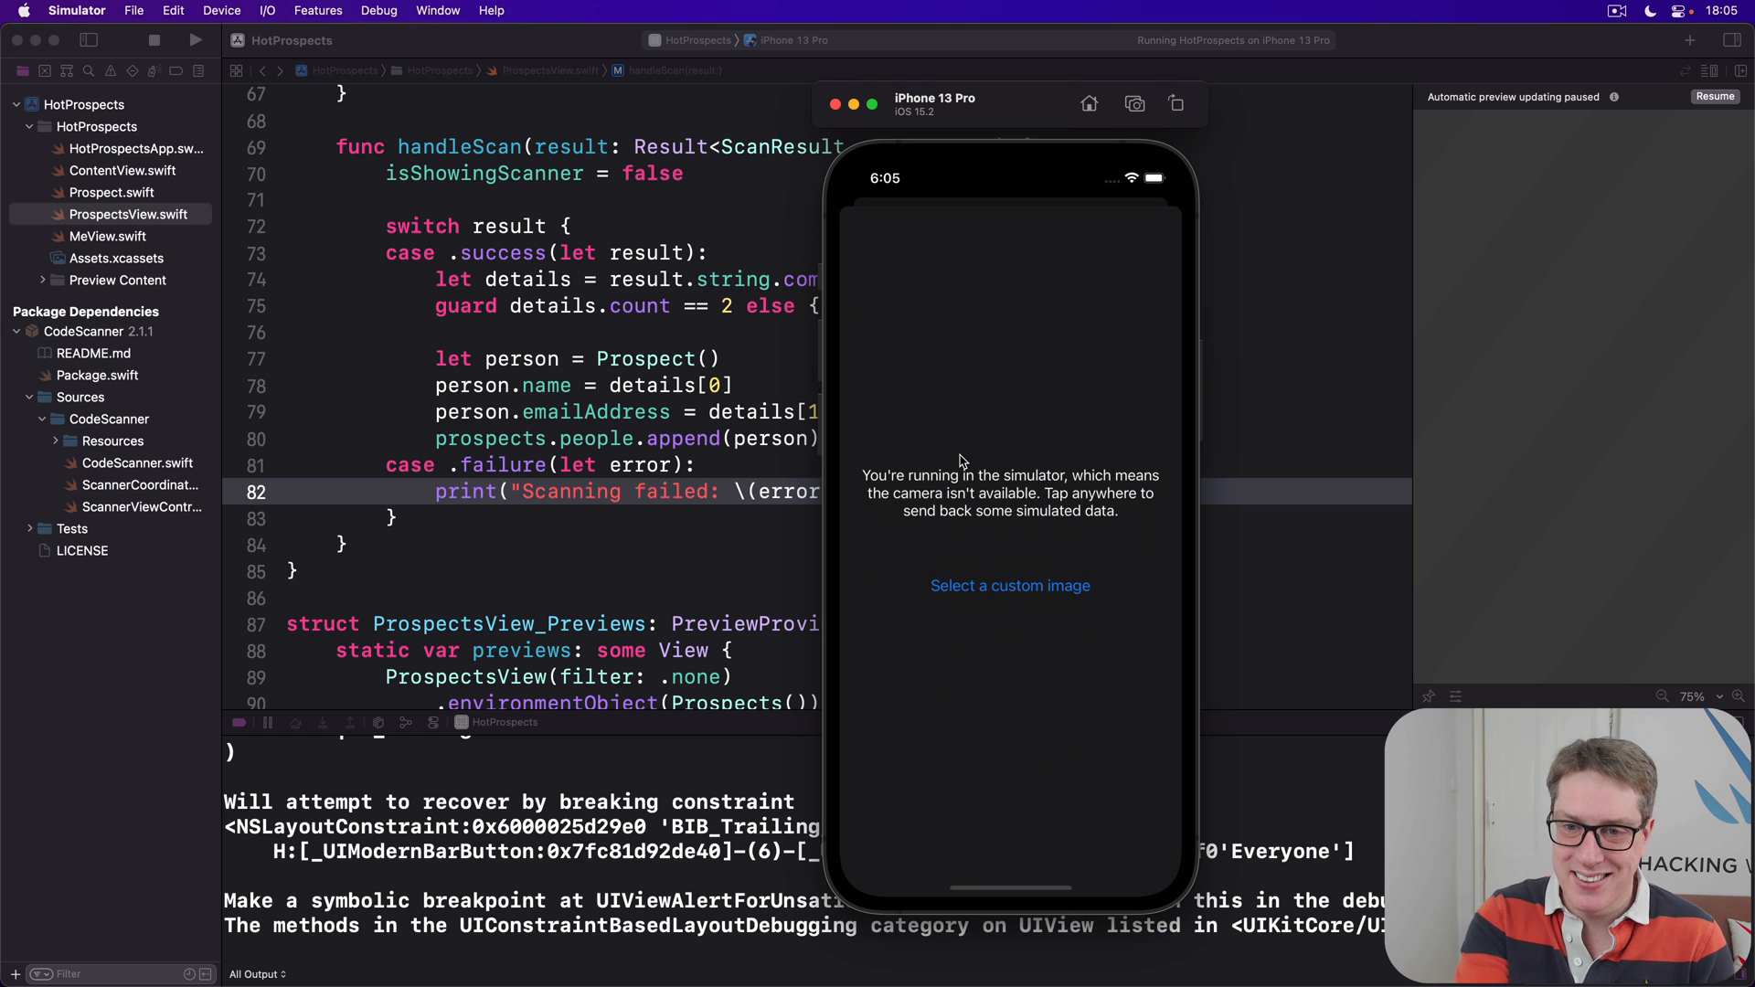
mouse_move(1012, 529)
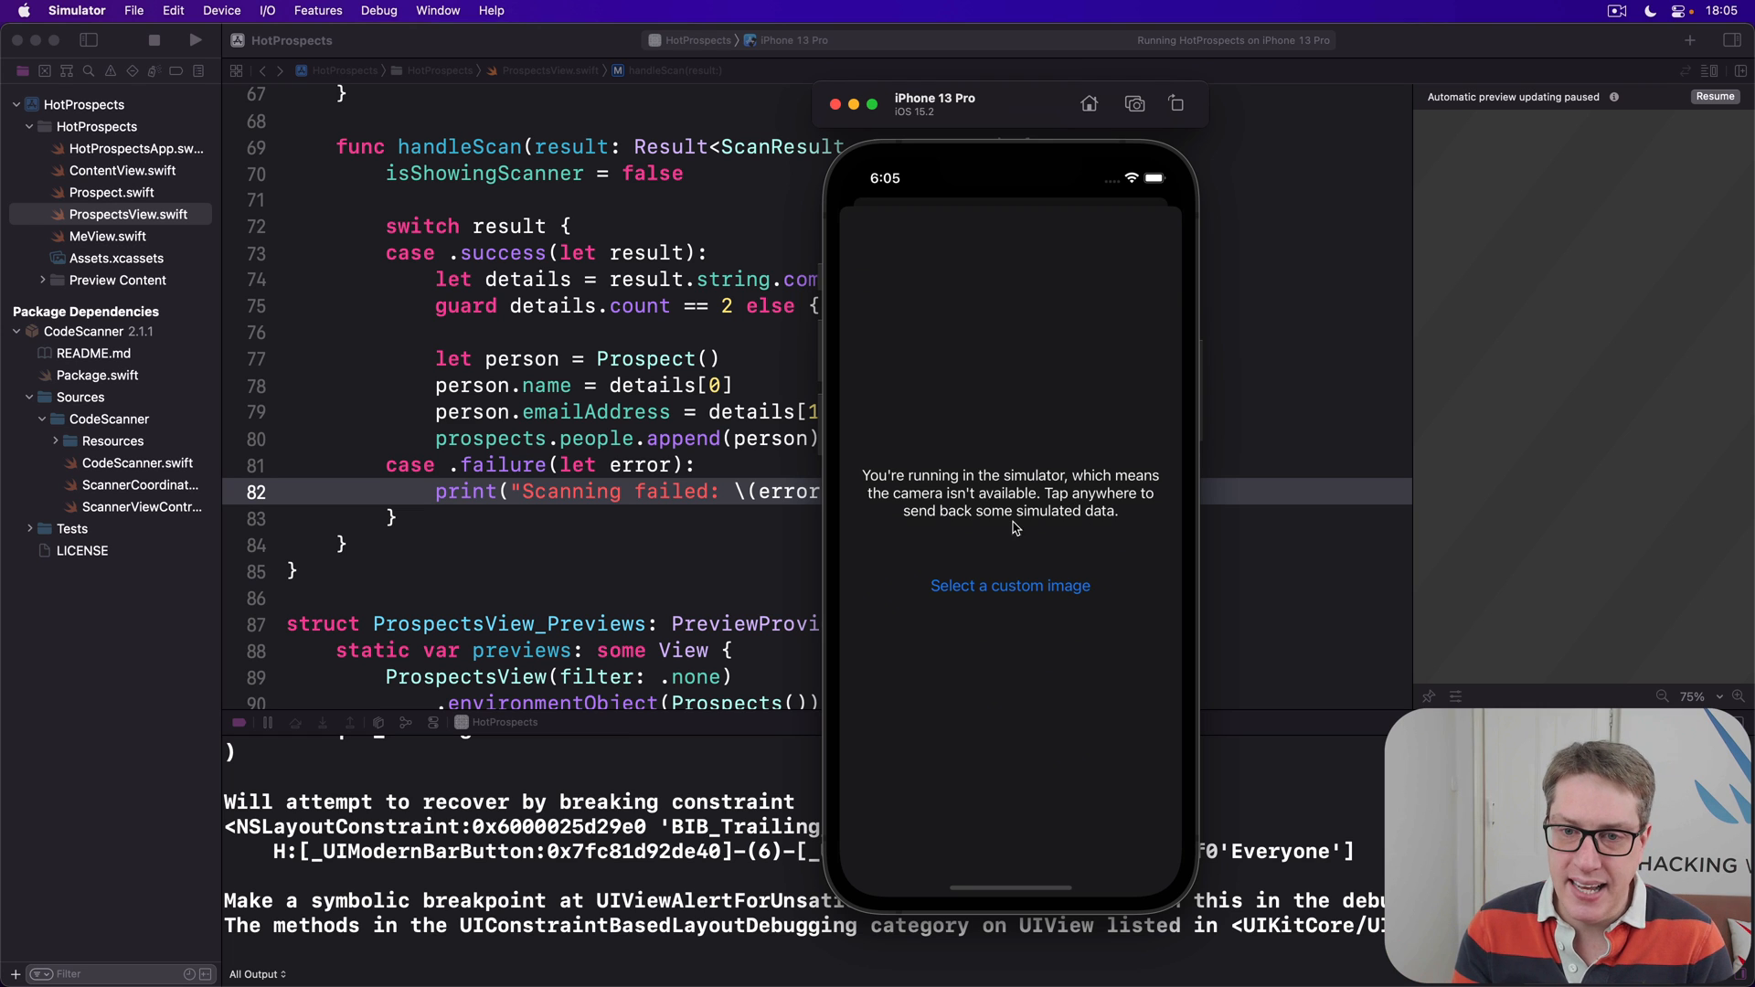
mouse_move(1053, 605)
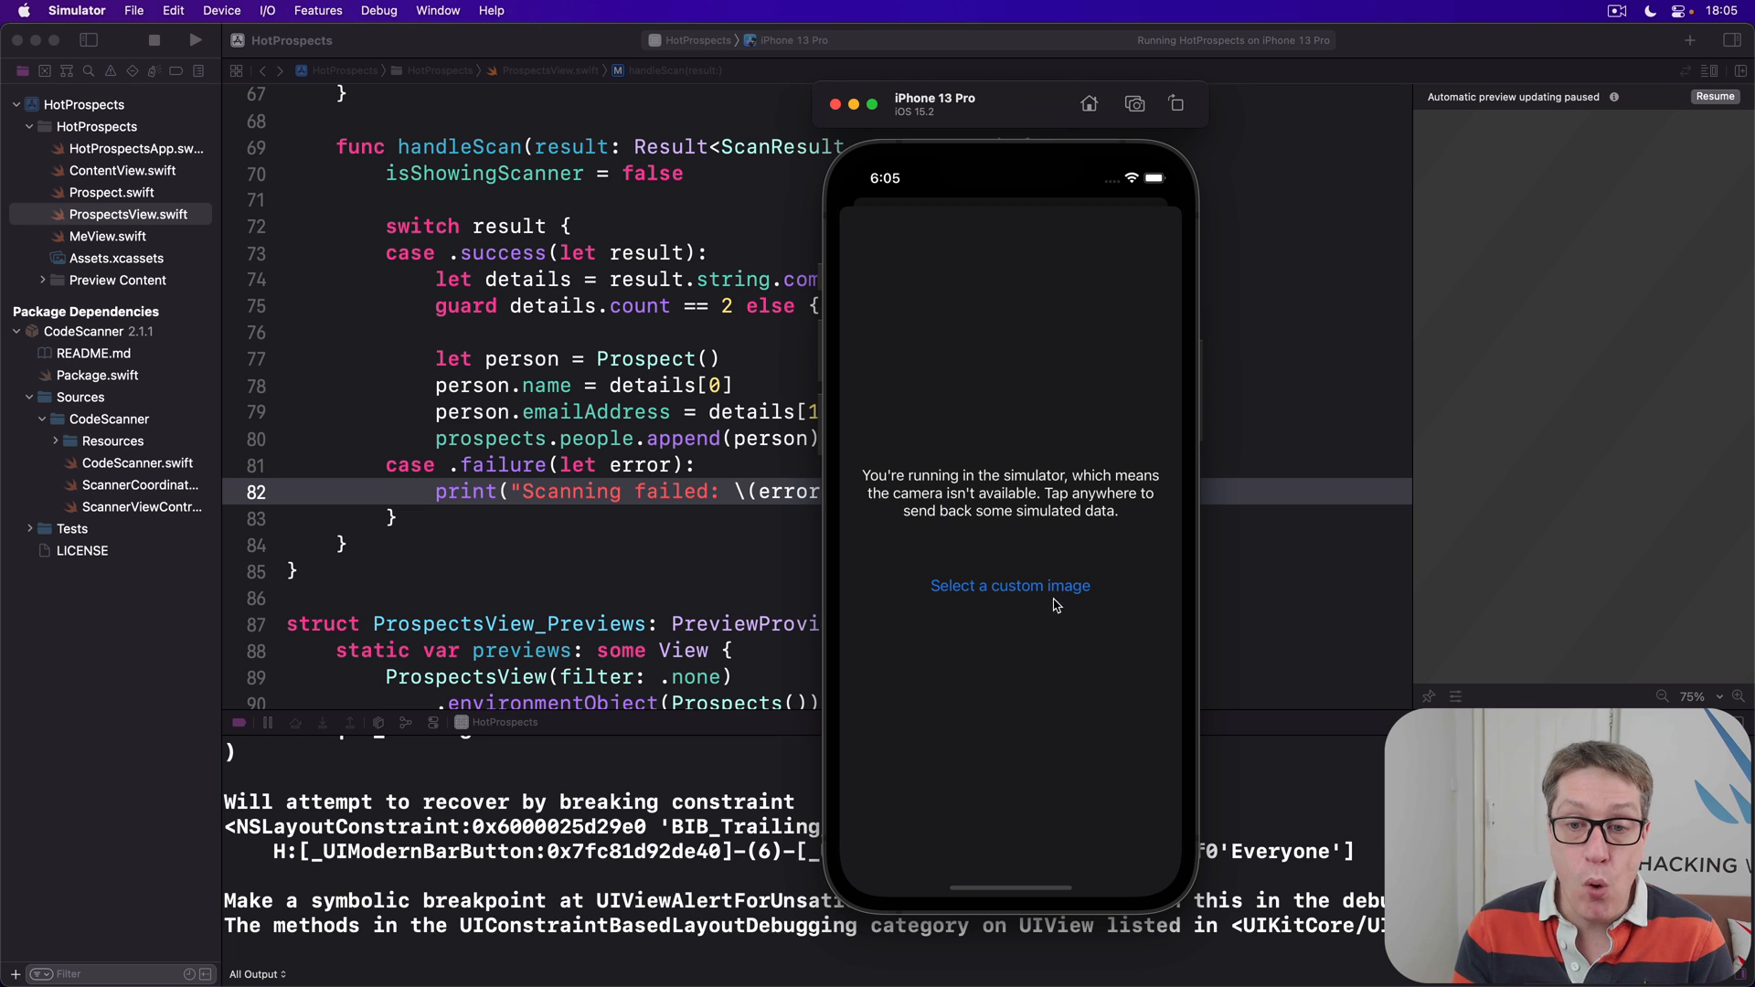
mouse_move(1030, 549)
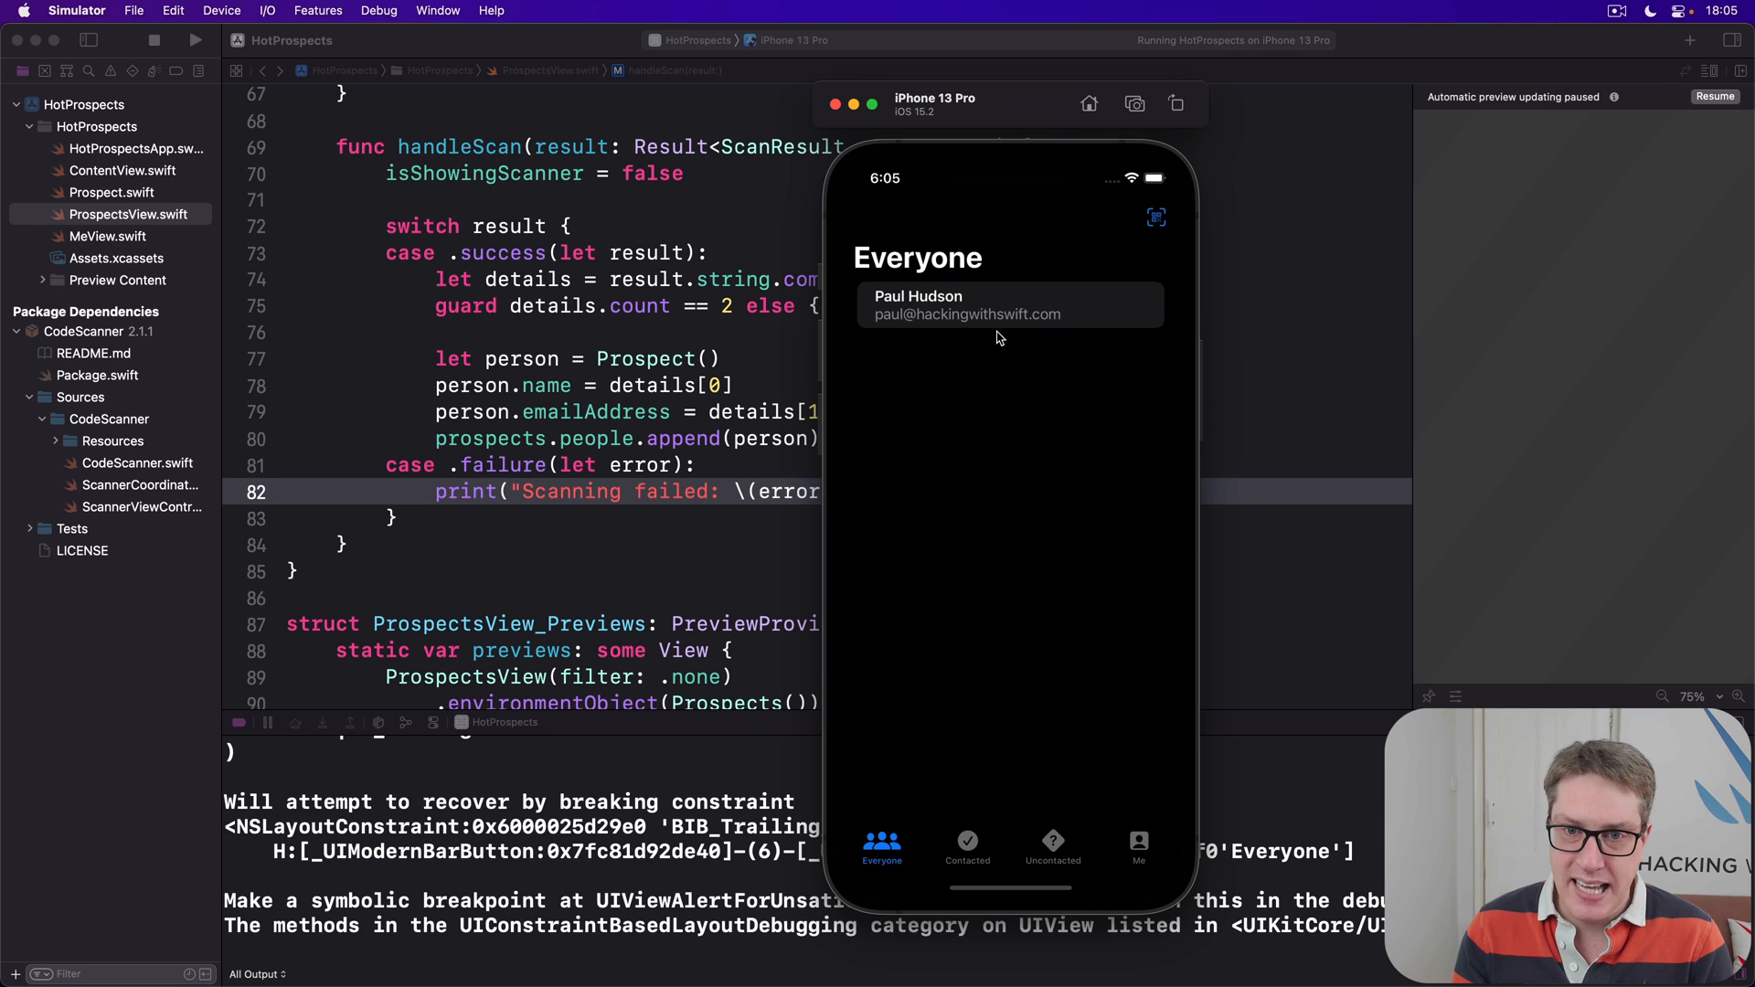
mouse_move(997, 233)
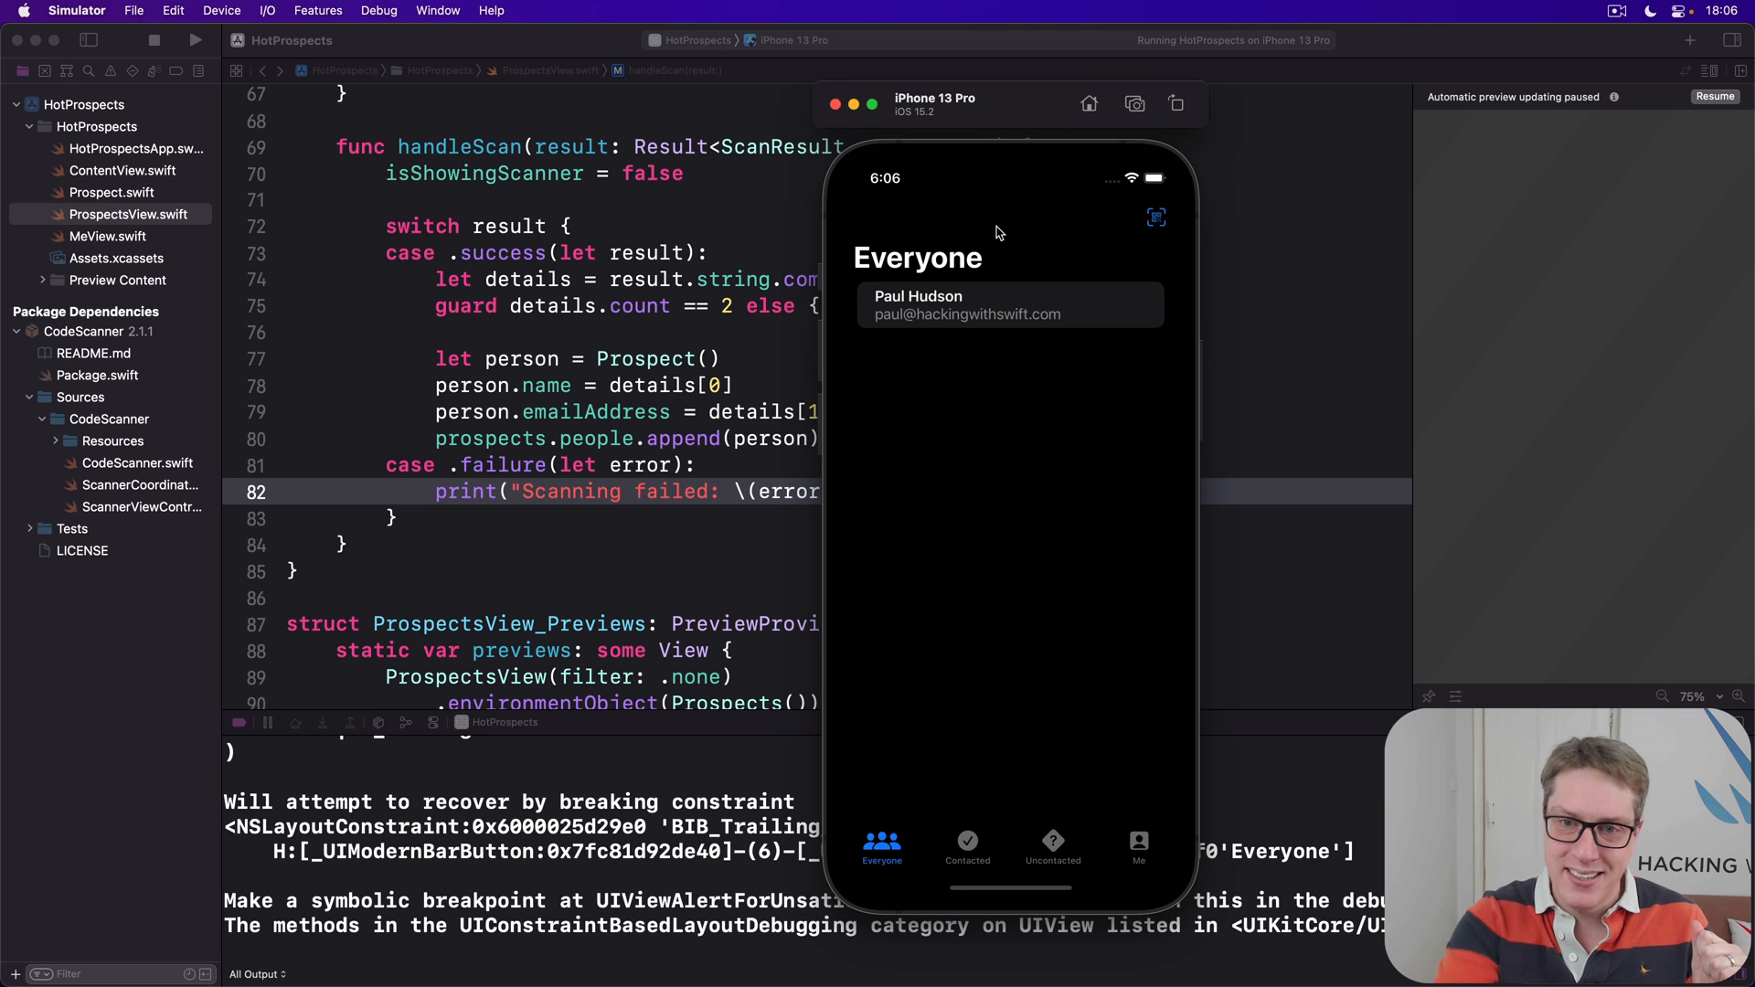
click(1138, 844)
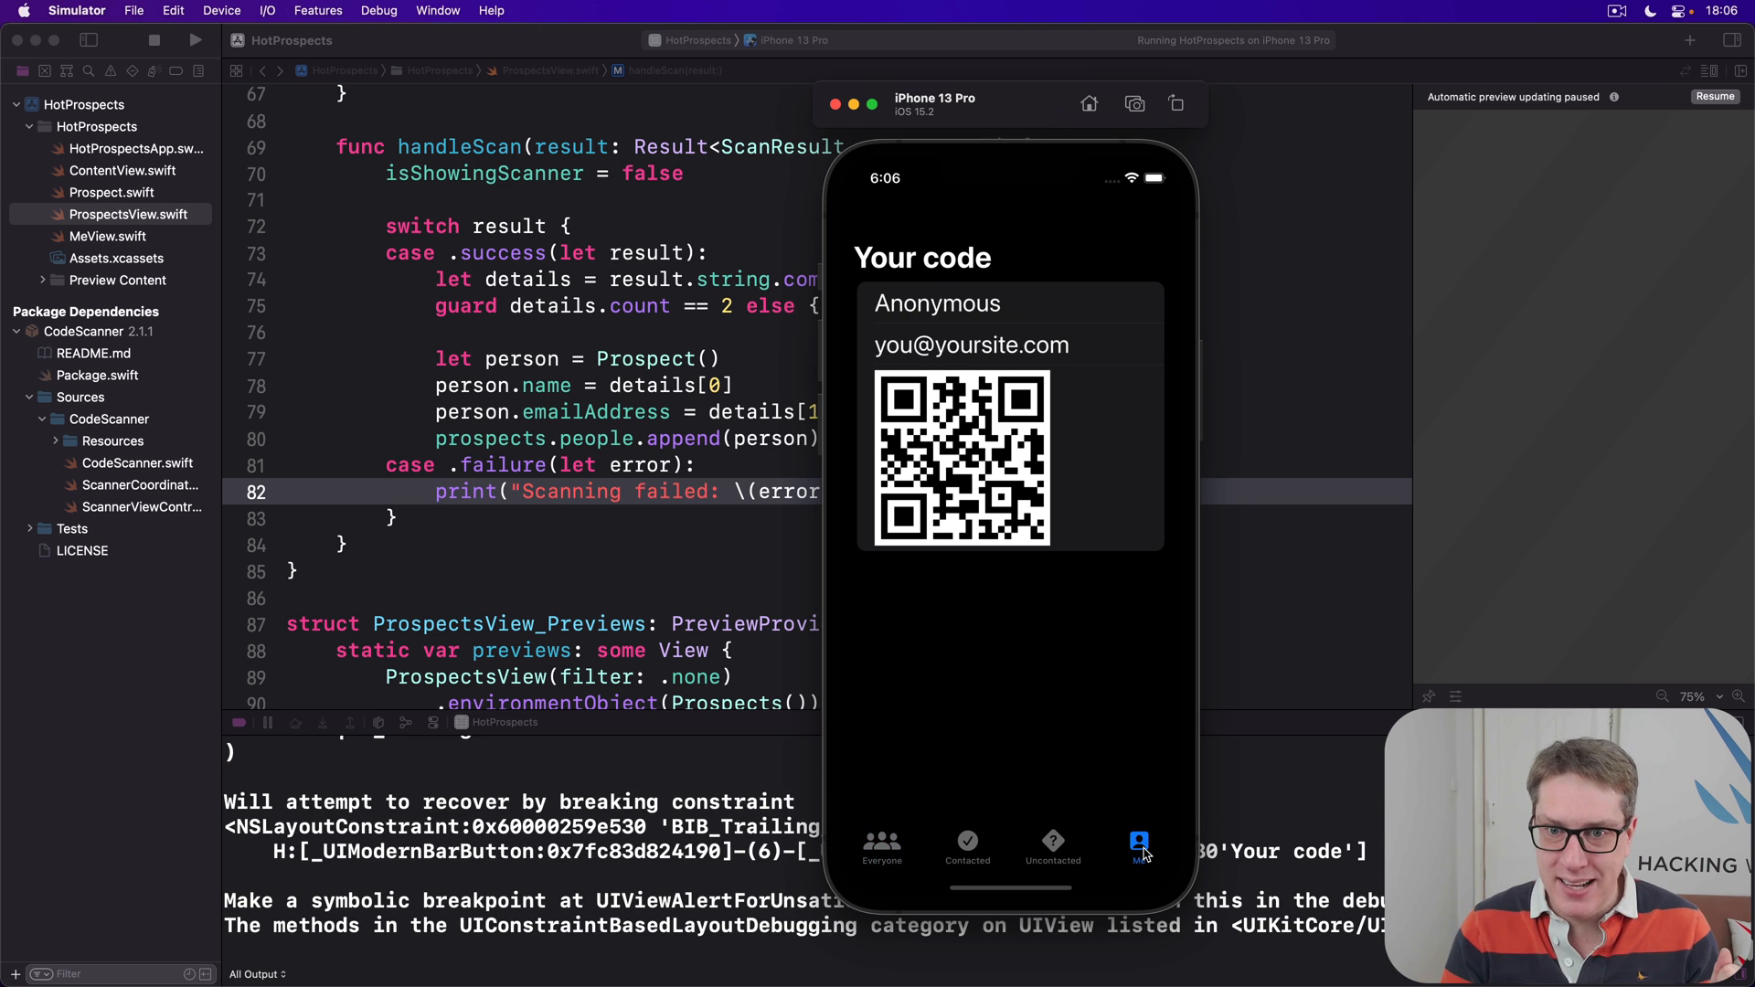